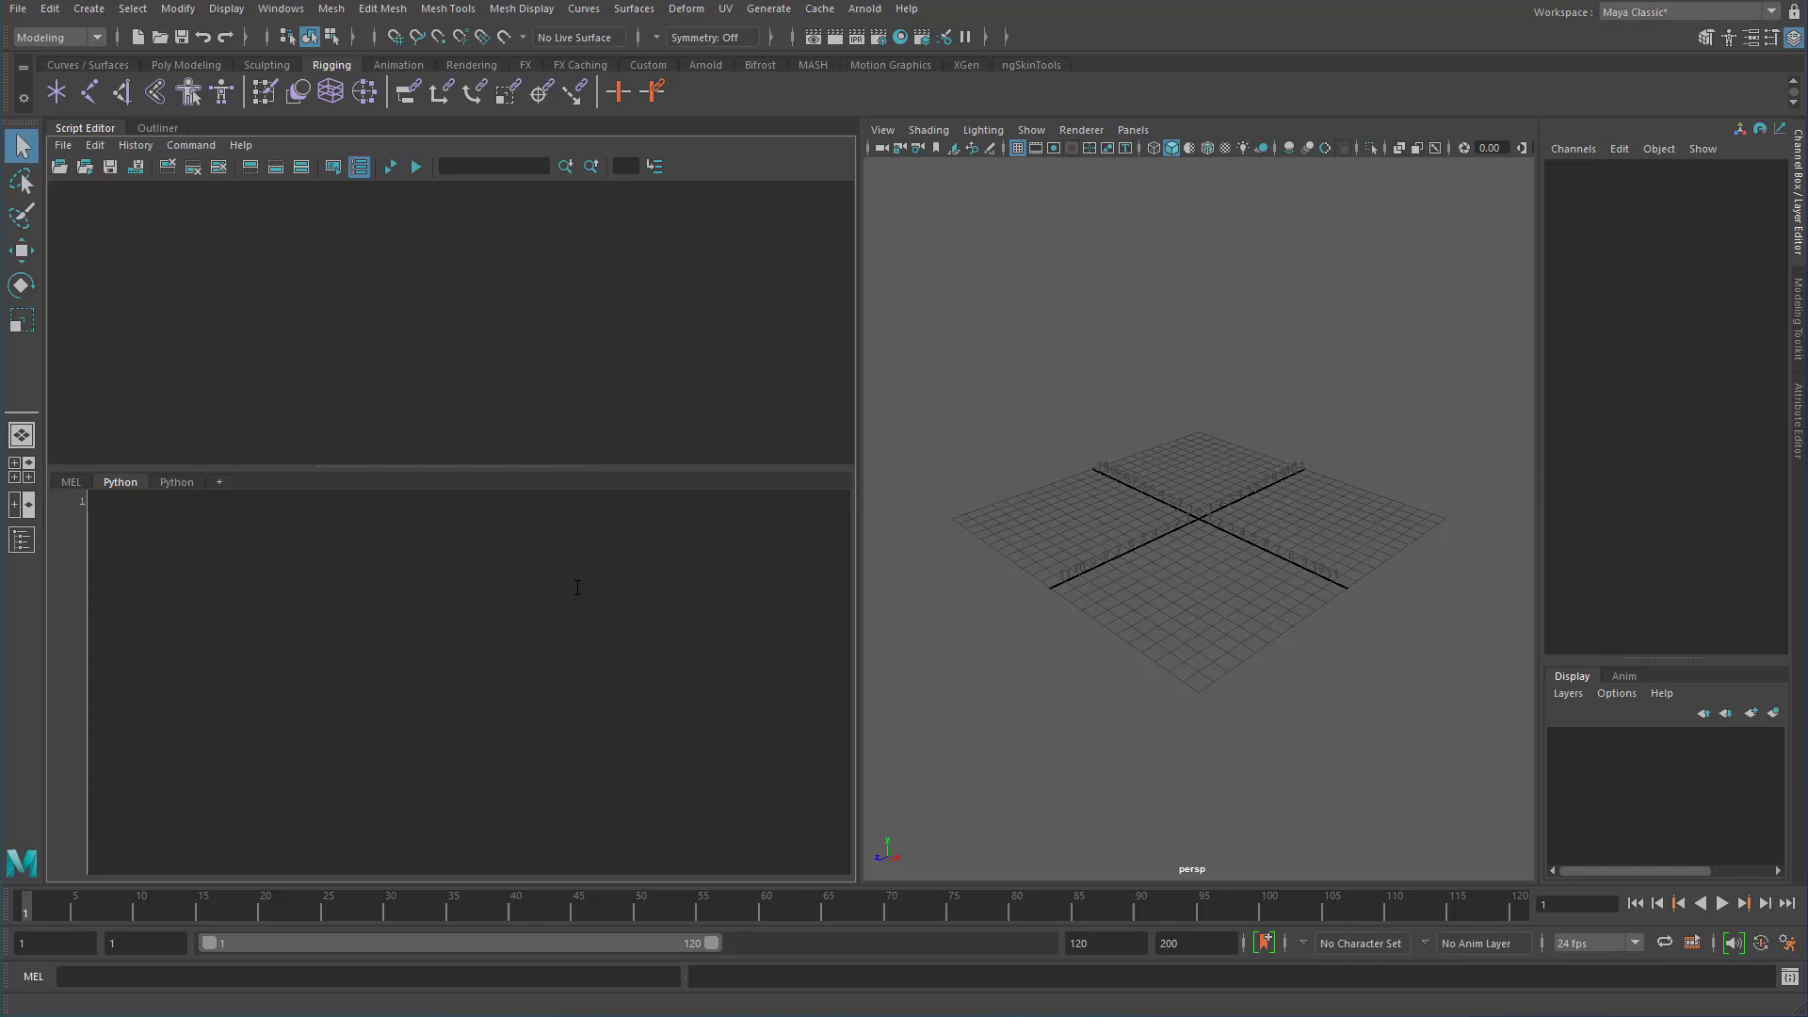
mouse_move(53, 64)
type("cmds.getAtt")
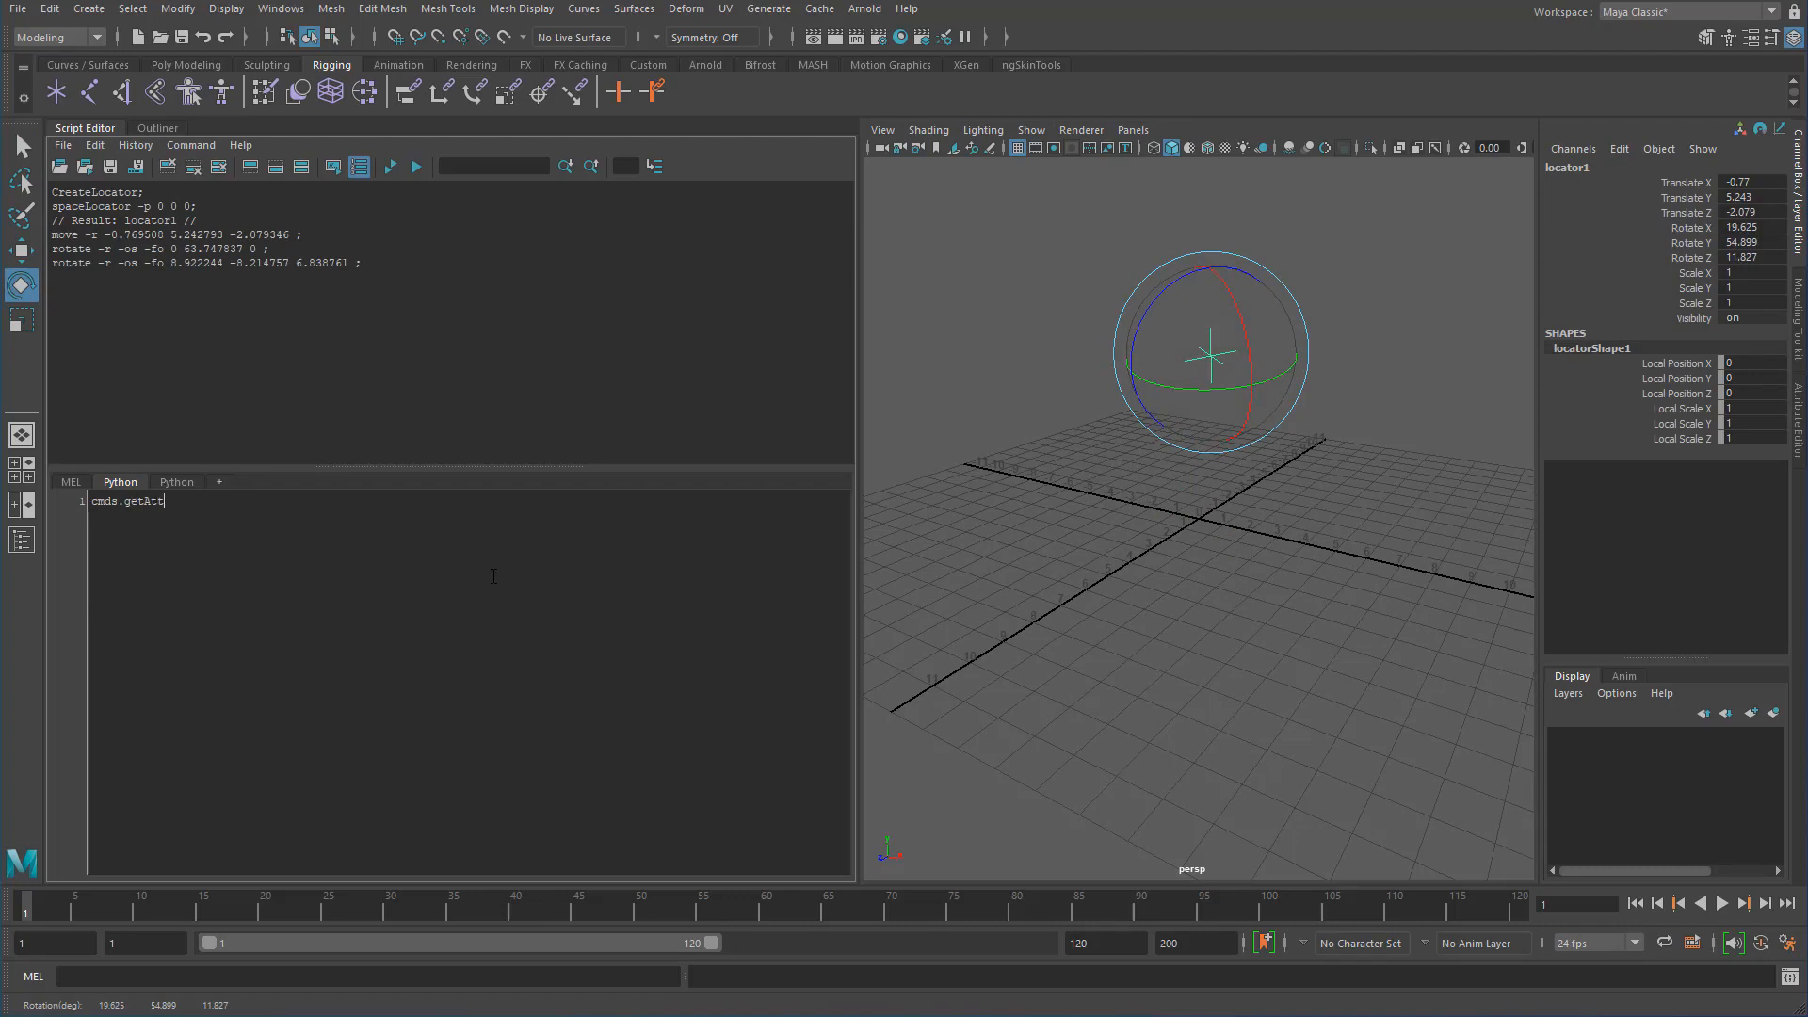
Run t = cmds.getAttr('locator1.t')[0] to store the translate tuple, then begin a t * expression.
type("()")
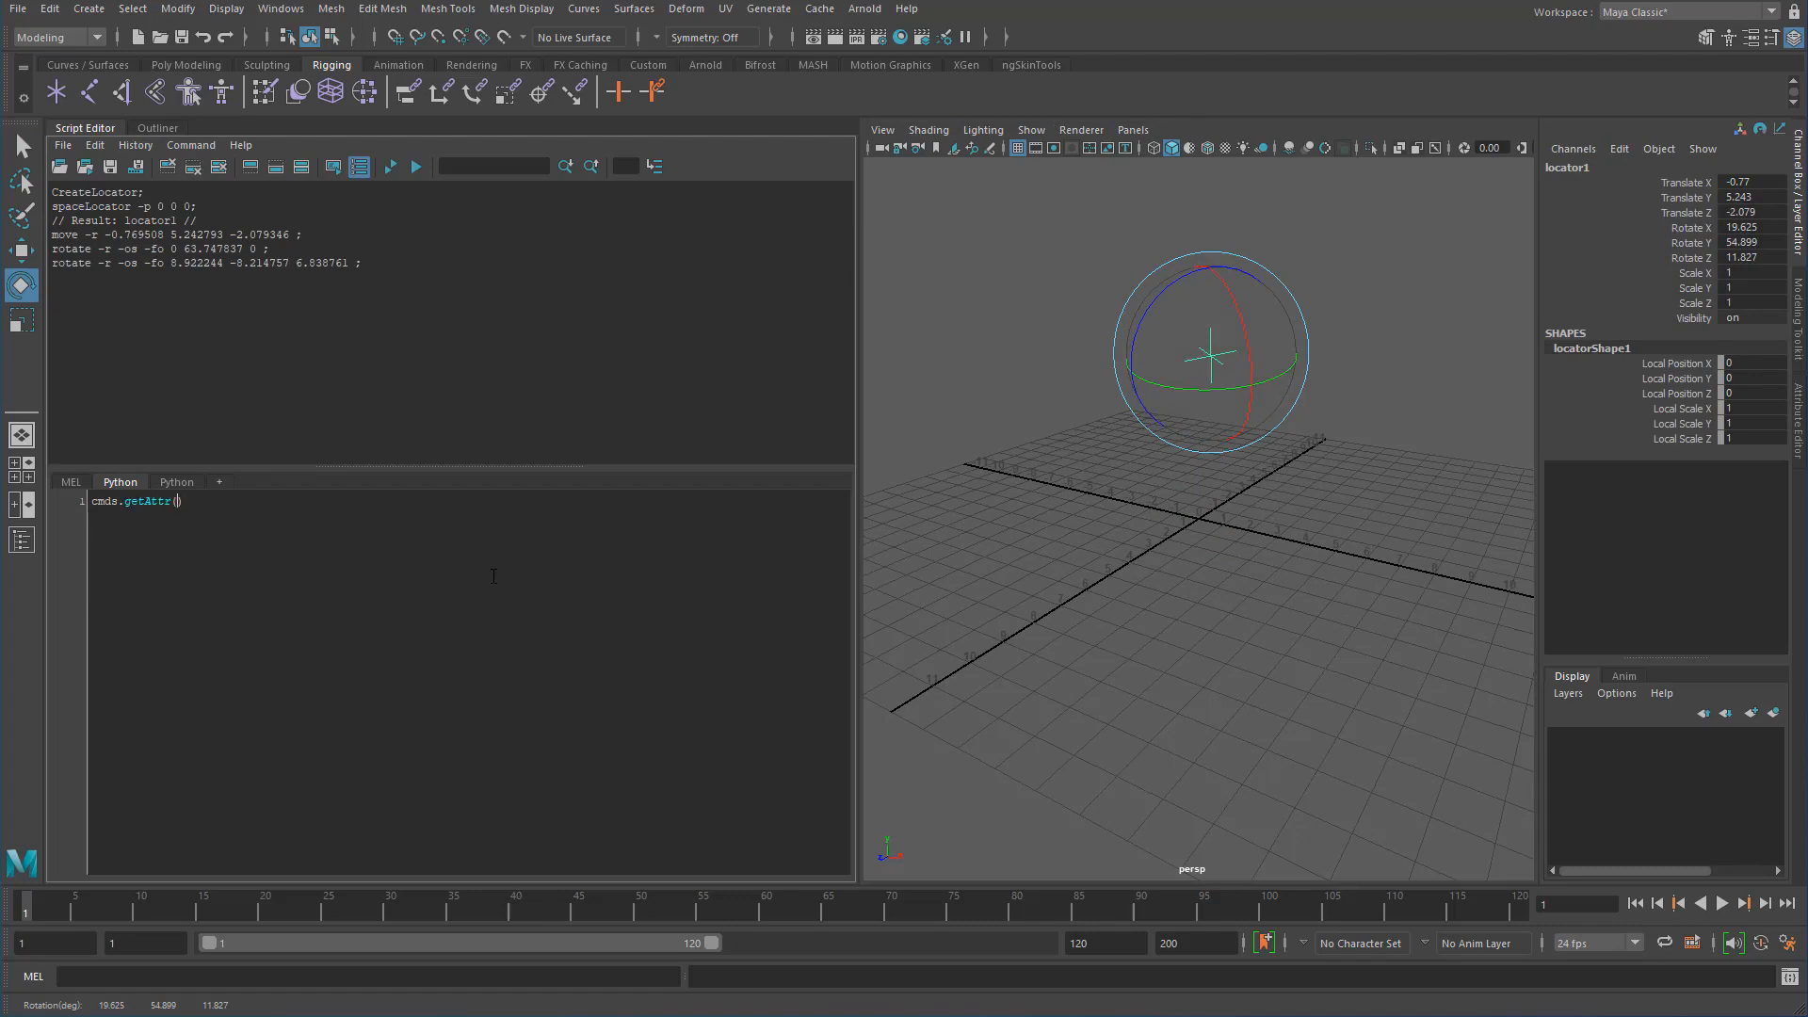
type("'locator'")
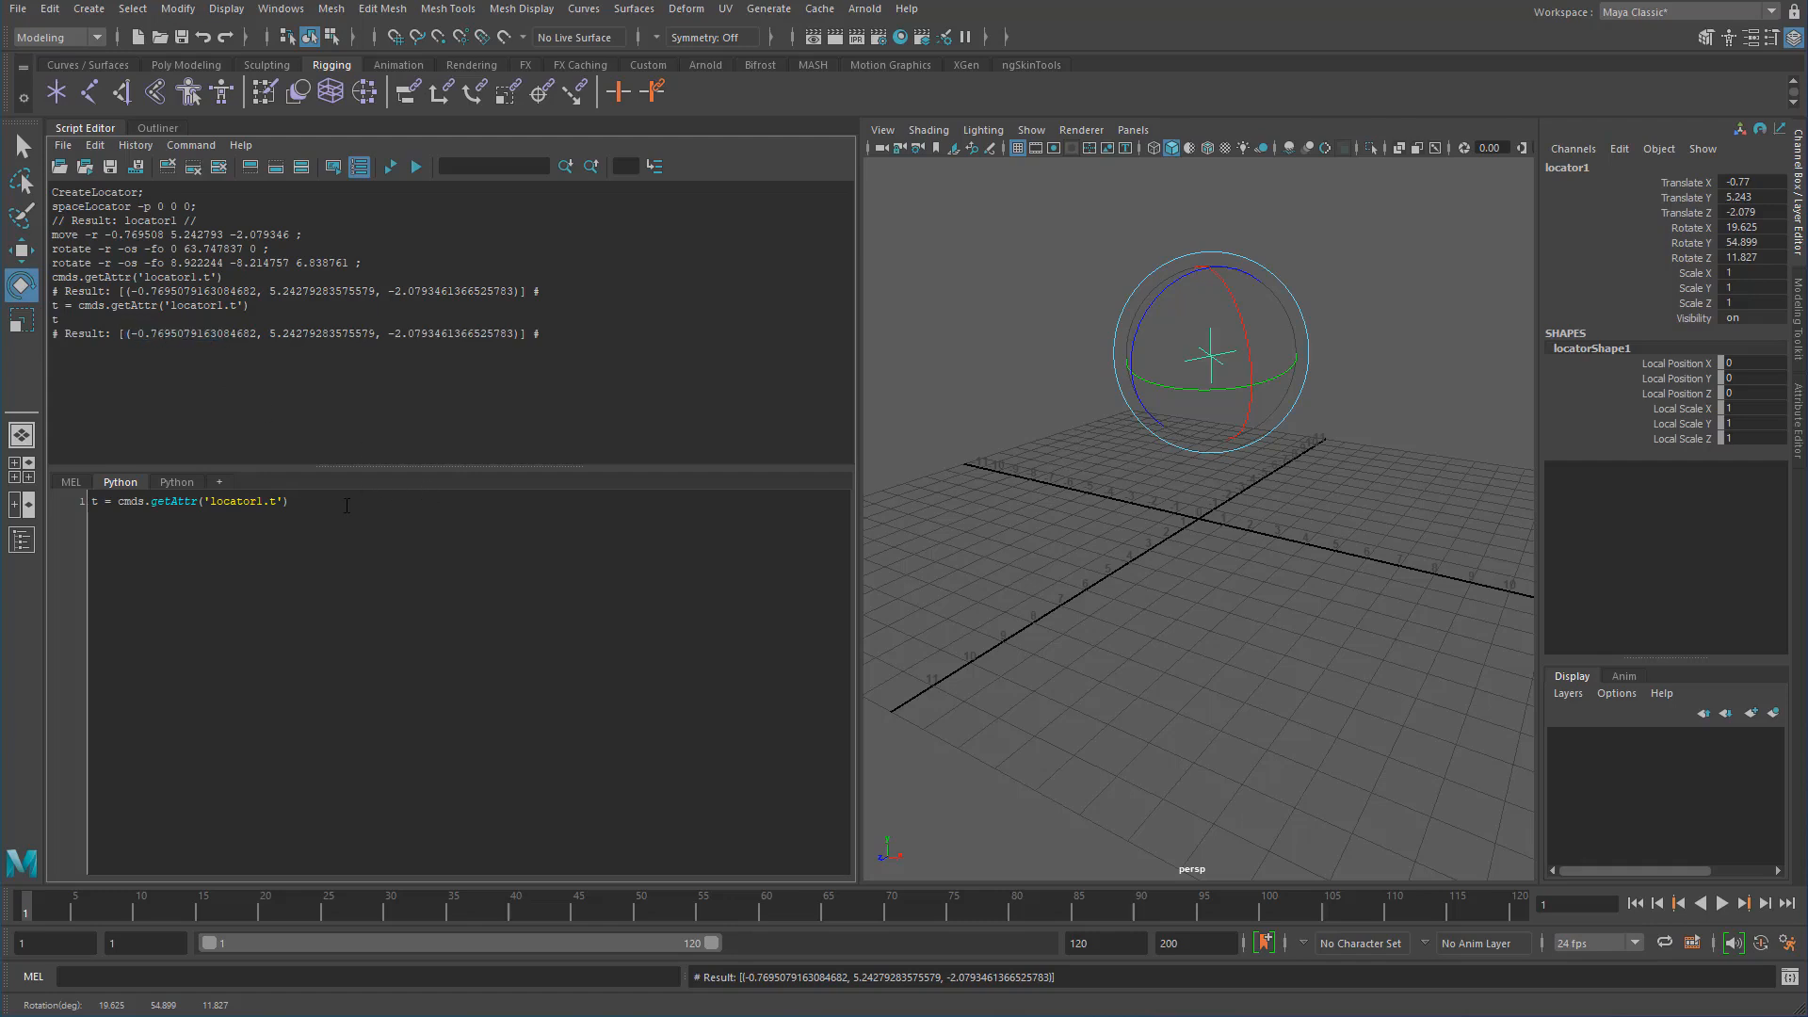
type("[0]")
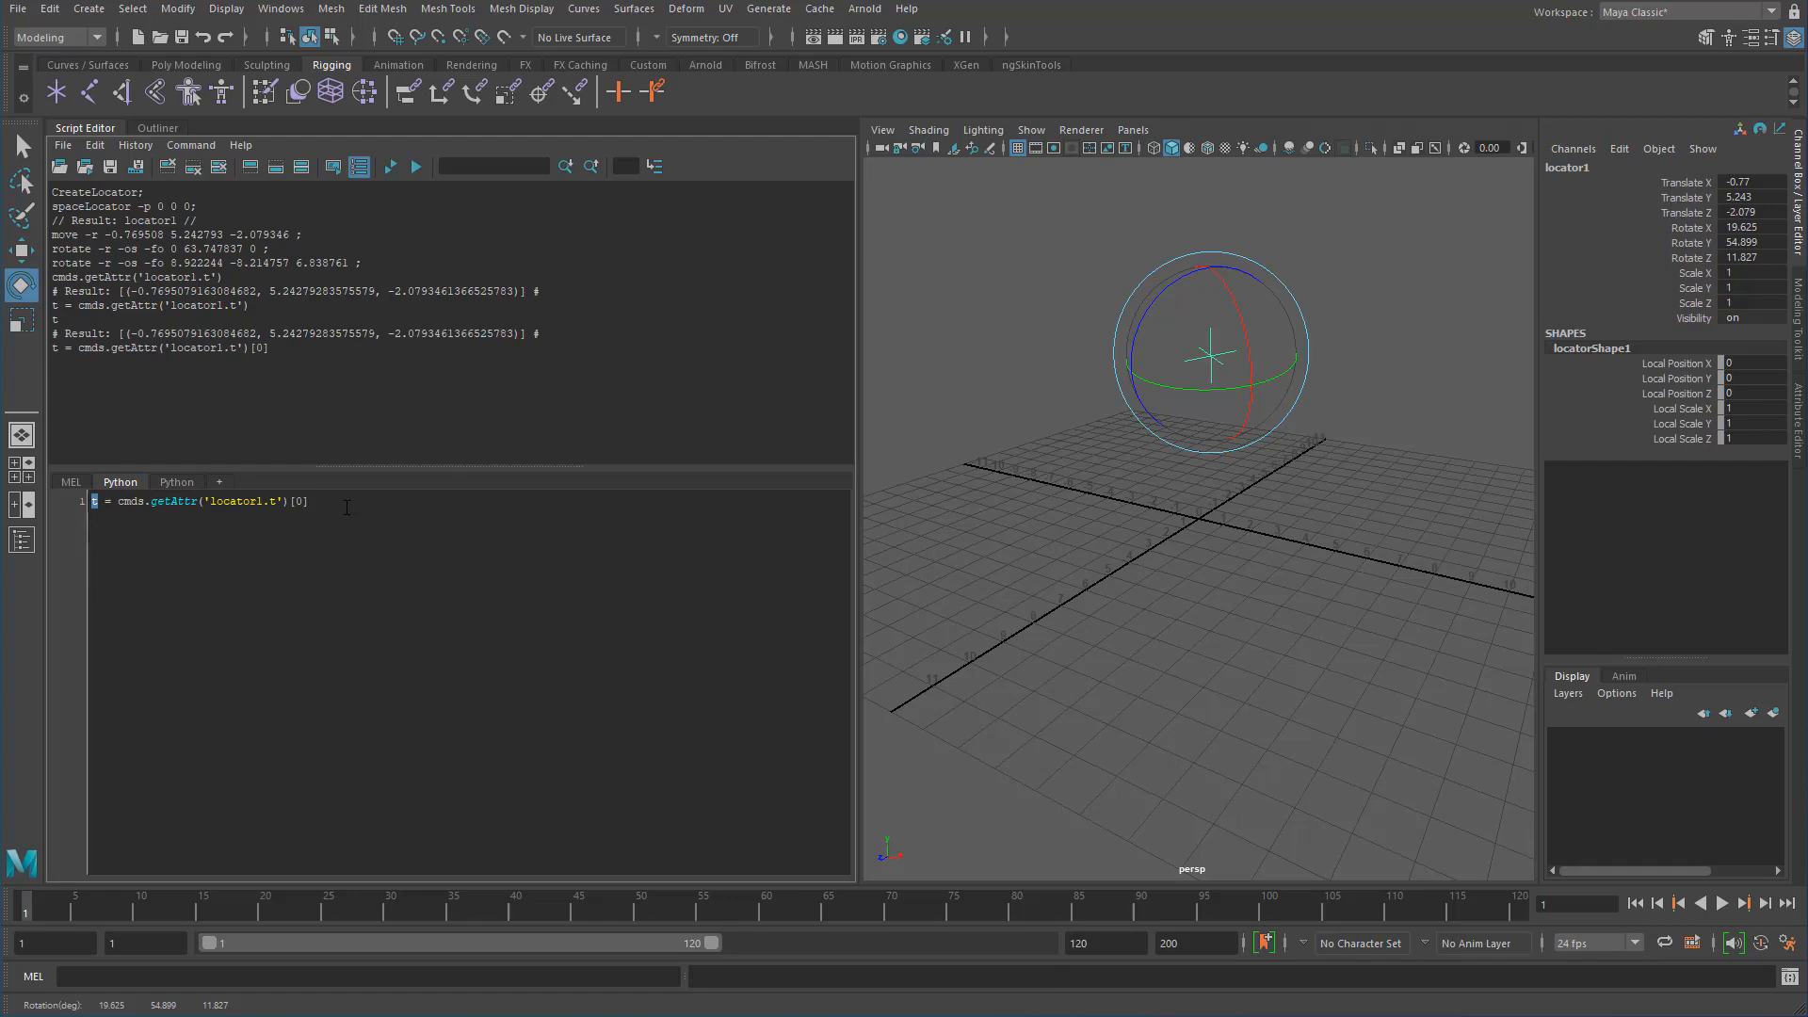
key("Return")
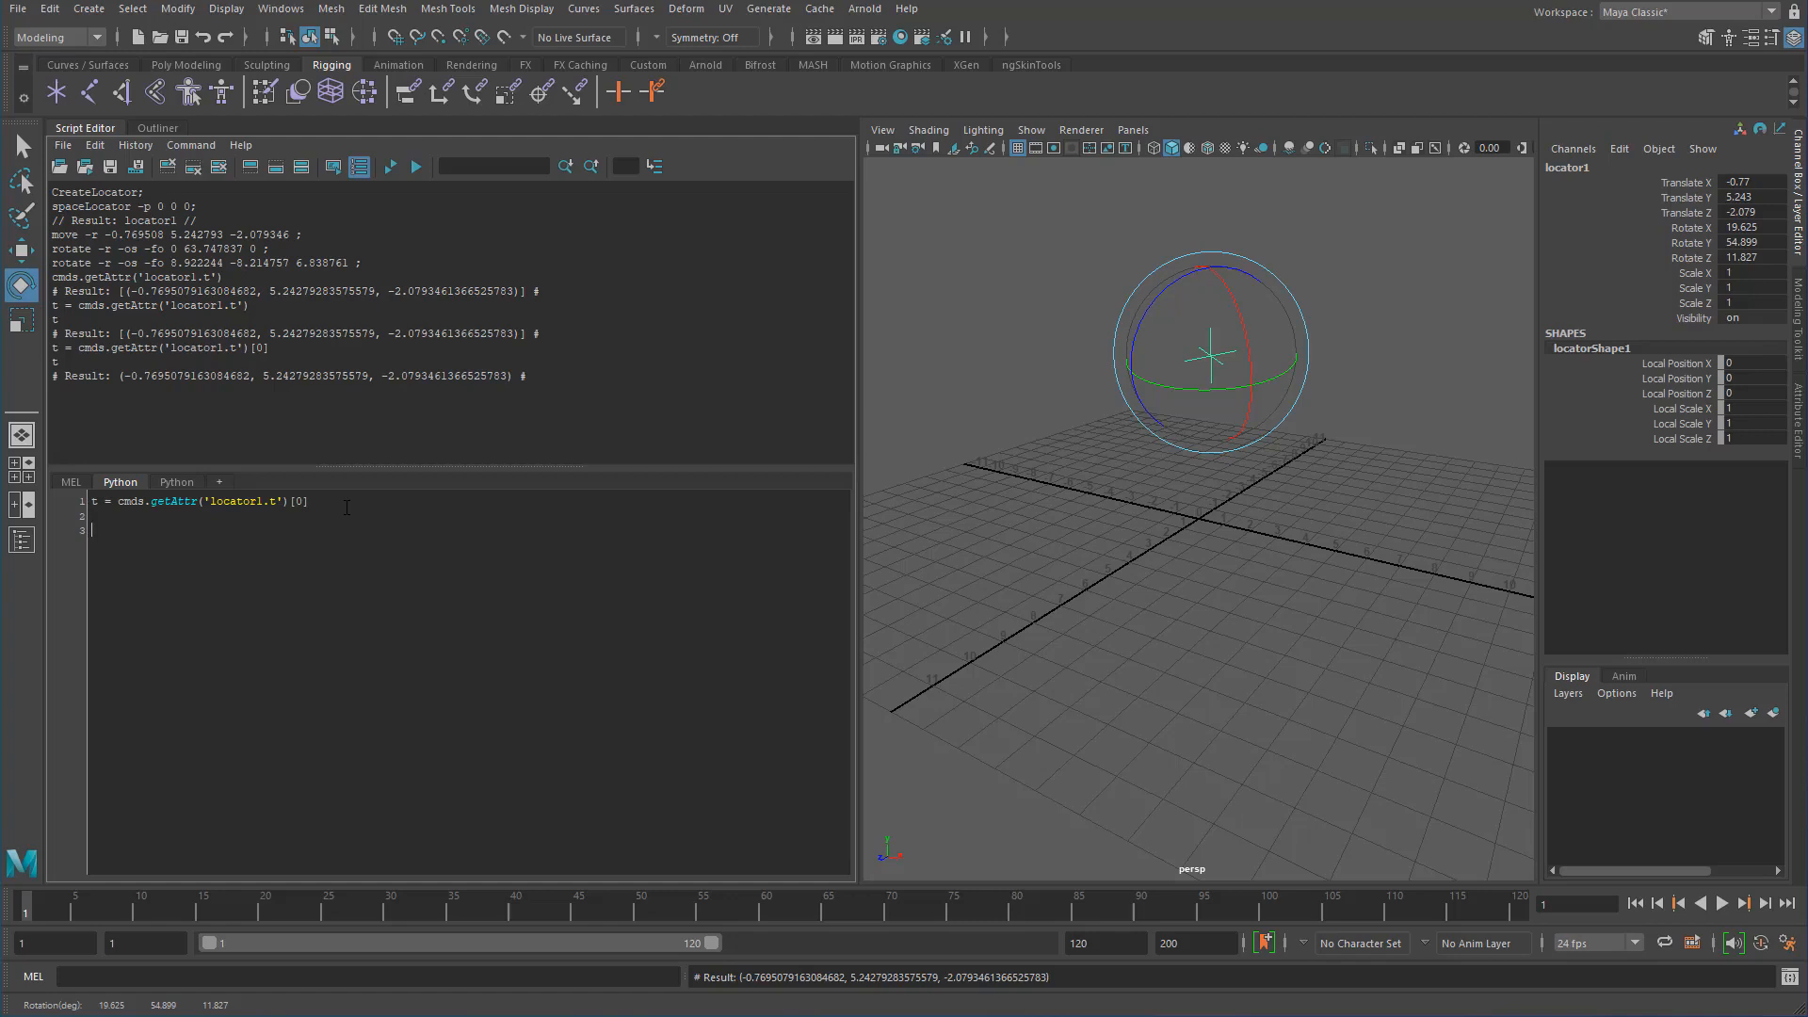
type("t *")
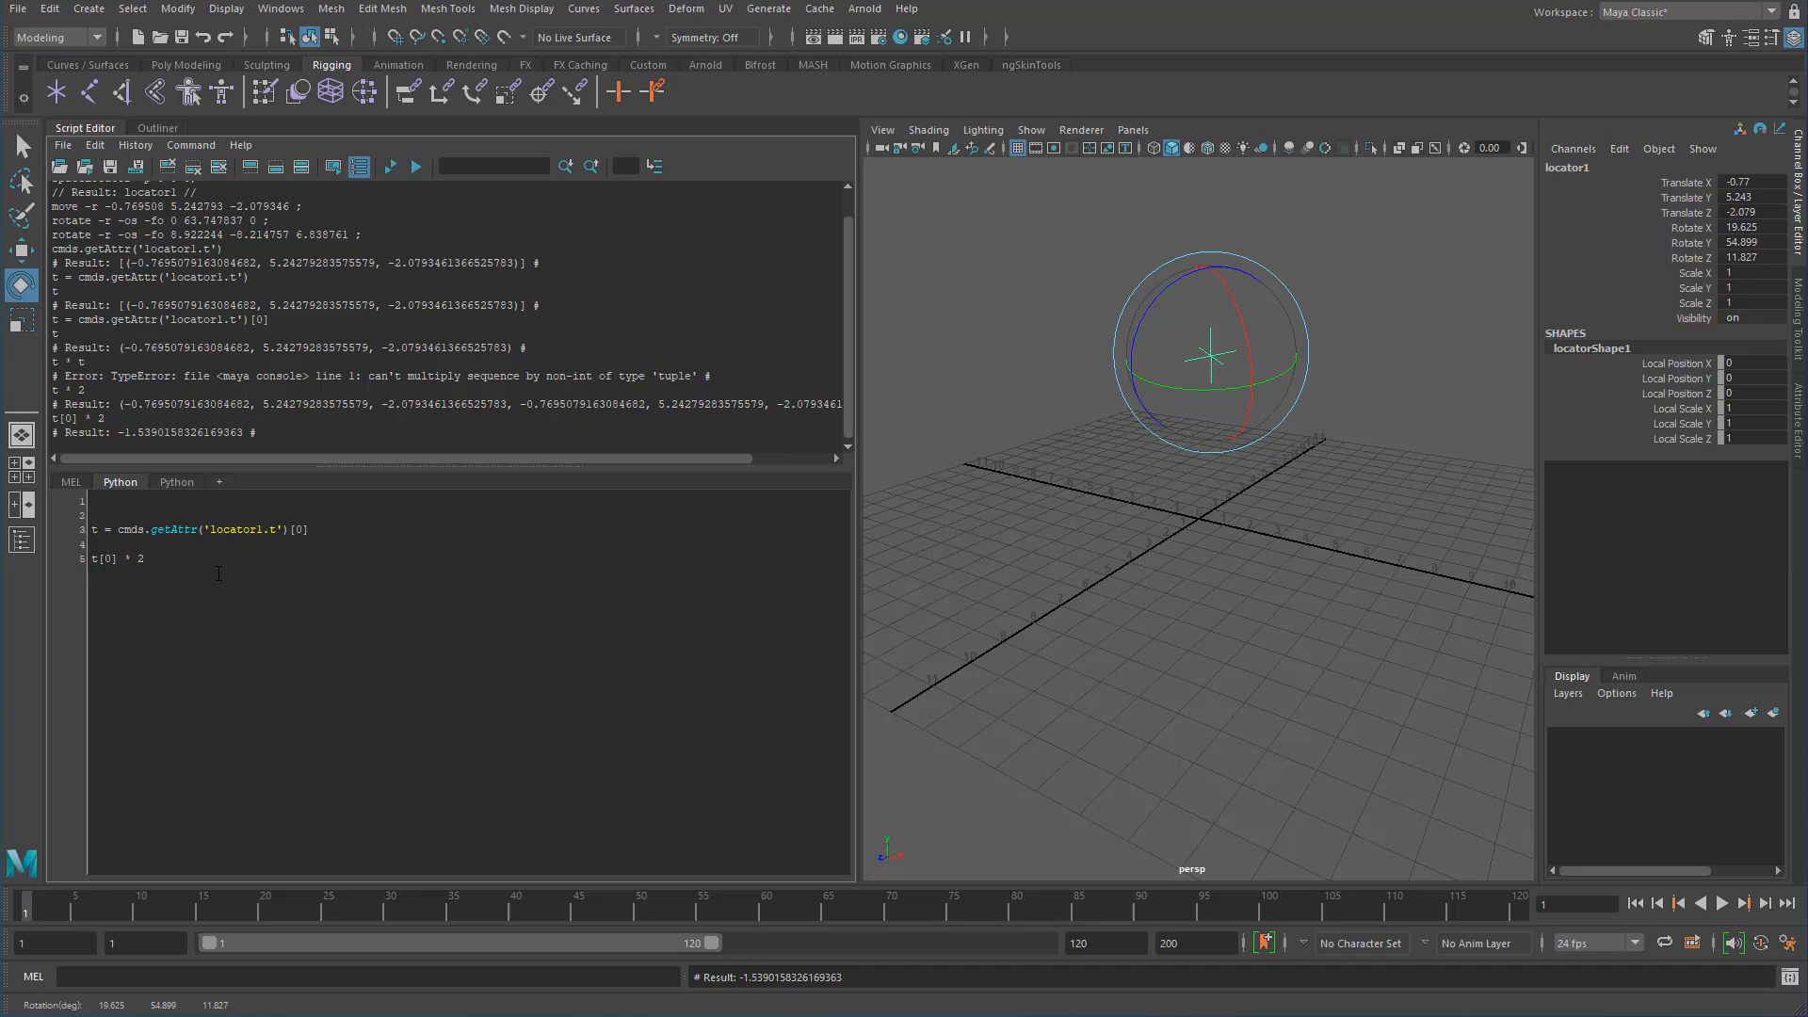
Begin an import statement at the top of the Python script.
type("import maya.api.")
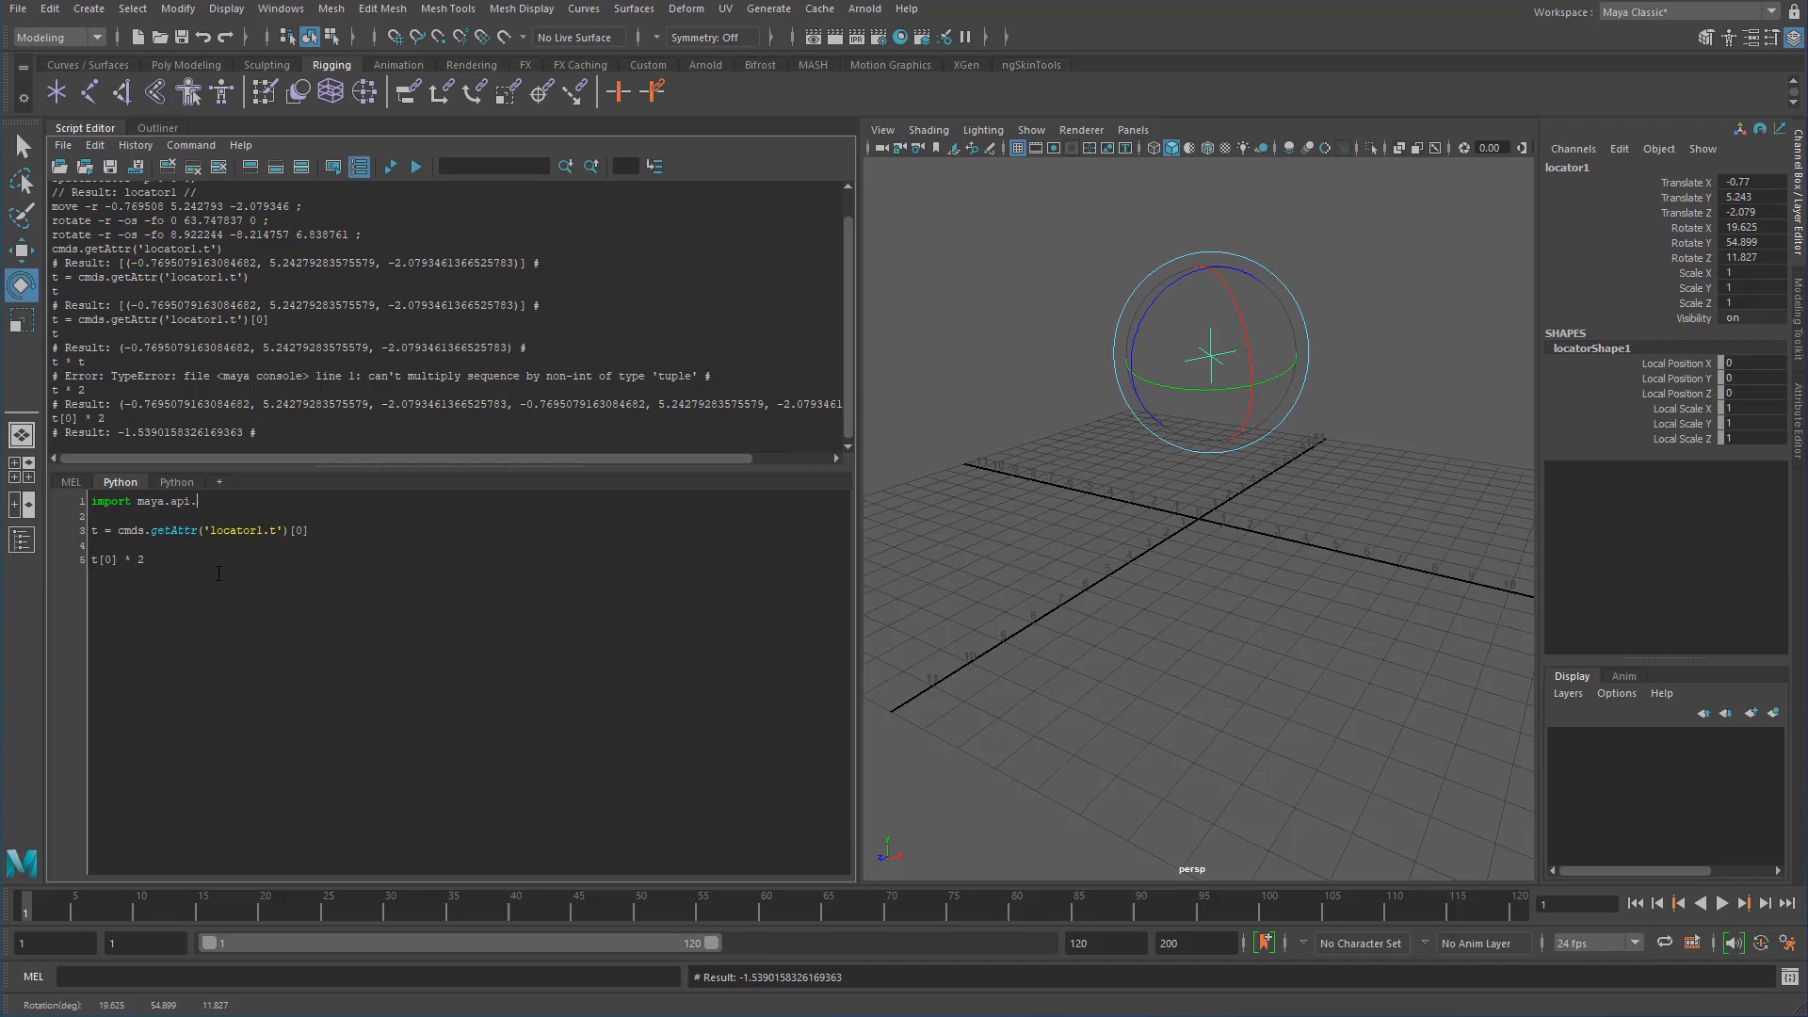
Finish import maya.api.OpenMaya as om2 on line 1 and select the t[0] * 2 line.
type("OpenMaya as om")
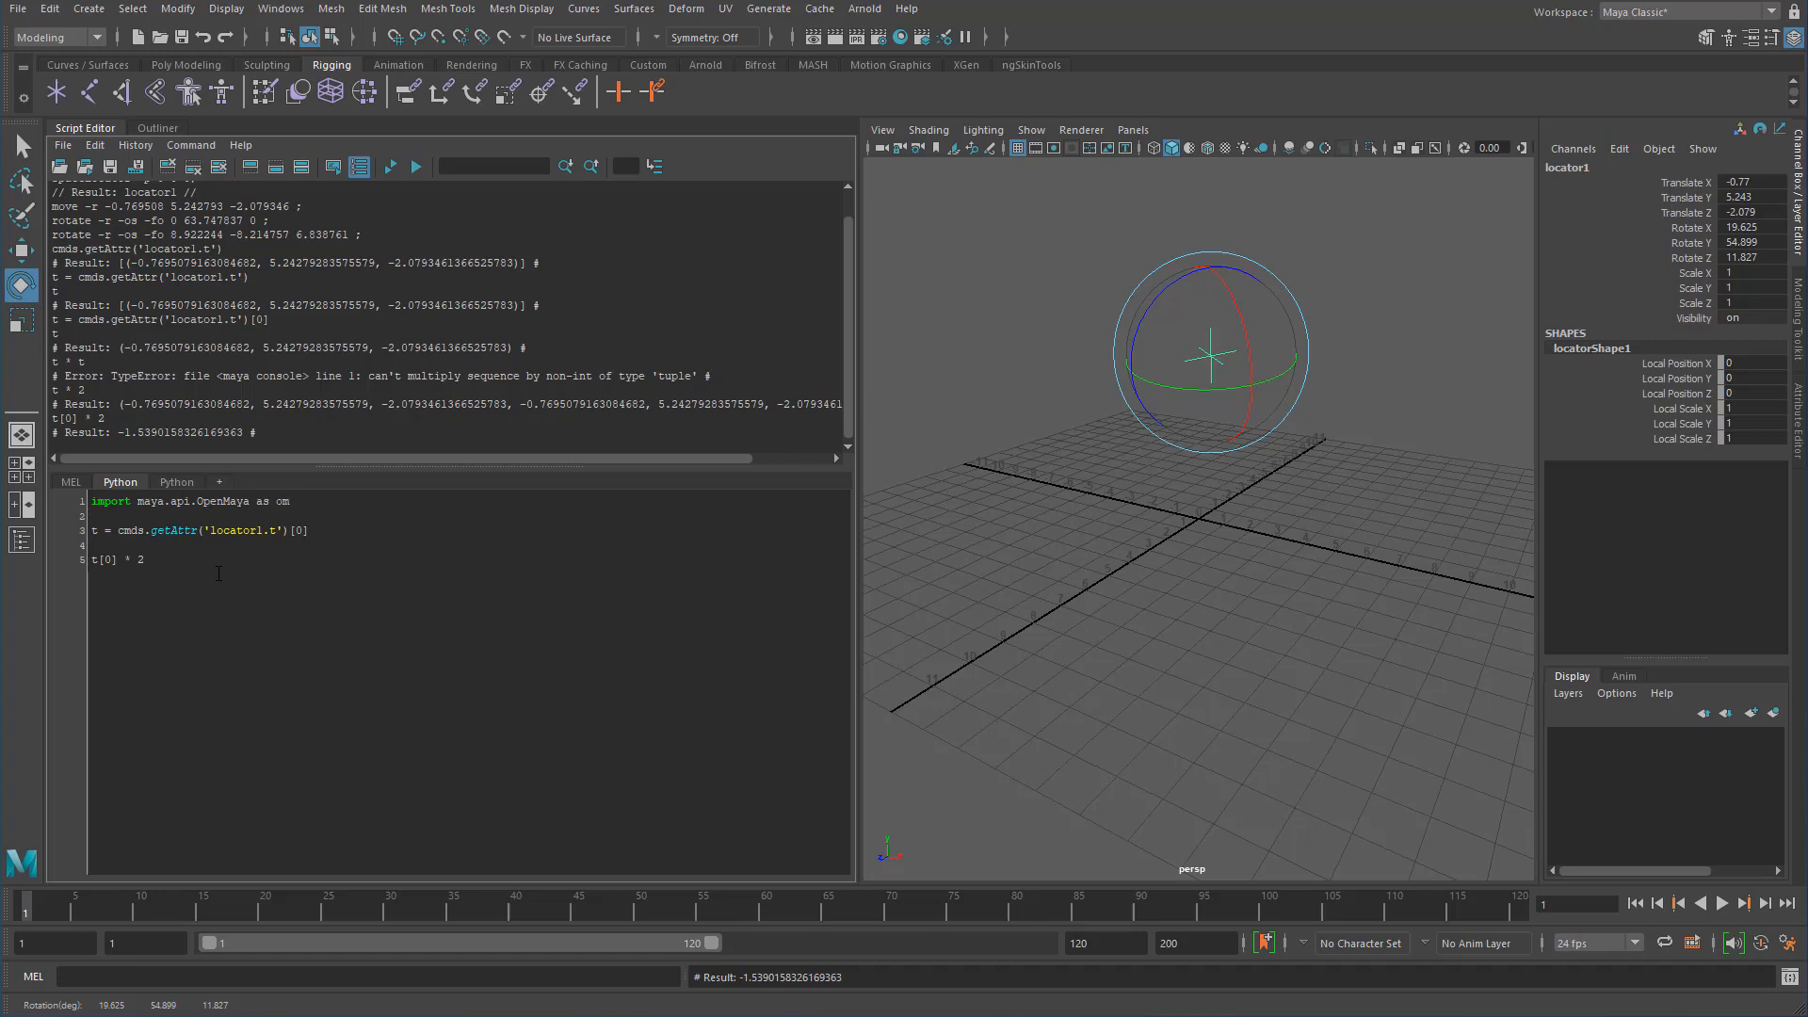
type("2")
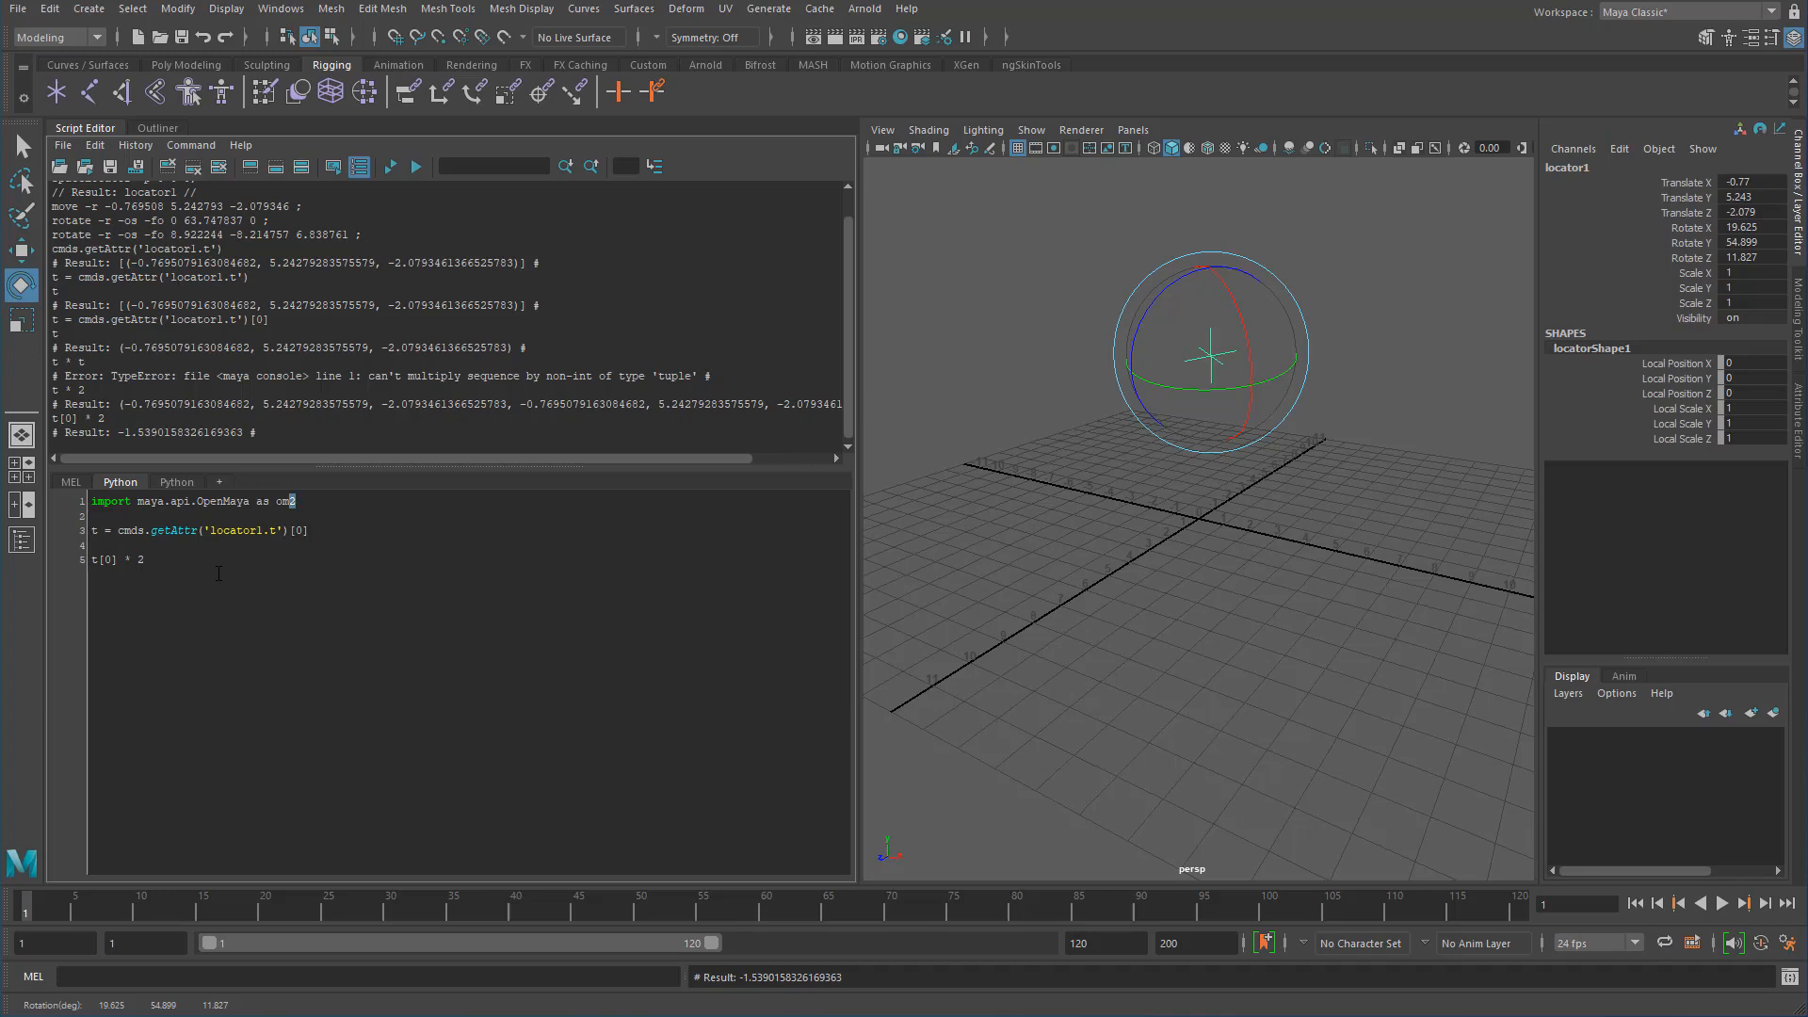
double_click(285, 501)
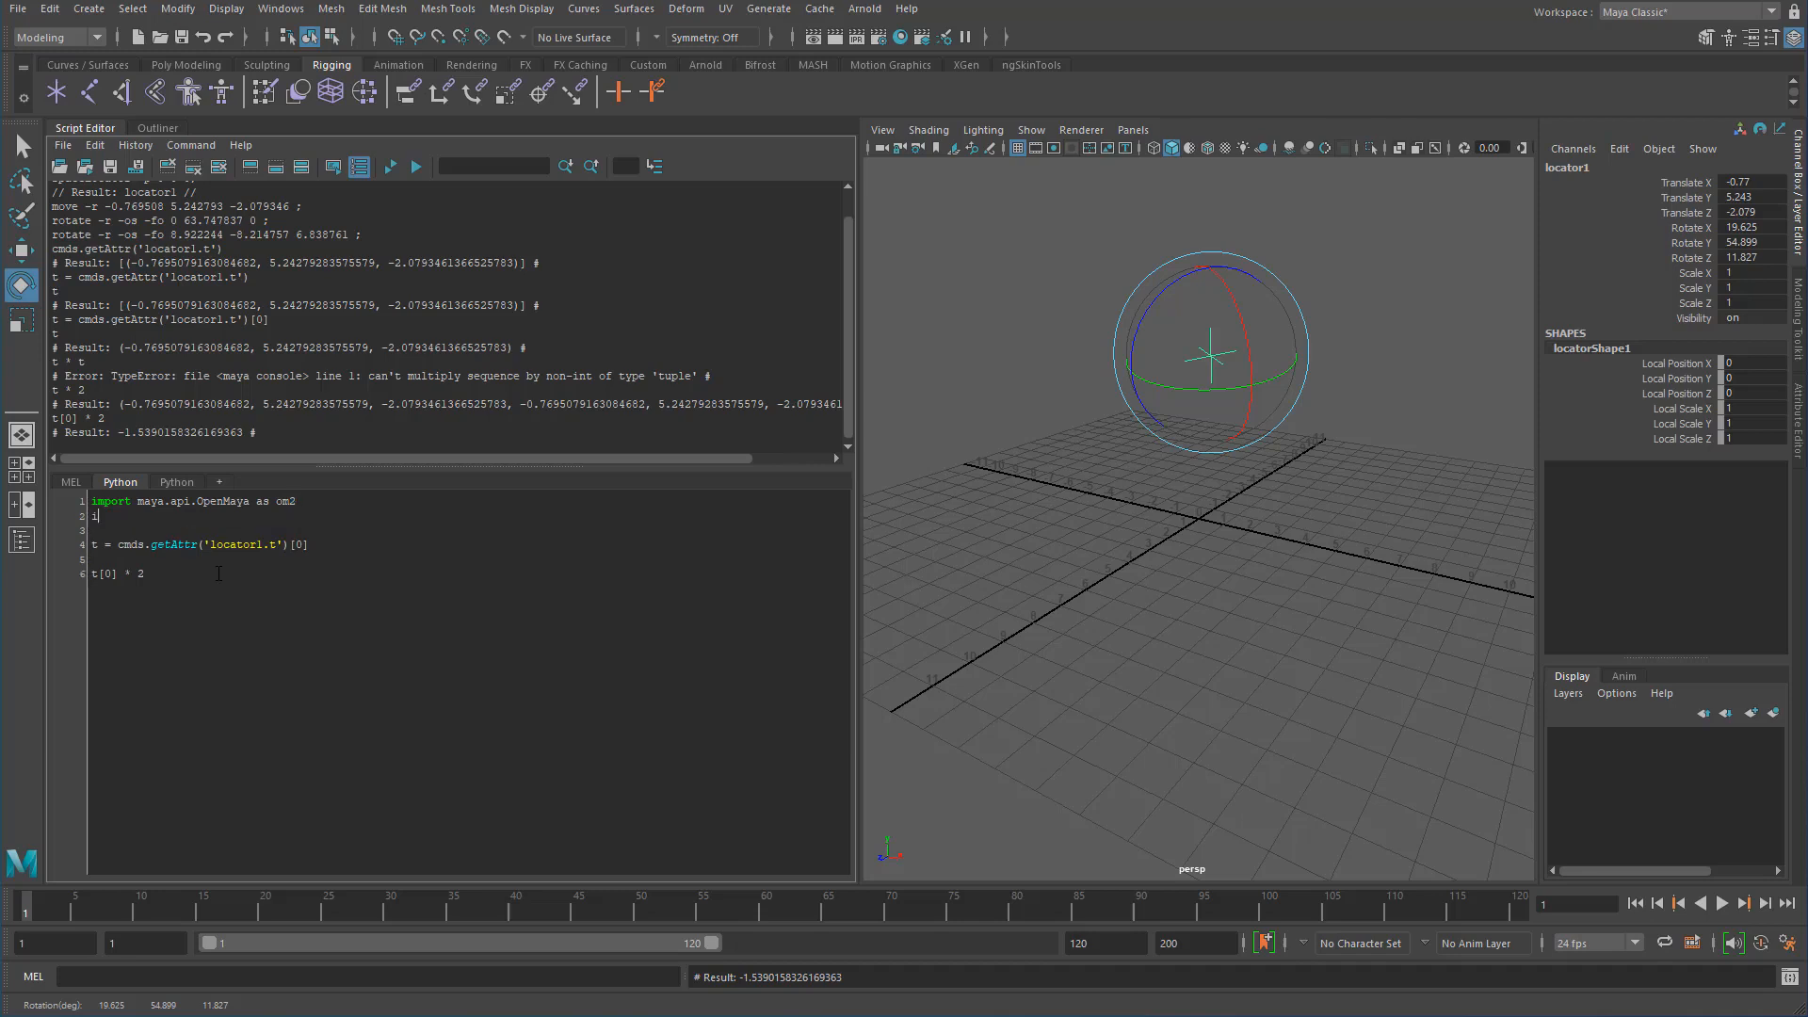
type("import mau")
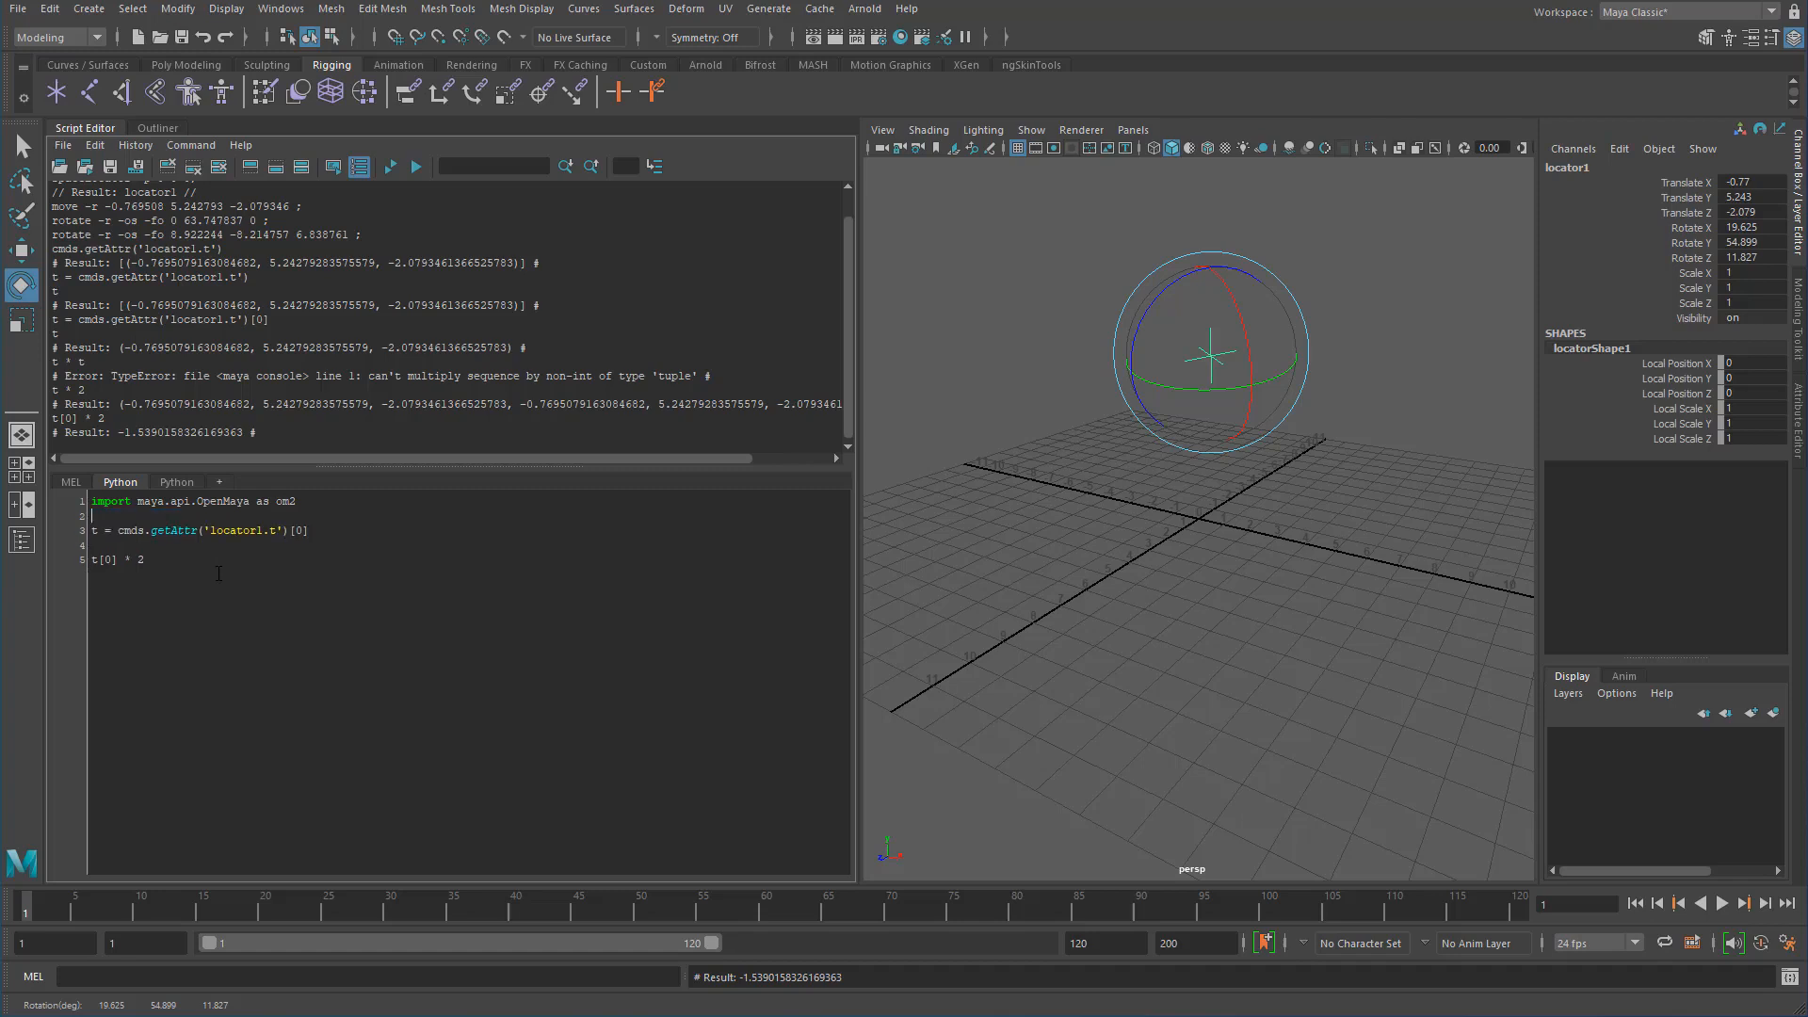
triple_click(193, 501)
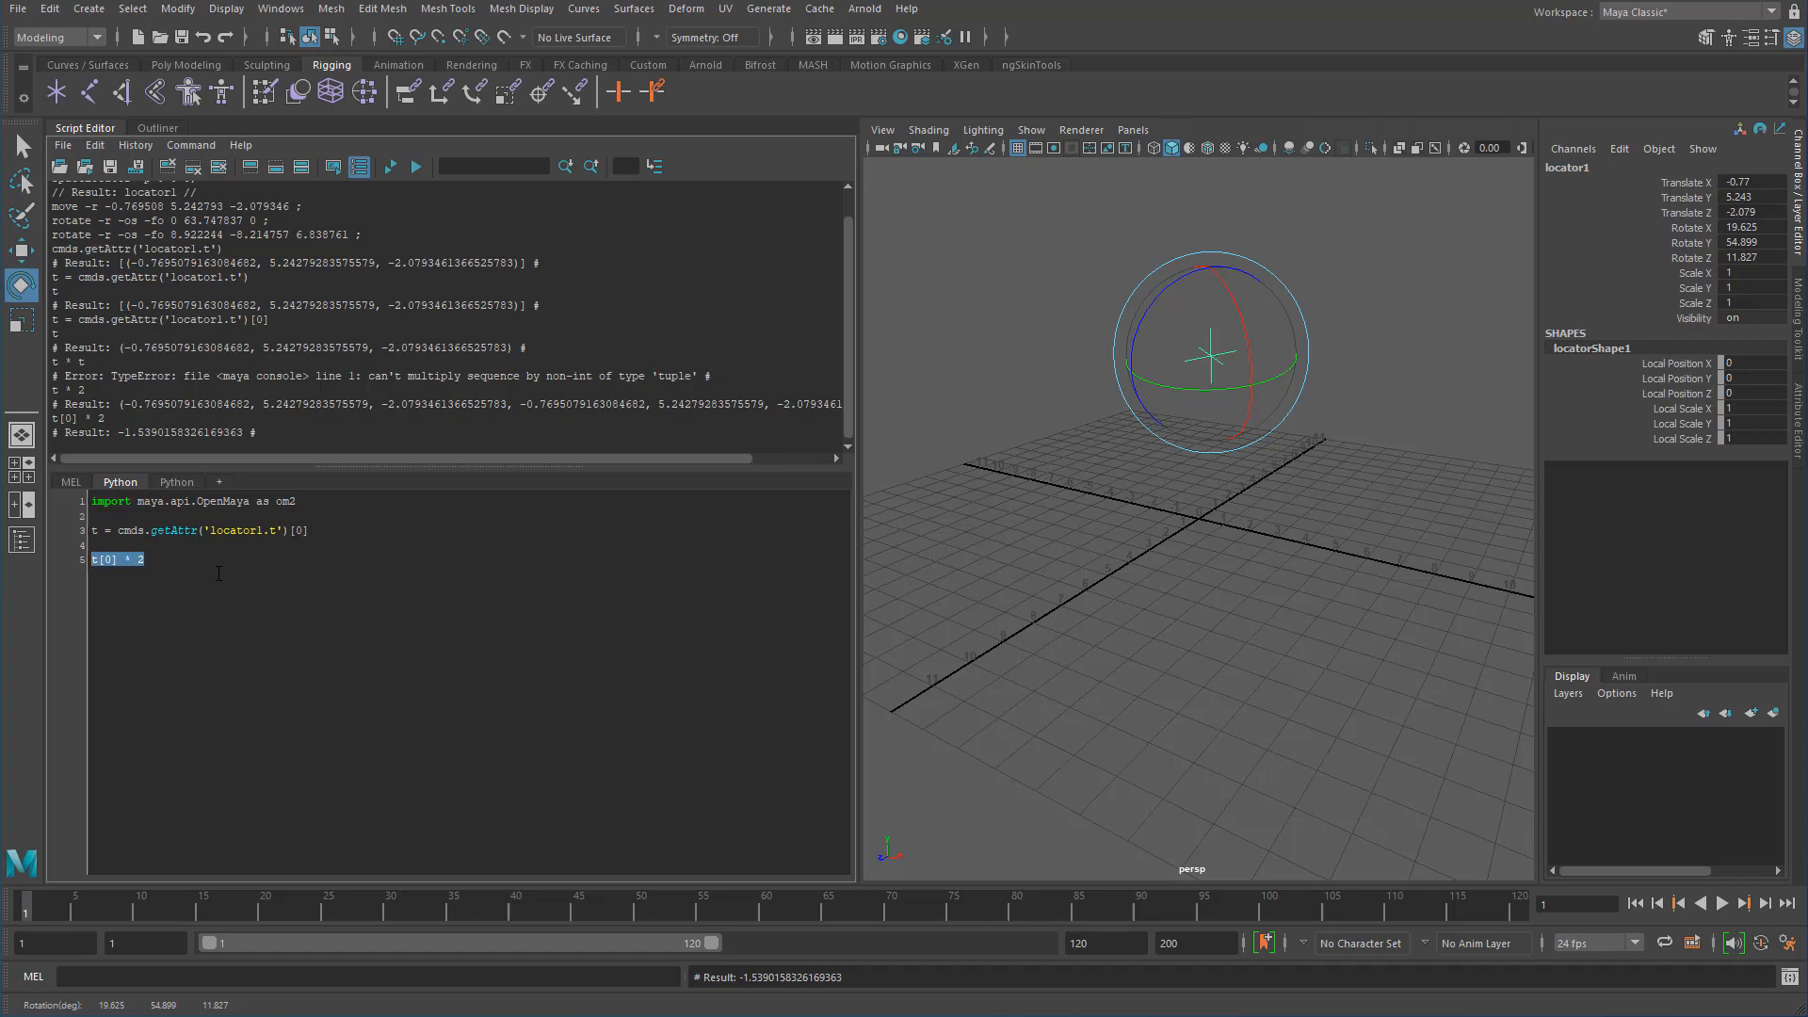
Replace the old line with t_vec = om2.MVector(t) to wrap the translation in a vector.
key("Delete")
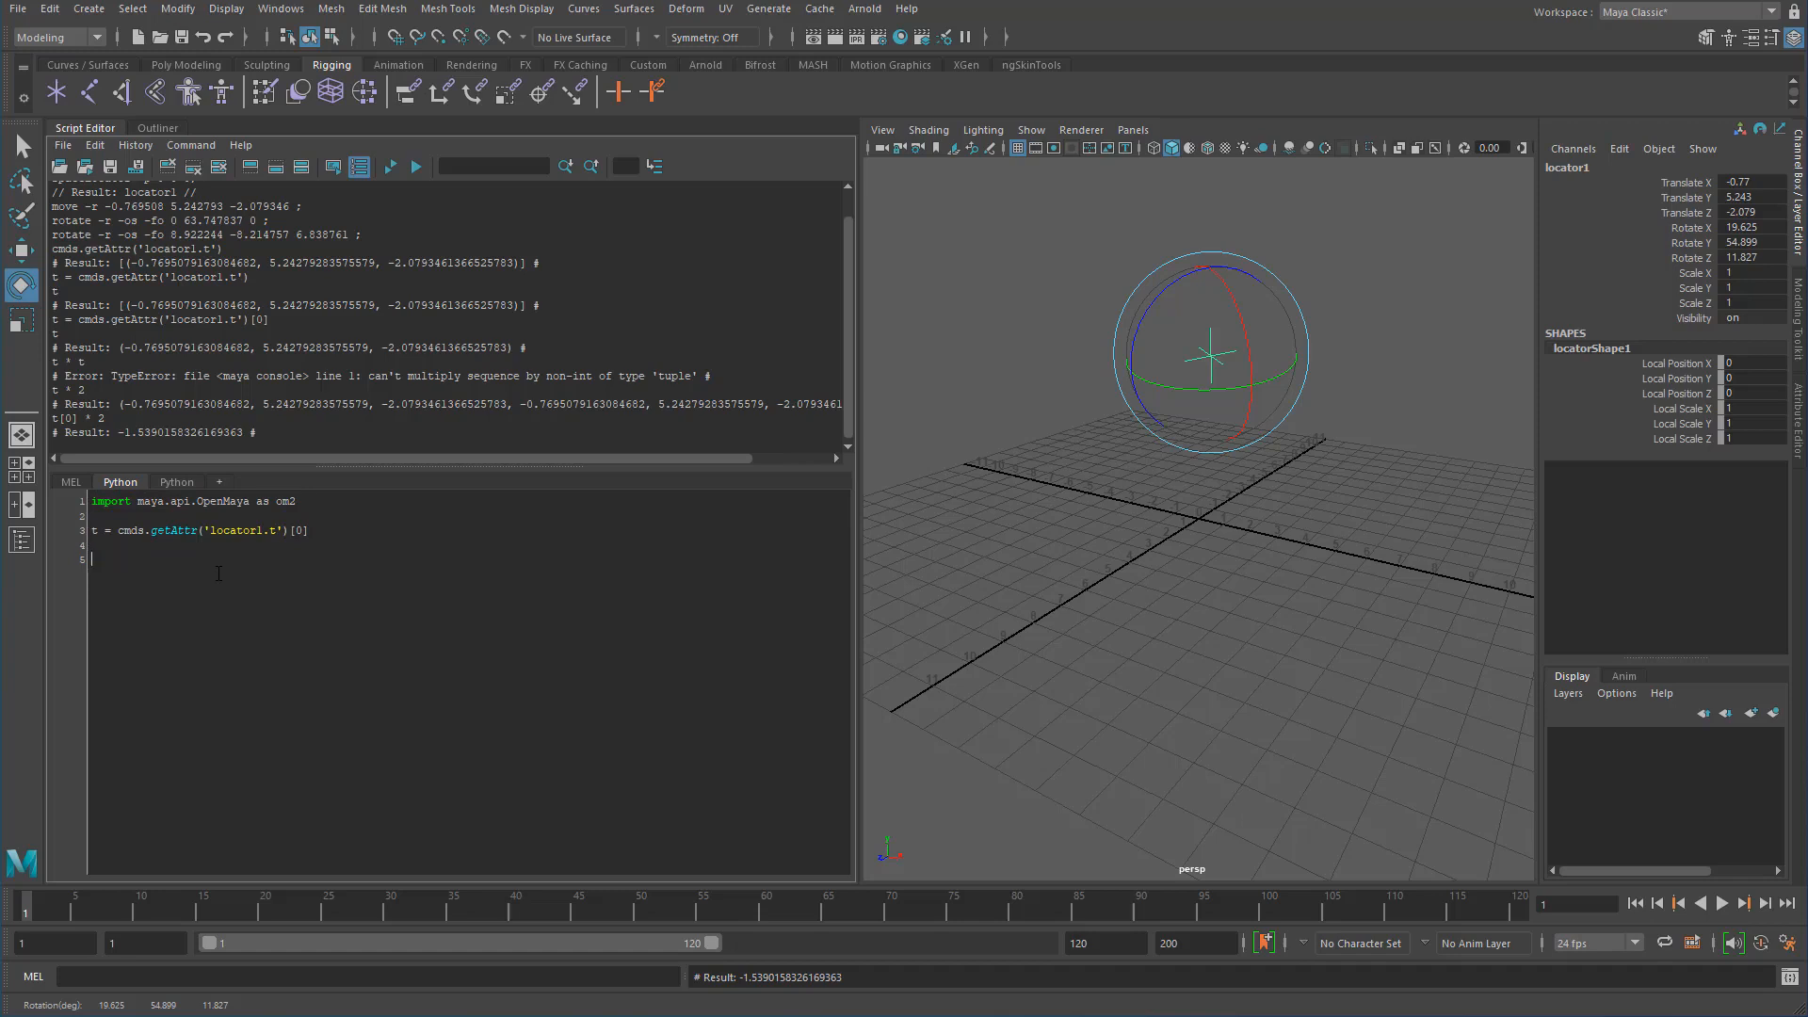
type("t")
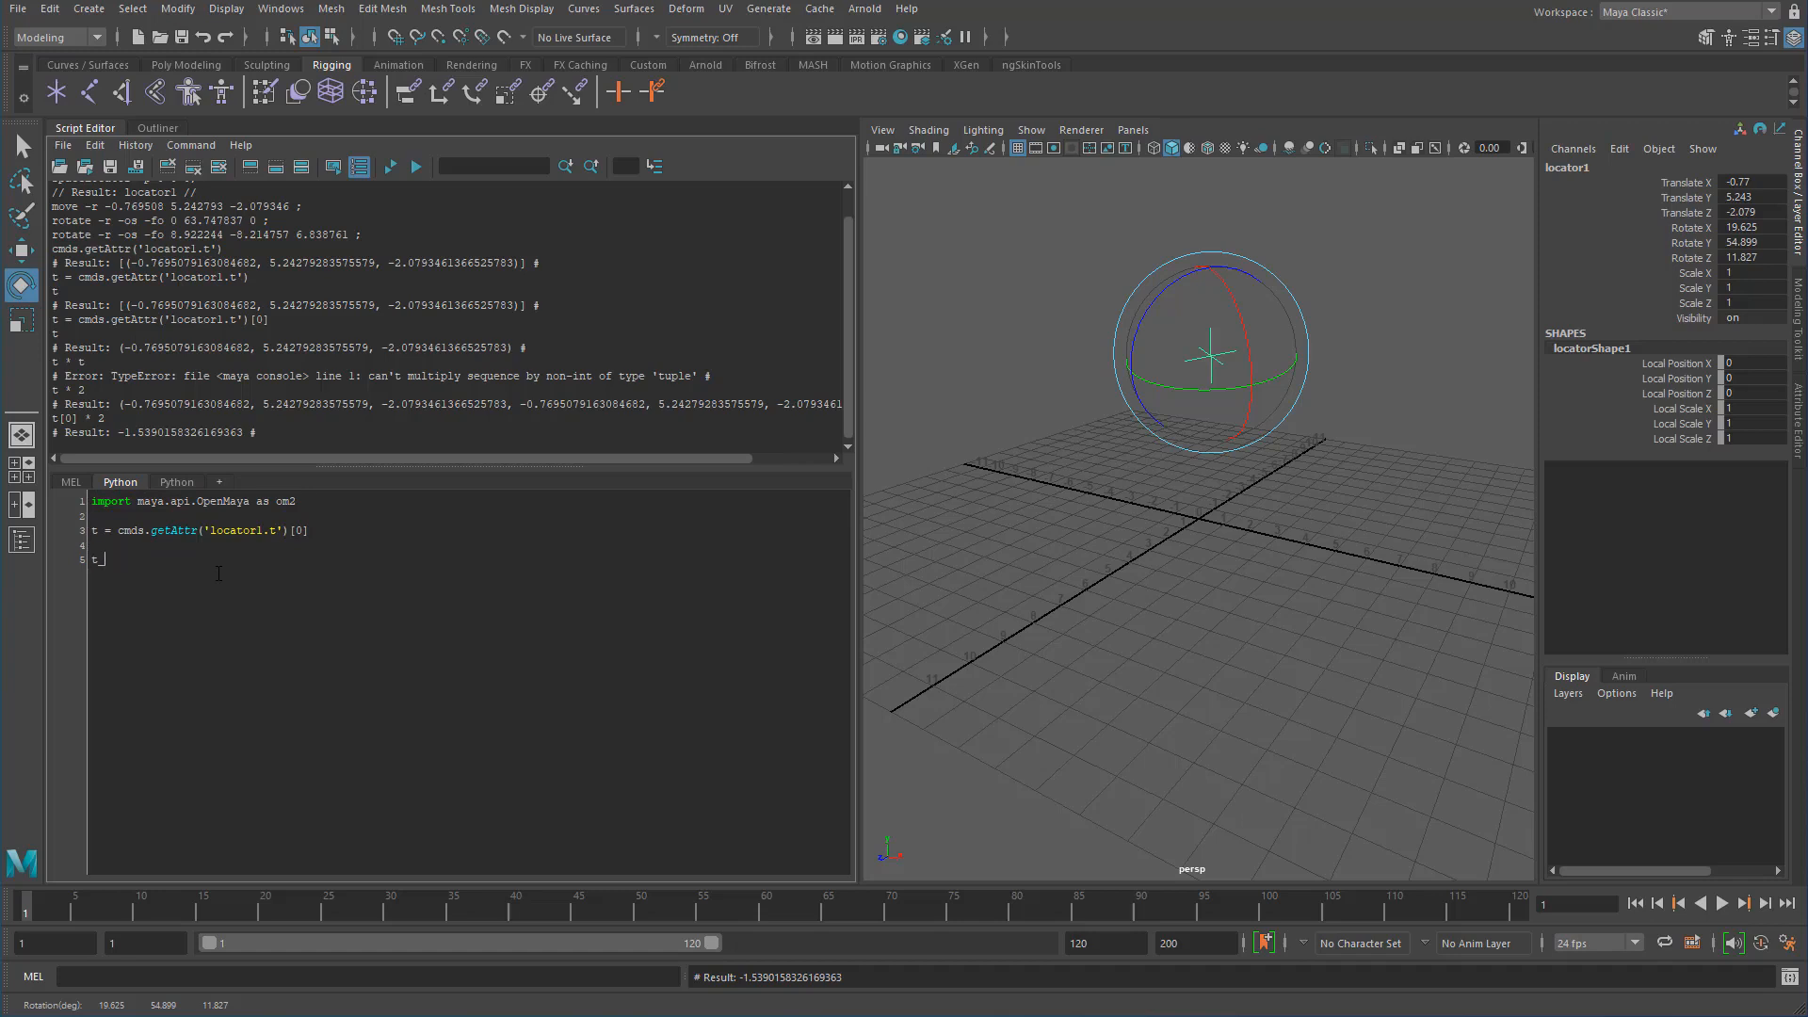
type("_vec = pm,")
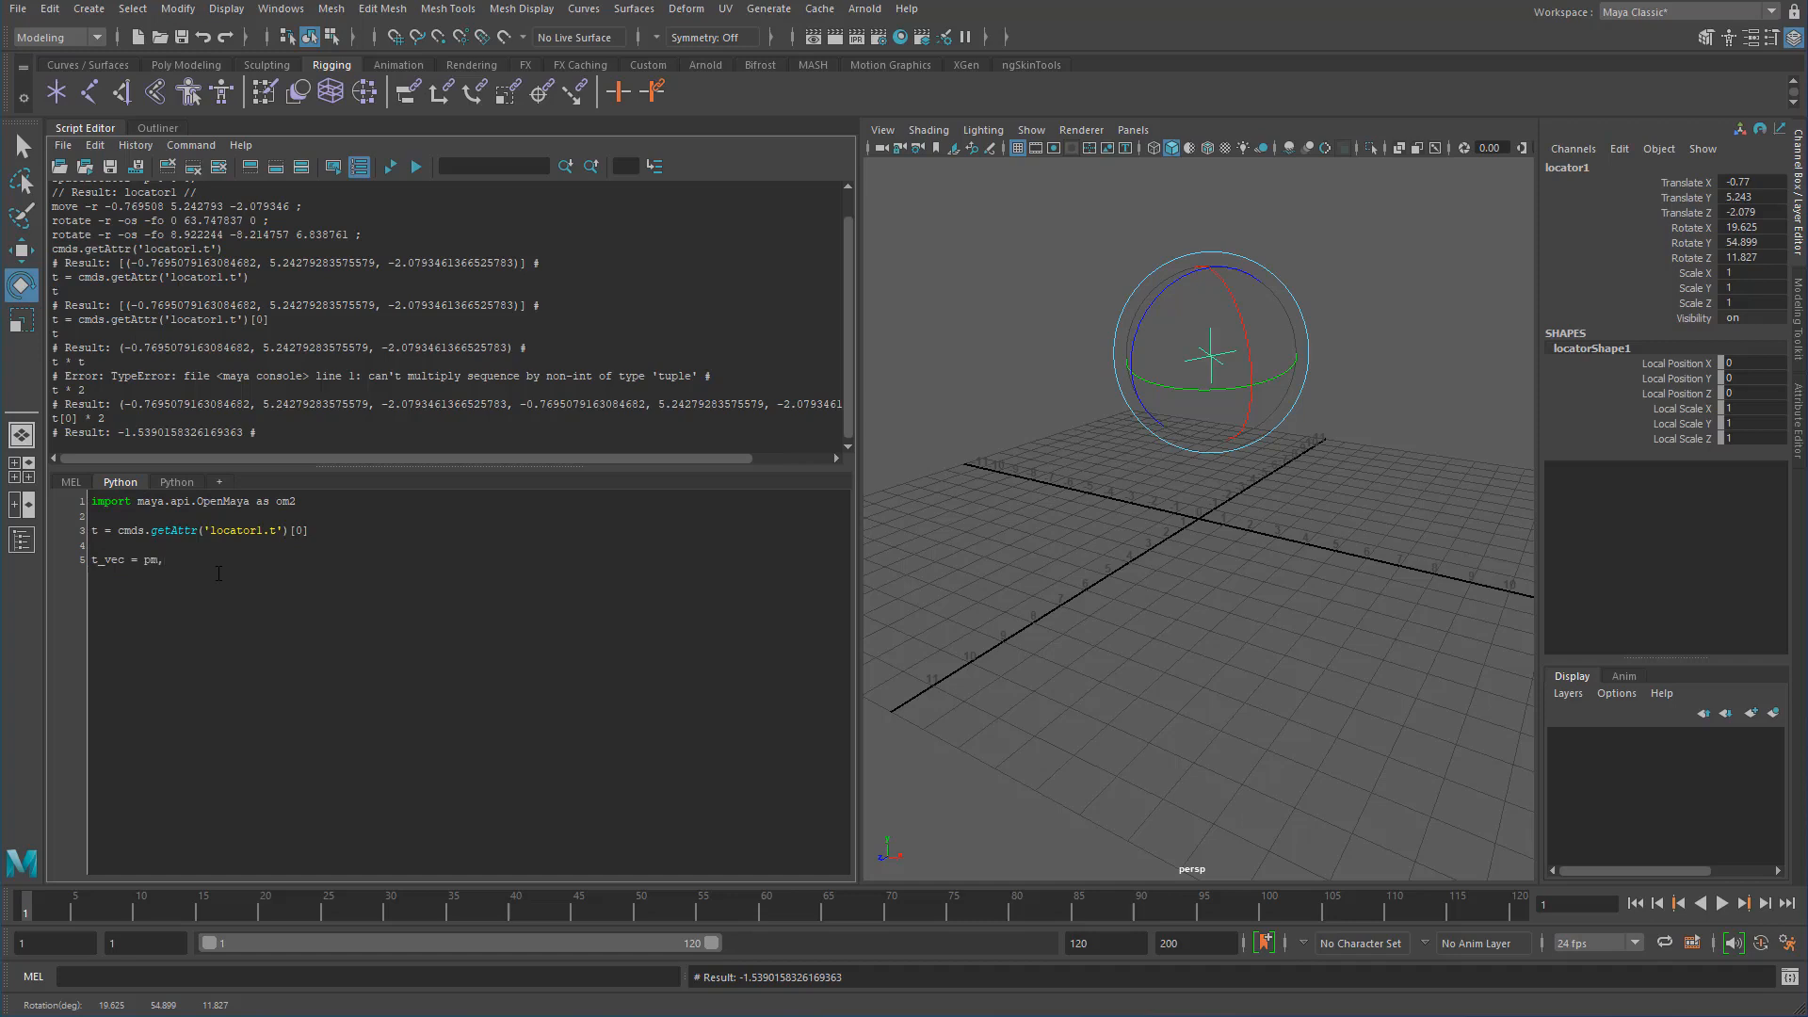
type("om2.MVector(")
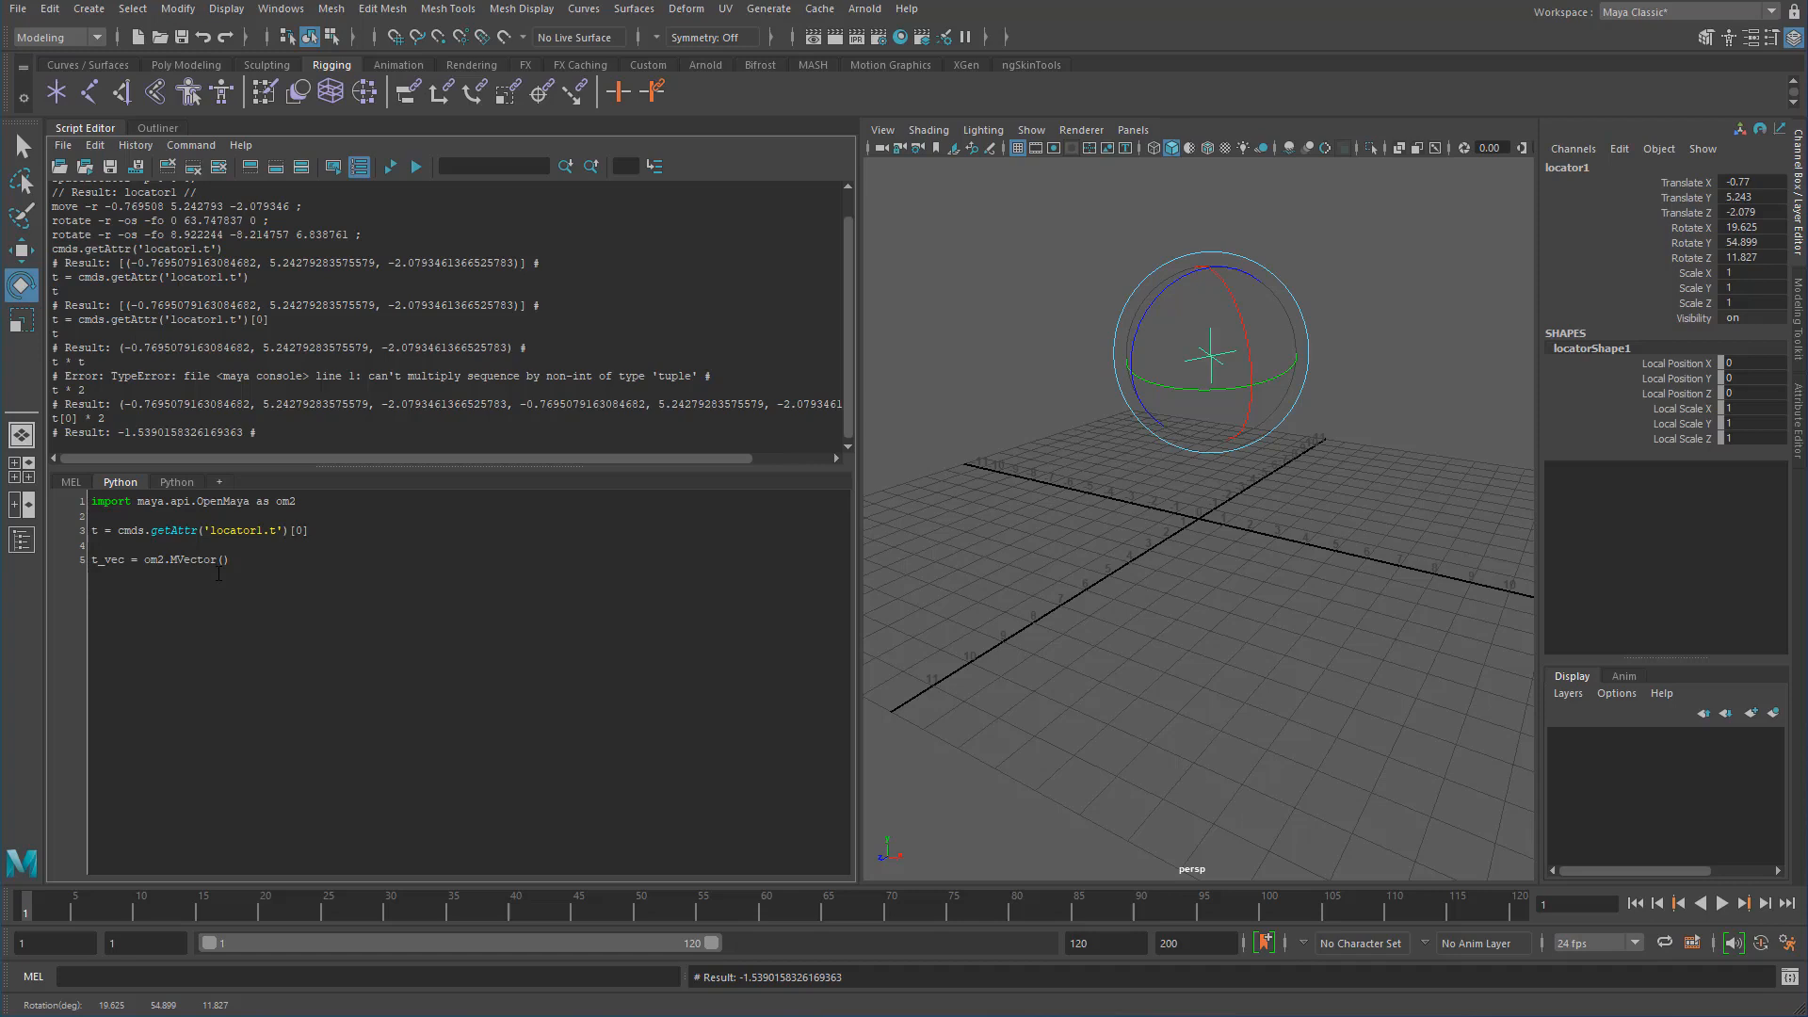
type("t")
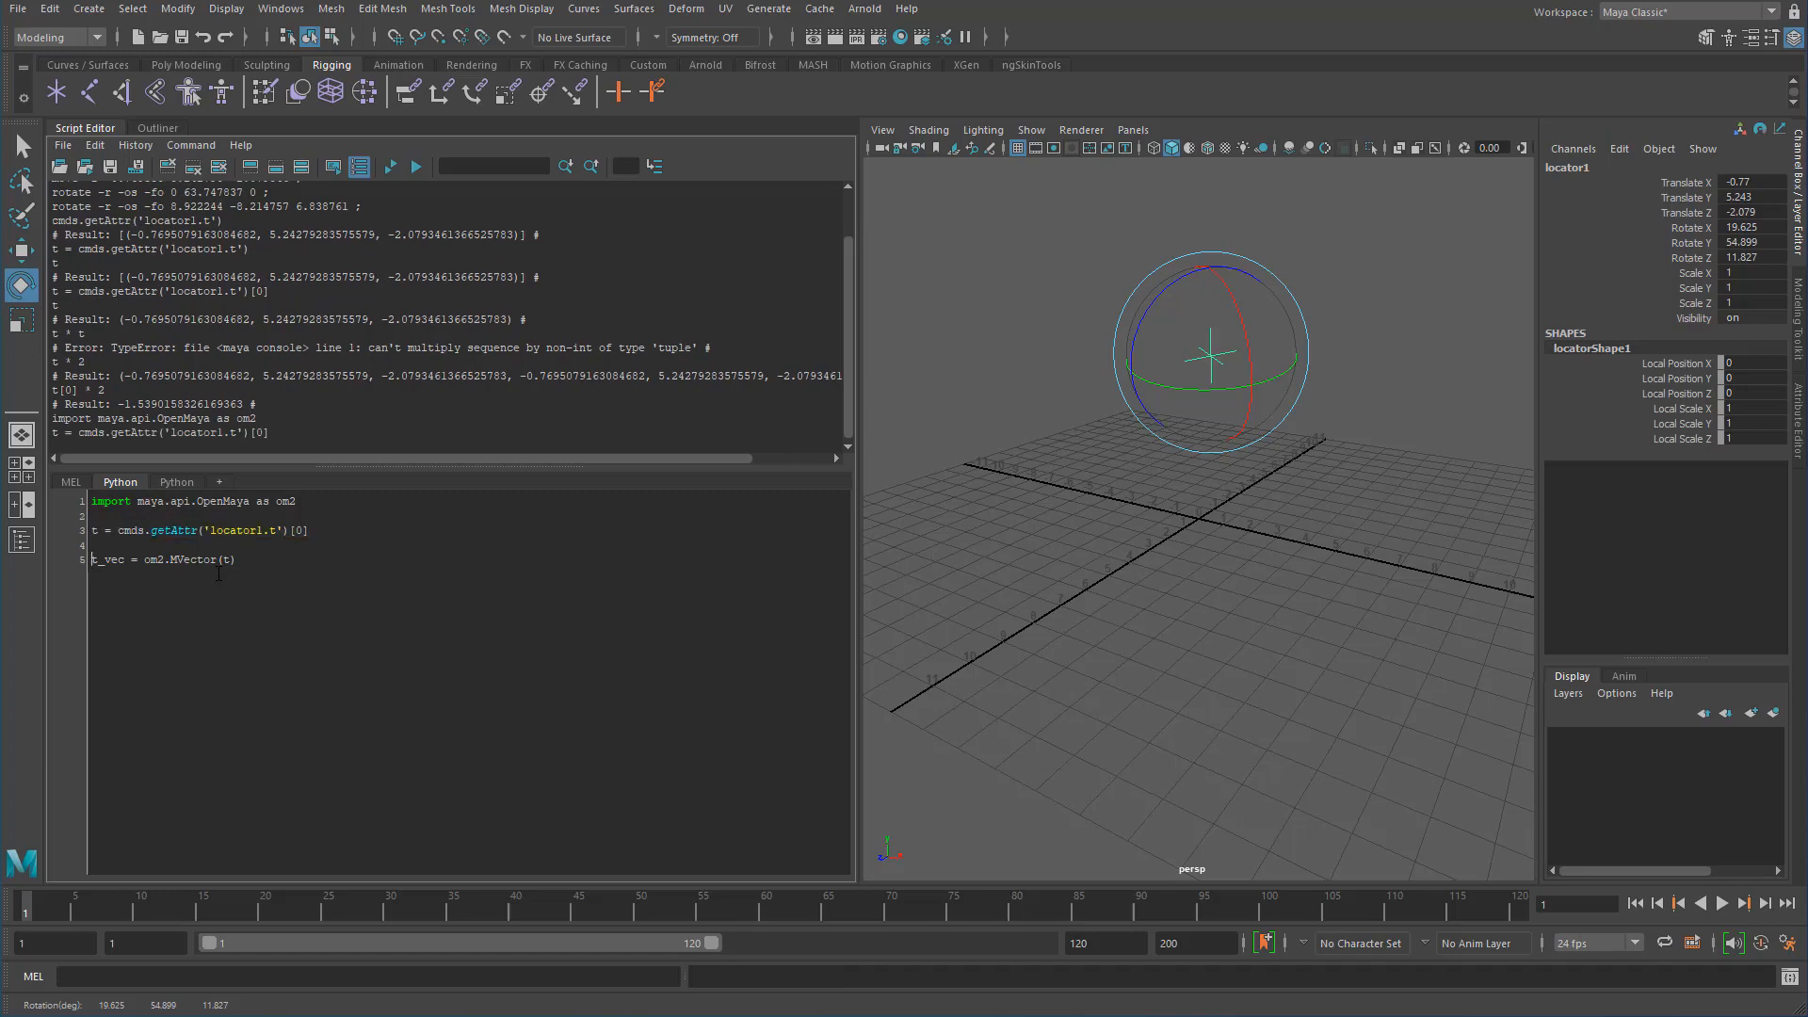
Run t_vec + t_vec, returning the doubled vector (-1.539, 10.486, -4.159).
double_click(105, 559)
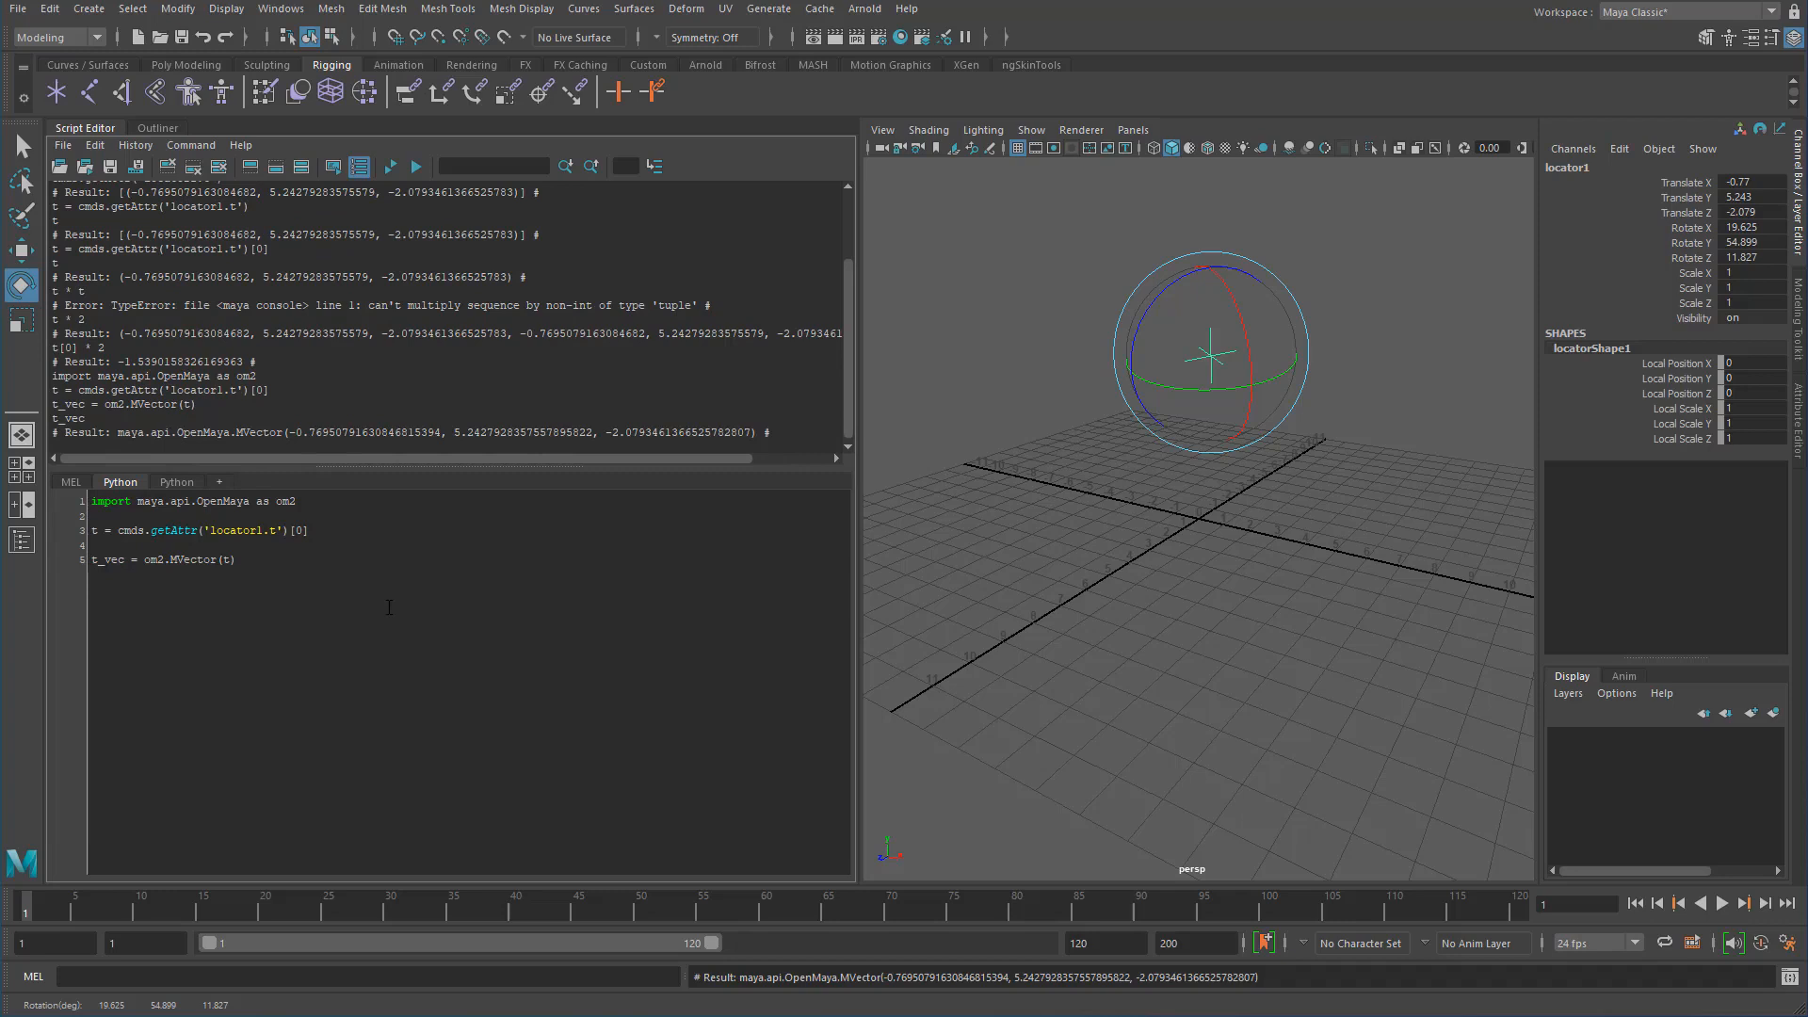
type("t_vec + t_vec")
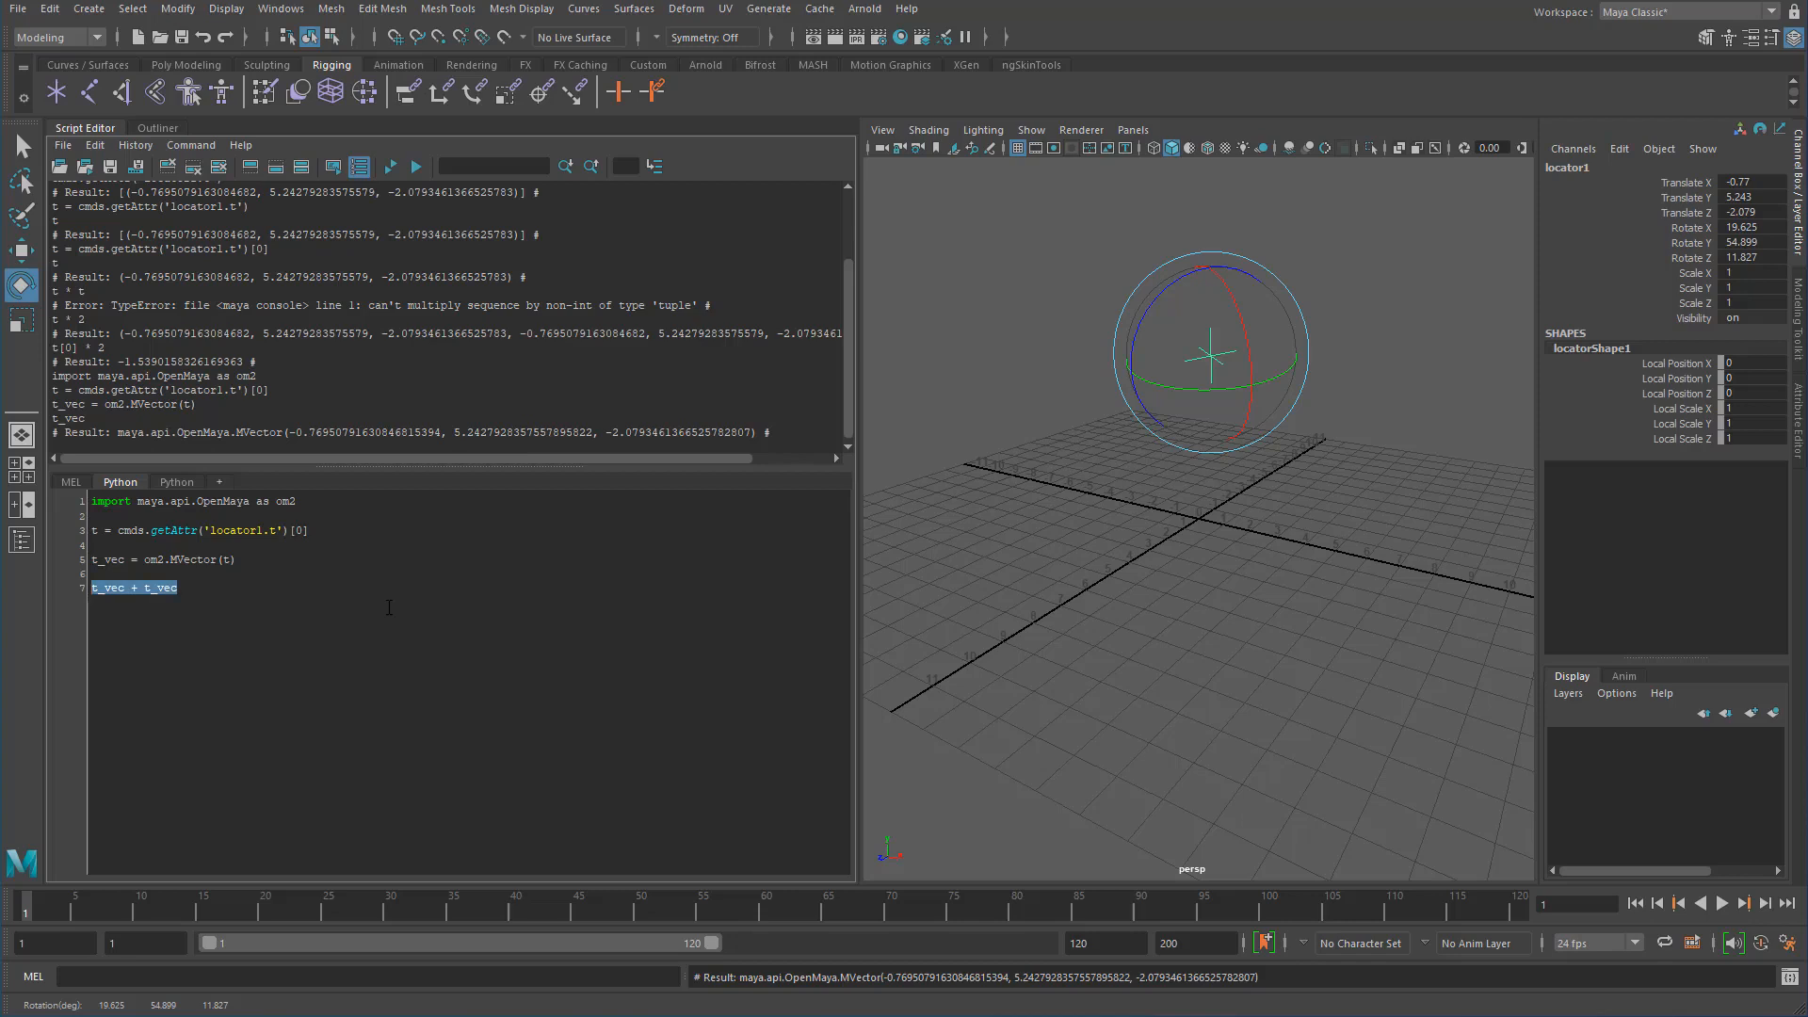
key("Enter")
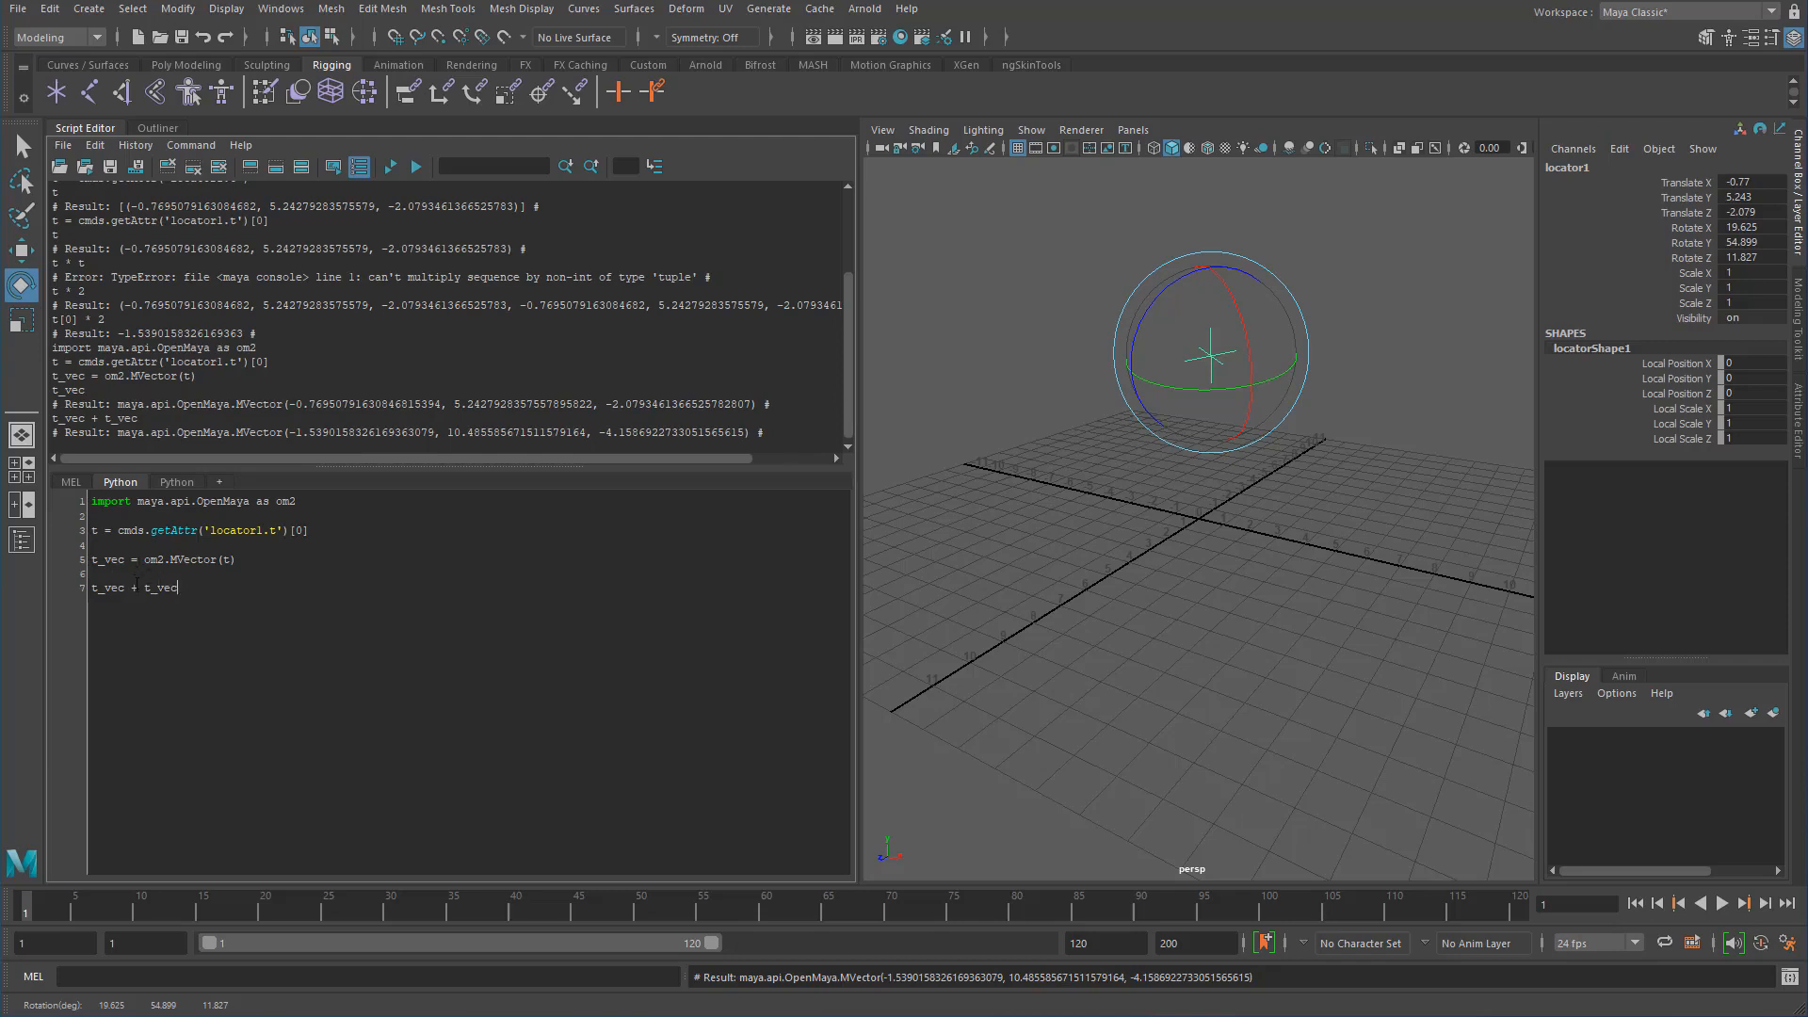
mouse_move(162, 610)
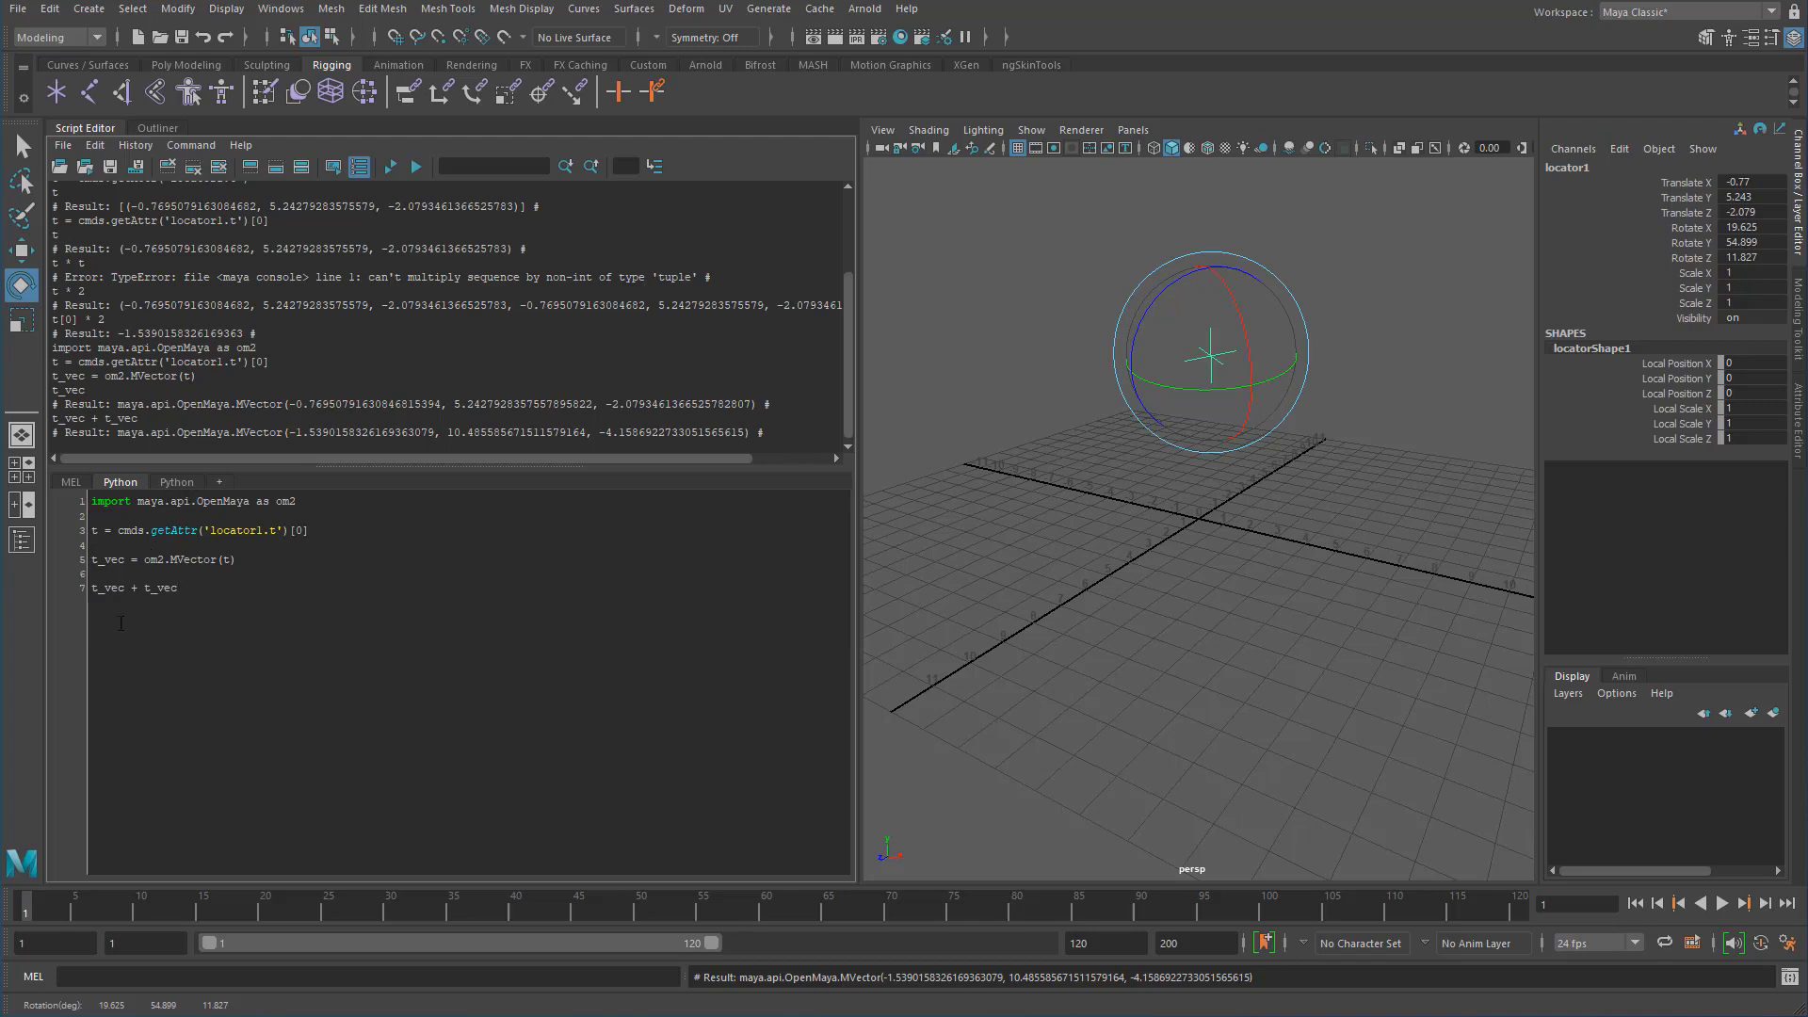
Bring up Maya Help and scroll the Maya Developer Help topics down to the Python API entries.
left_click(908, 8)
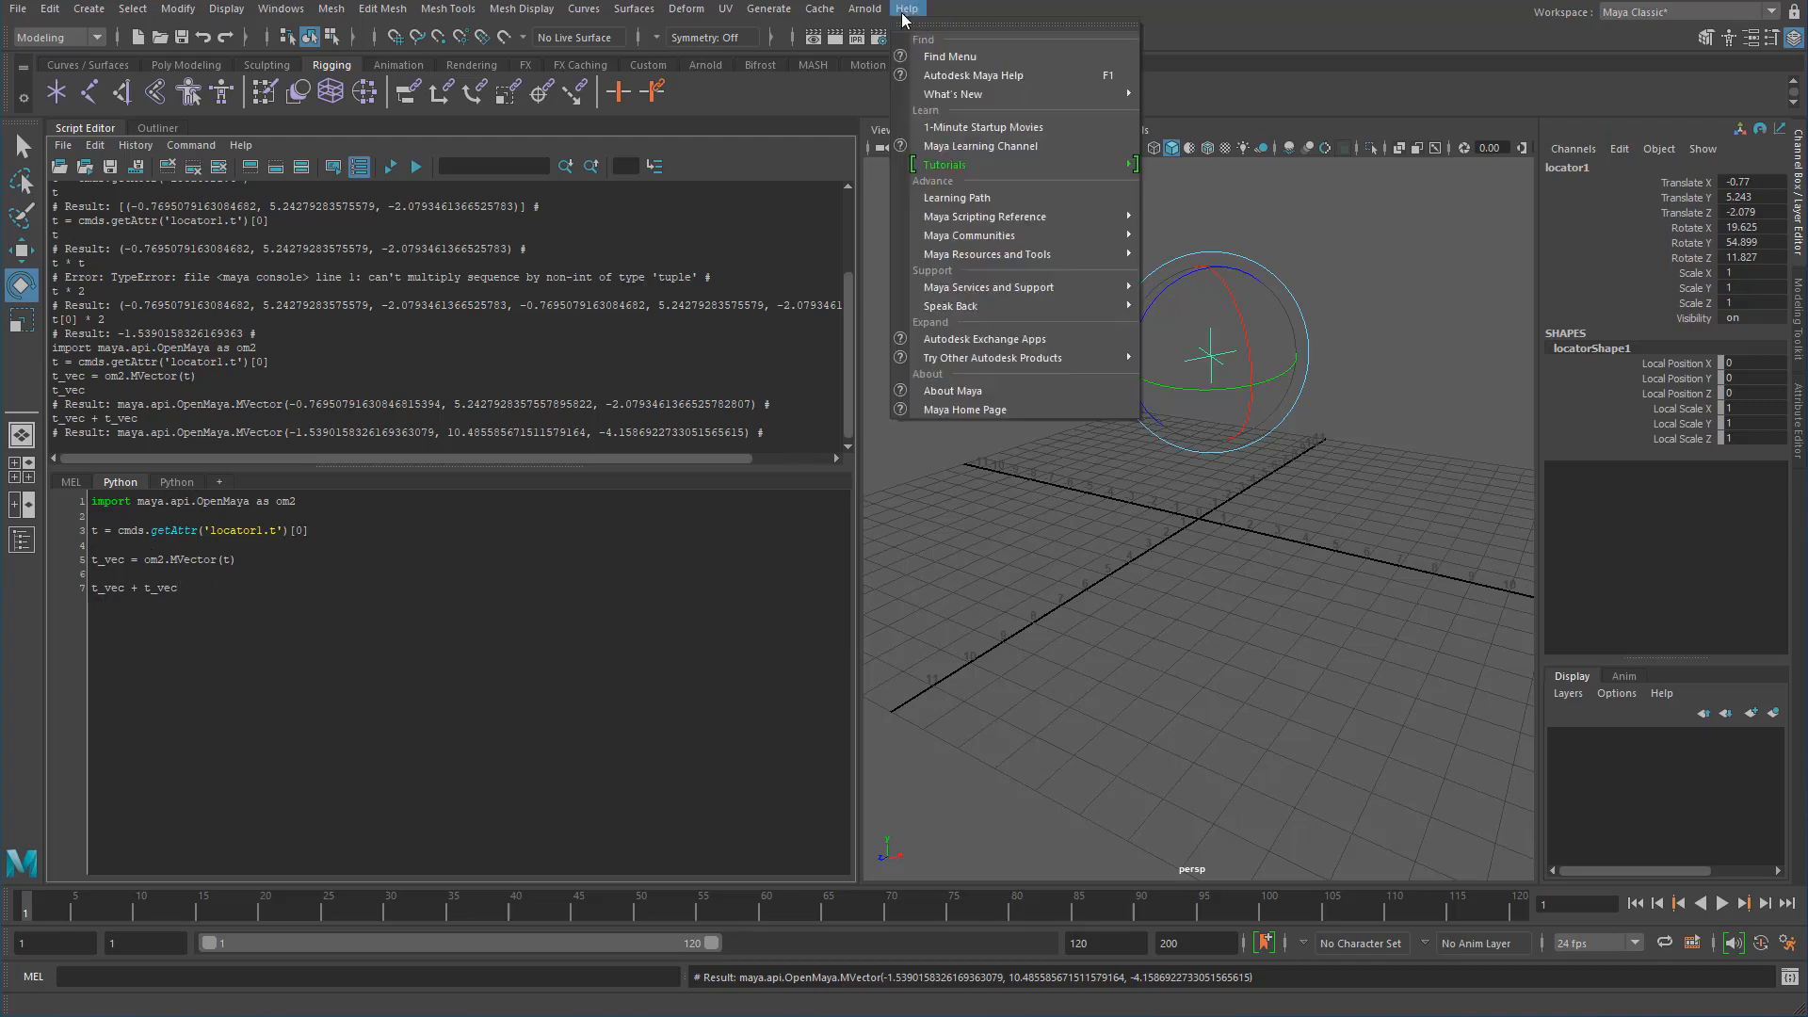
mouse_move(959, 94)
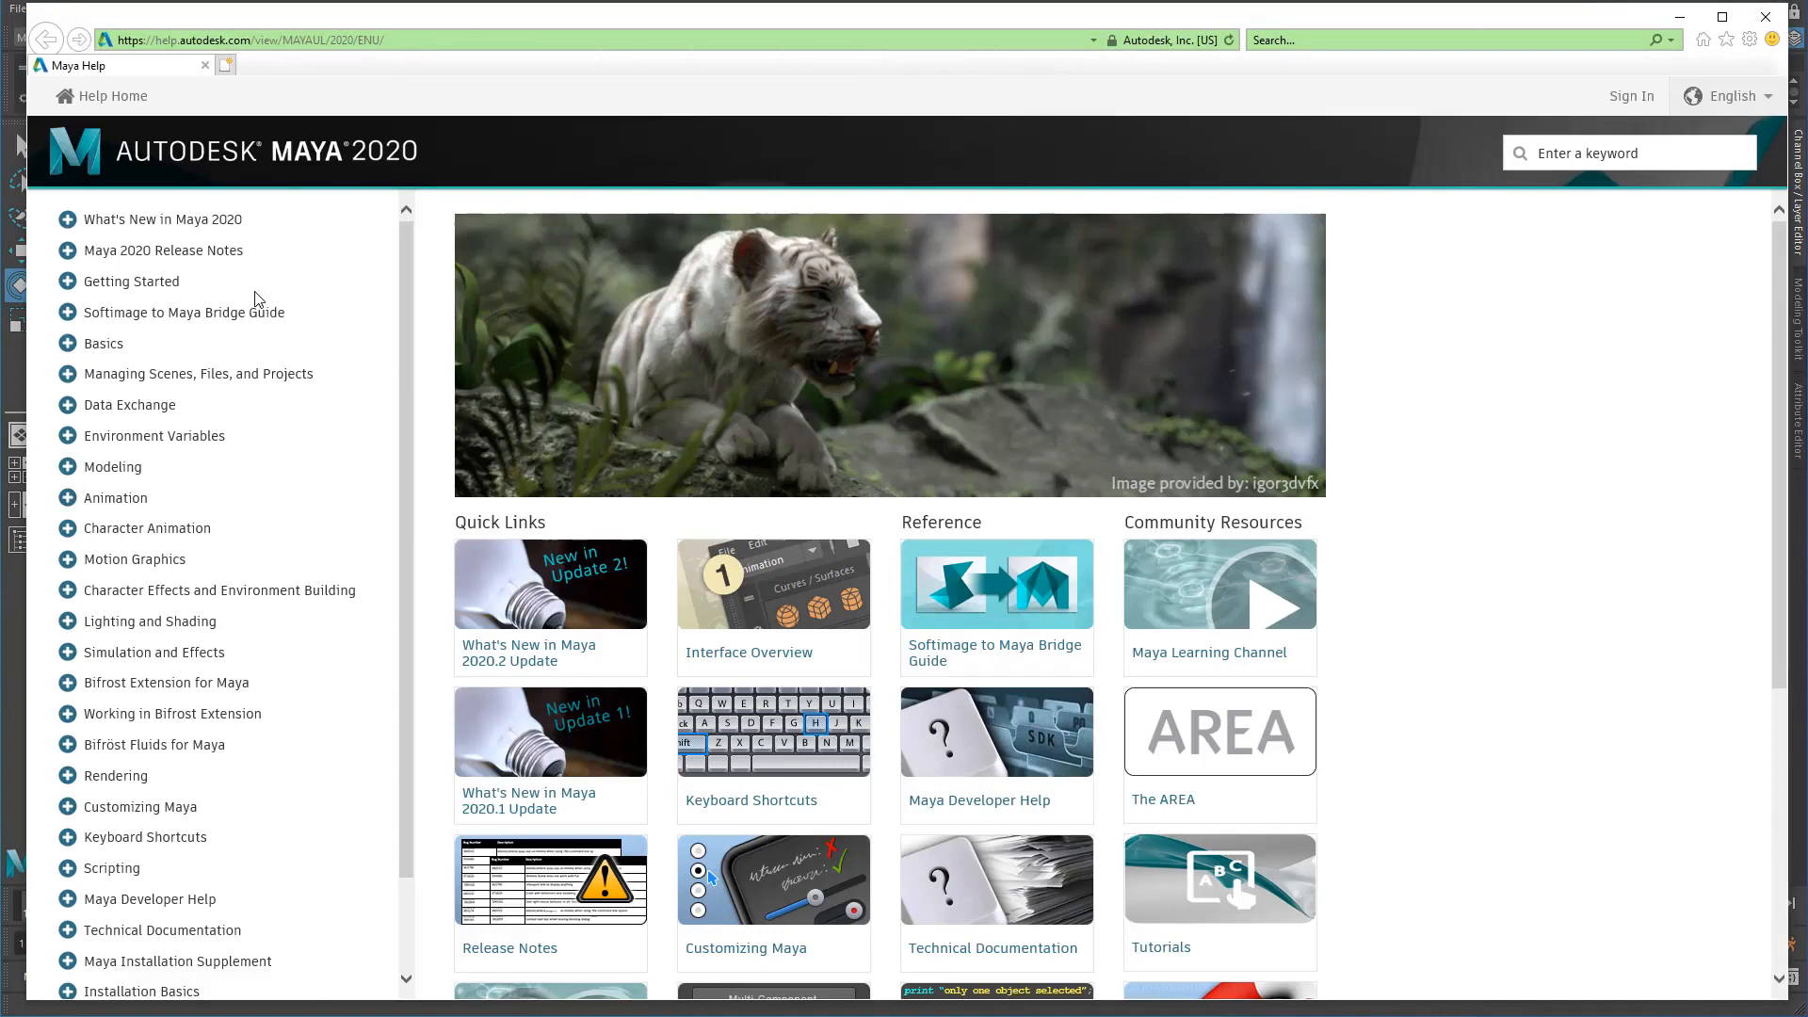
mouse_move(967, 378)
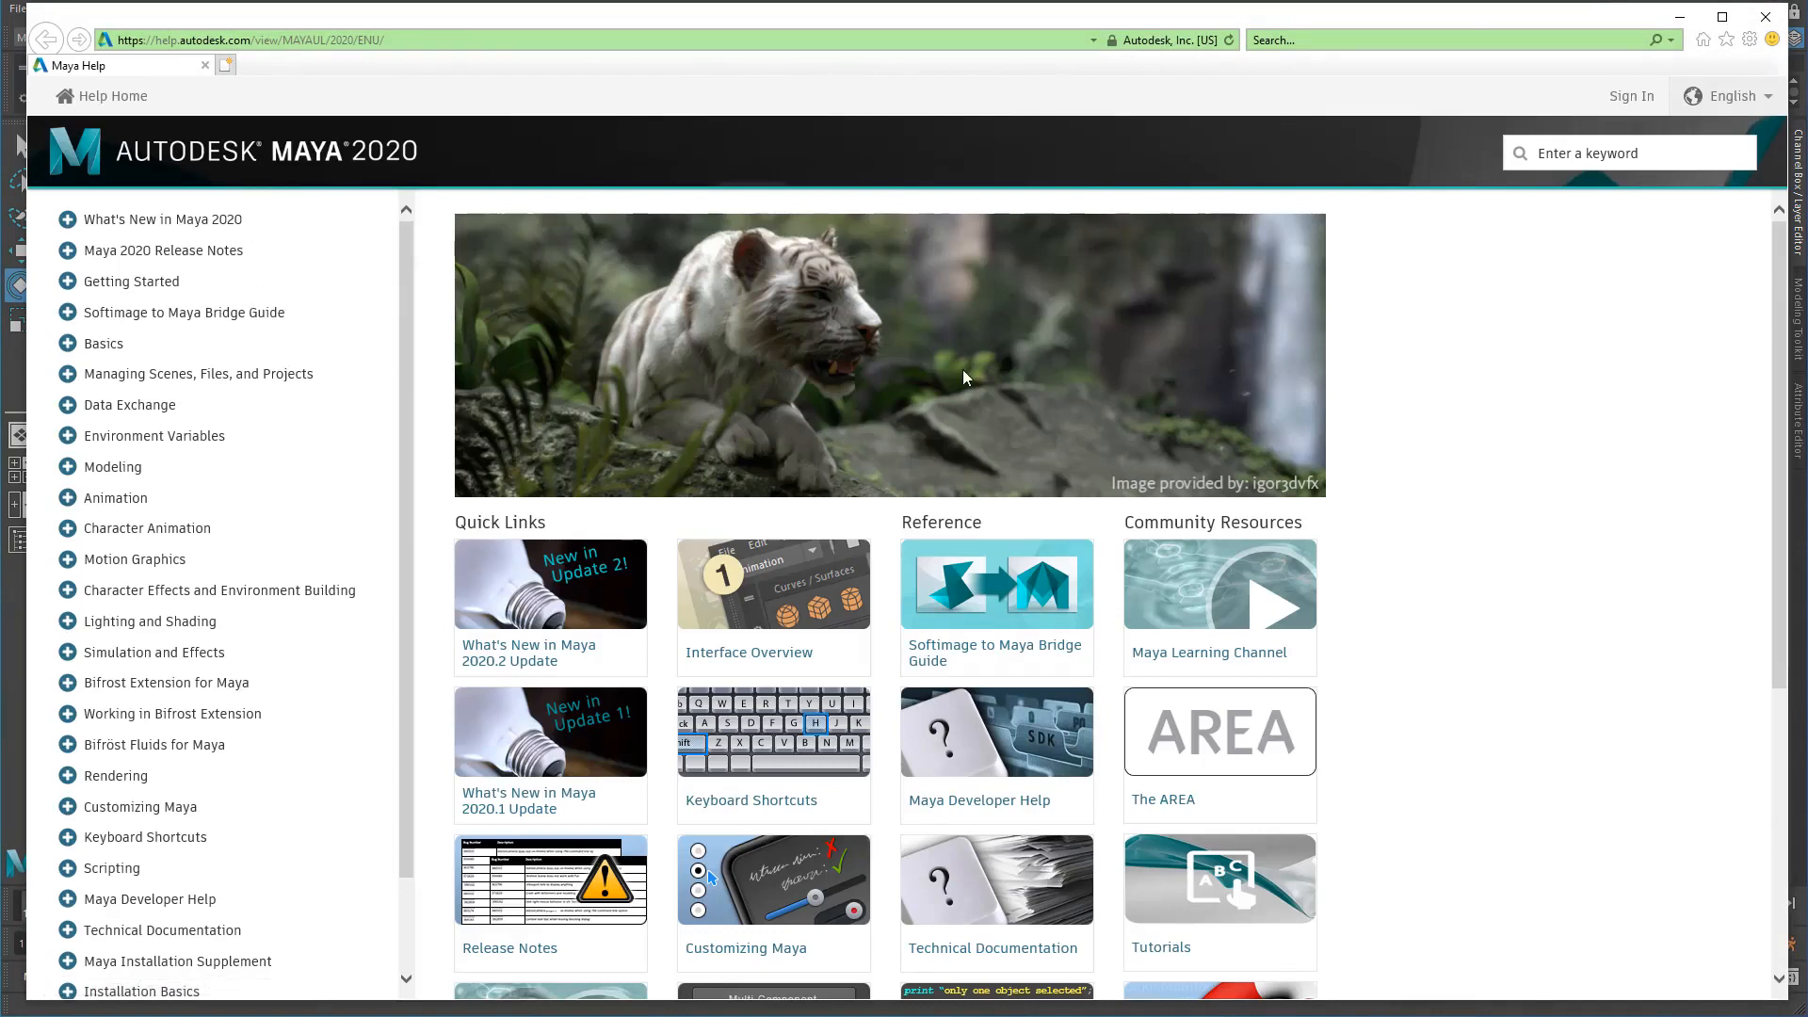
mouse_move(798, 360)
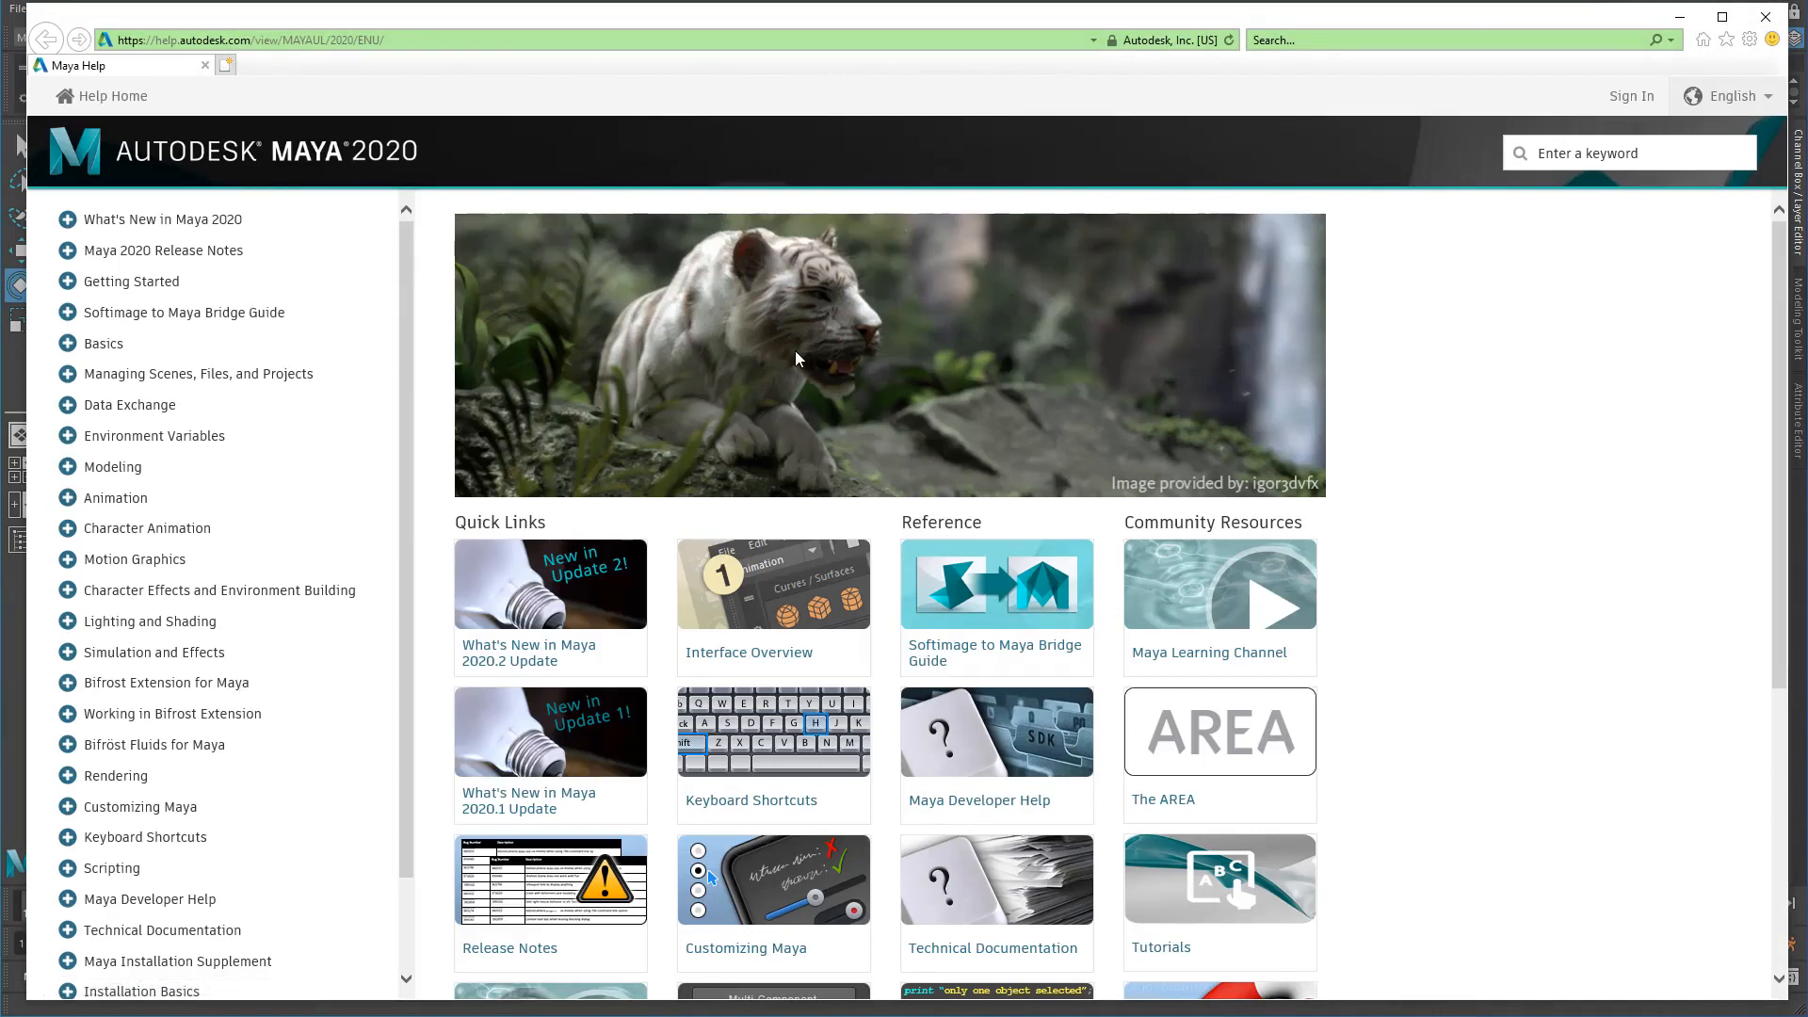
mouse_move(872, 483)
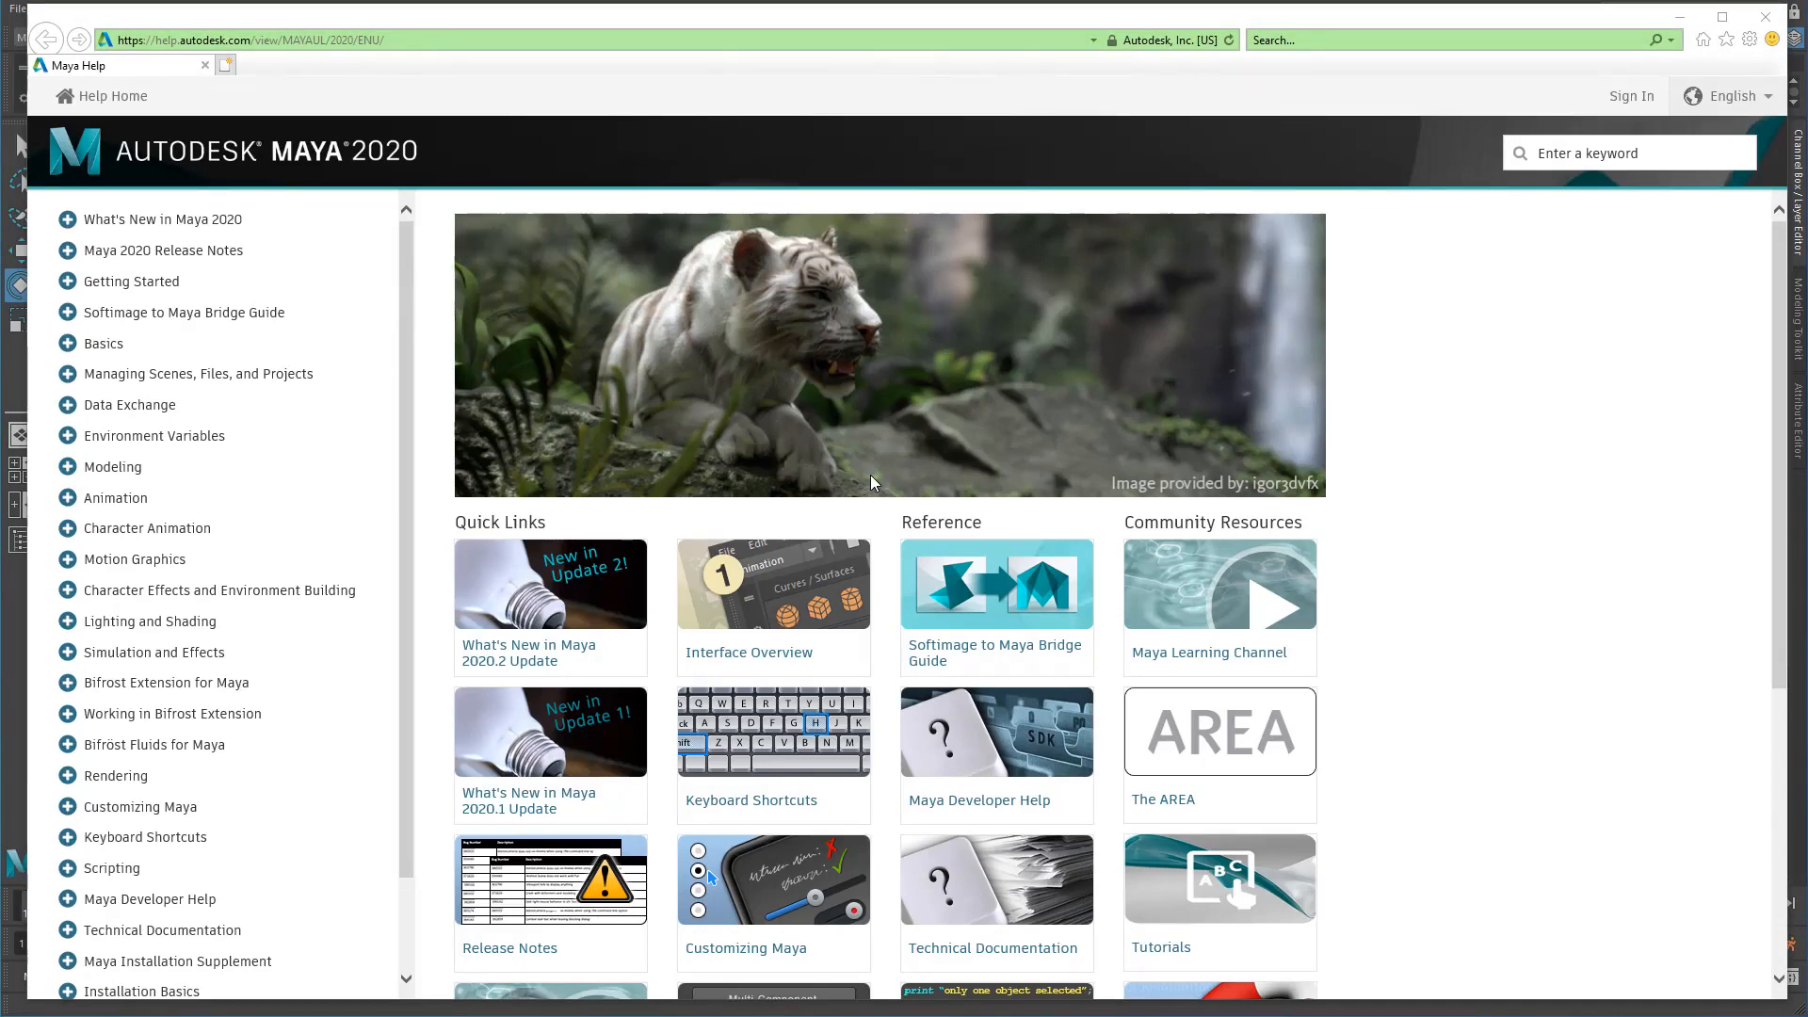
mouse_move(783, 492)
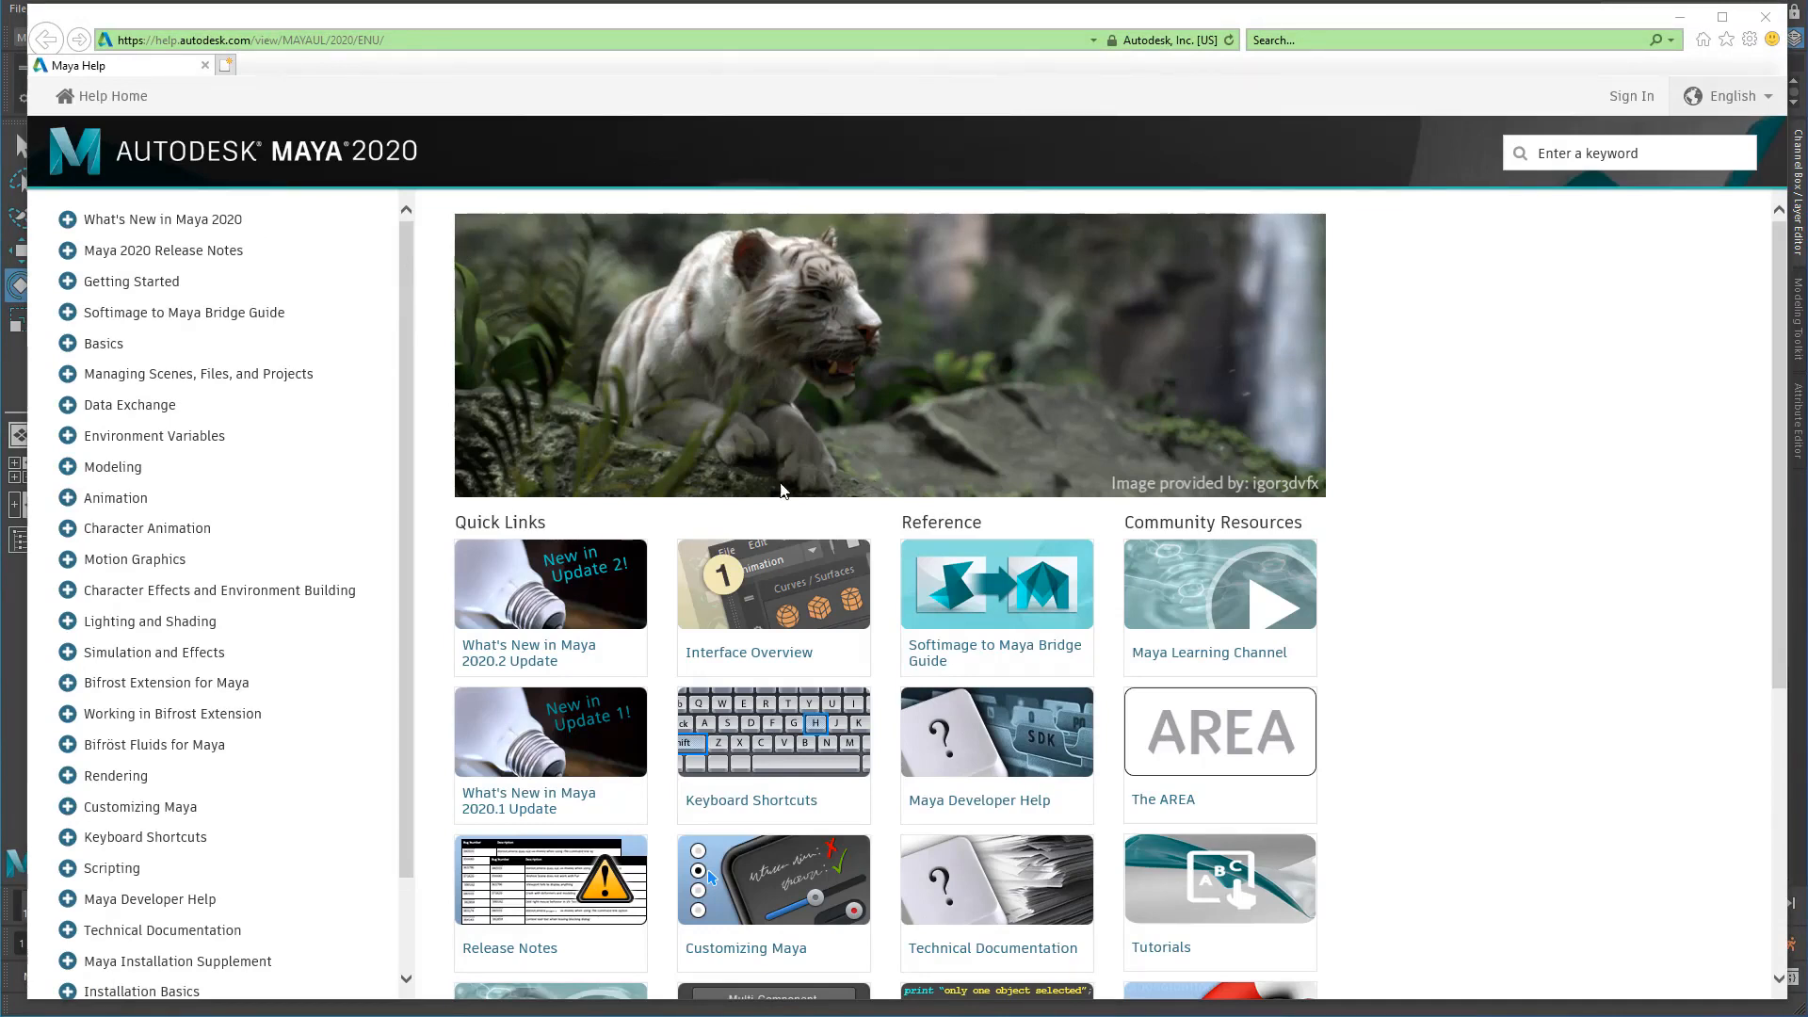
mouse_move(332, 507)
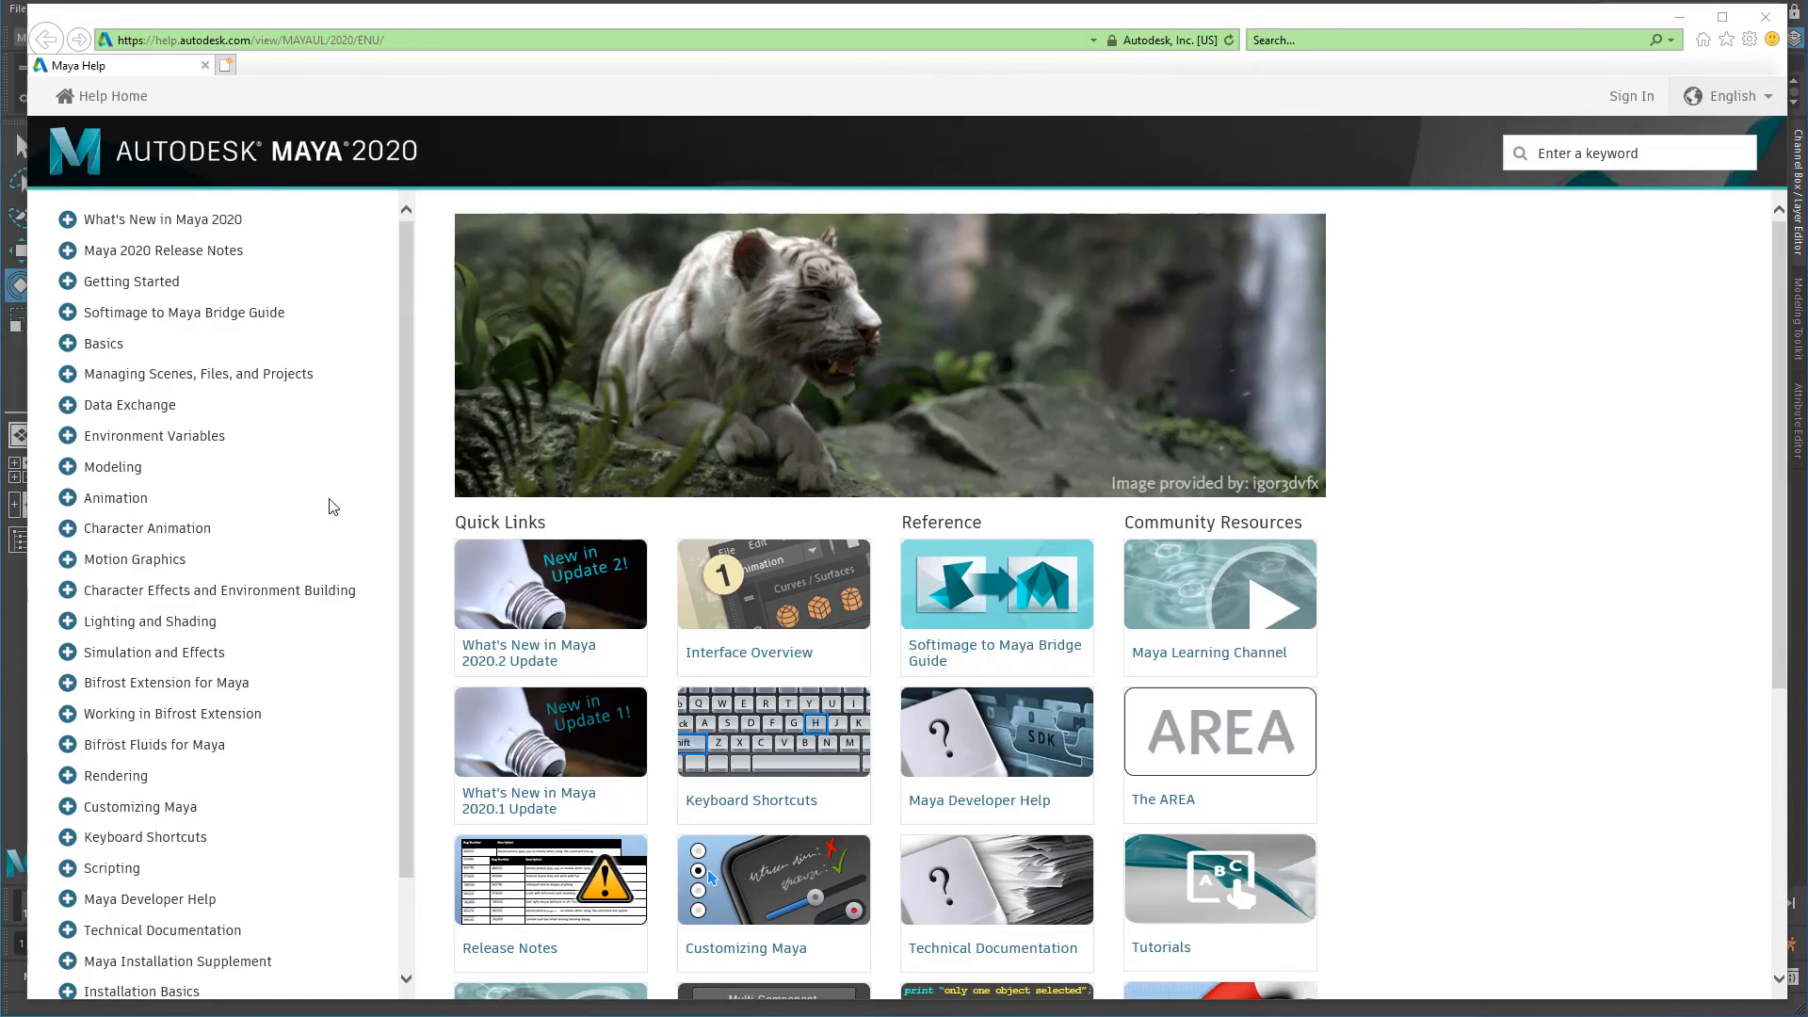
scroll("down", 3)
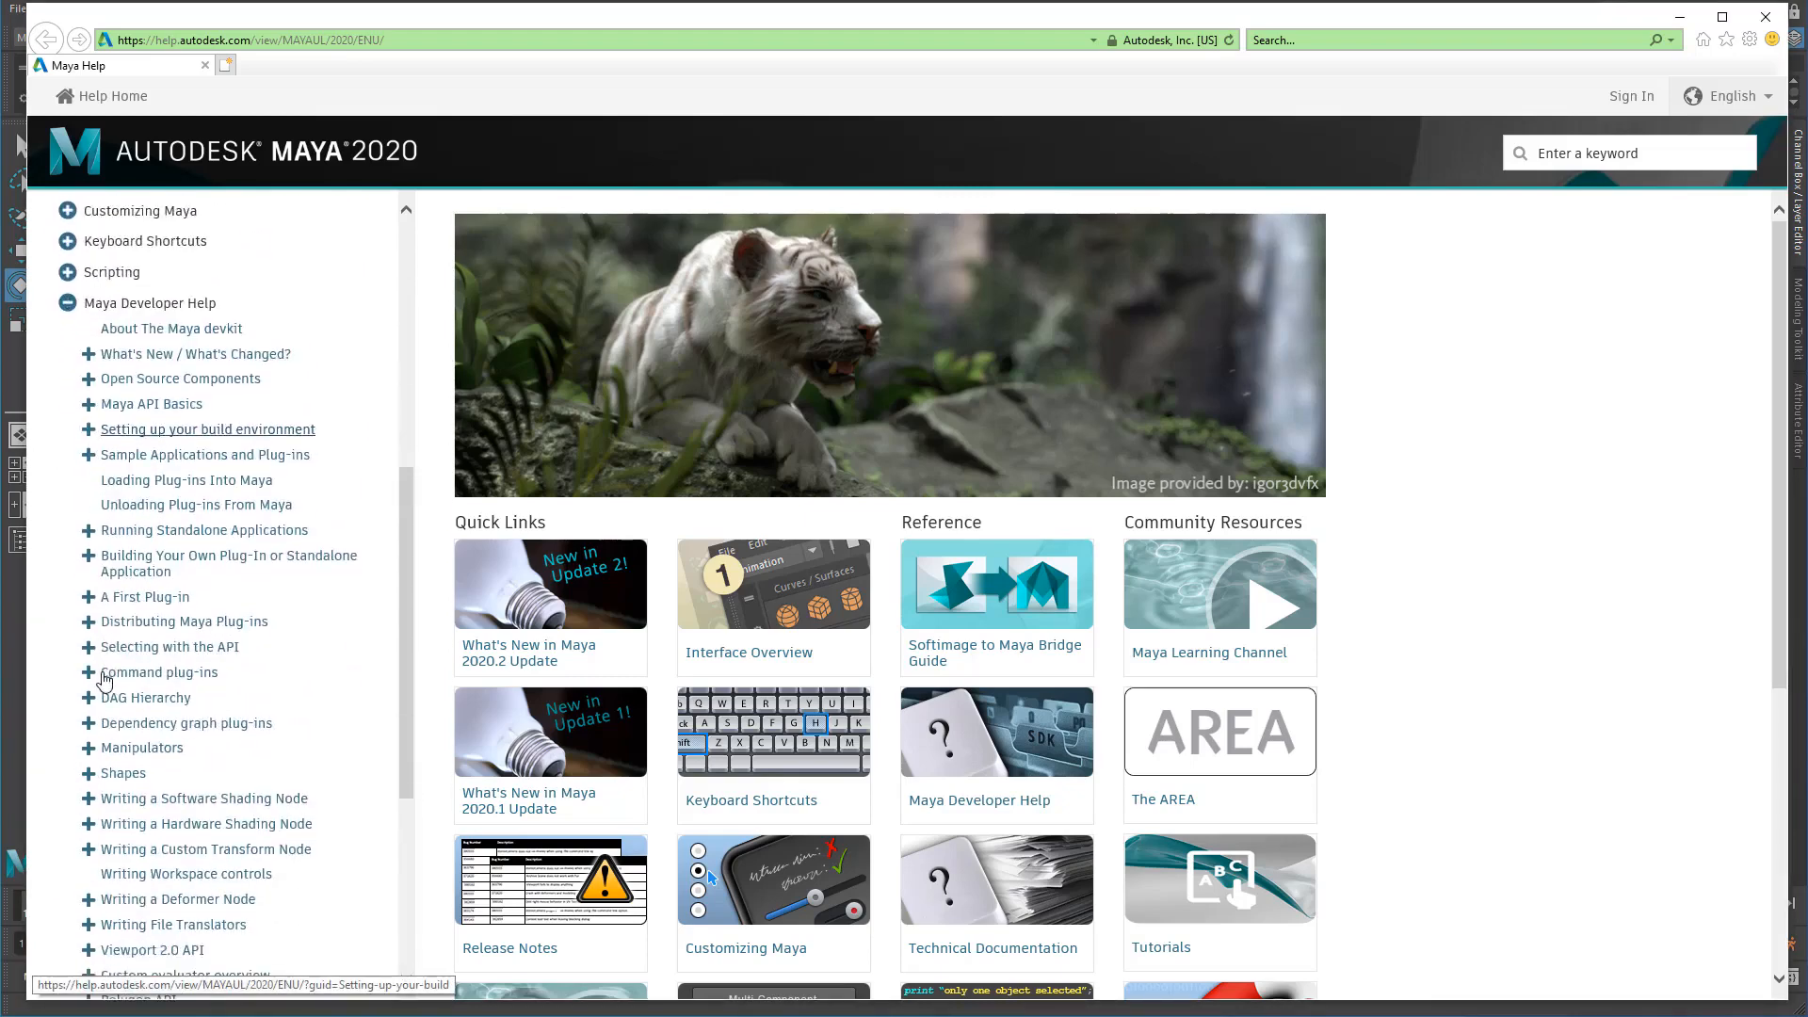
scroll("down", 3)
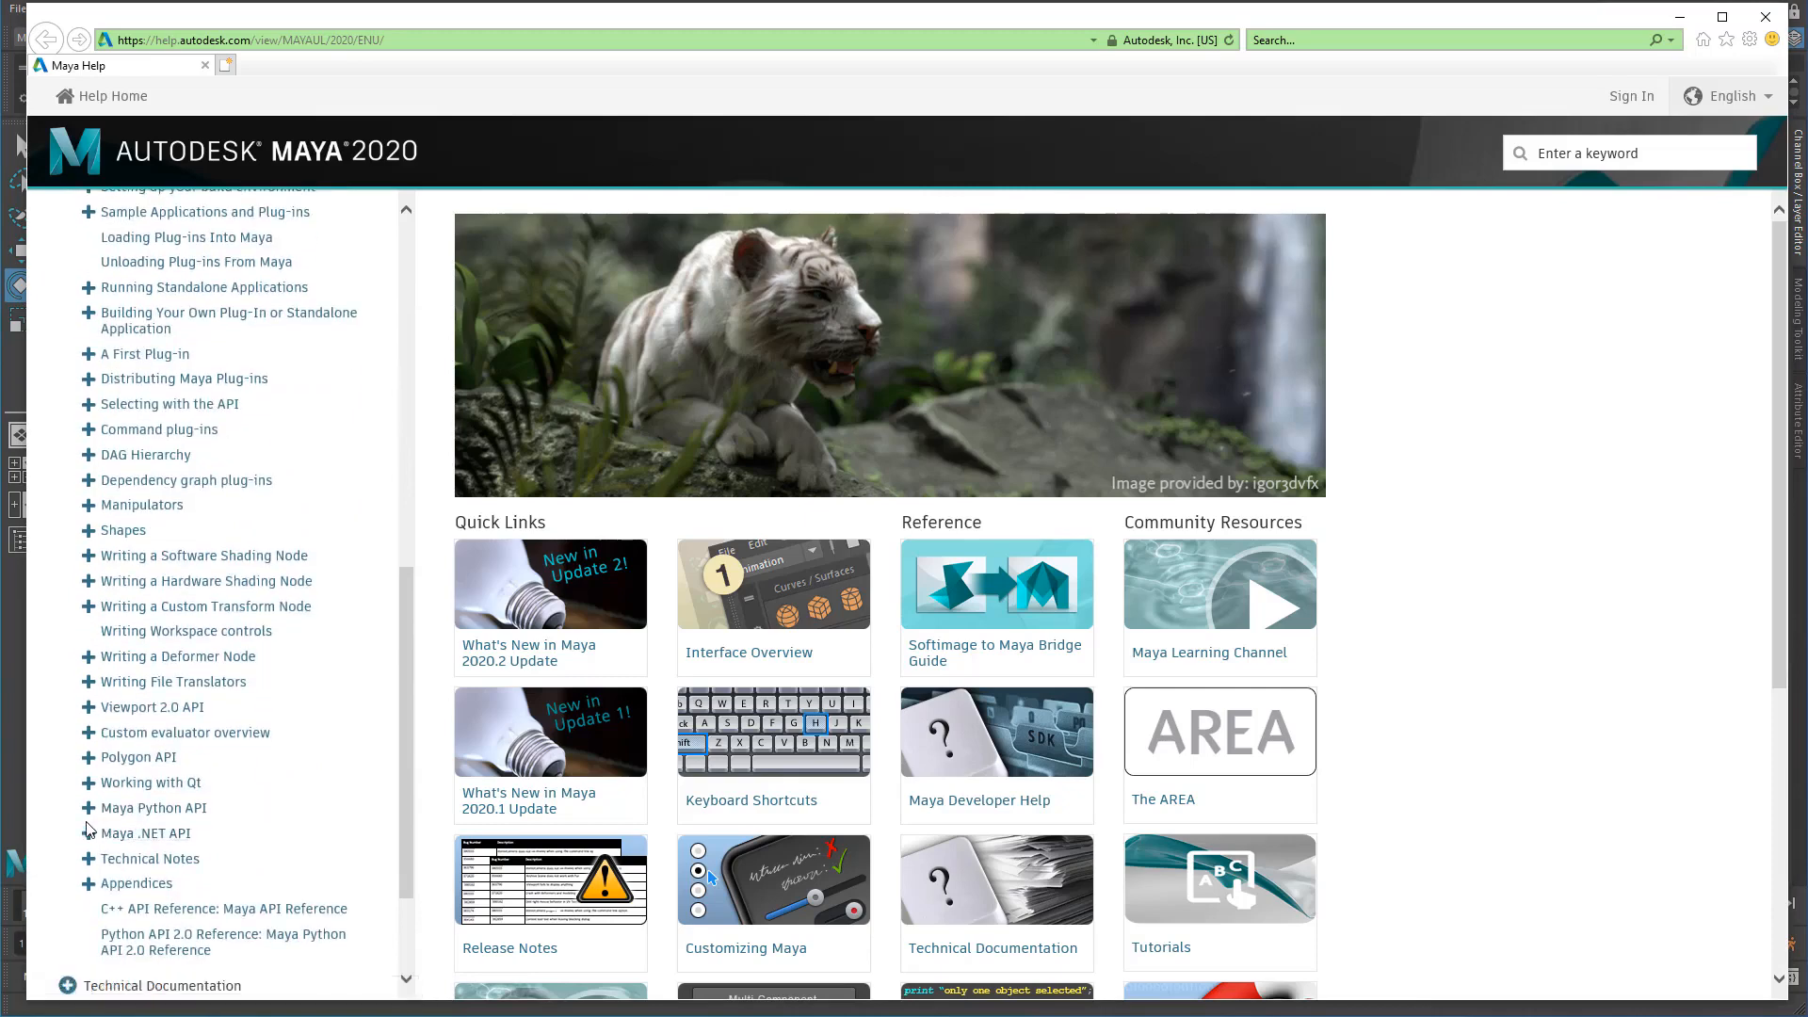
Navigate from the Maya Python API section to the Python API 2.0 overview and read its advantages.
left_click(154, 808)
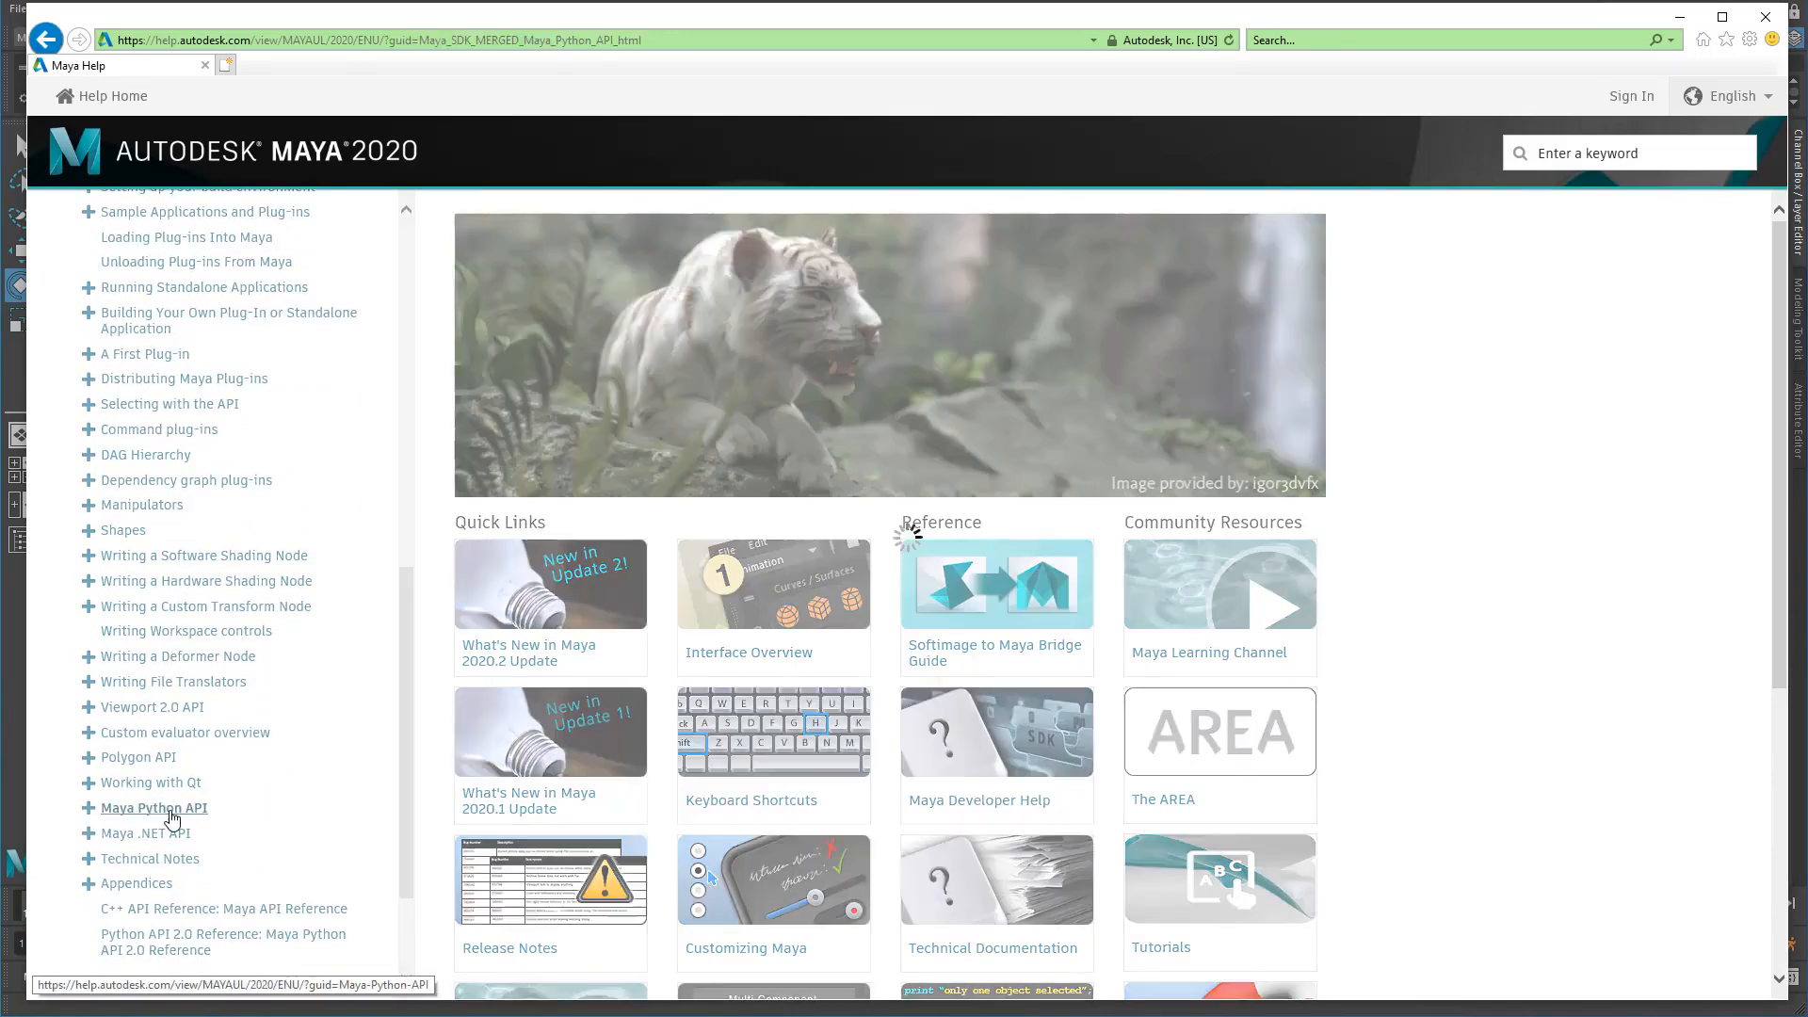
left_click(154, 808)
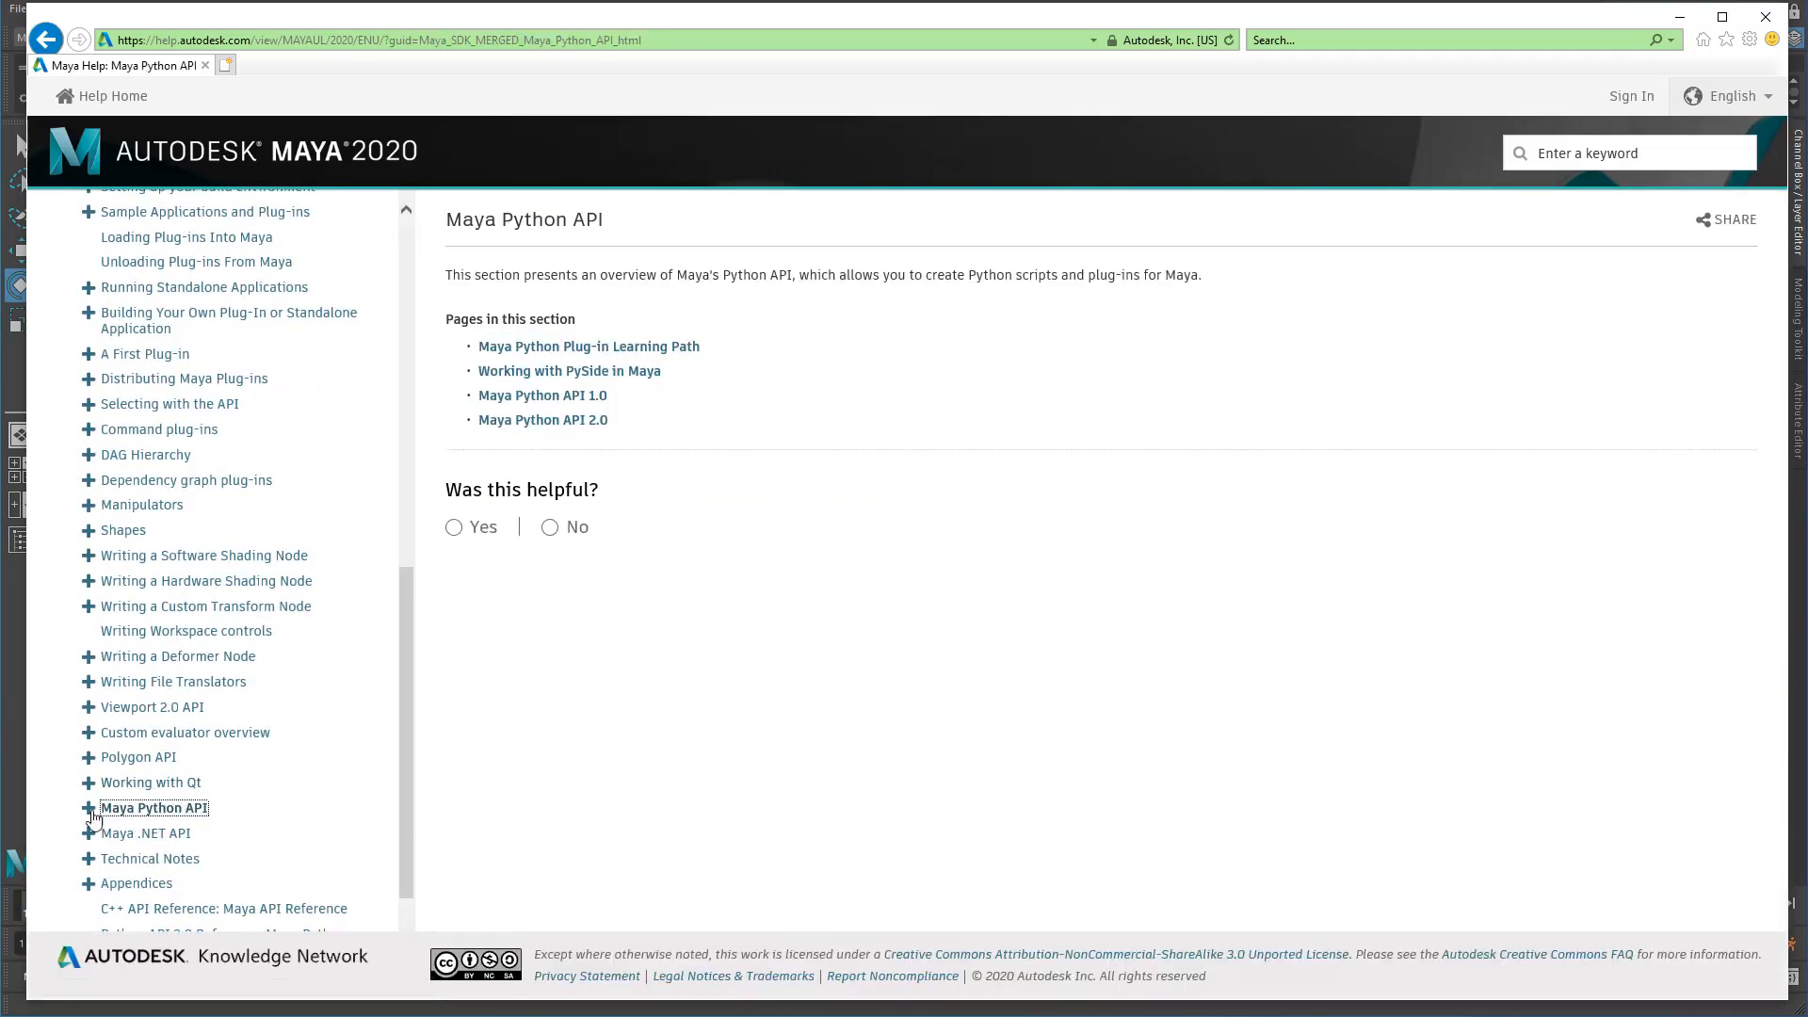
mouse_move(593, 404)
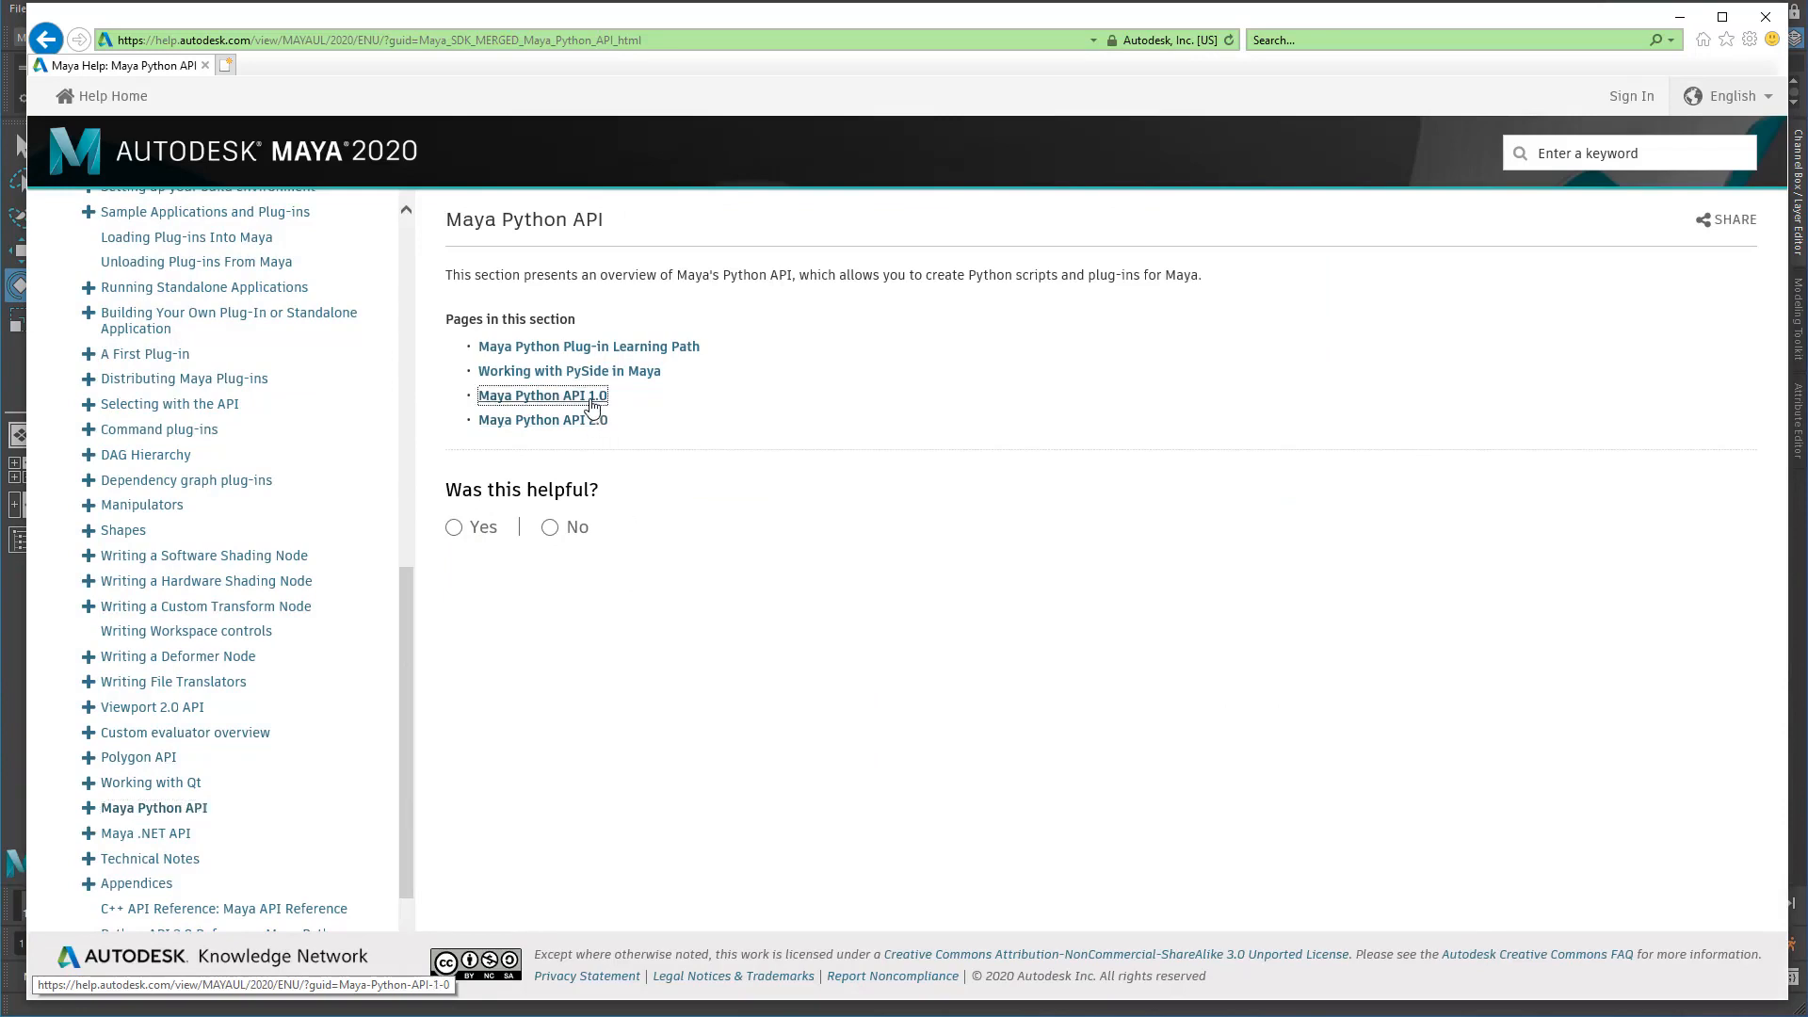
left_click(543, 395)
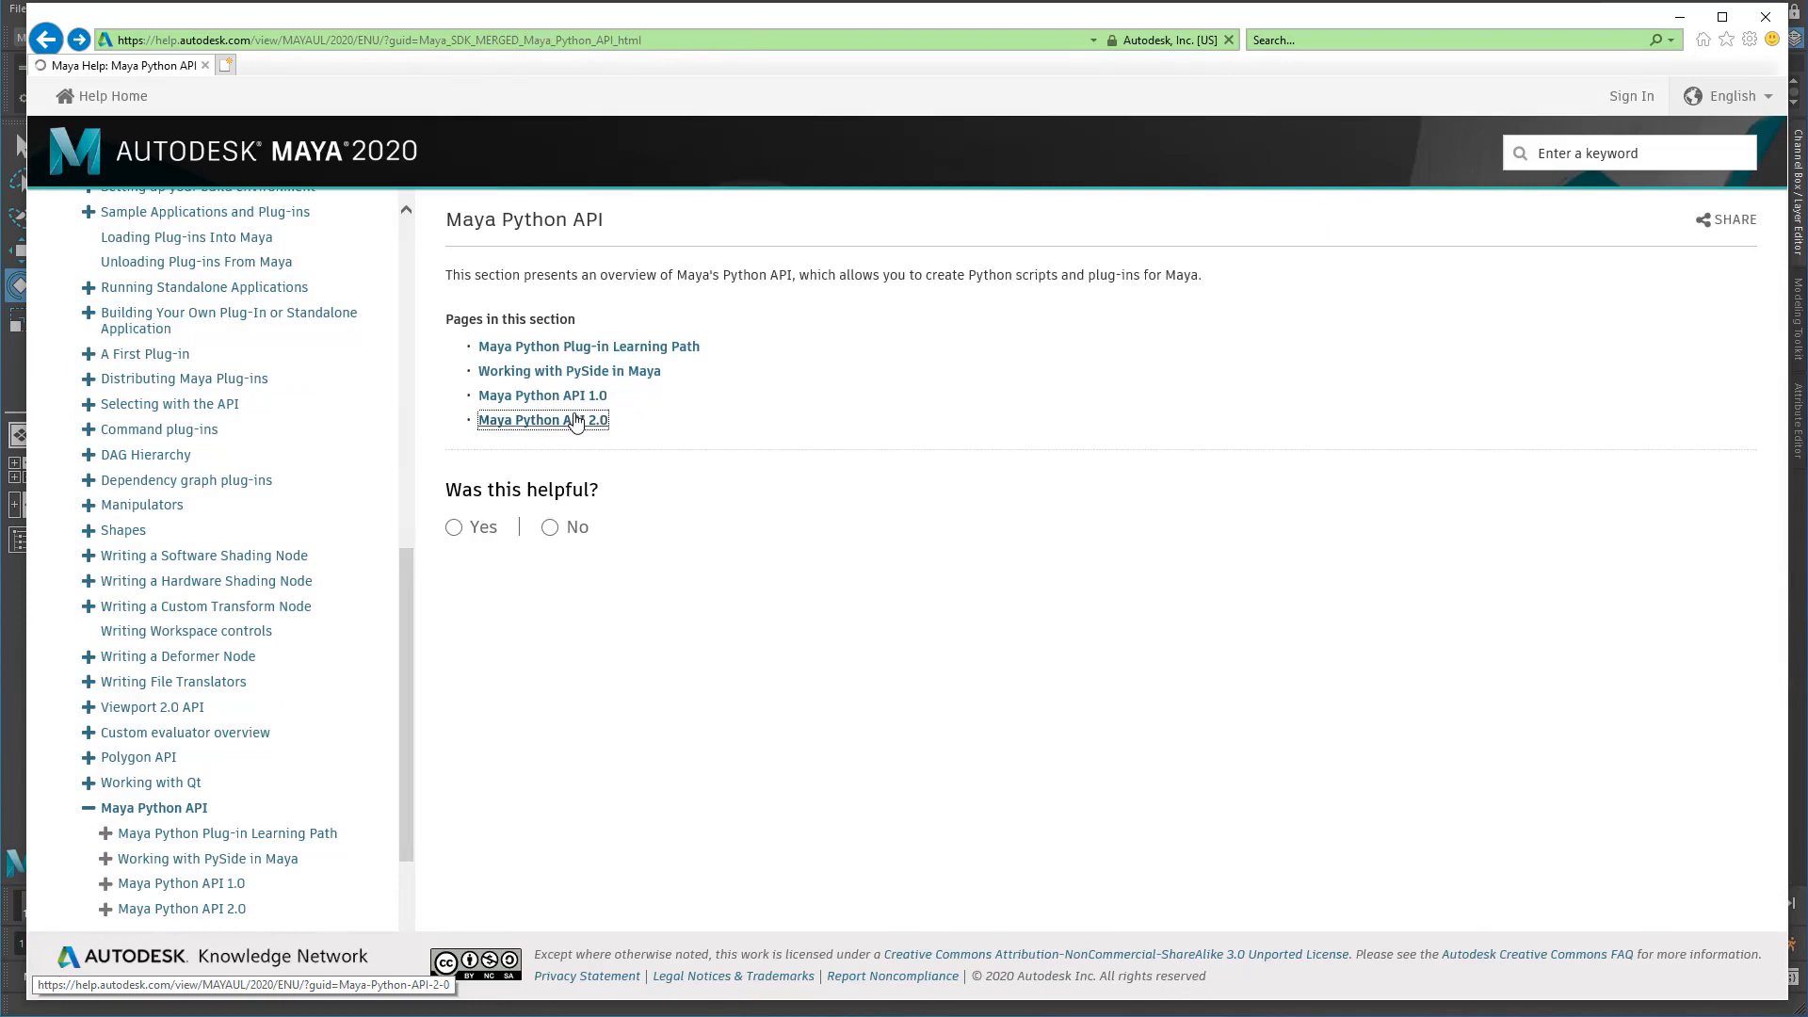
left_click(542, 418)
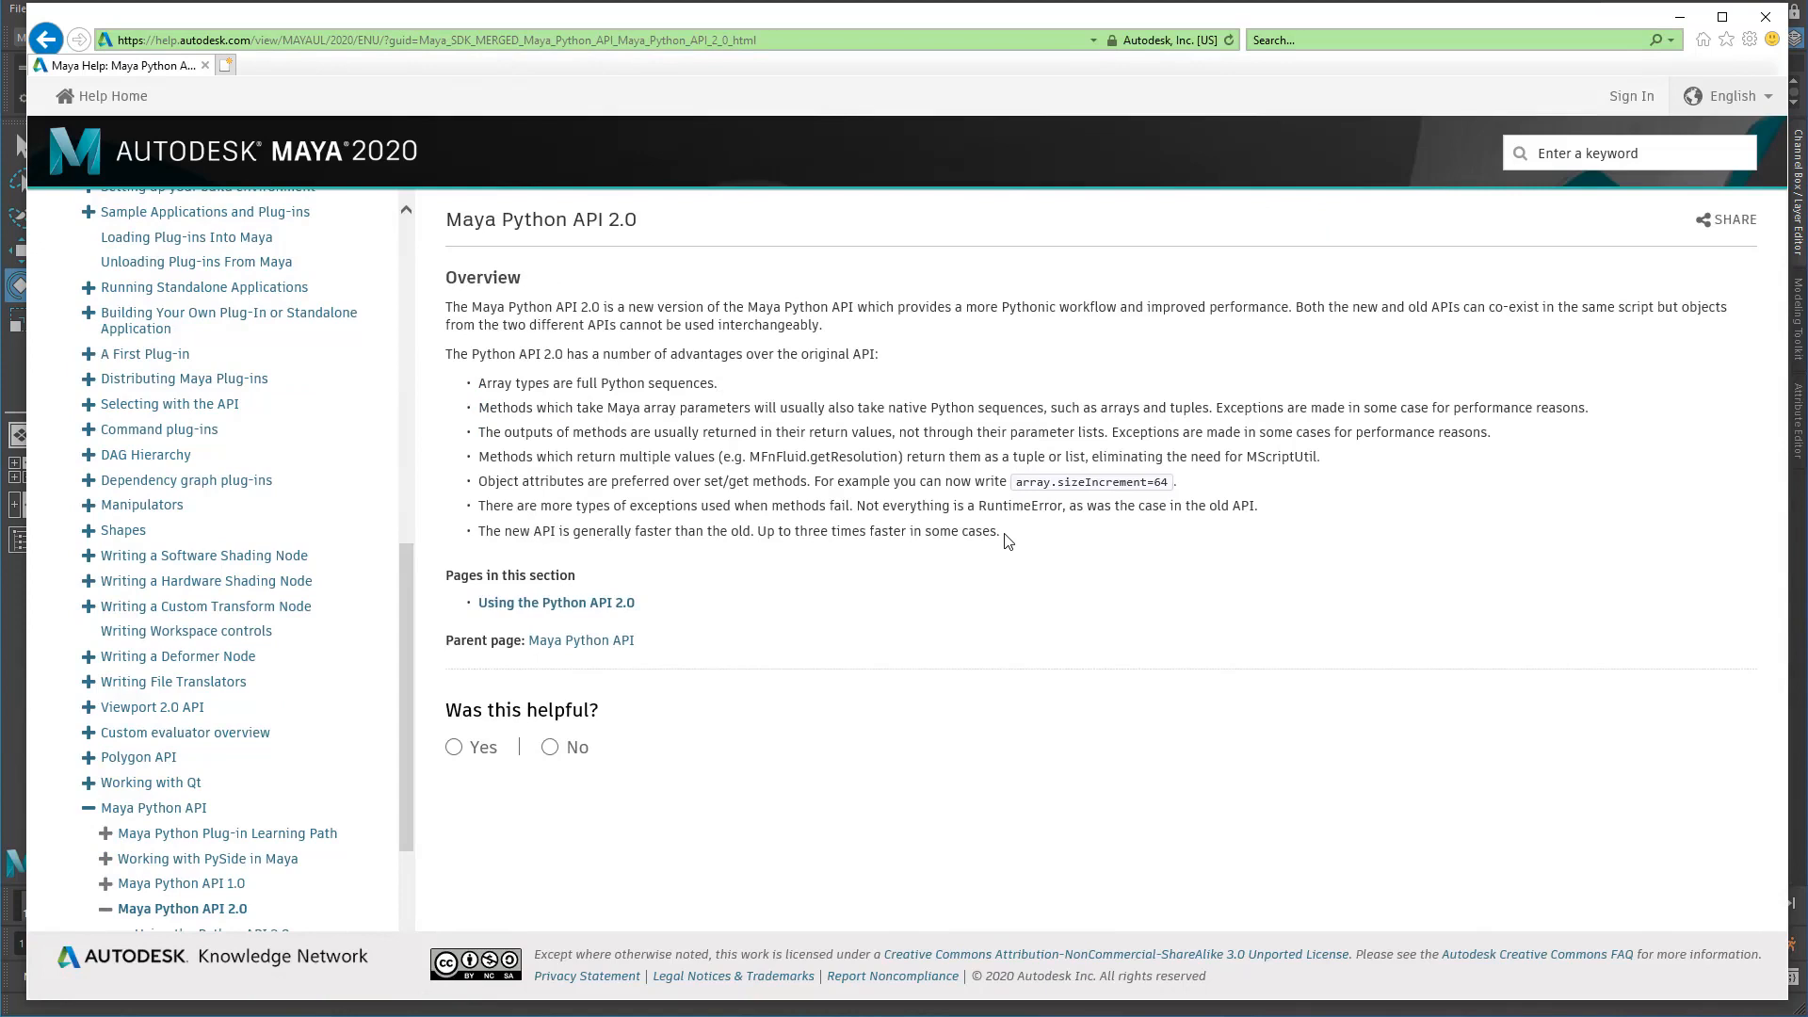
mouse_move(1006, 537)
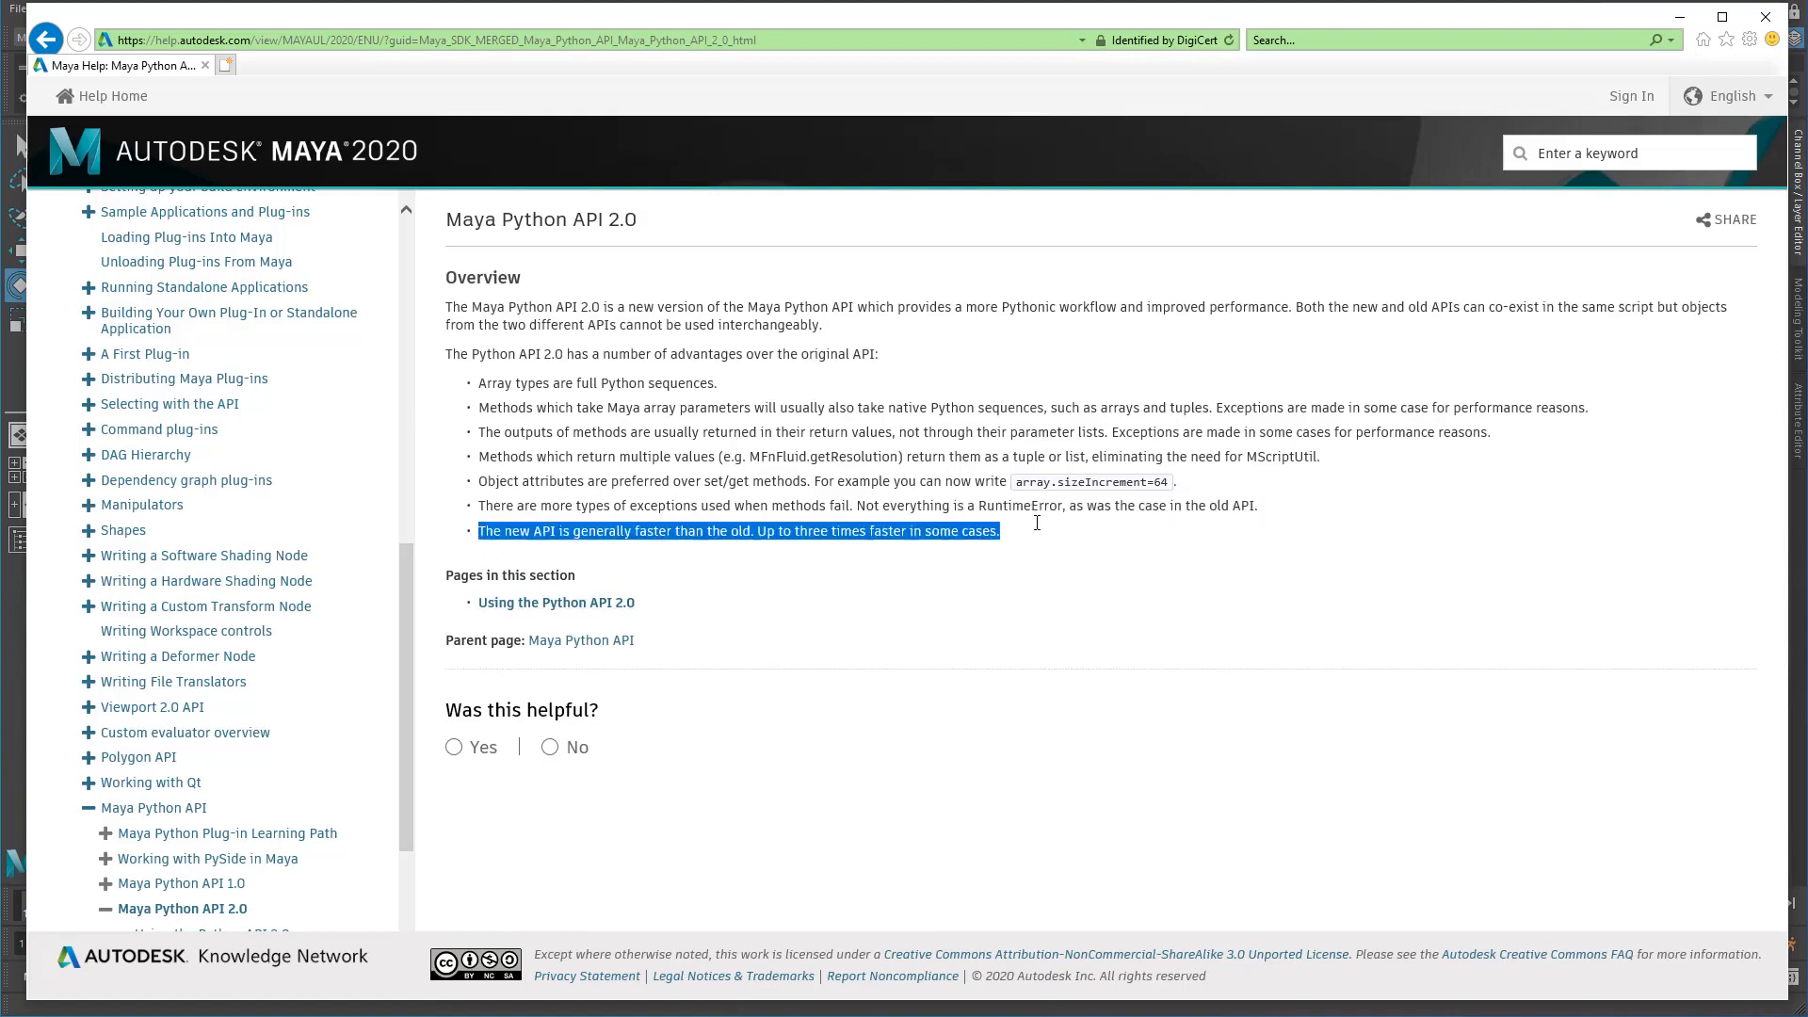
left_click(972, 535)
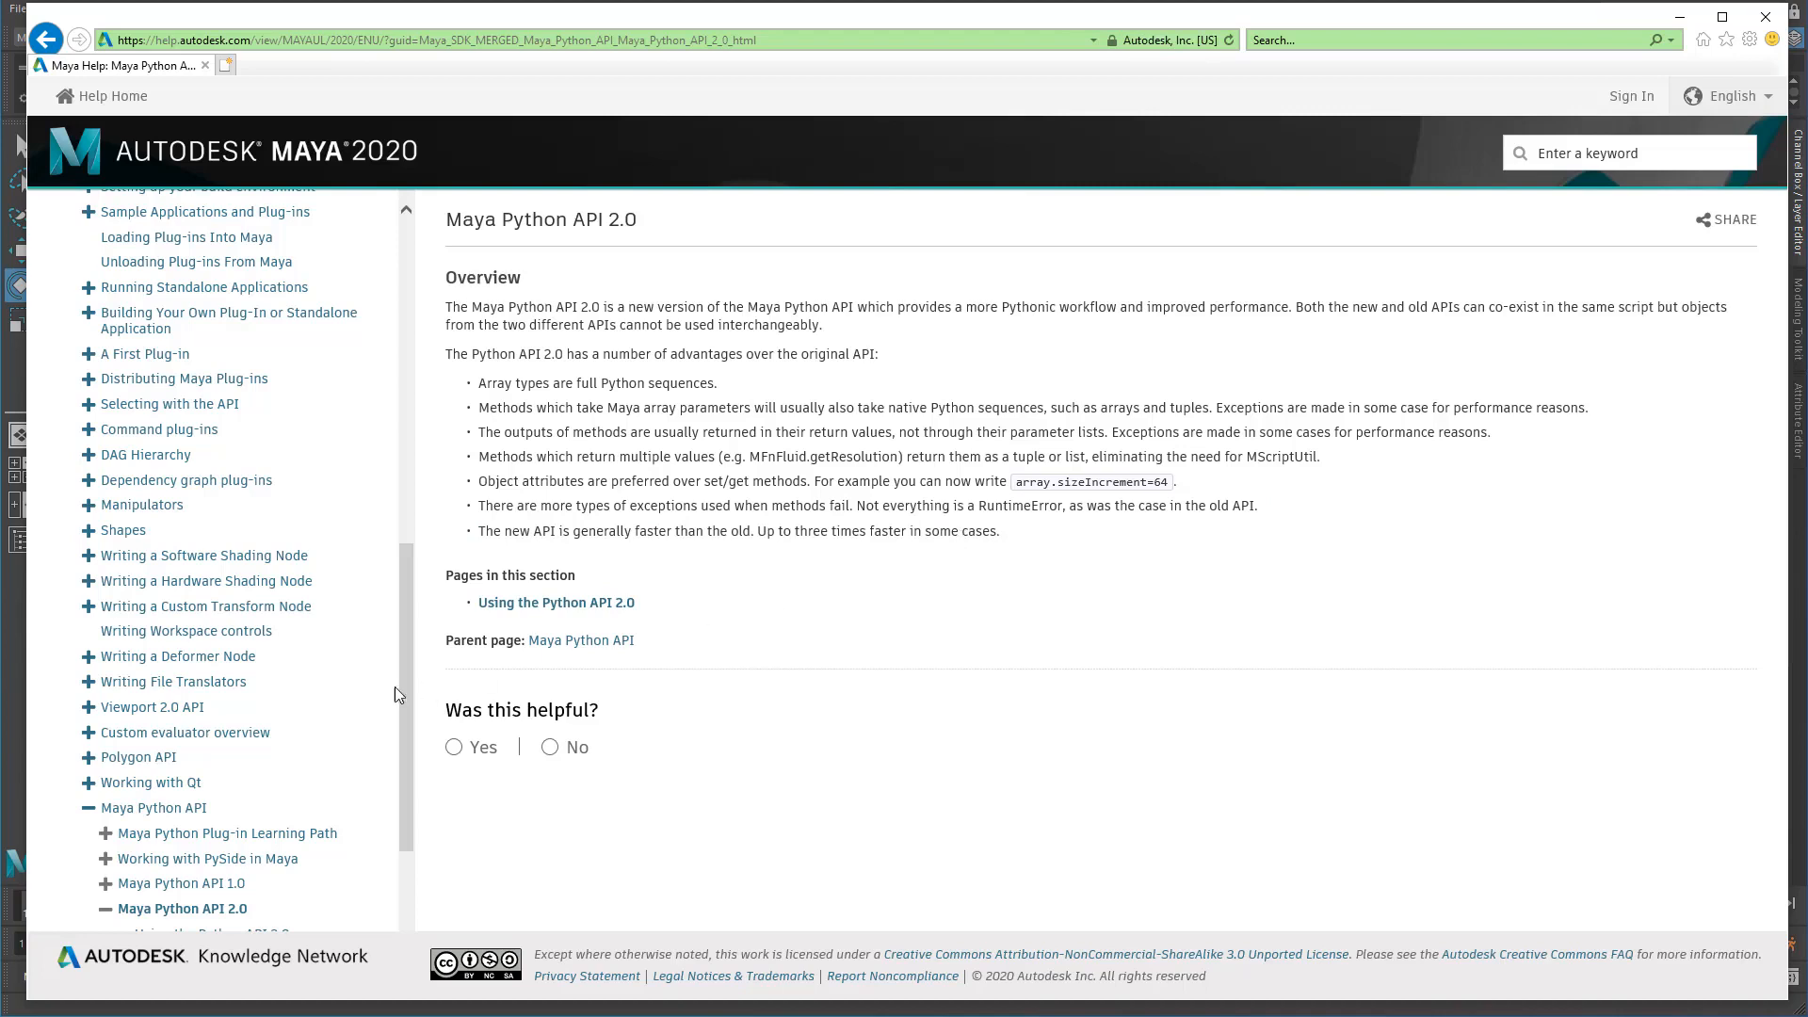
mouse_move(578, 277)
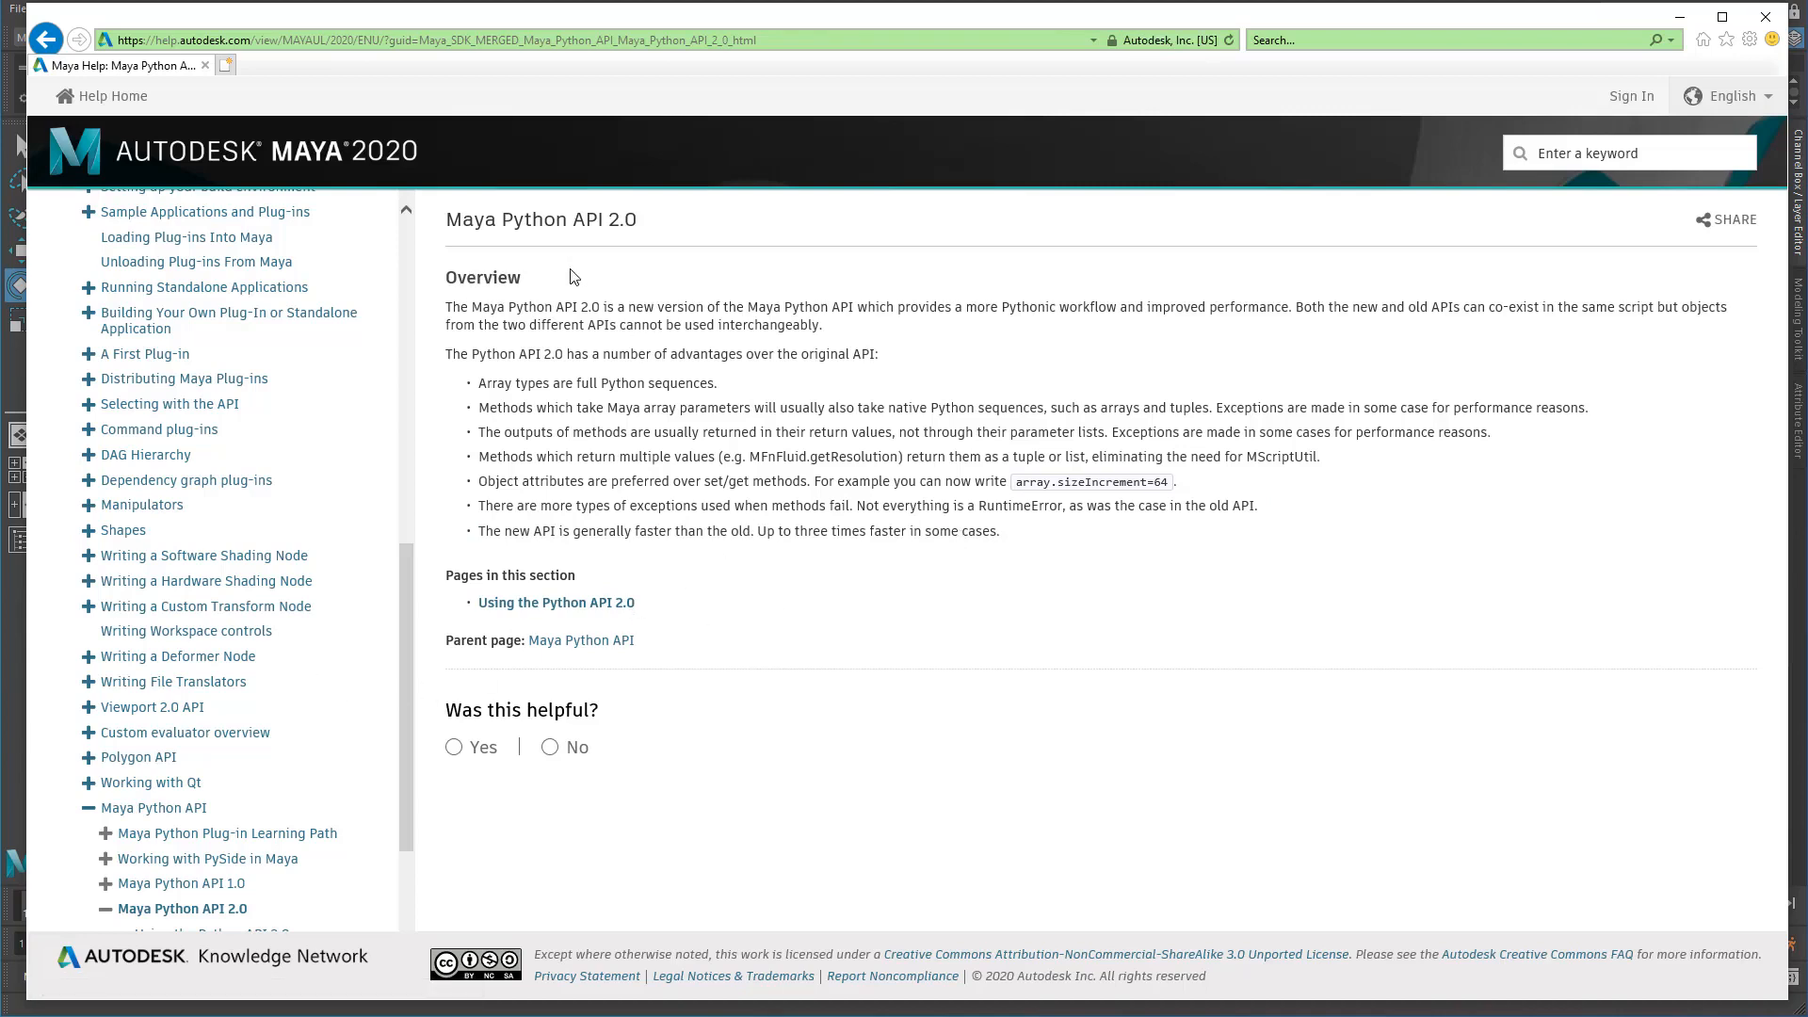
mouse_move(561, 271)
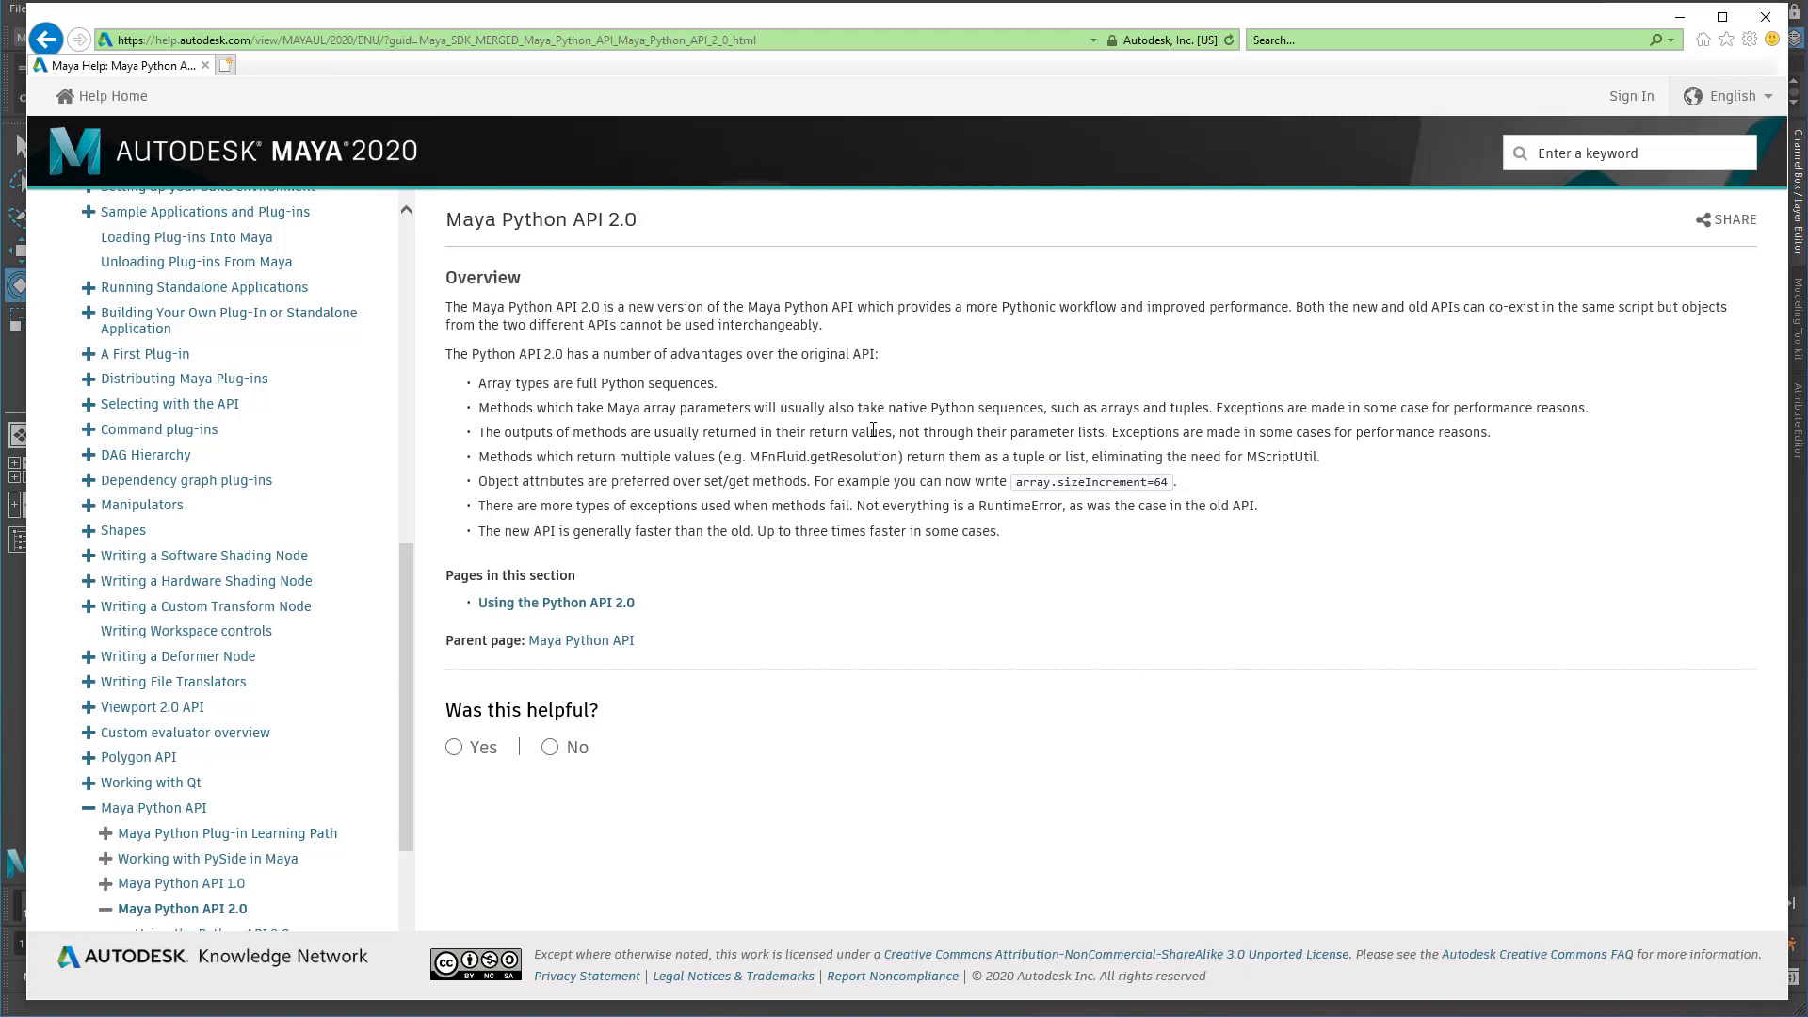
mouse_move(864, 400)
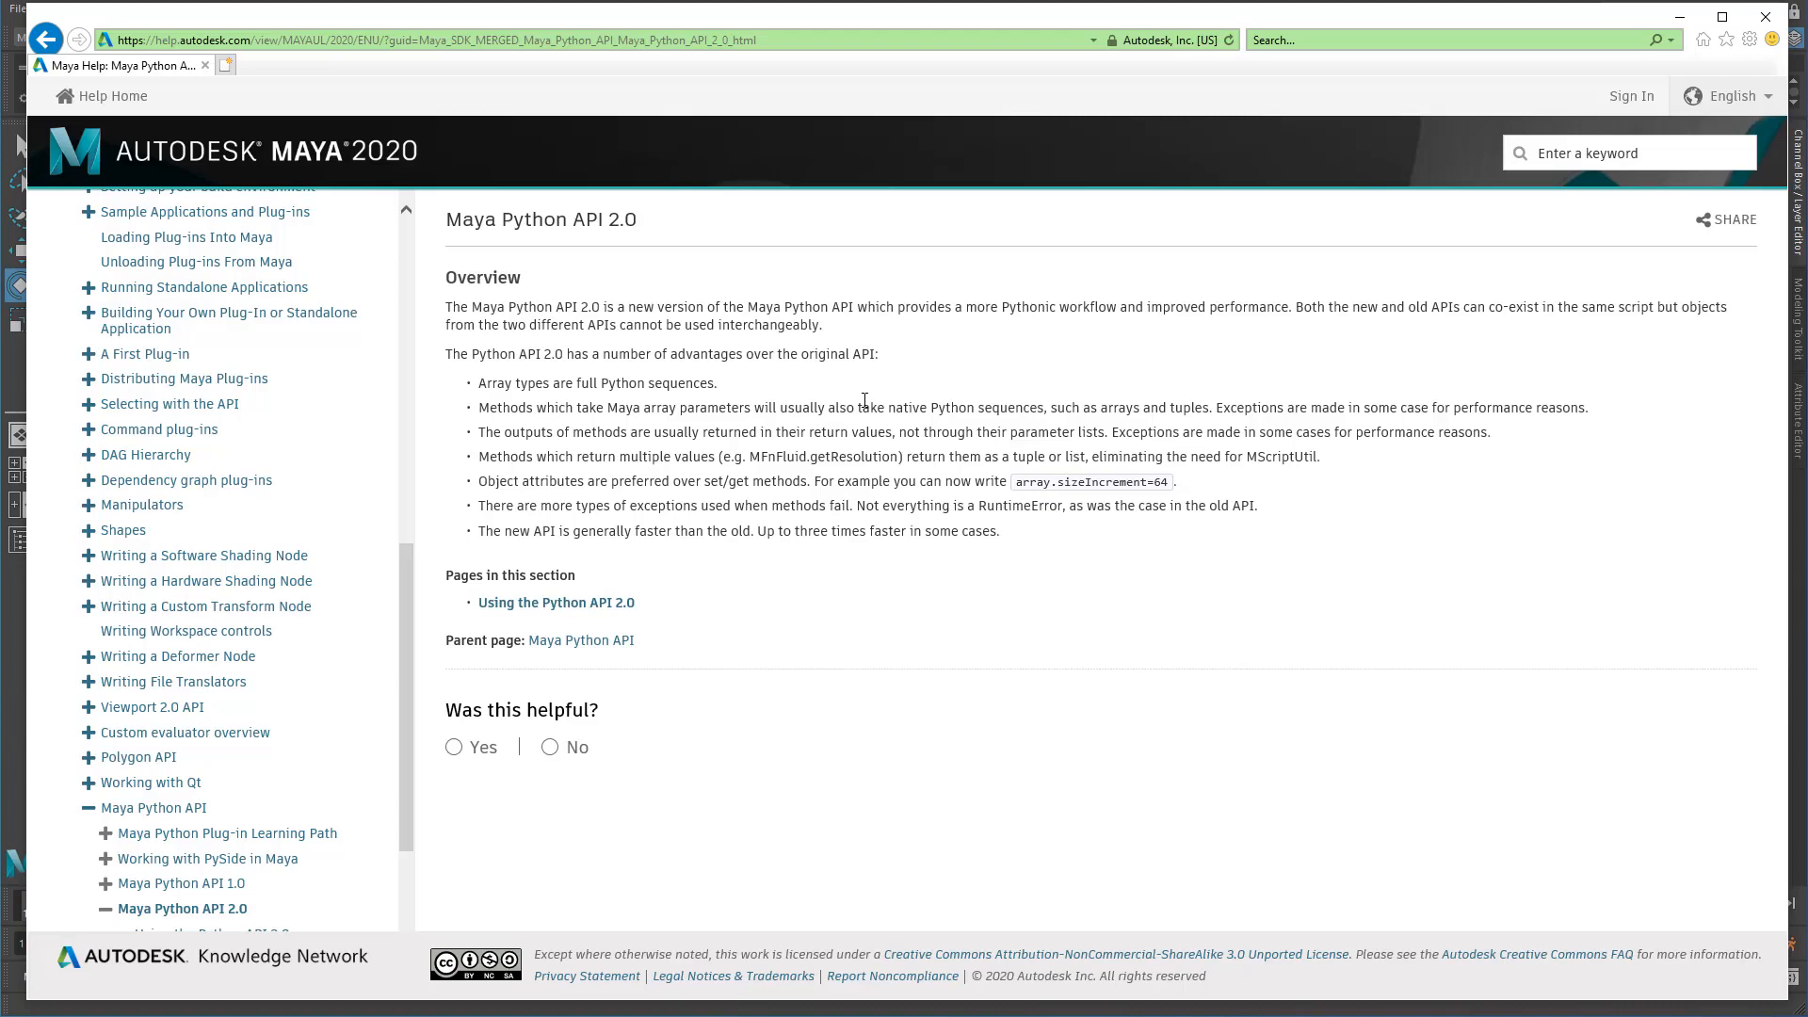
mouse_move(347, 531)
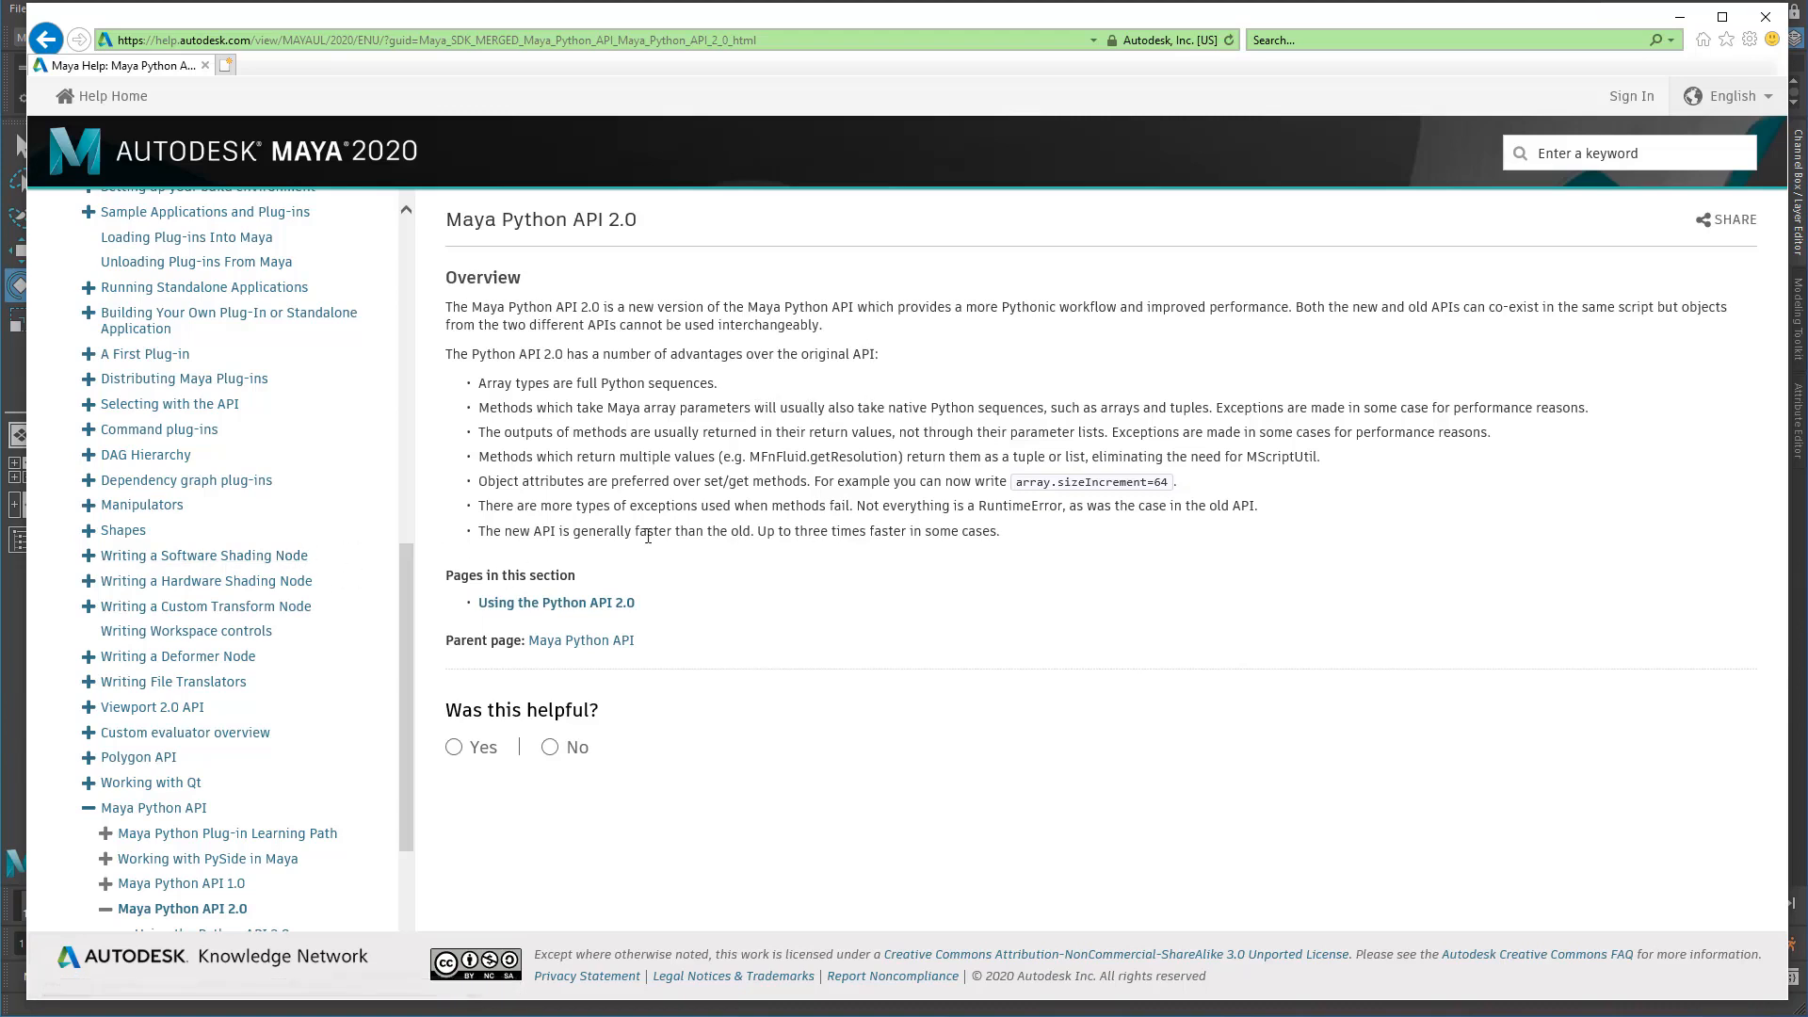
scroll("down", 3)
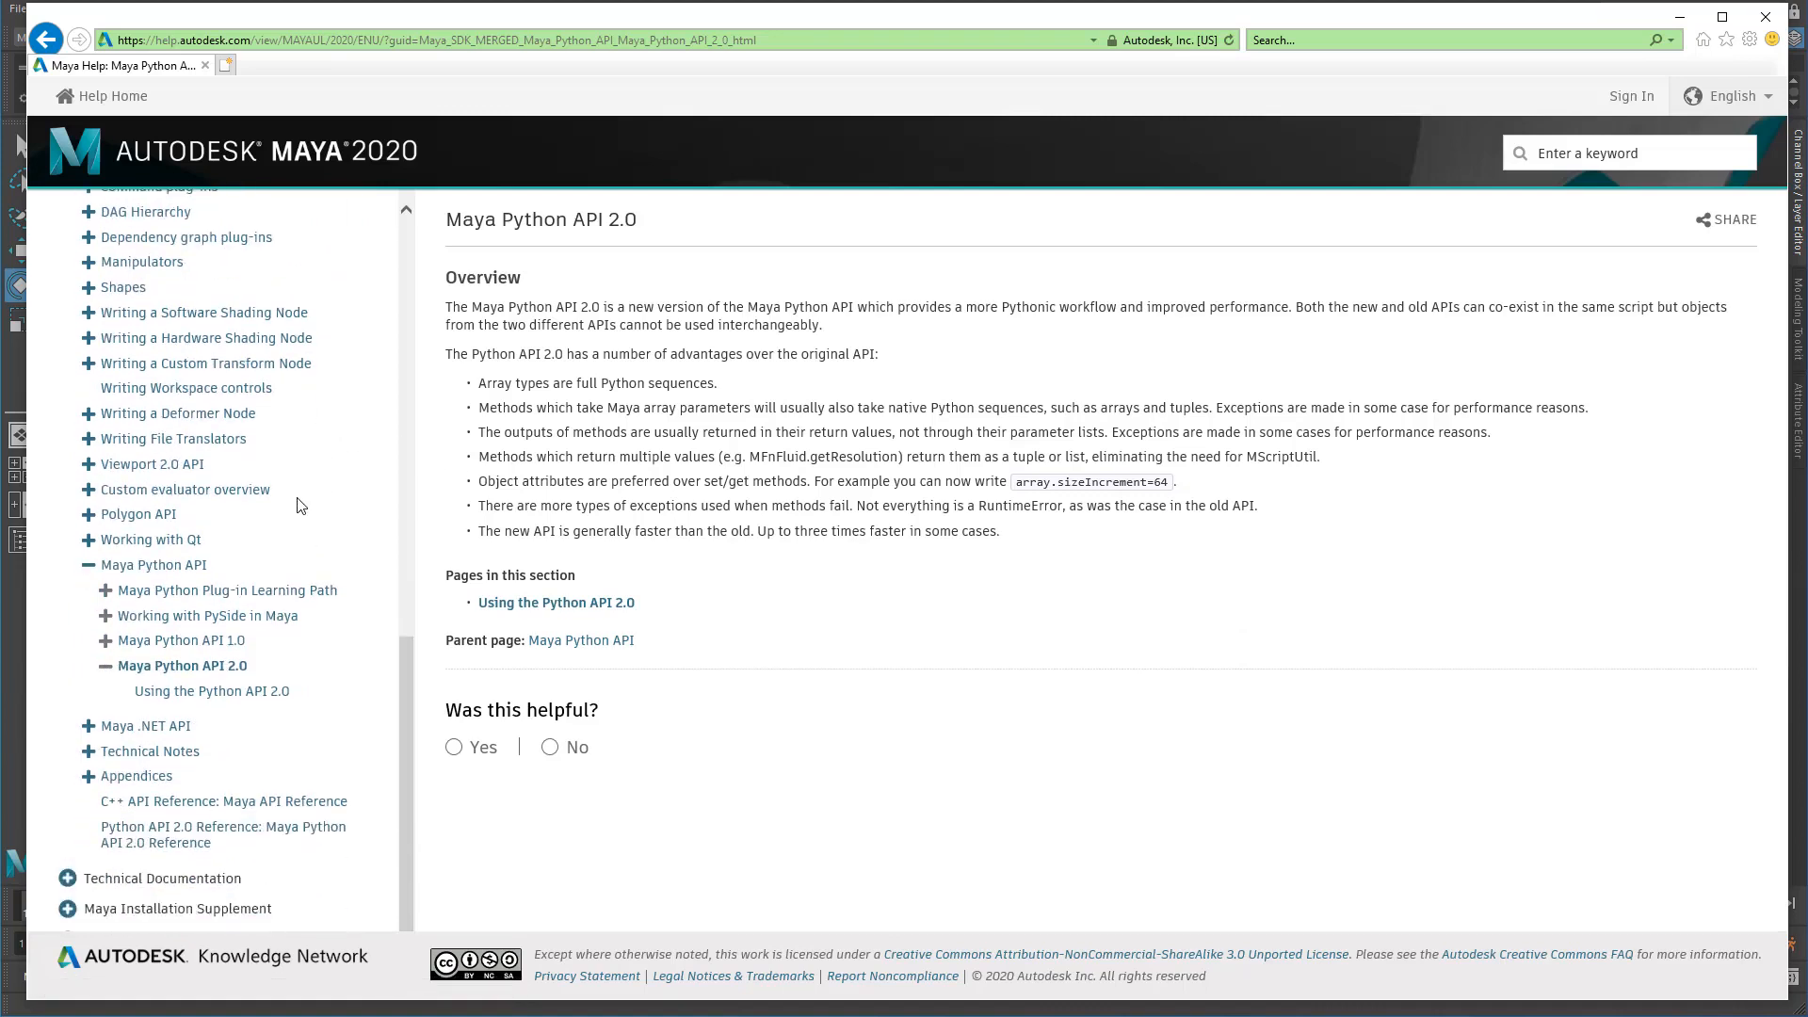
mouse_move(177, 840)
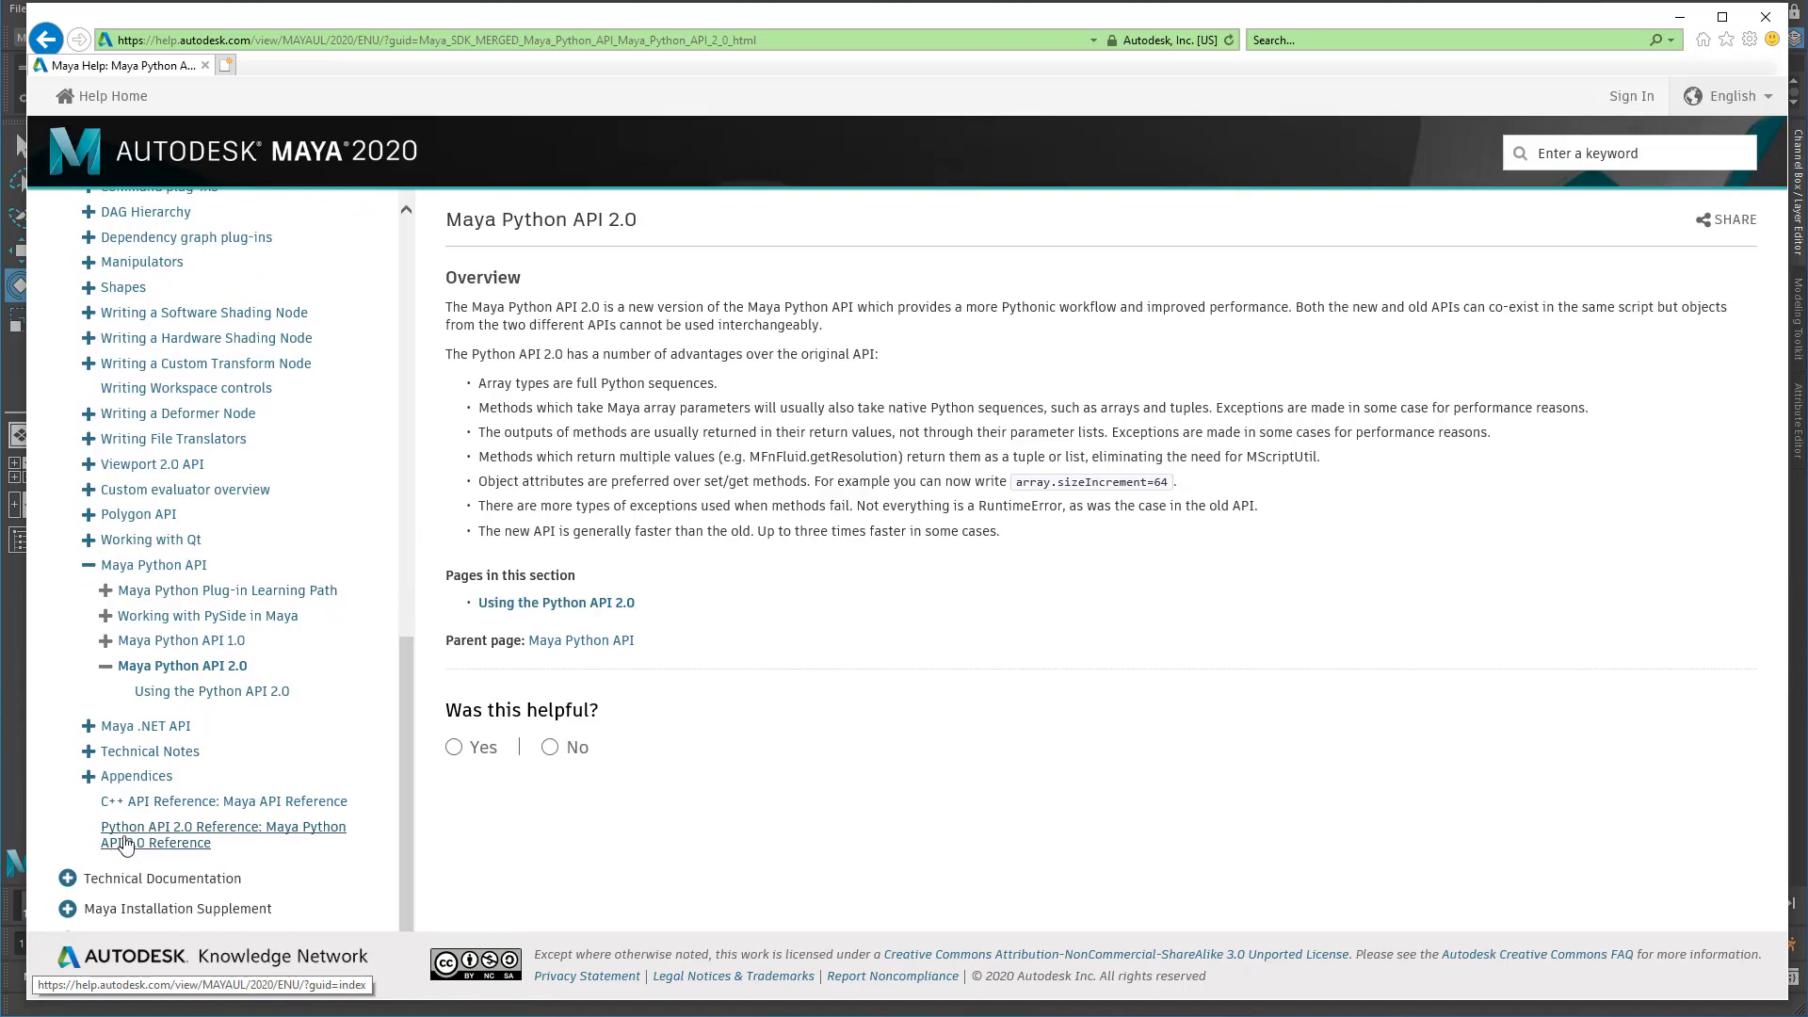
mouse_move(275, 833)
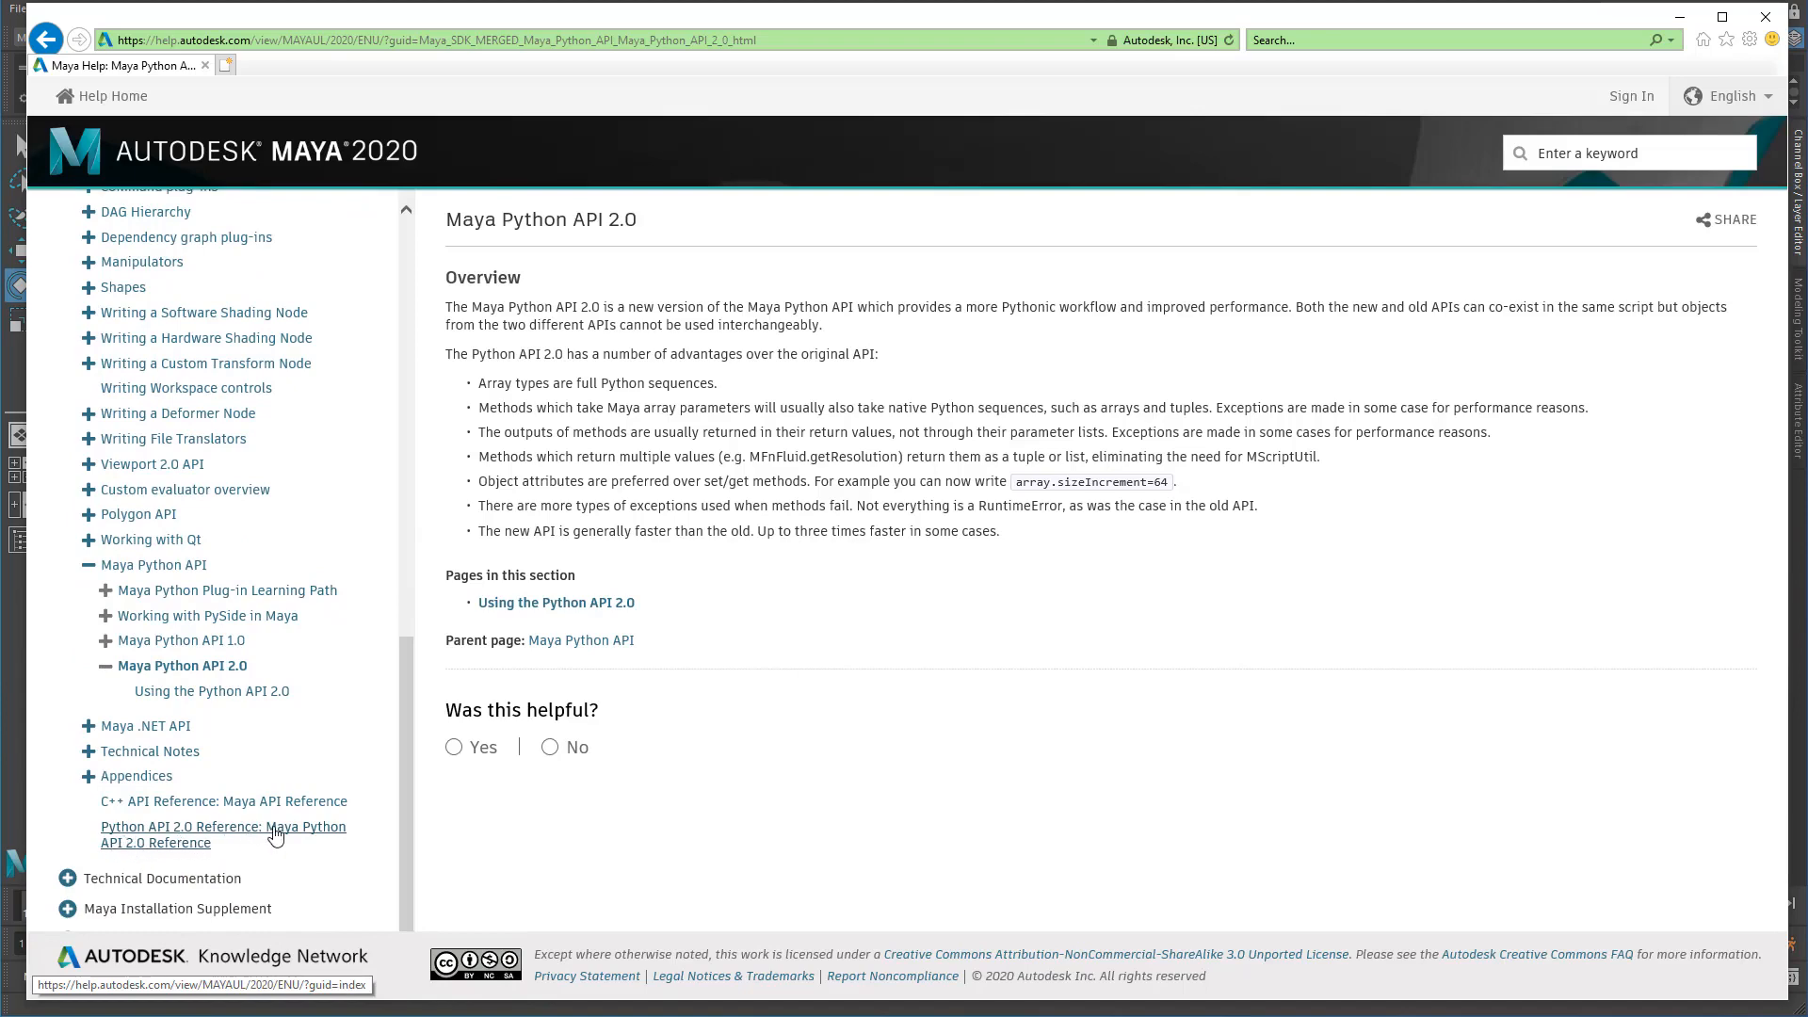
Browse the Python API 2.0 Reference packages and OpenMaya class list, then return to its main page.
left_click(224, 827)
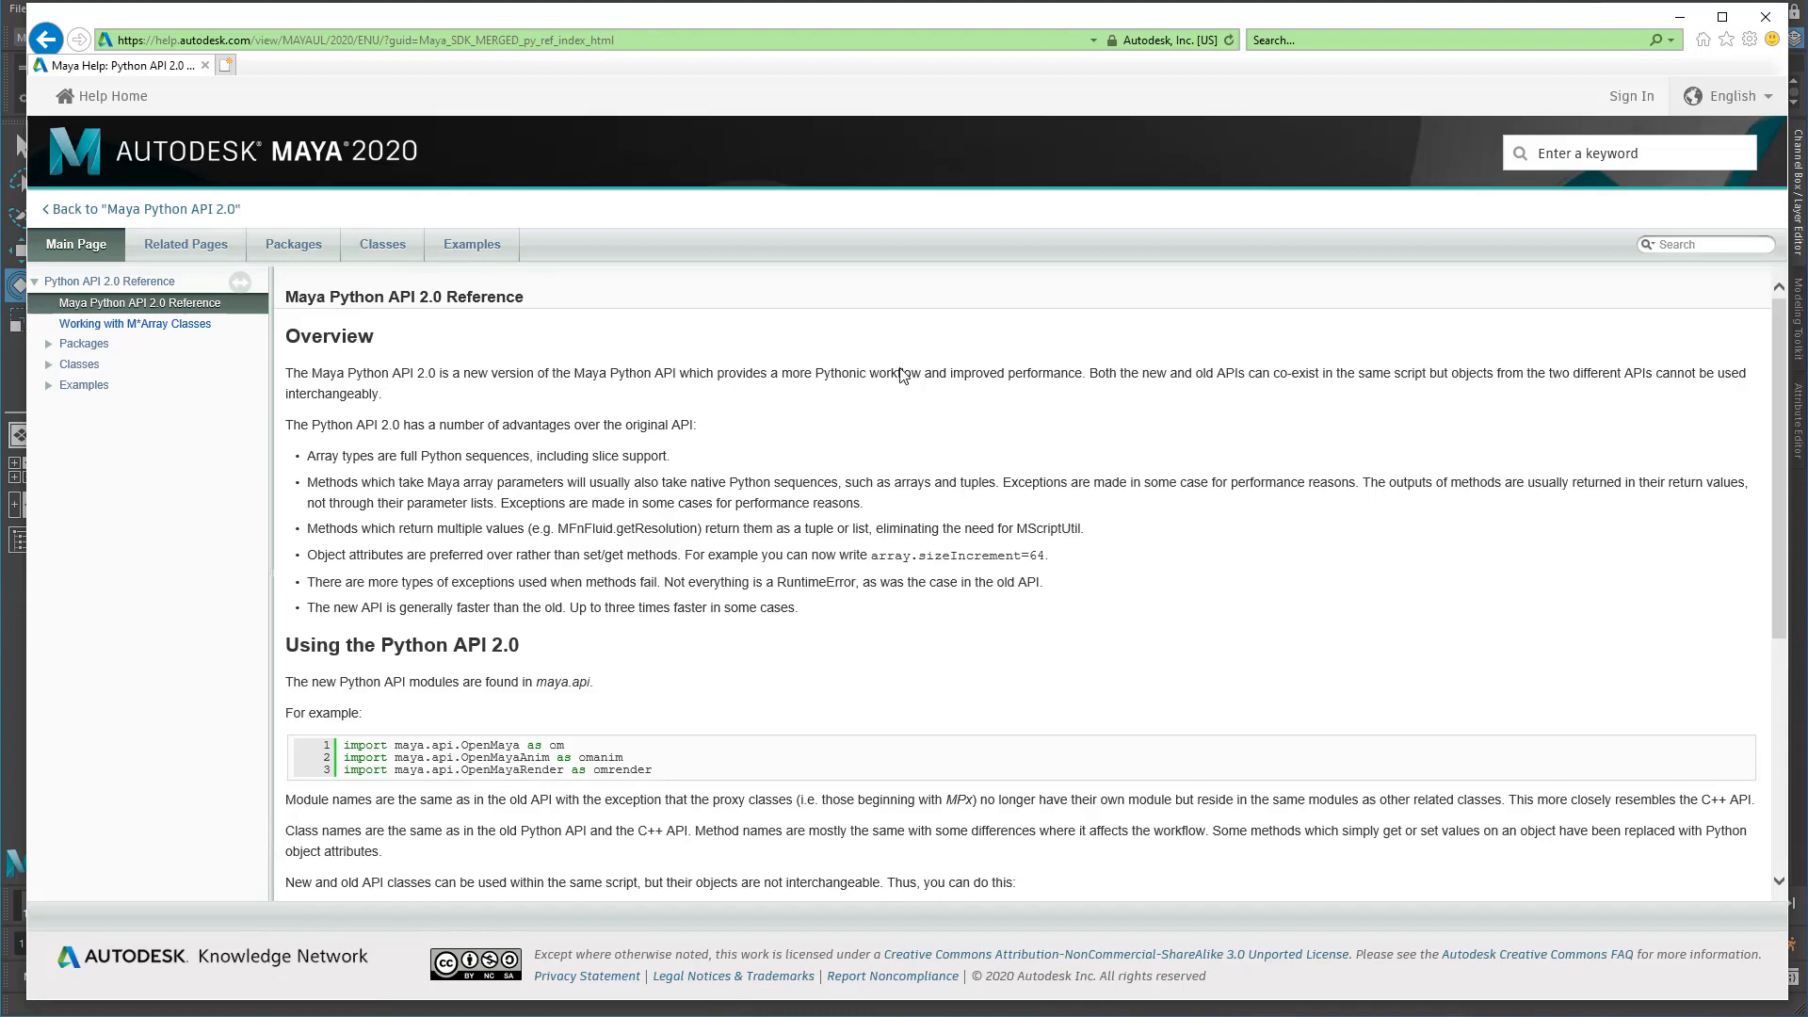
mouse_move(821, 576)
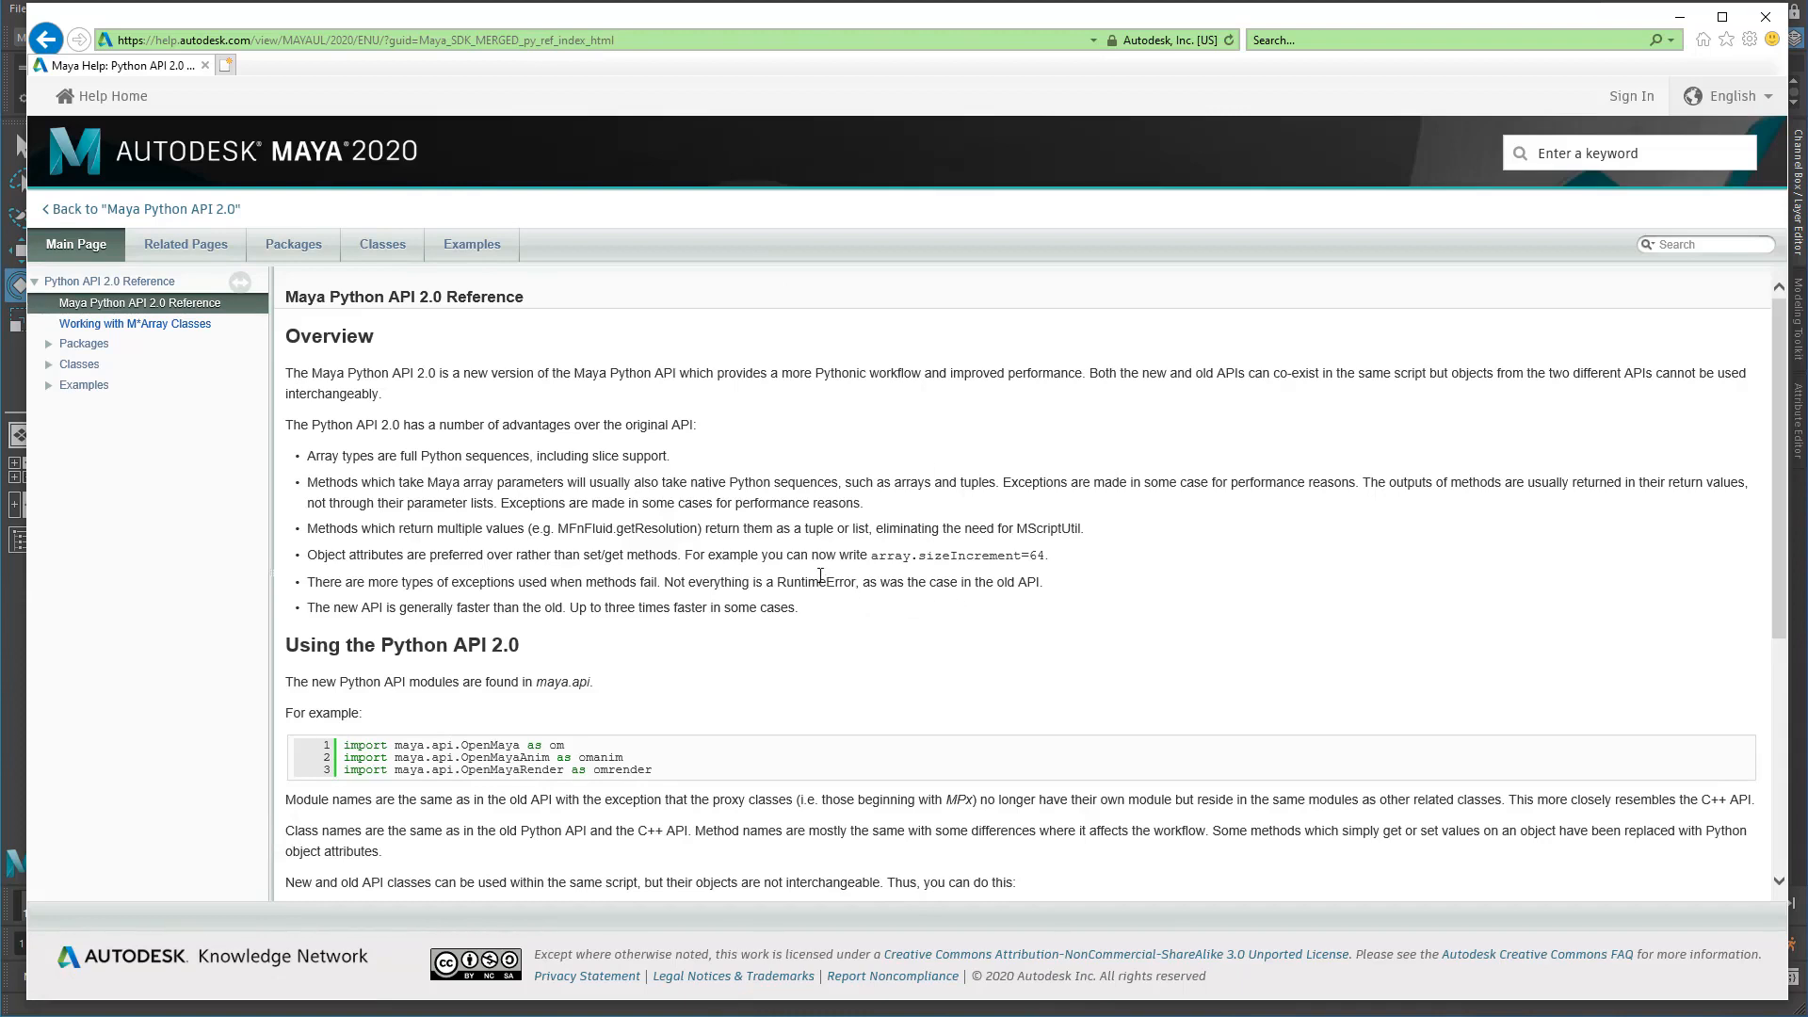
mouse_move(930, 554)
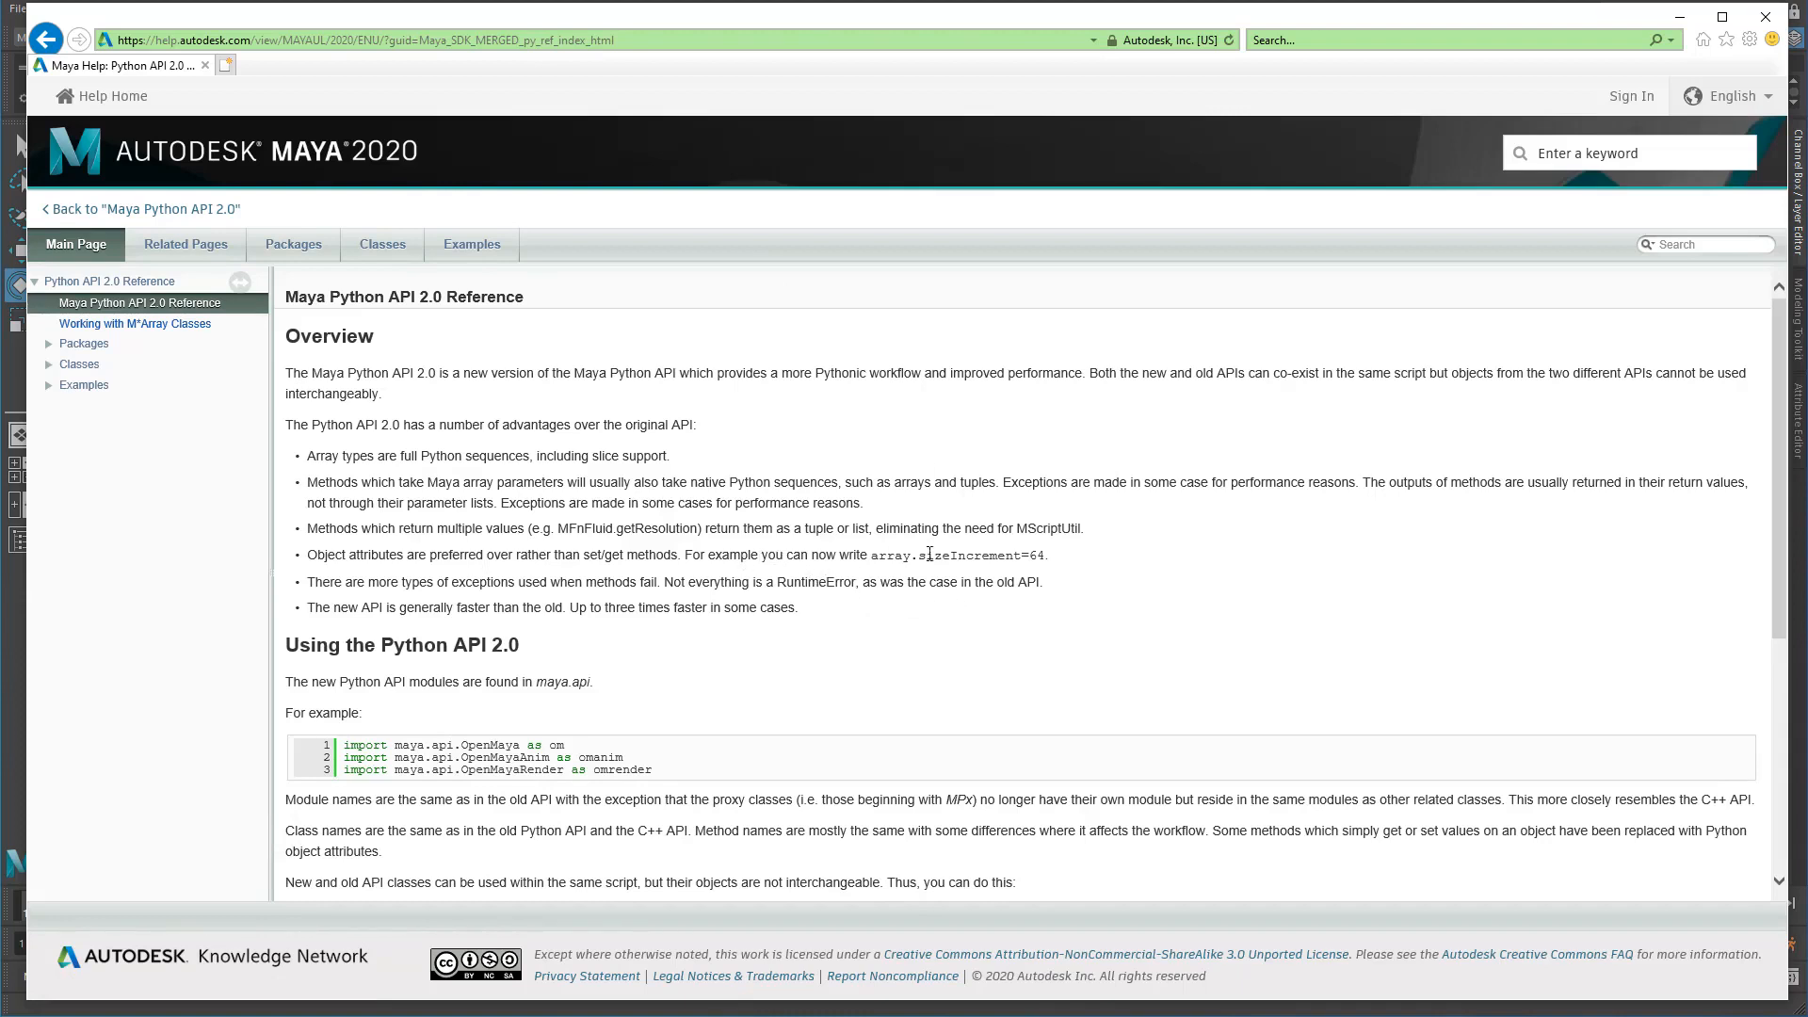
mouse_move(979, 637)
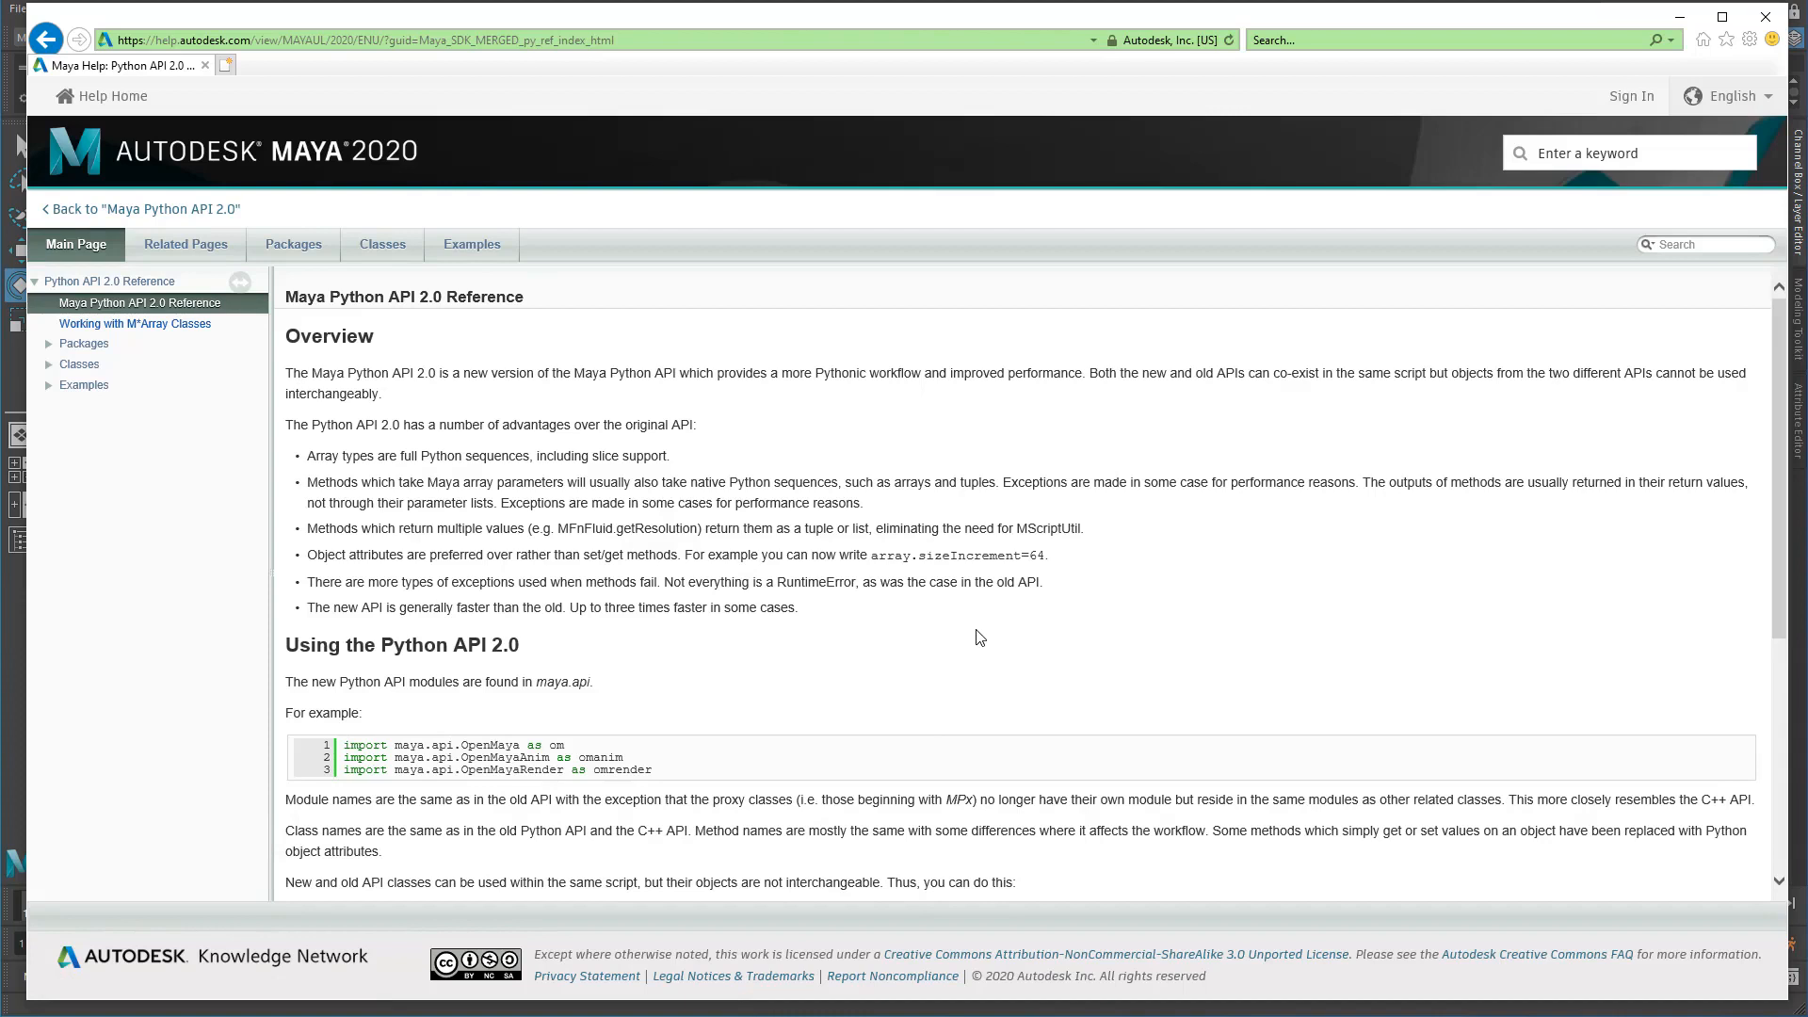
mouse_move(904, 622)
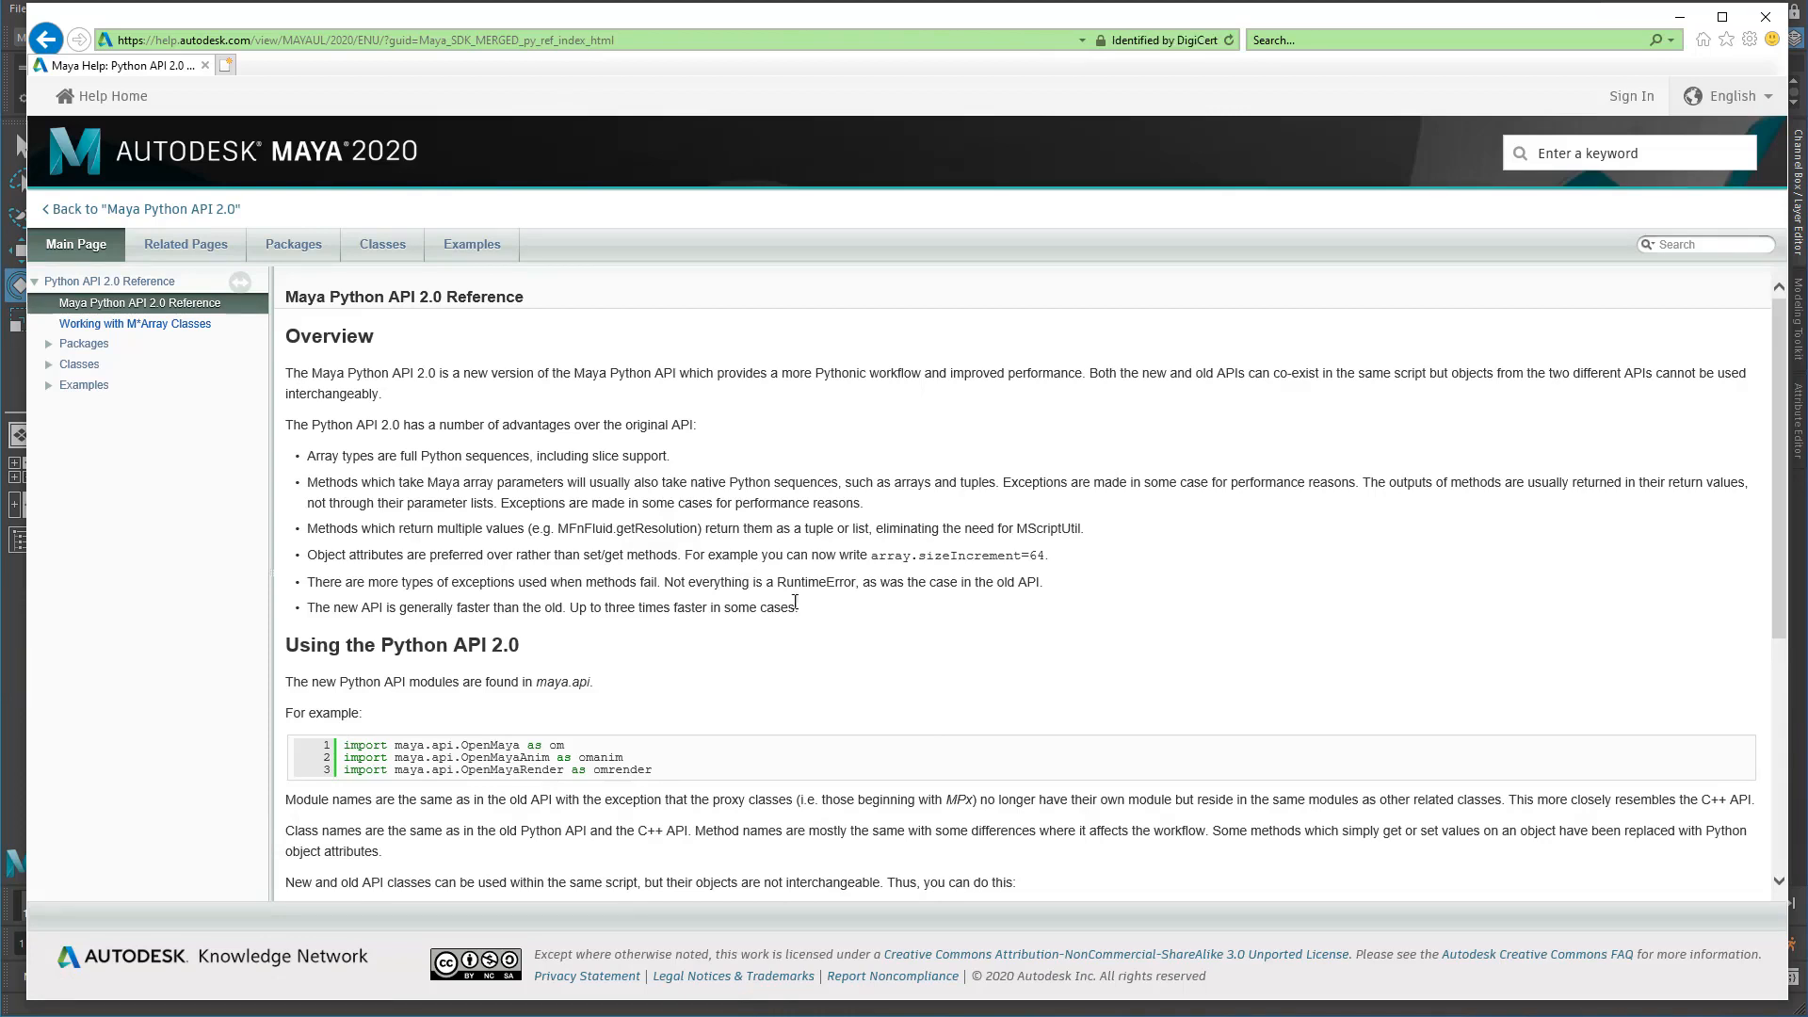
mouse_move(185, 243)
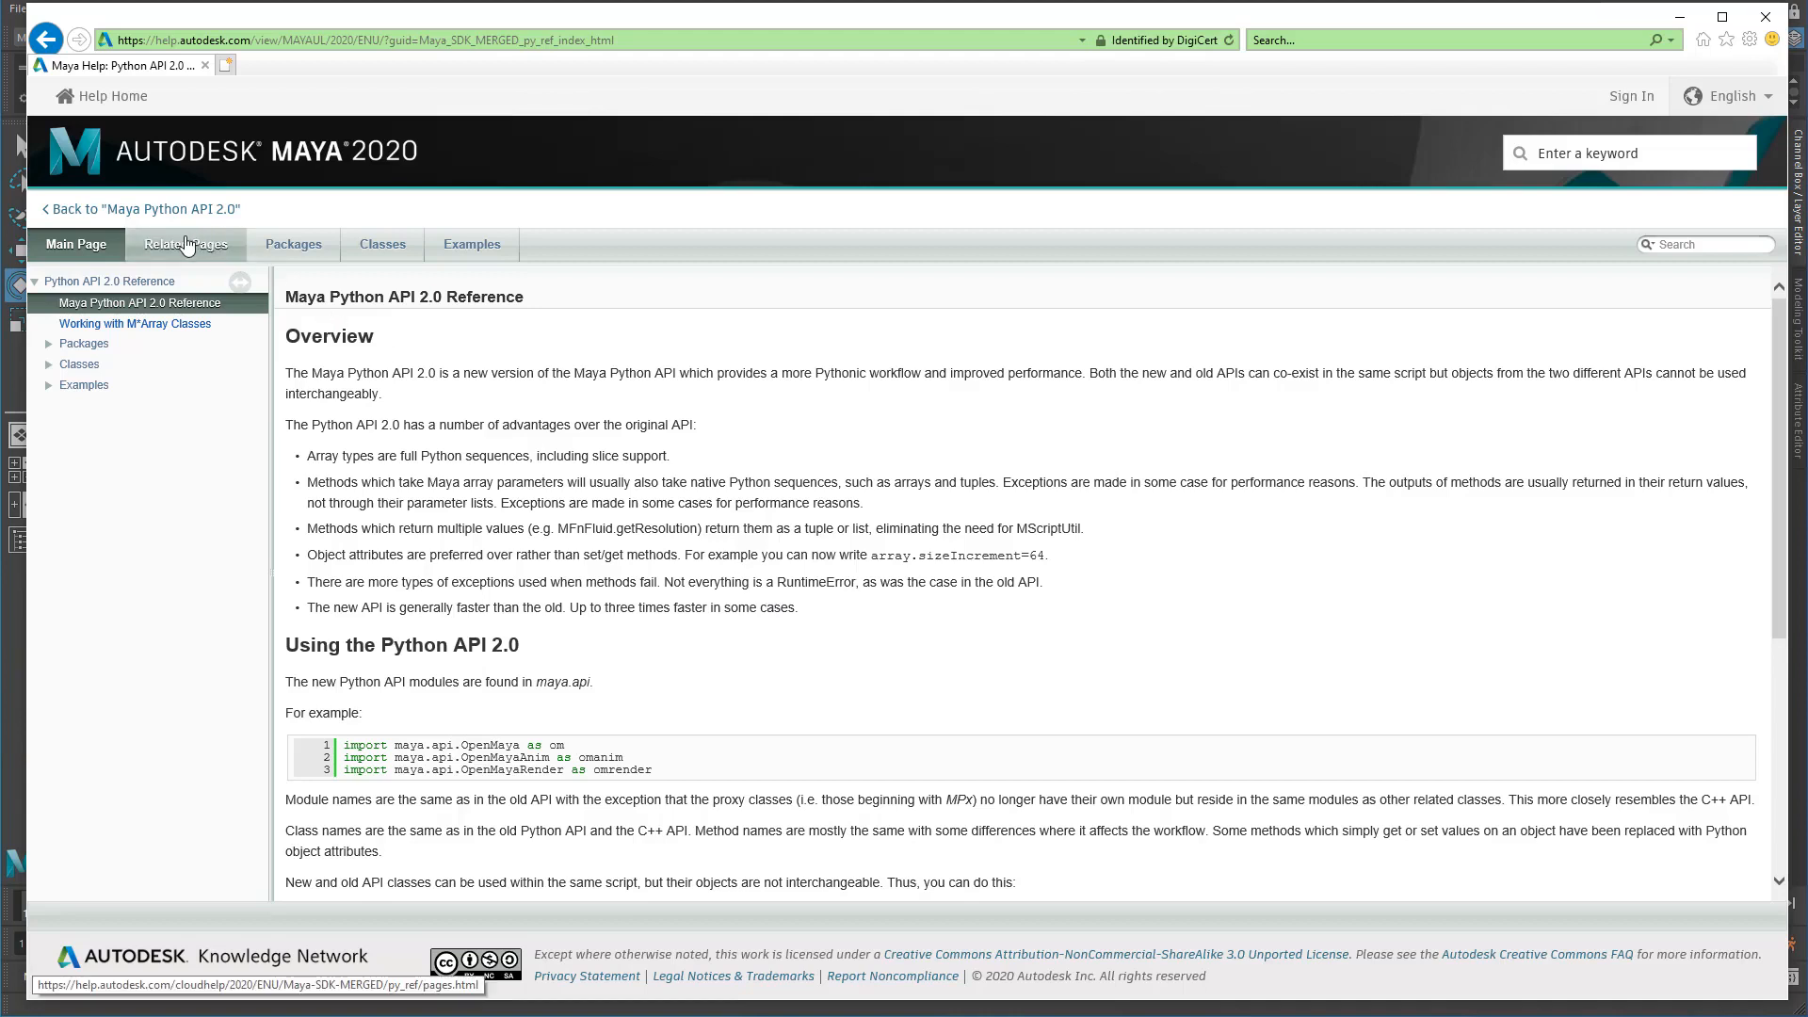
left_click(292, 243)
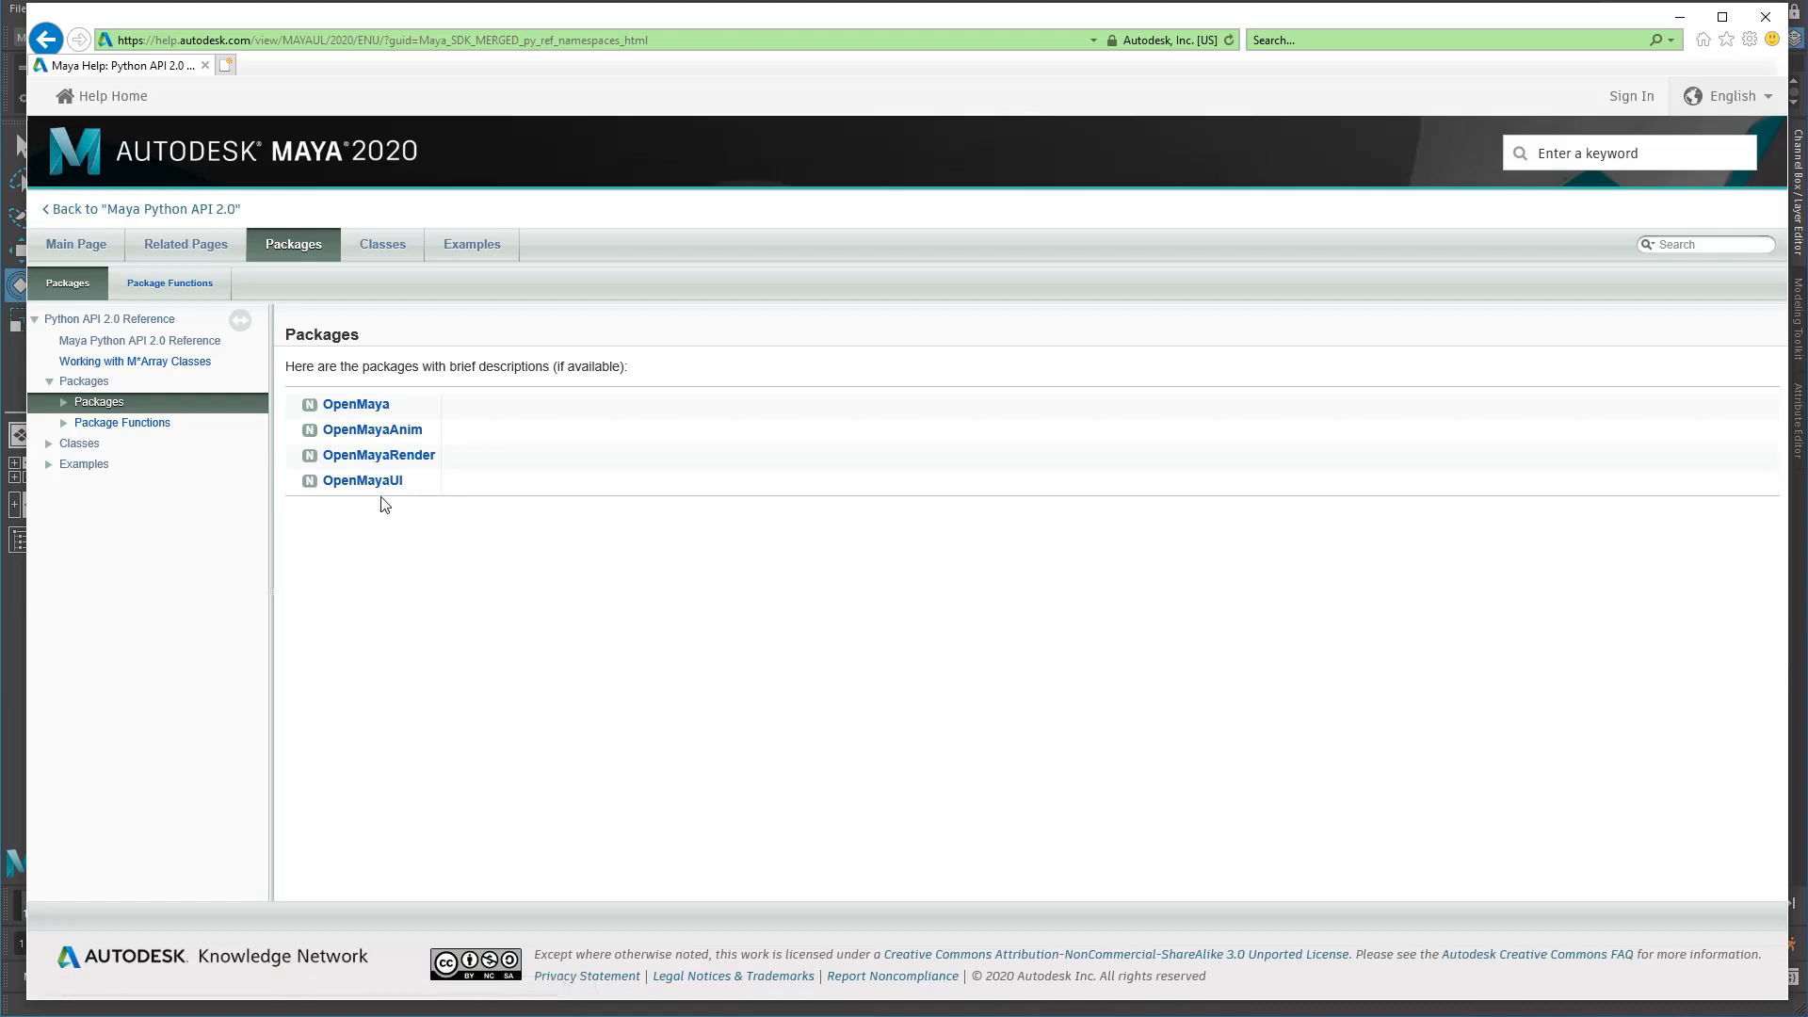
left_click(380, 243)
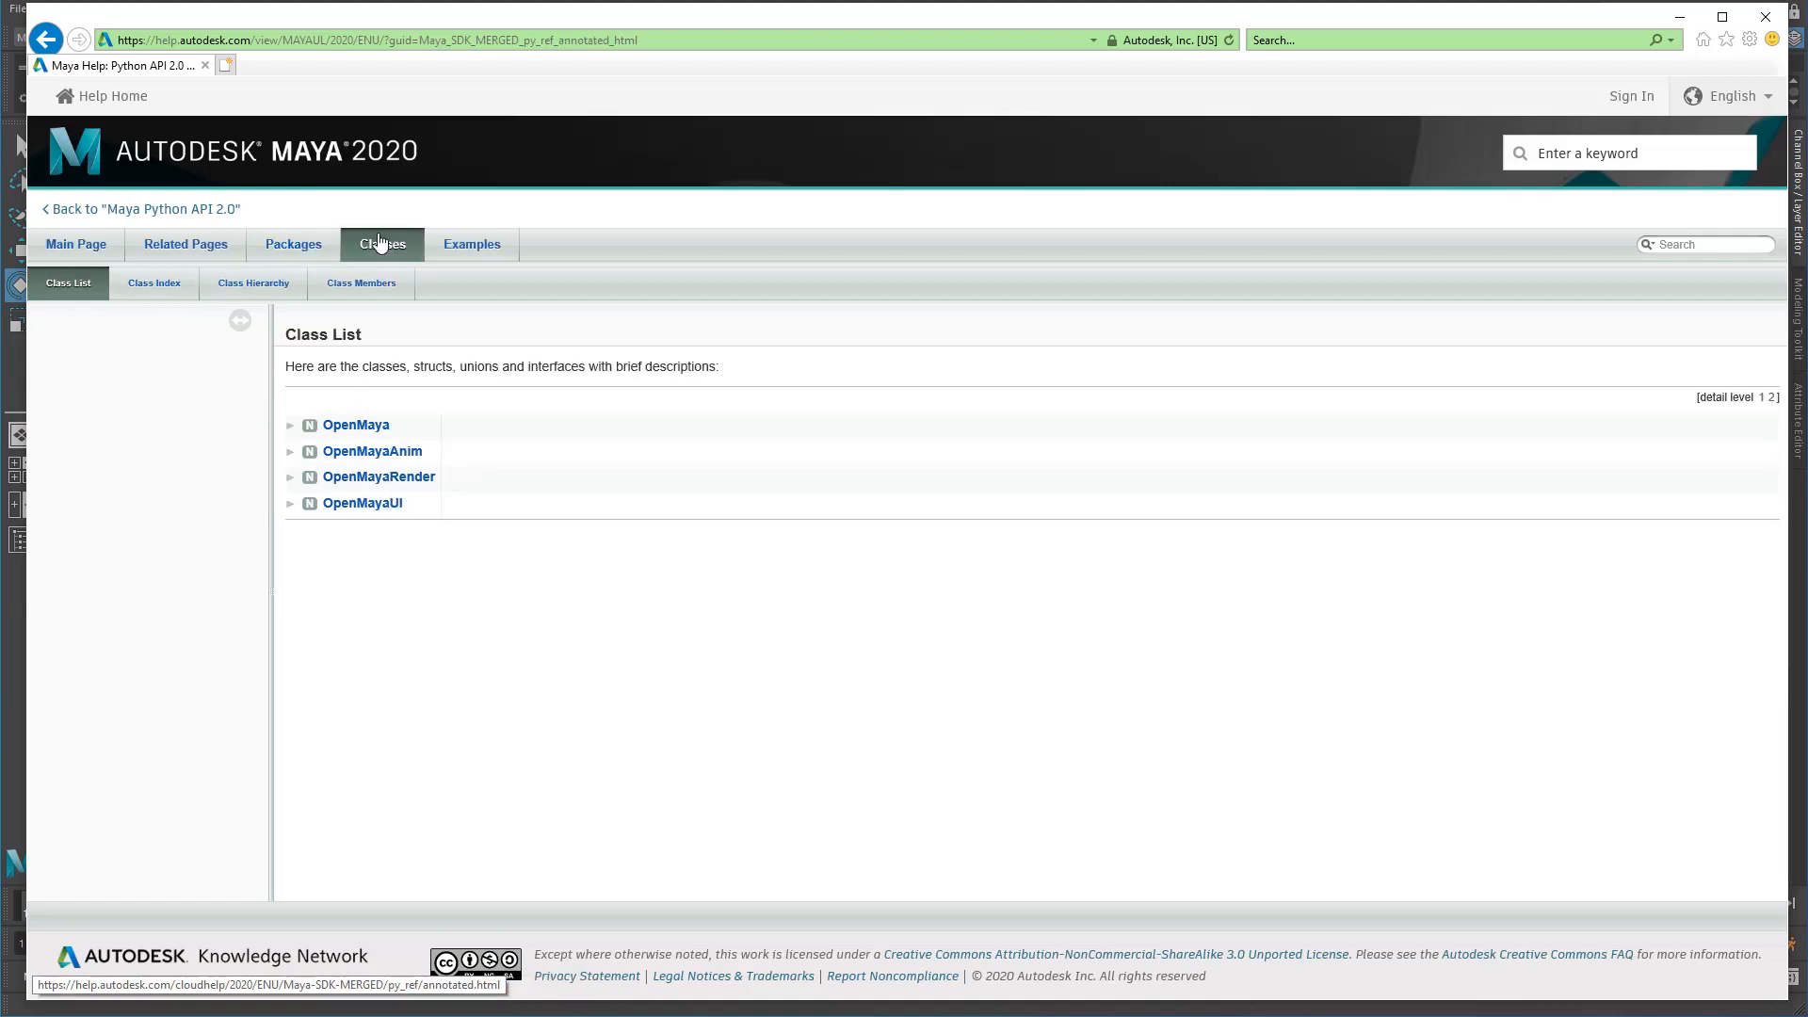
left_click(356, 426)
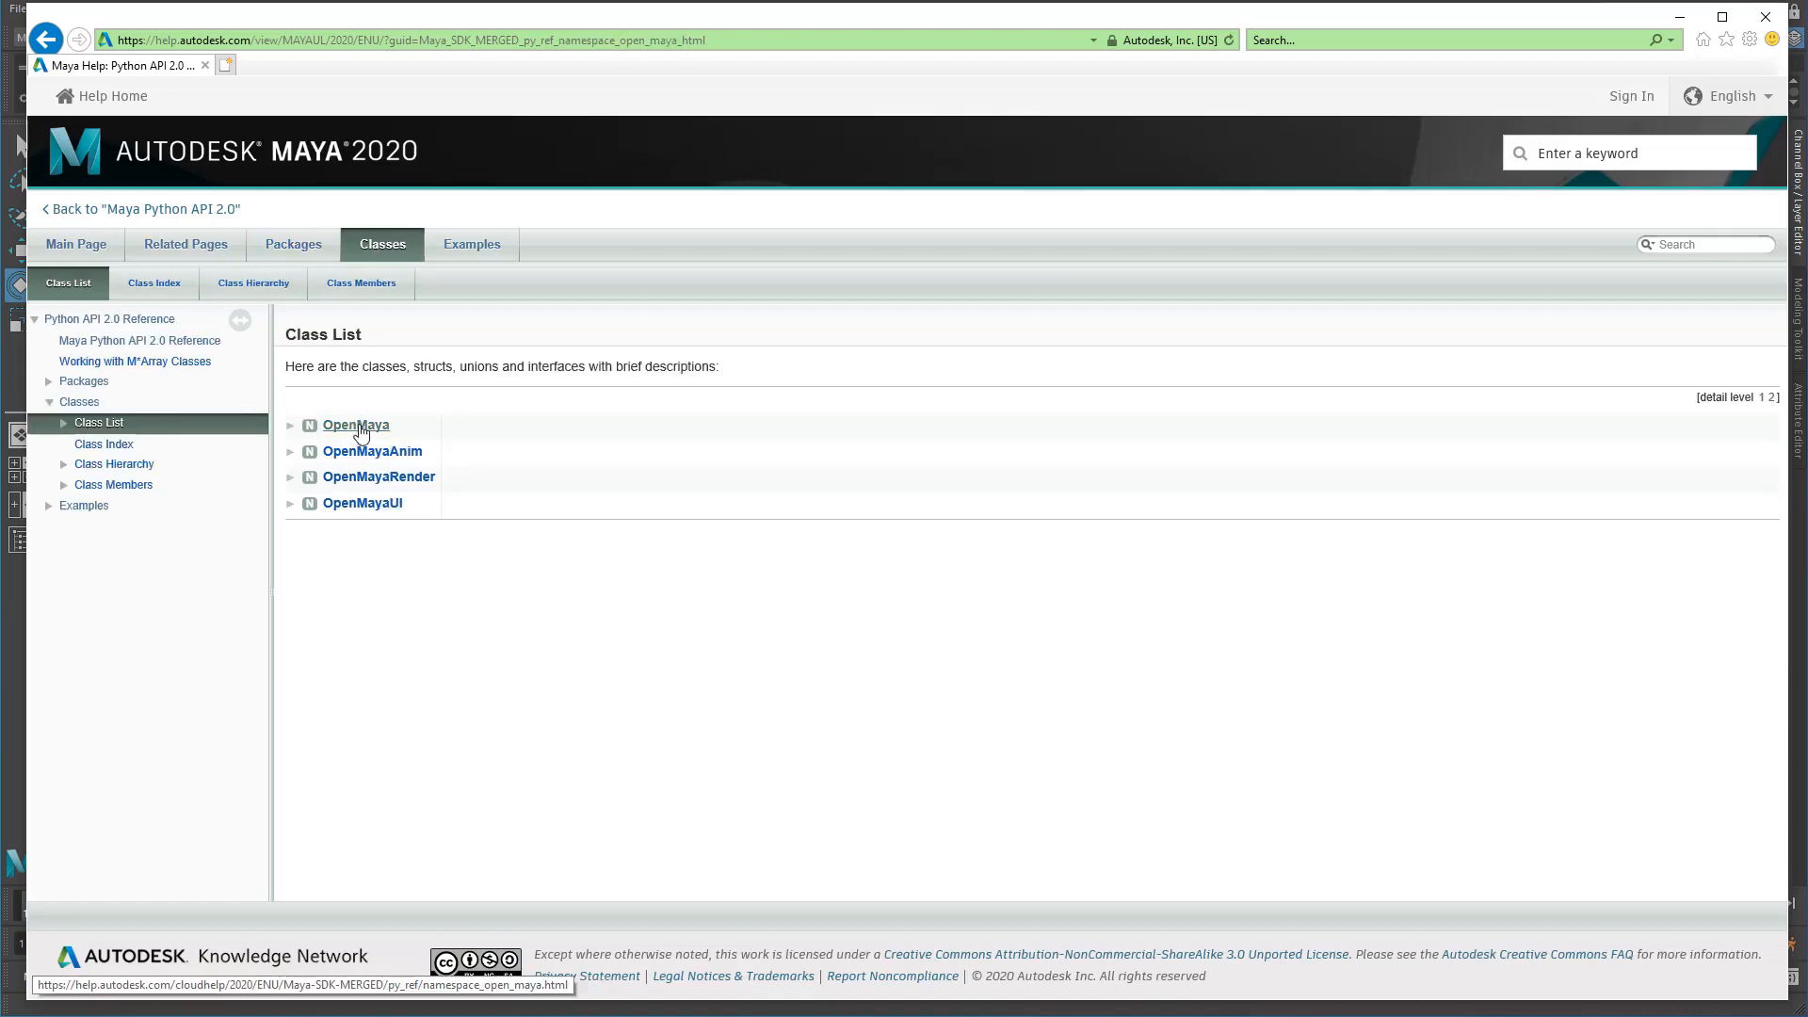
left_click(355, 425)
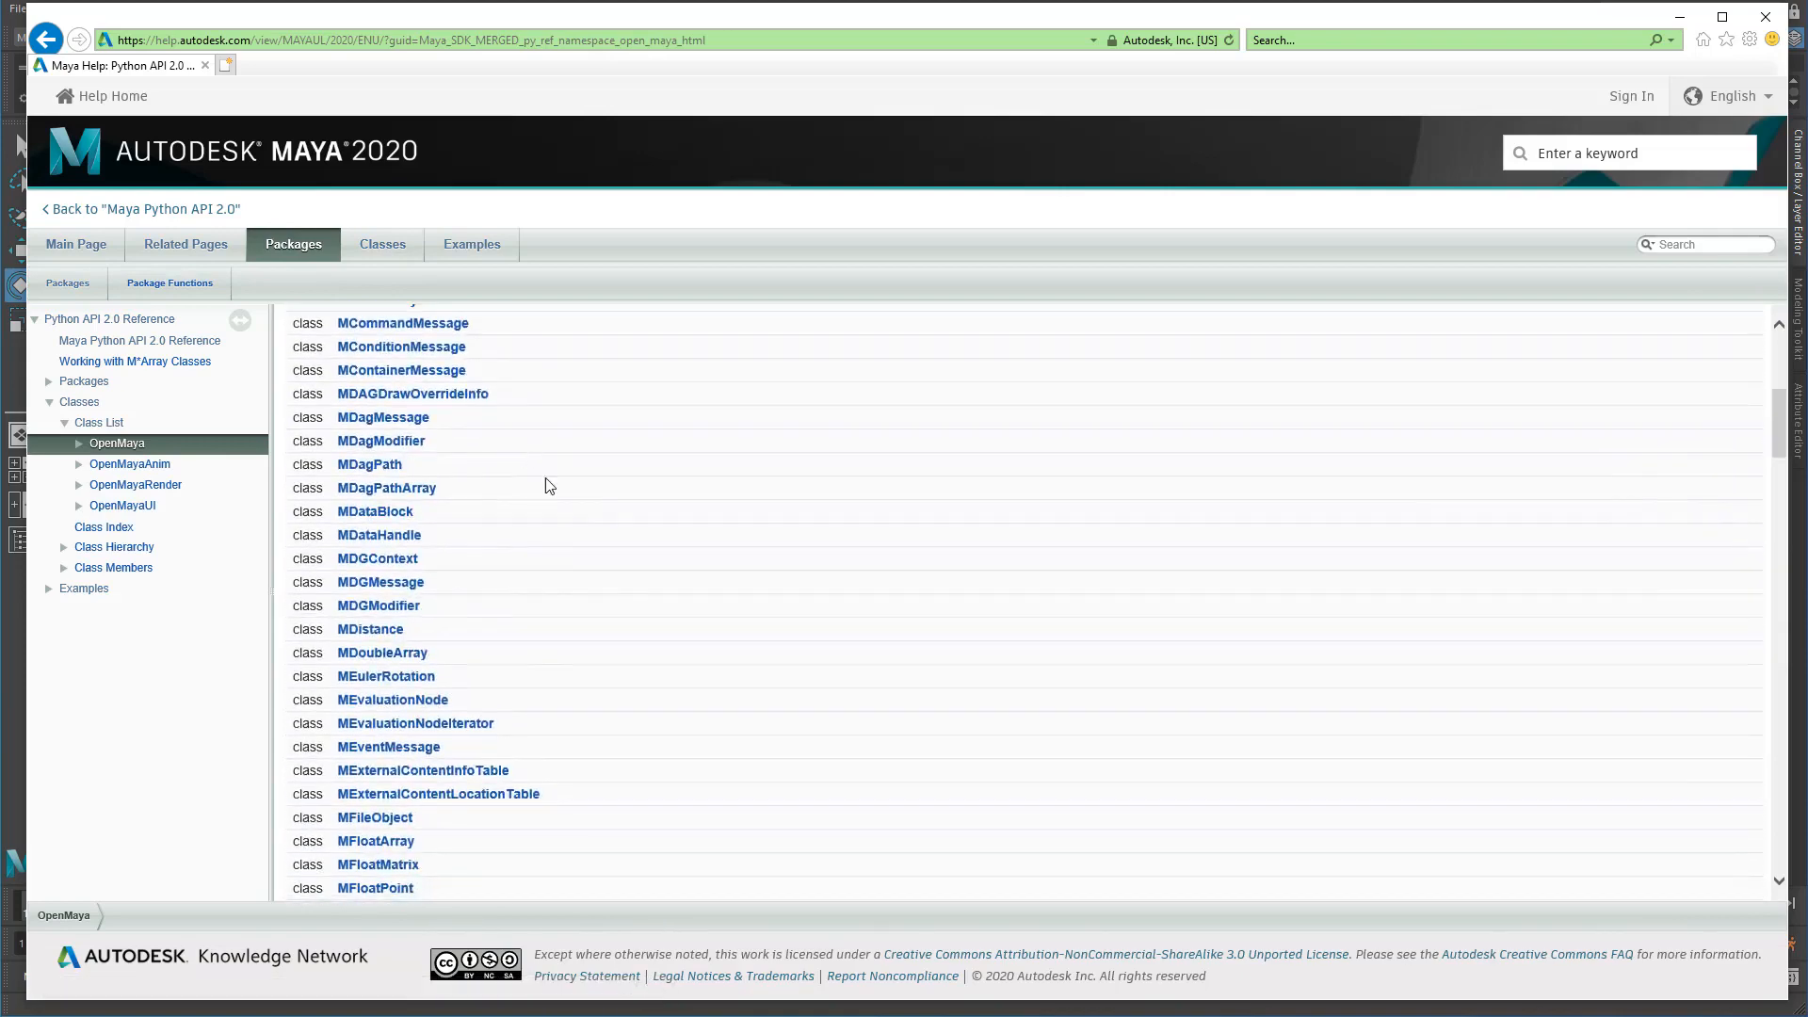
scroll("down", 3)
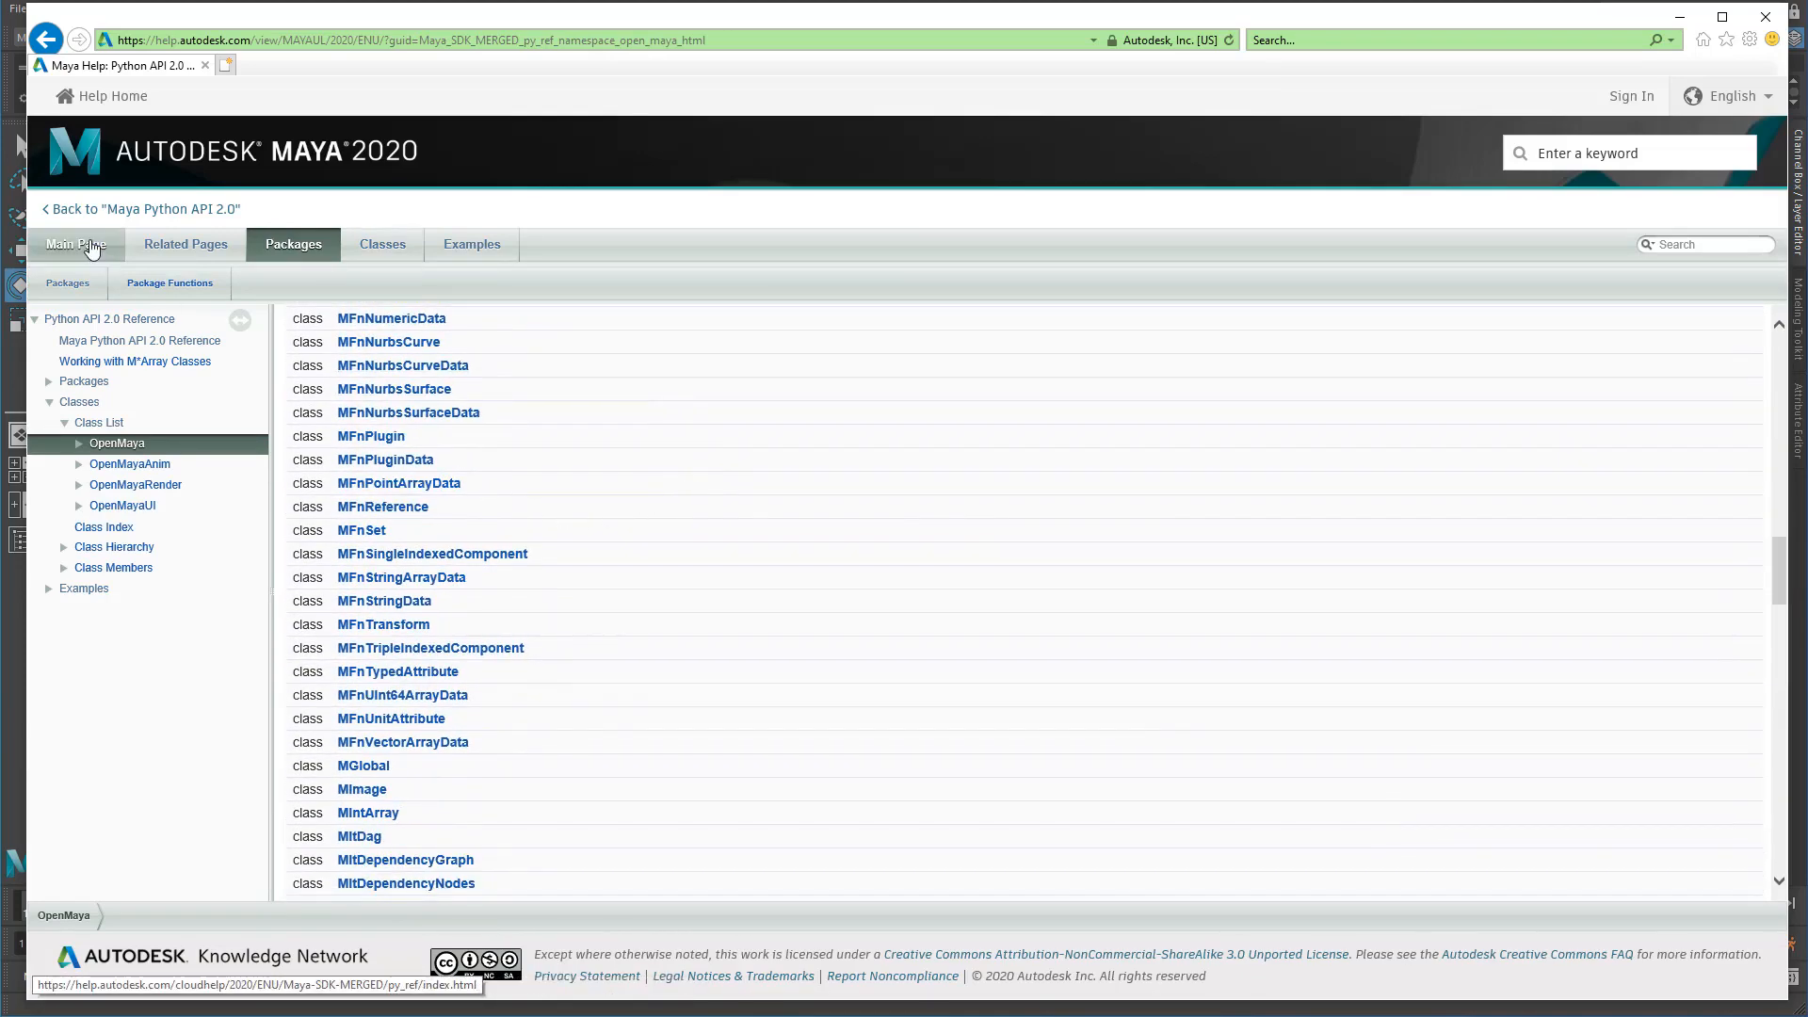
left_click(74, 243)
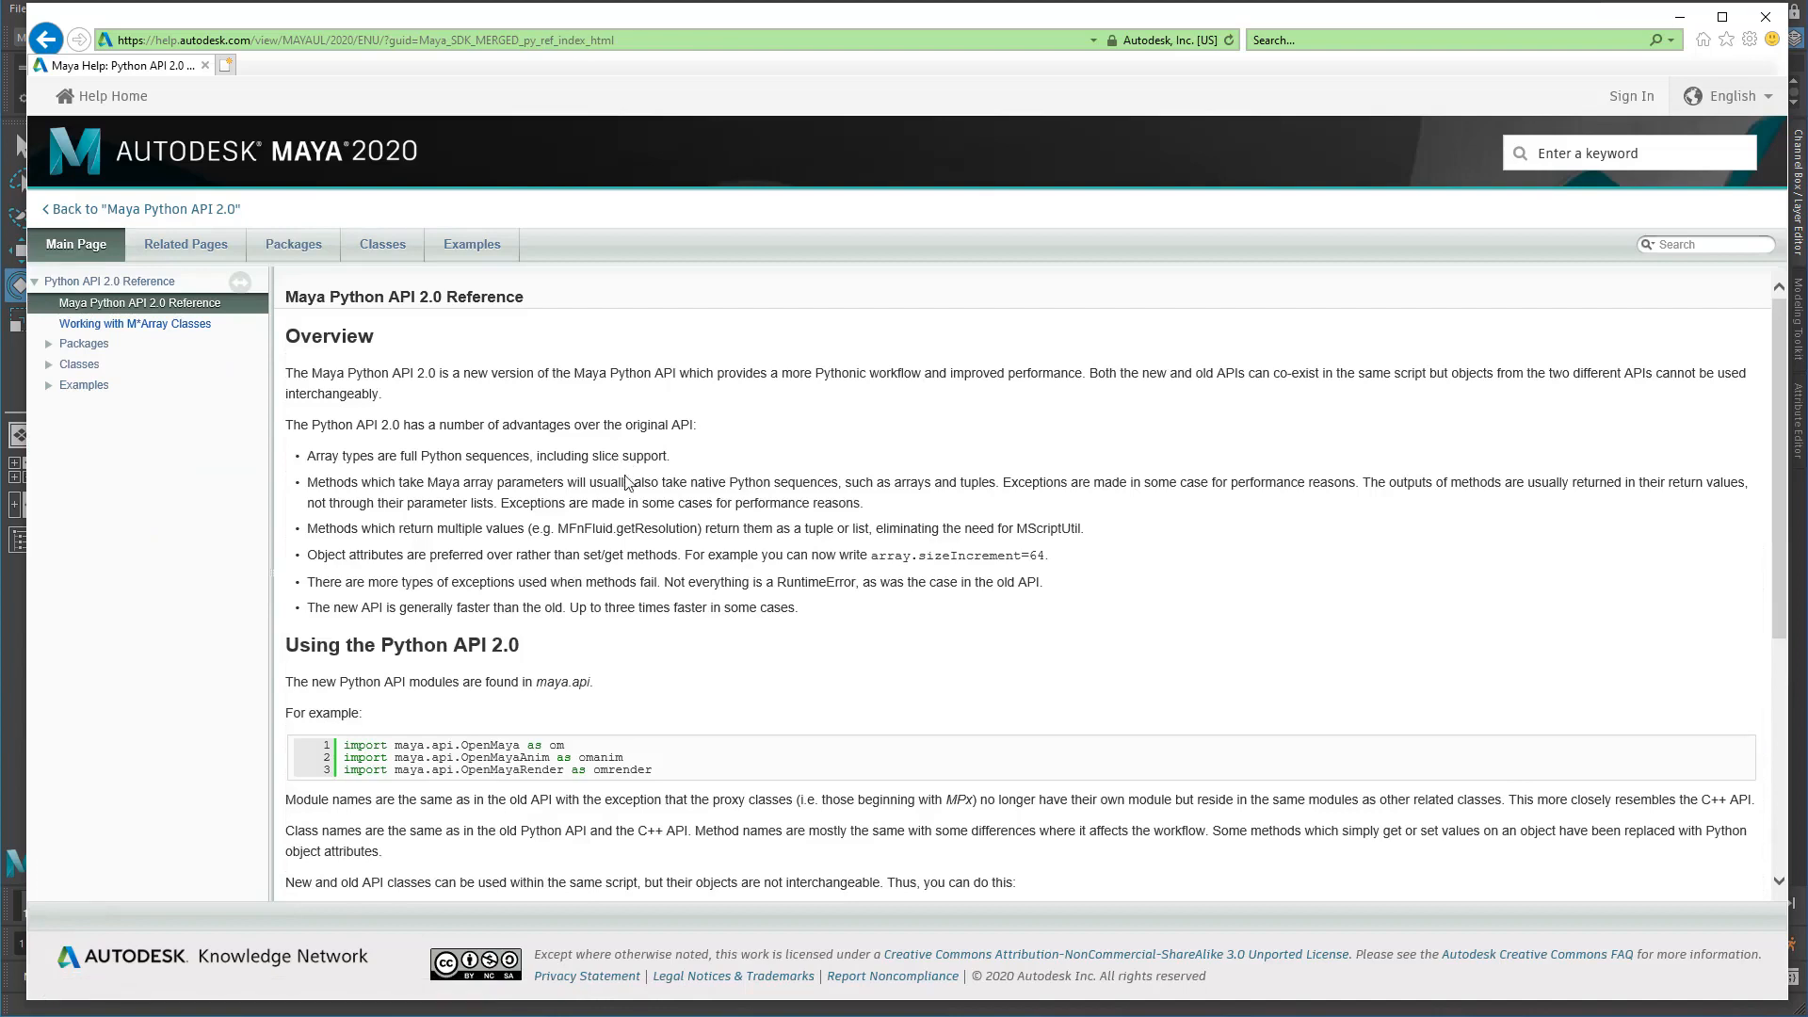
mouse_move(1620, 311)
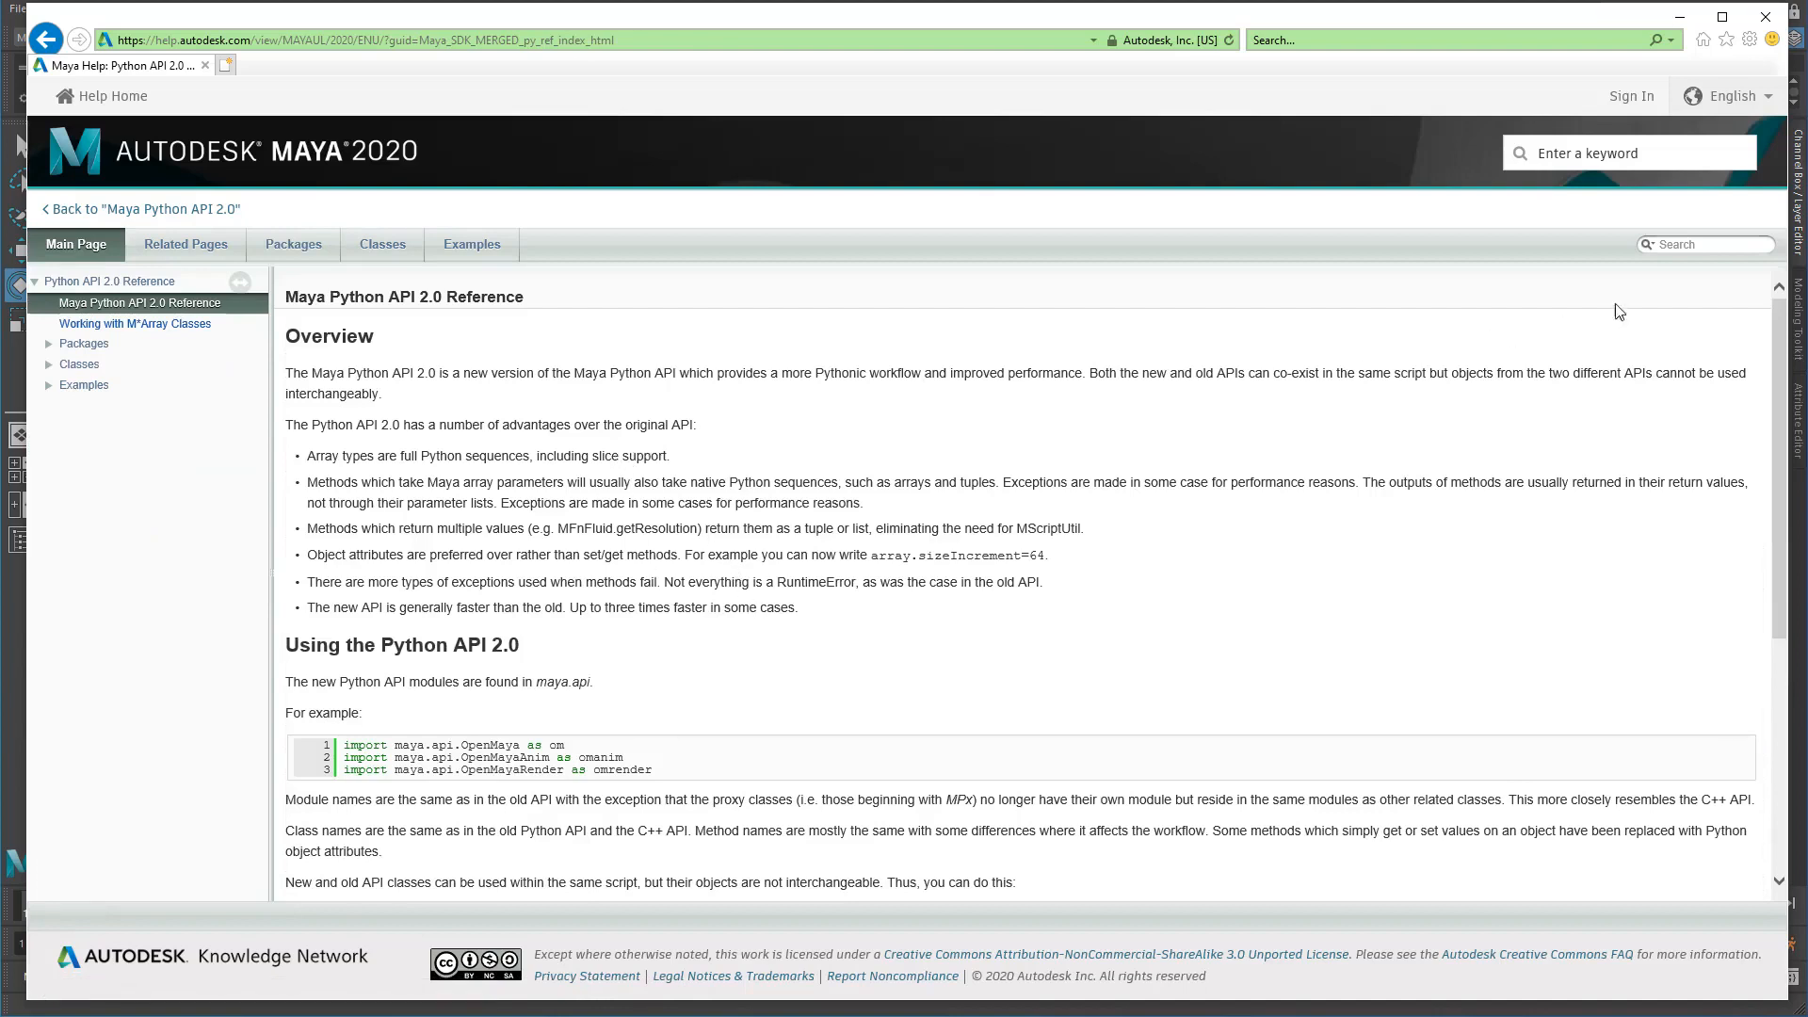
Search the reference for mvector, listing the MVector and MVectorArray classes.
left_click(1702, 243)
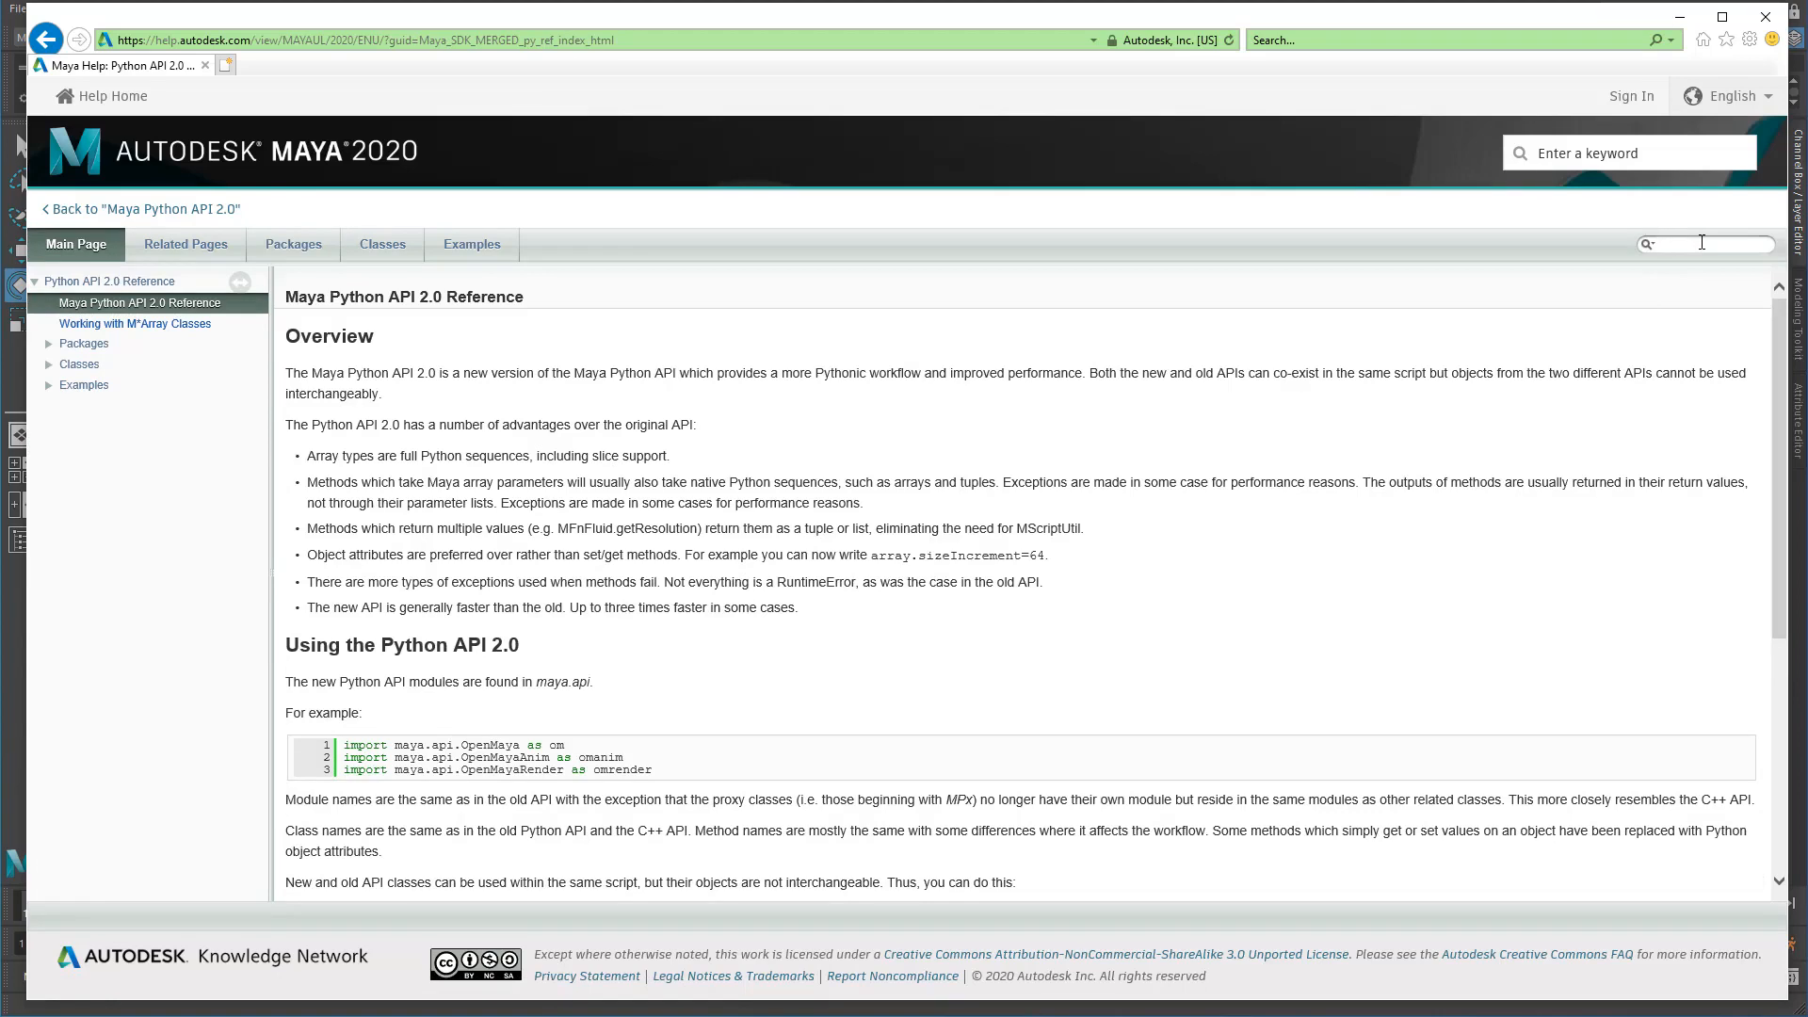
type("vector")
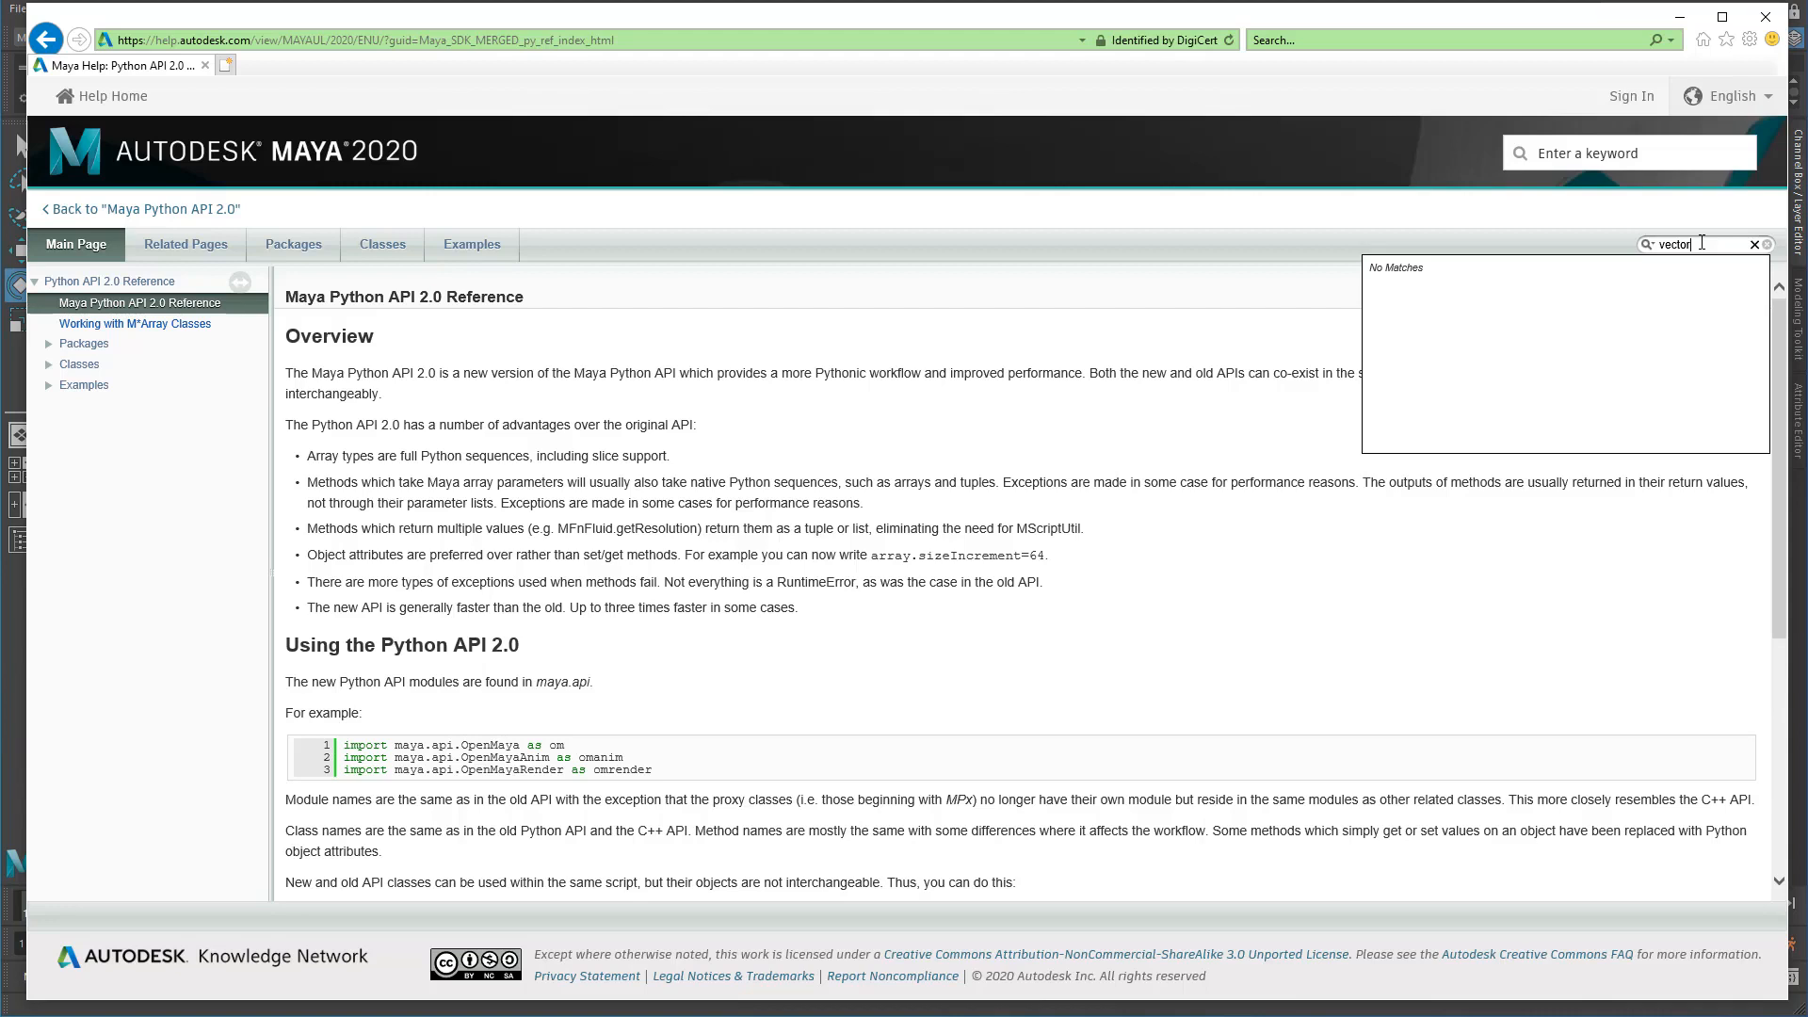
type("mvector")
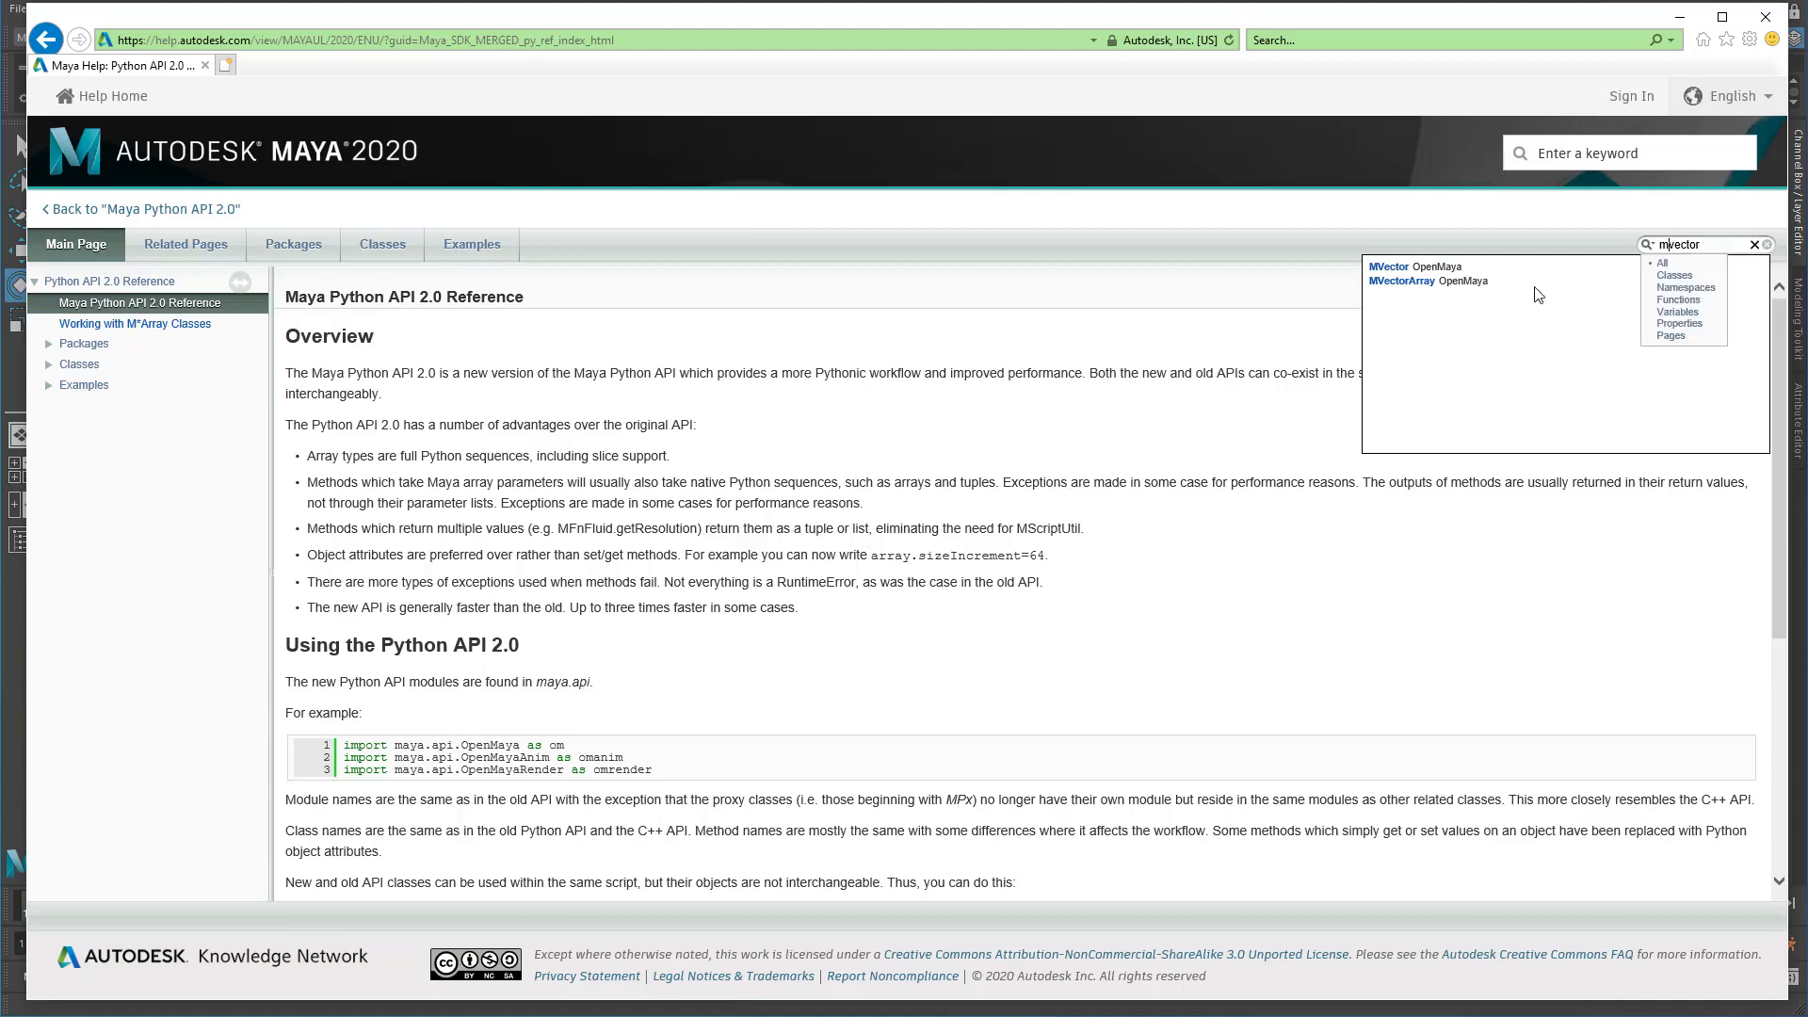
mouse_move(1476, 316)
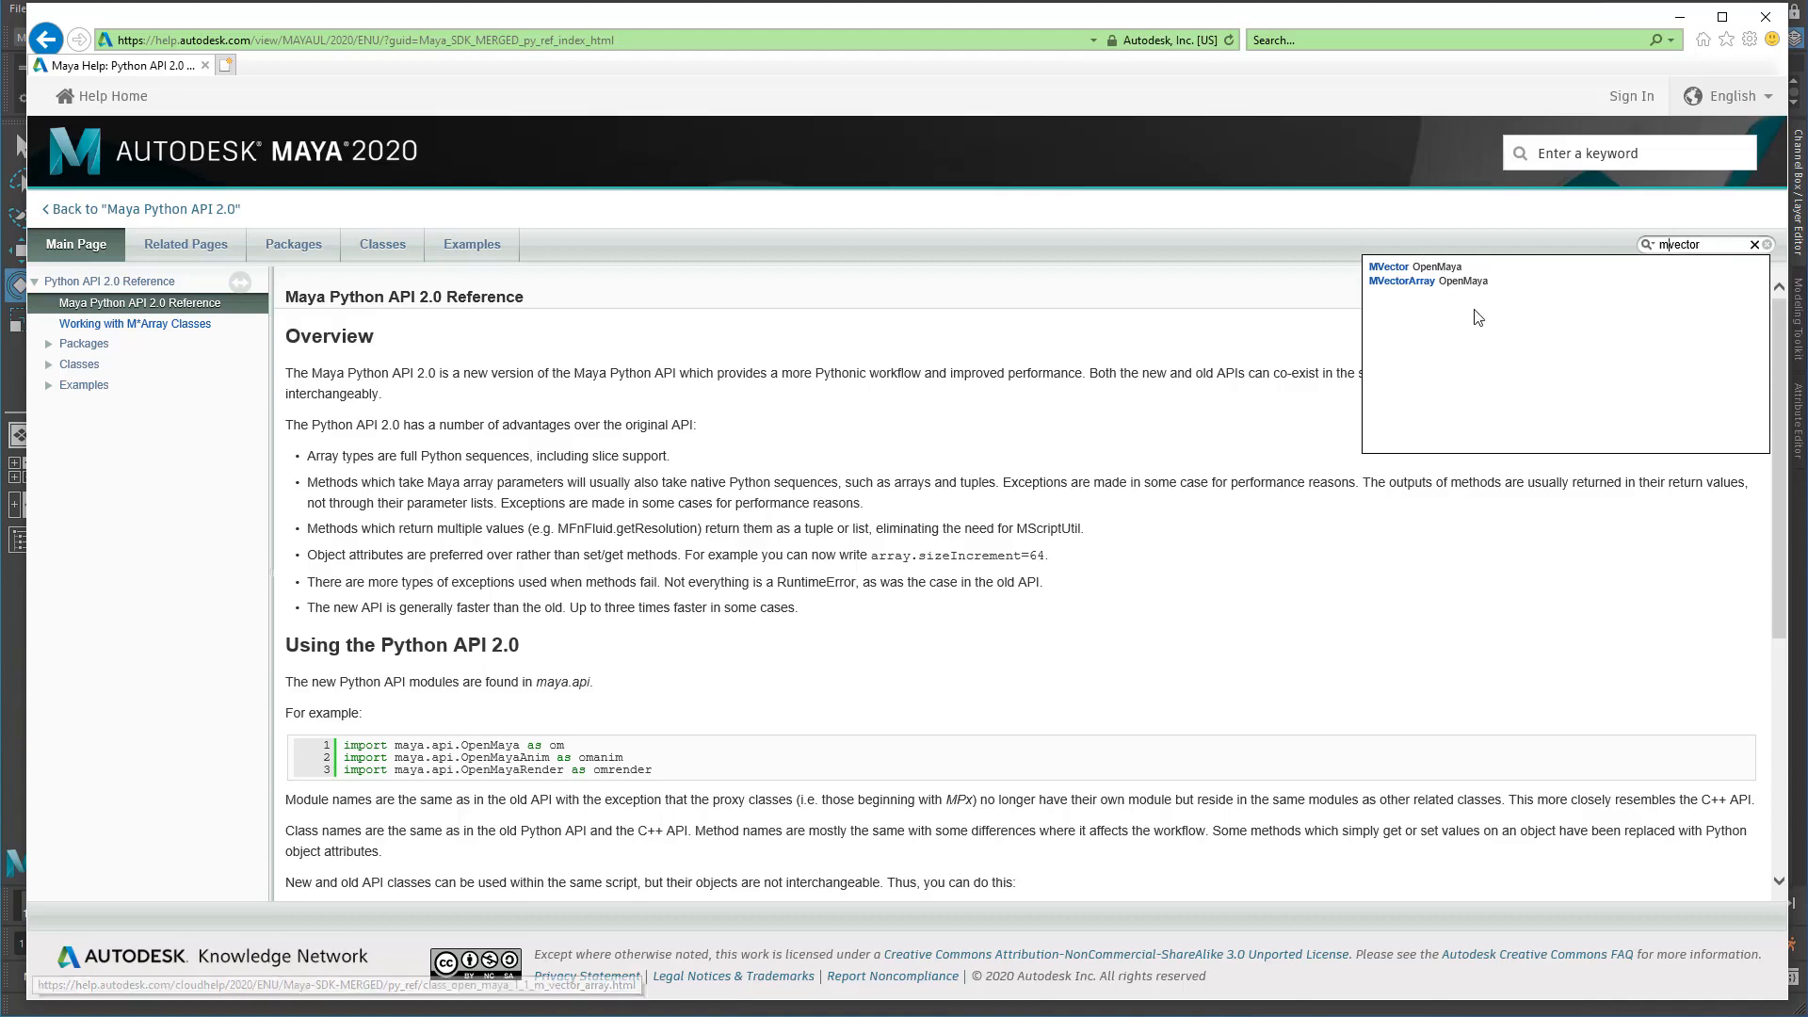
mouse_move(1415, 291)
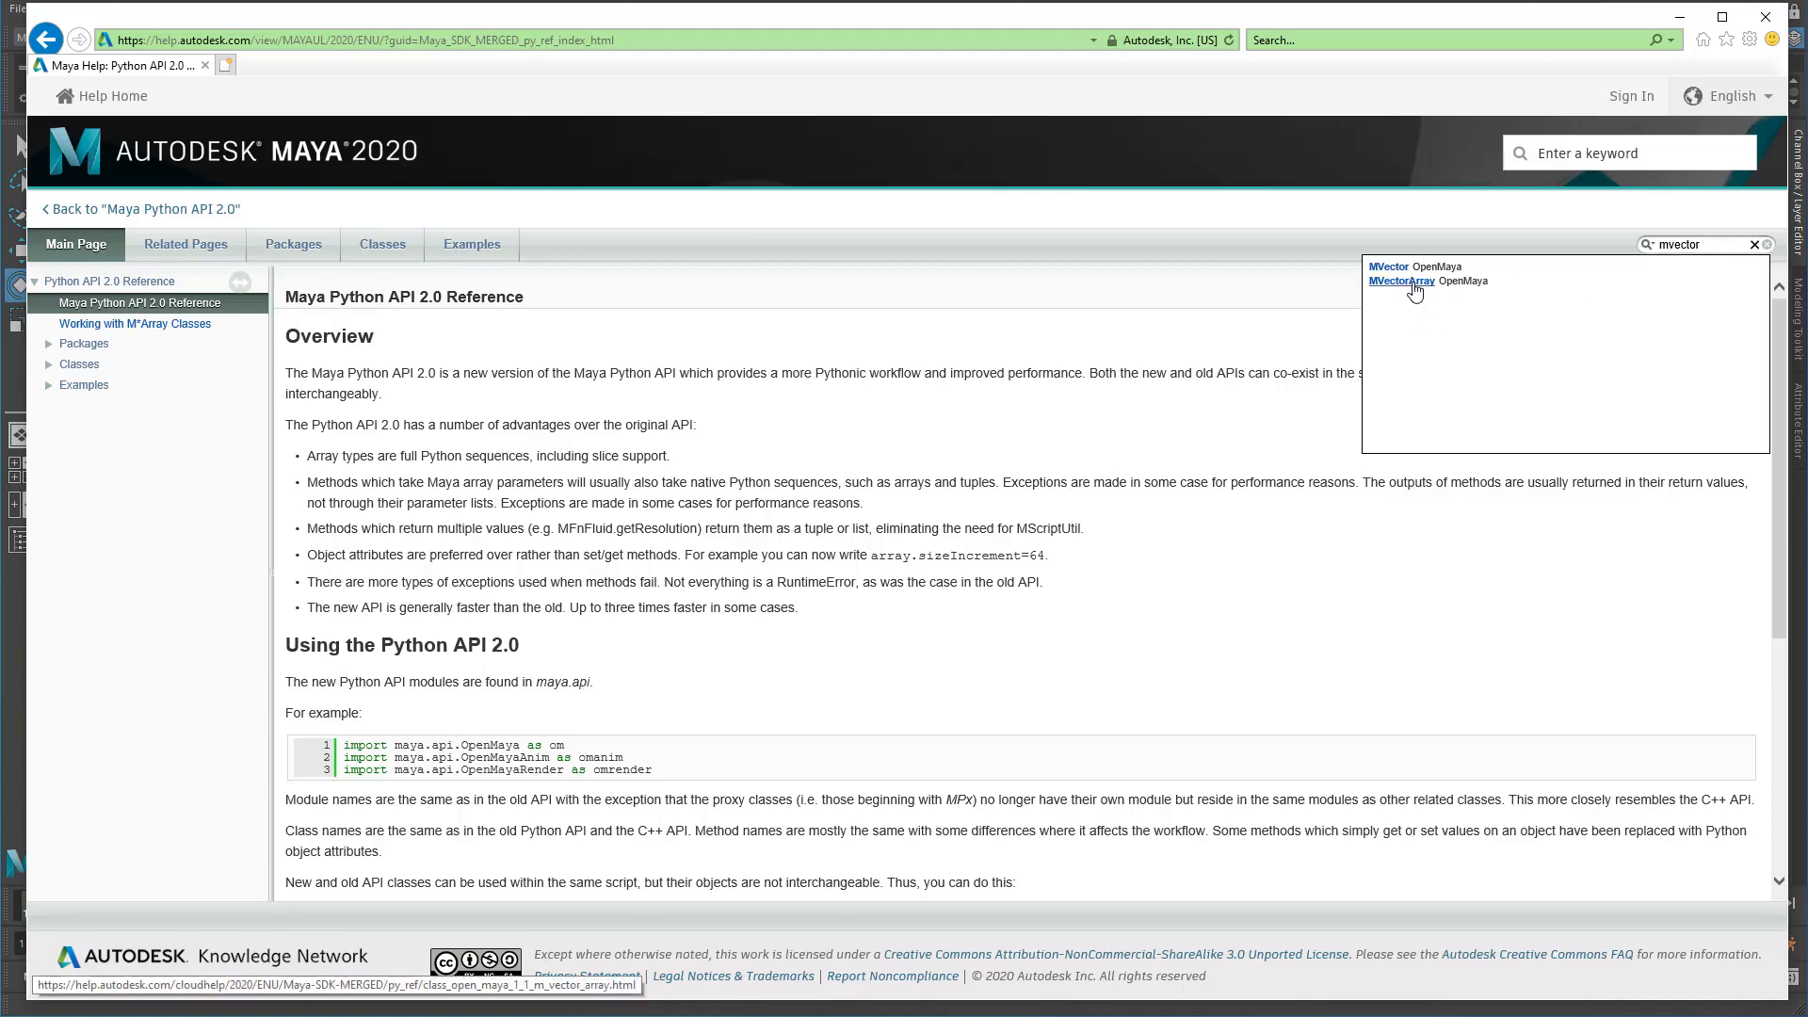
Read down the OpenMaya.MVector reference past member functions and attributes to its constructors.
left_click(1389, 267)
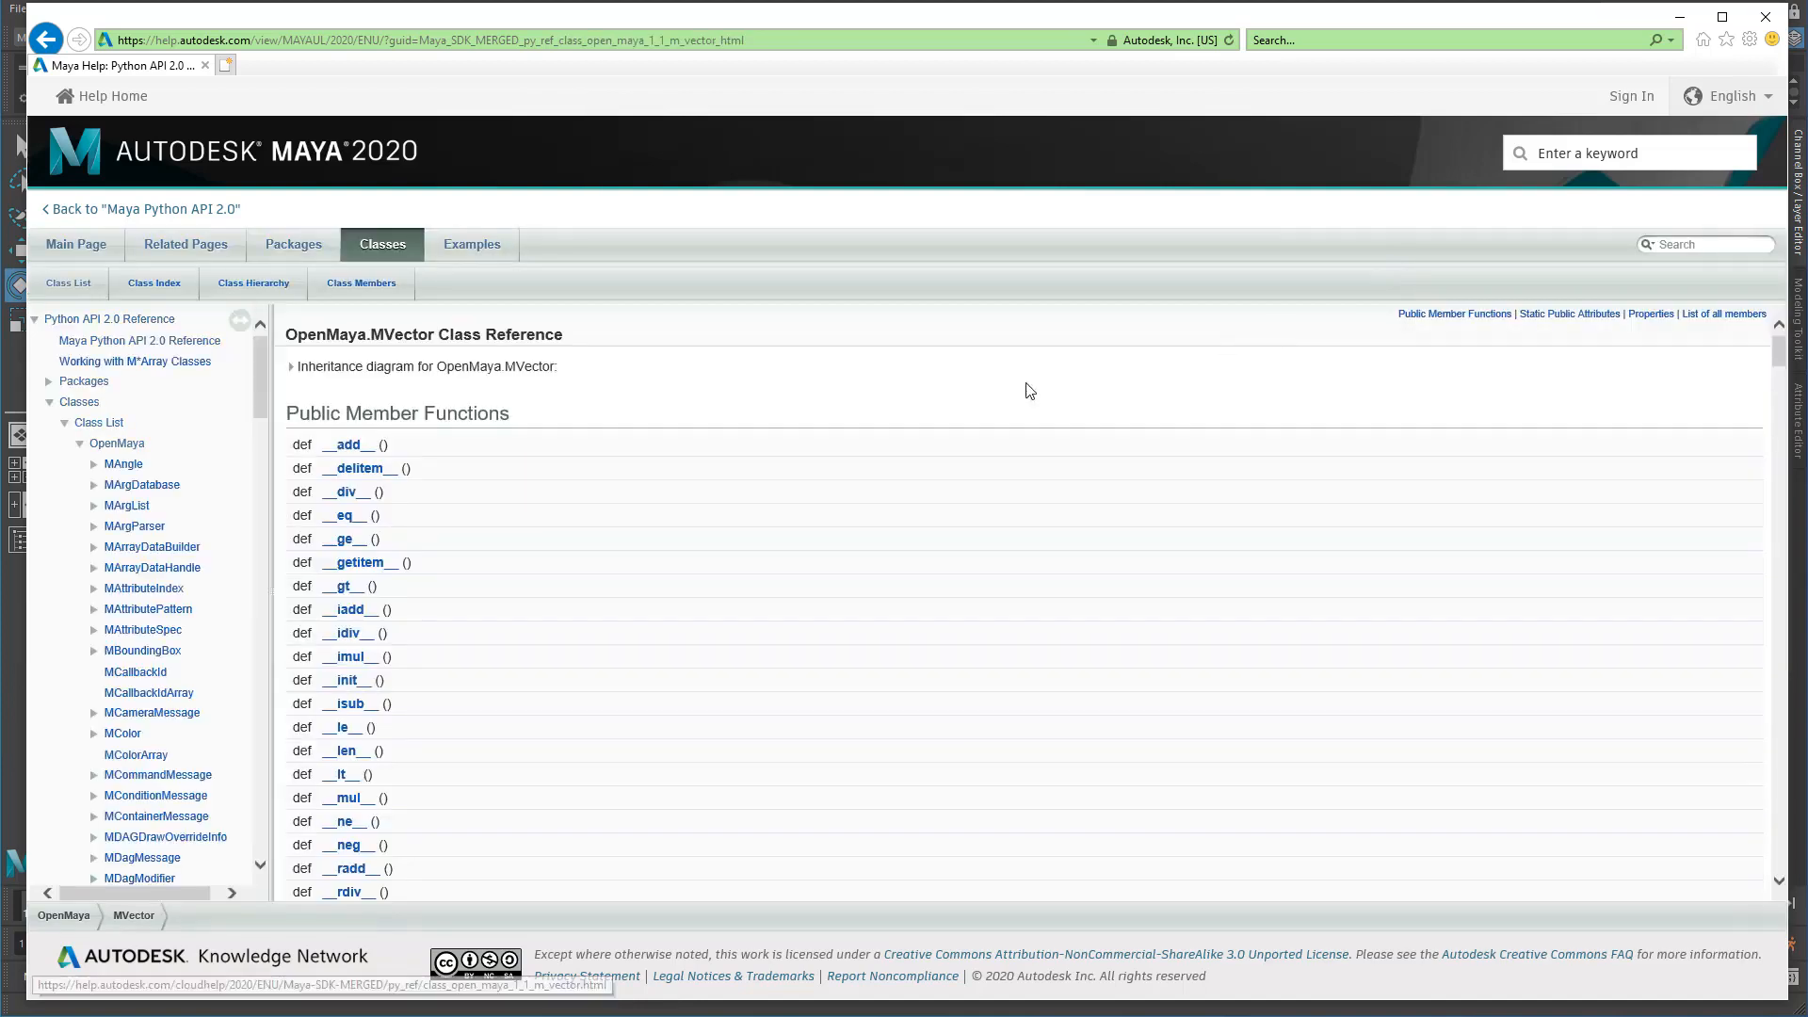
scroll("down", 3)
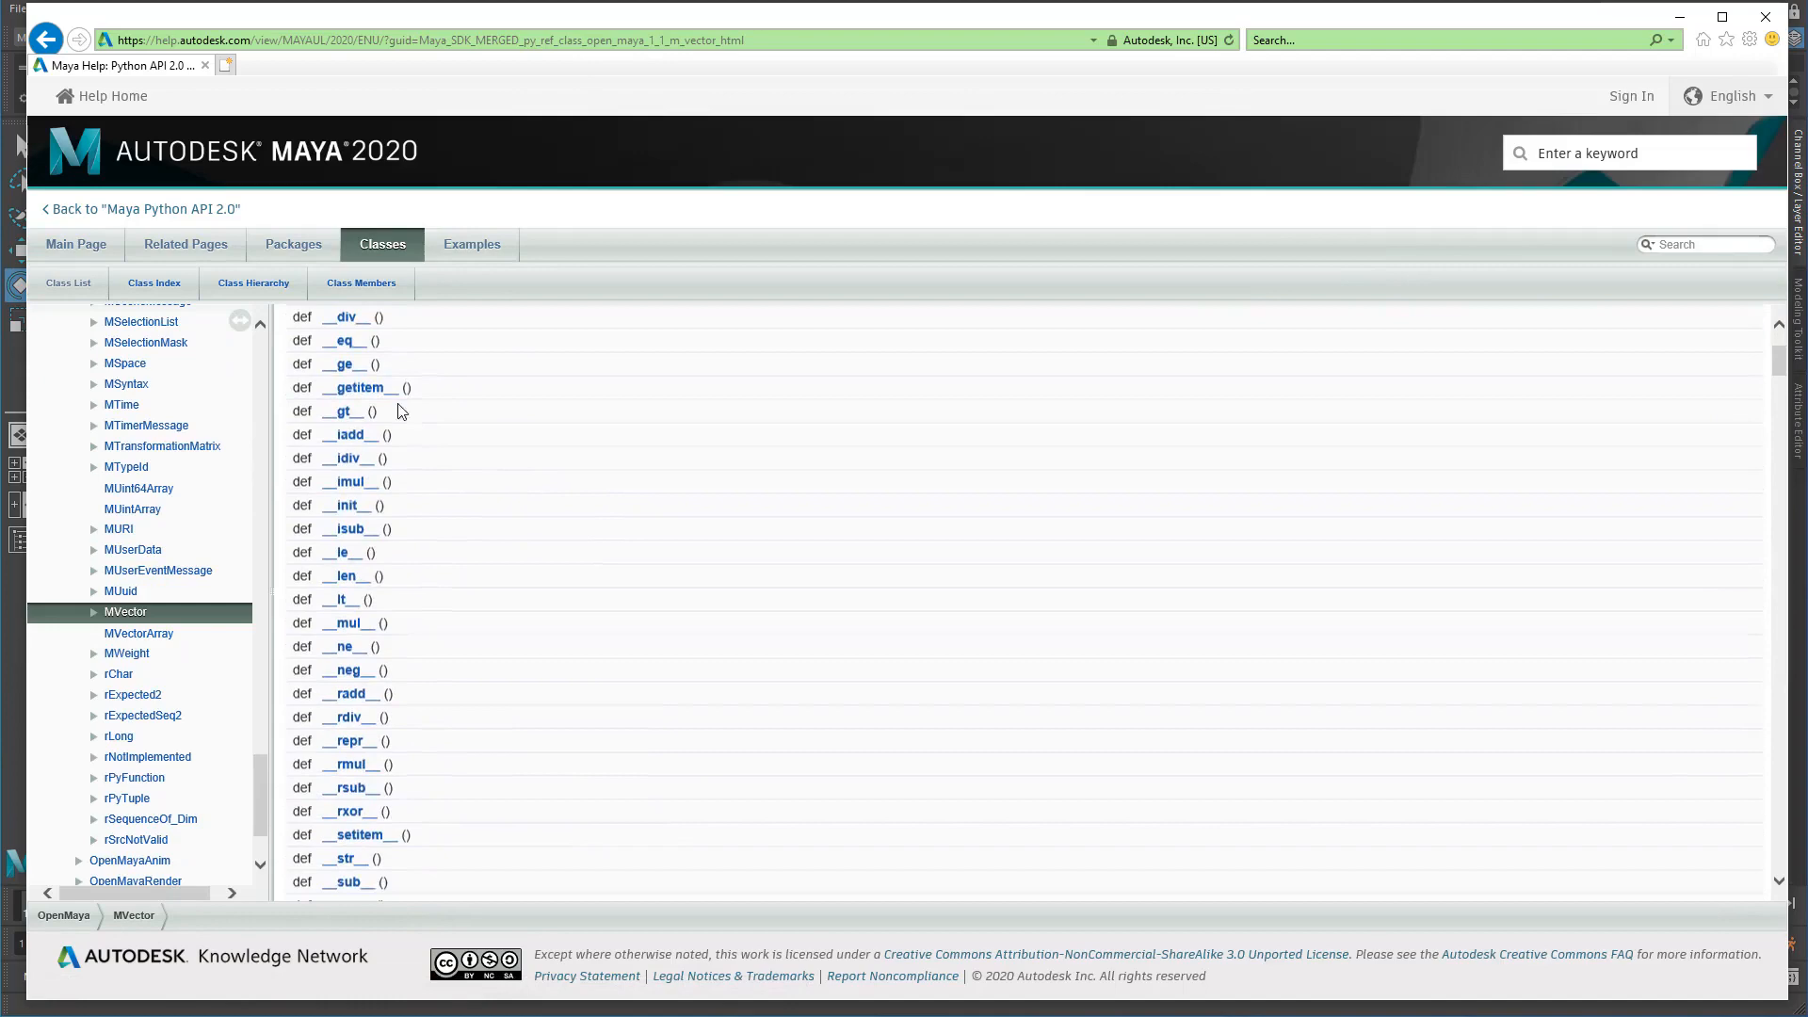
scroll("down", 3)
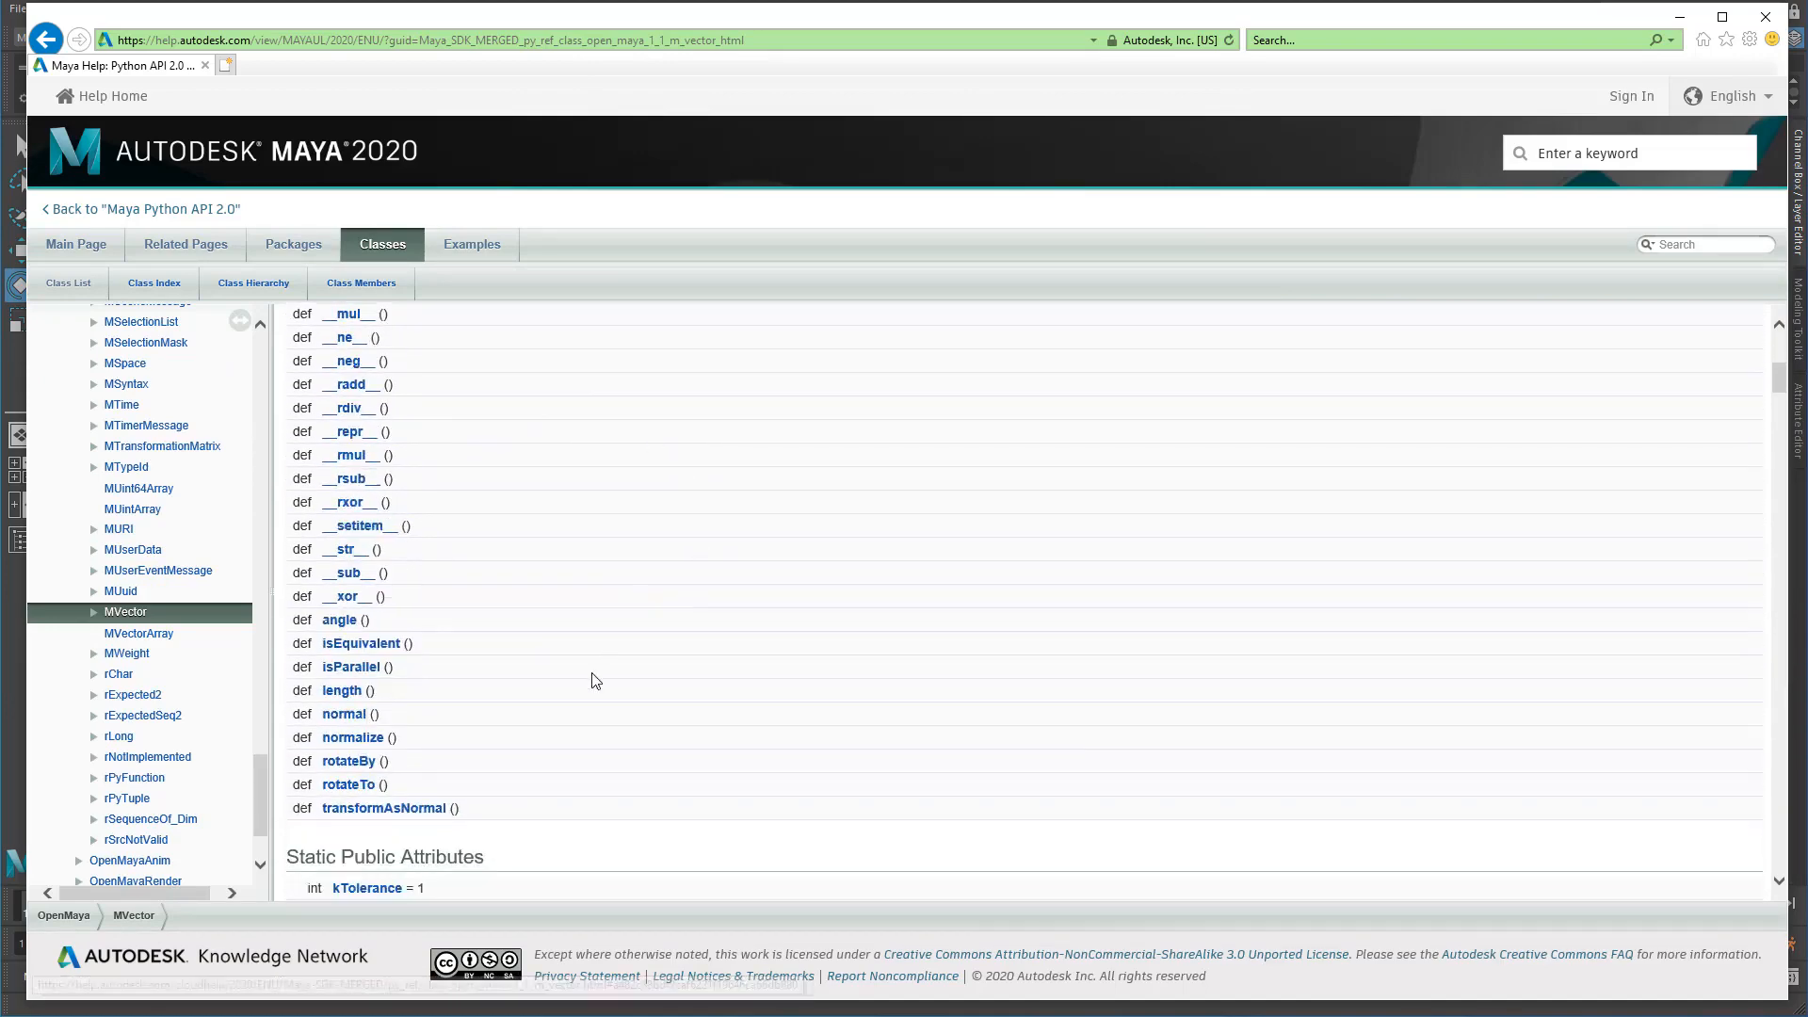
scroll("down", 3)
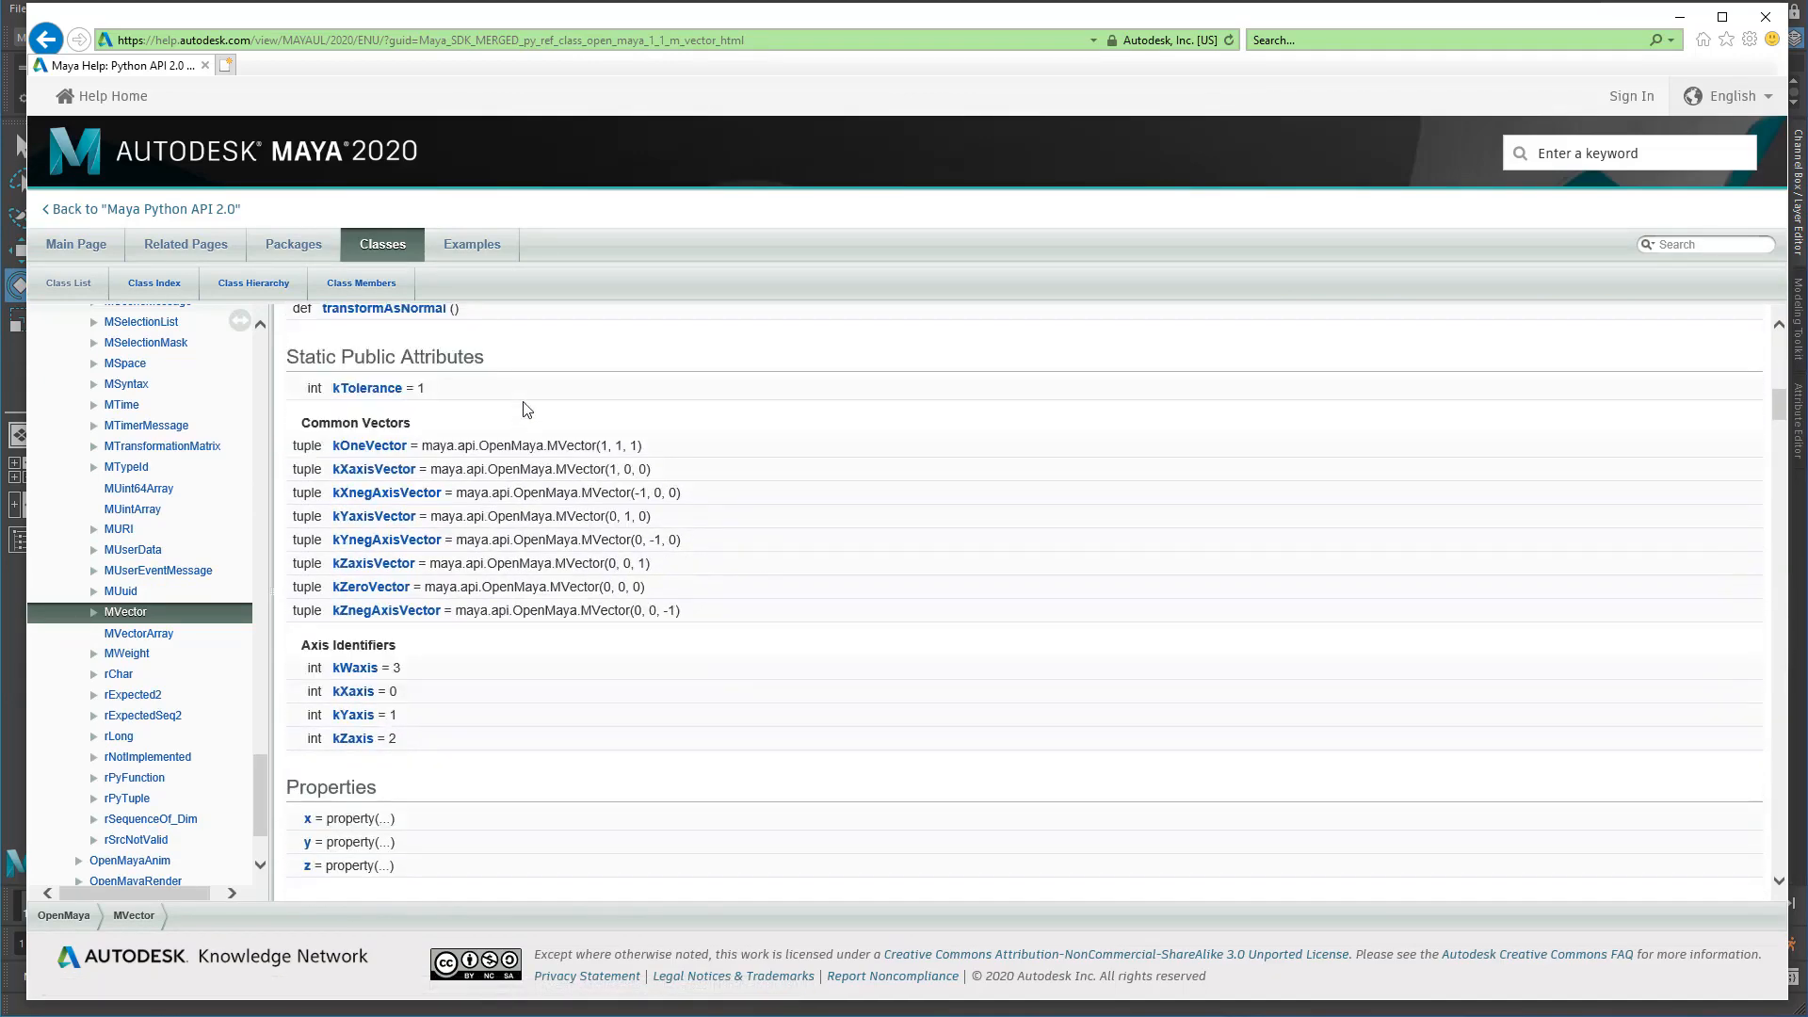
scroll("down", 3)
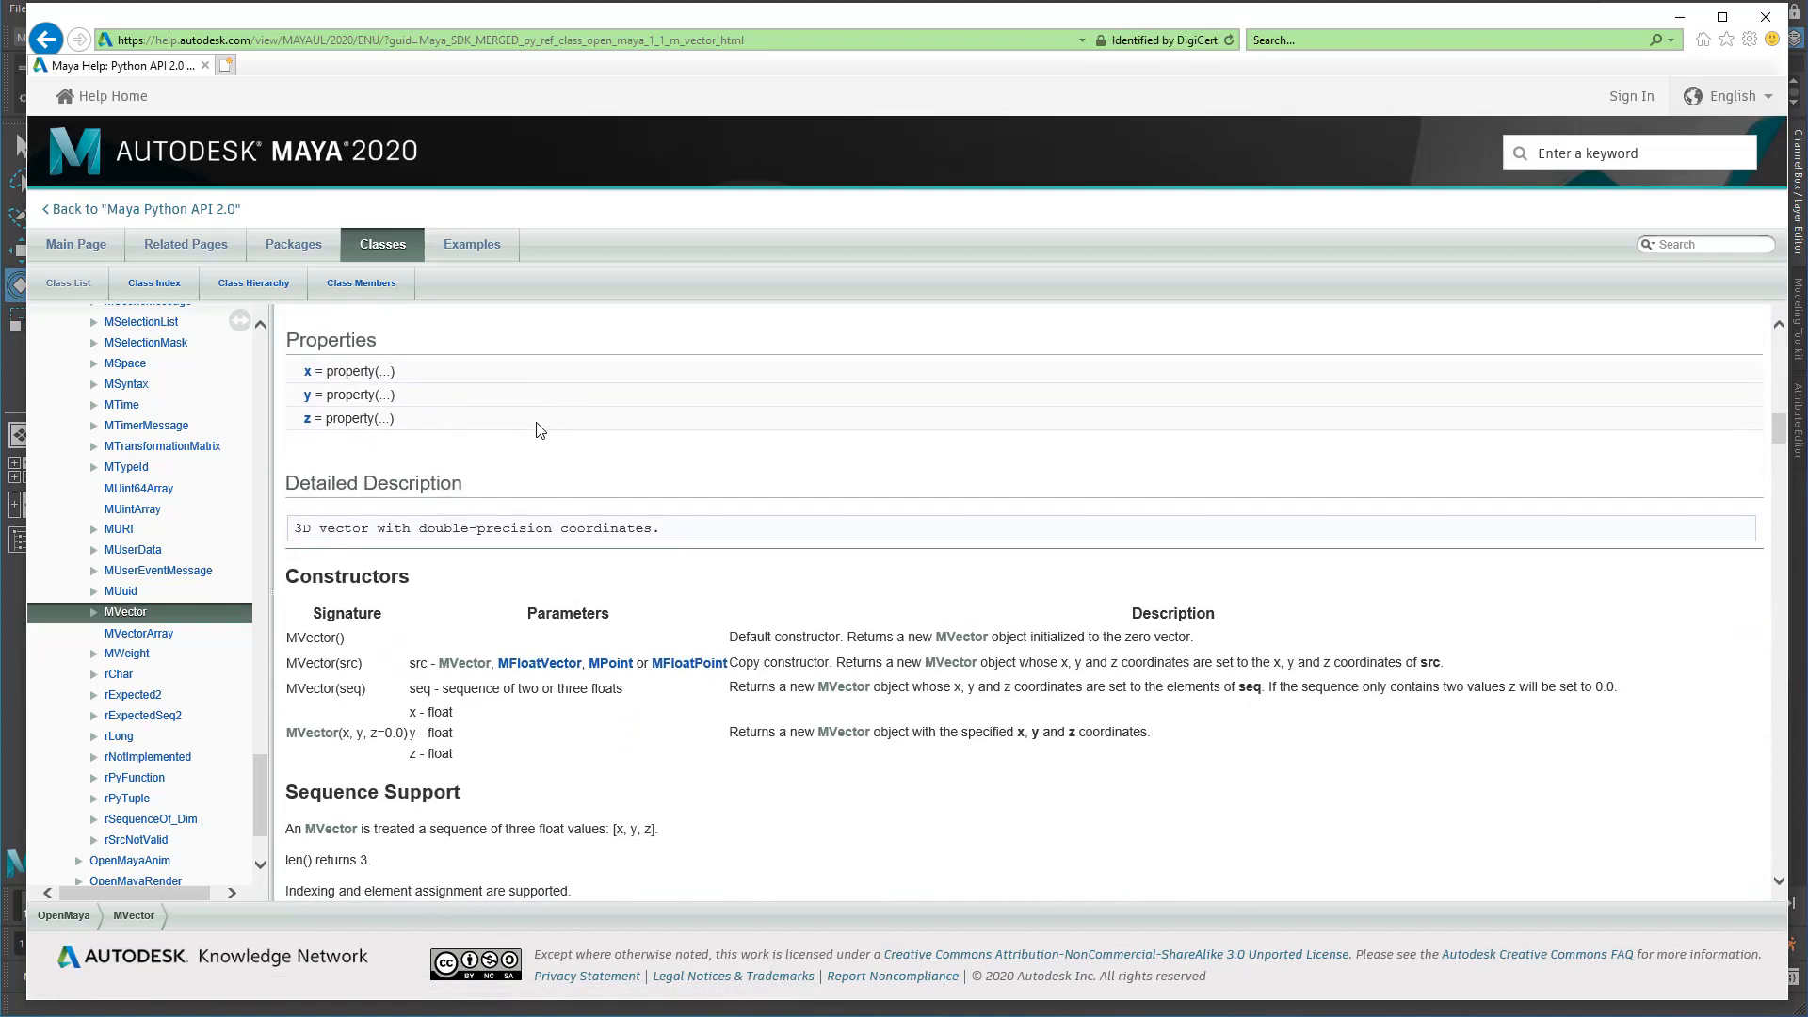
scroll("down", 3)
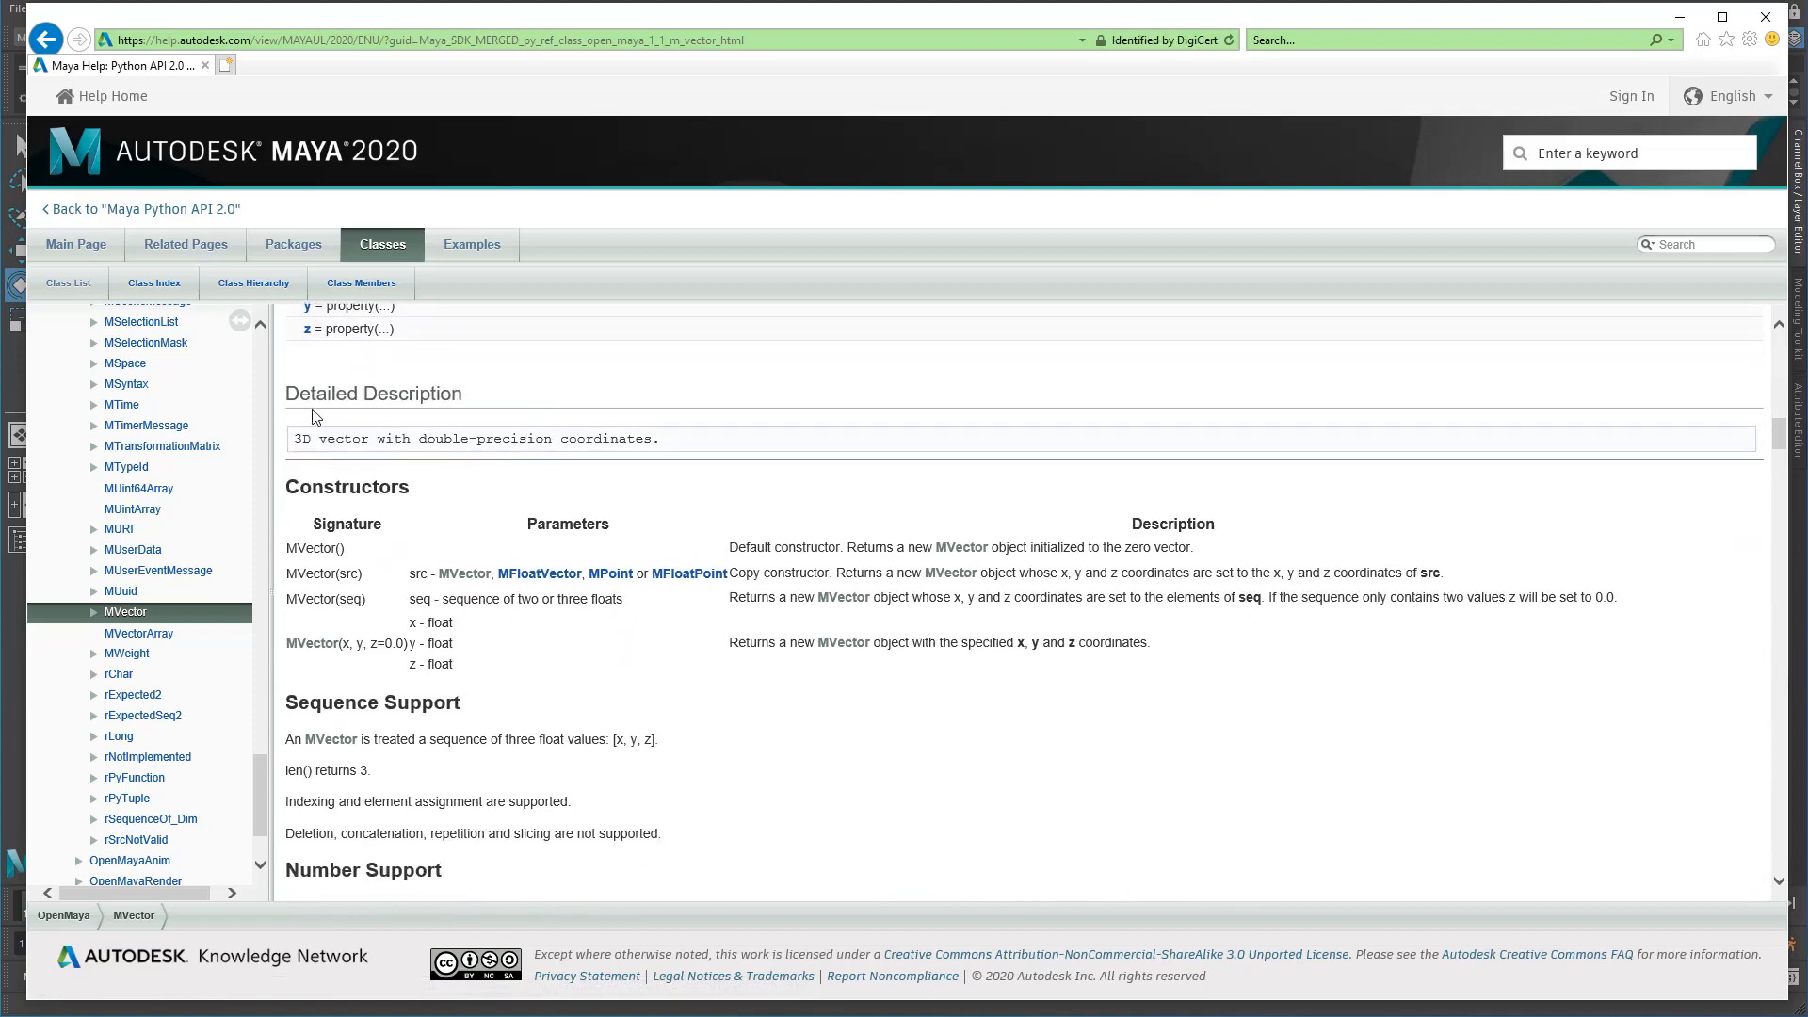
mouse_move(567, 404)
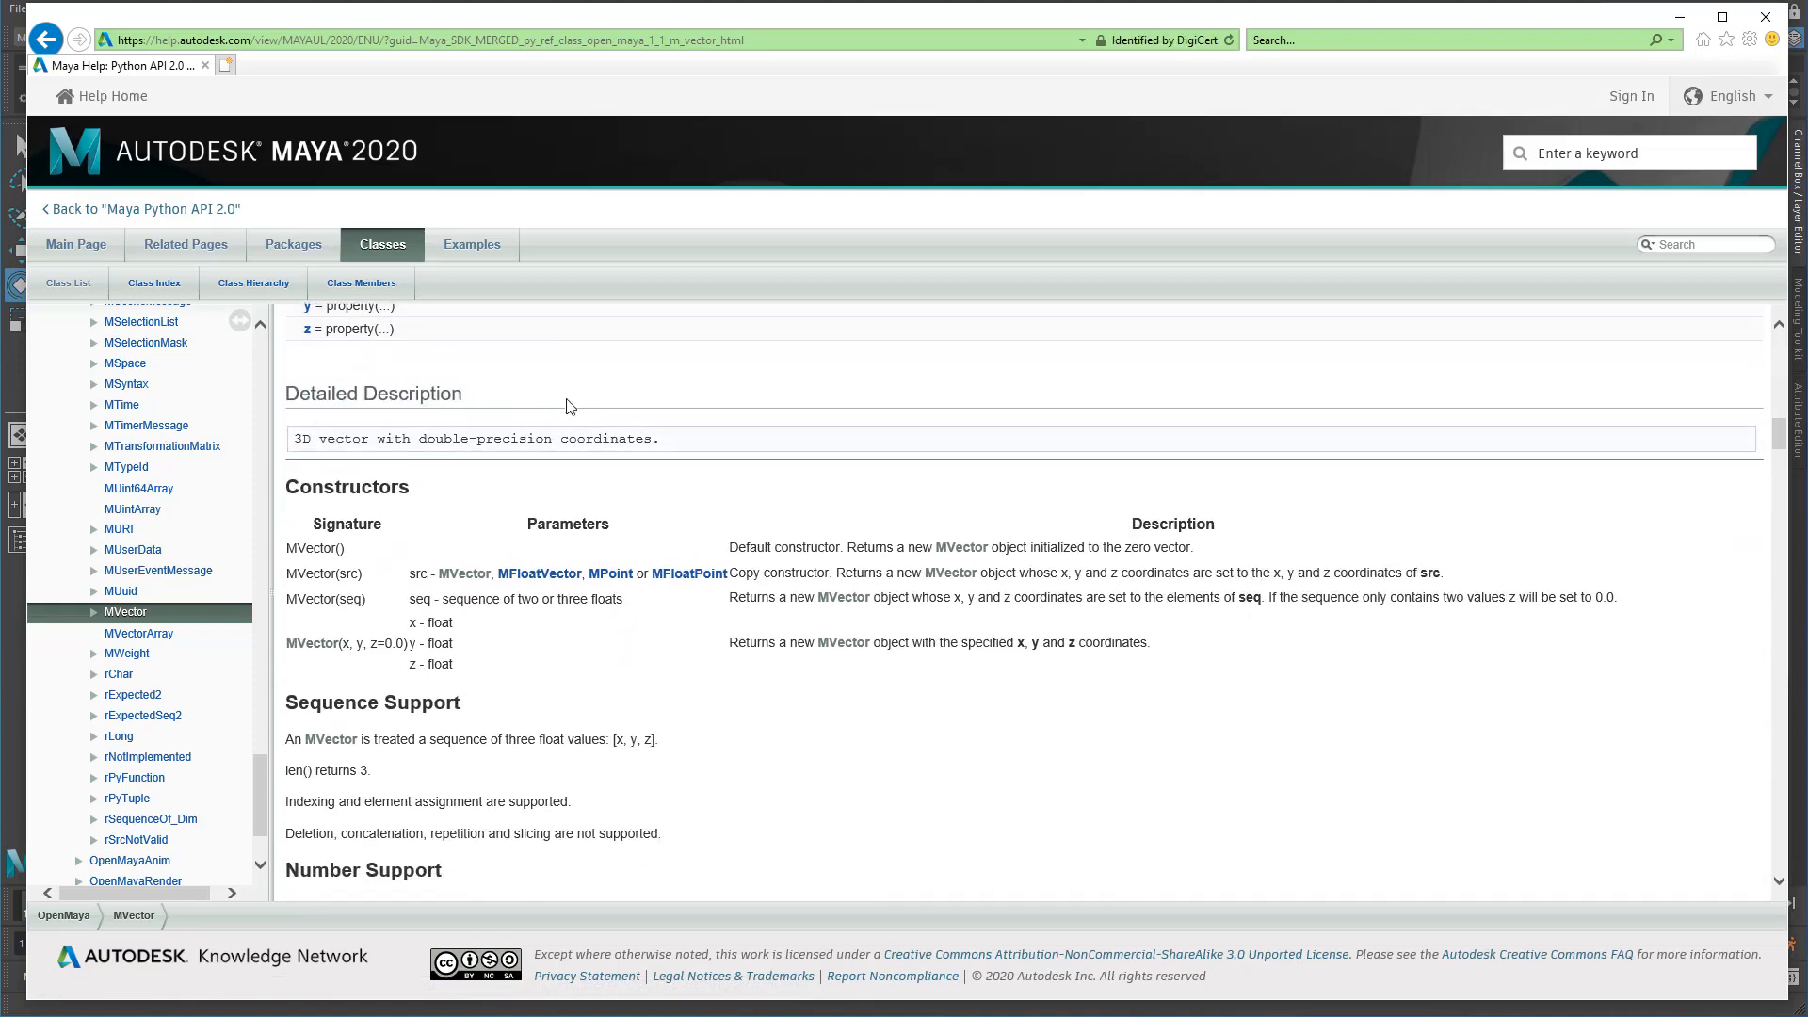
scroll("down", 3)
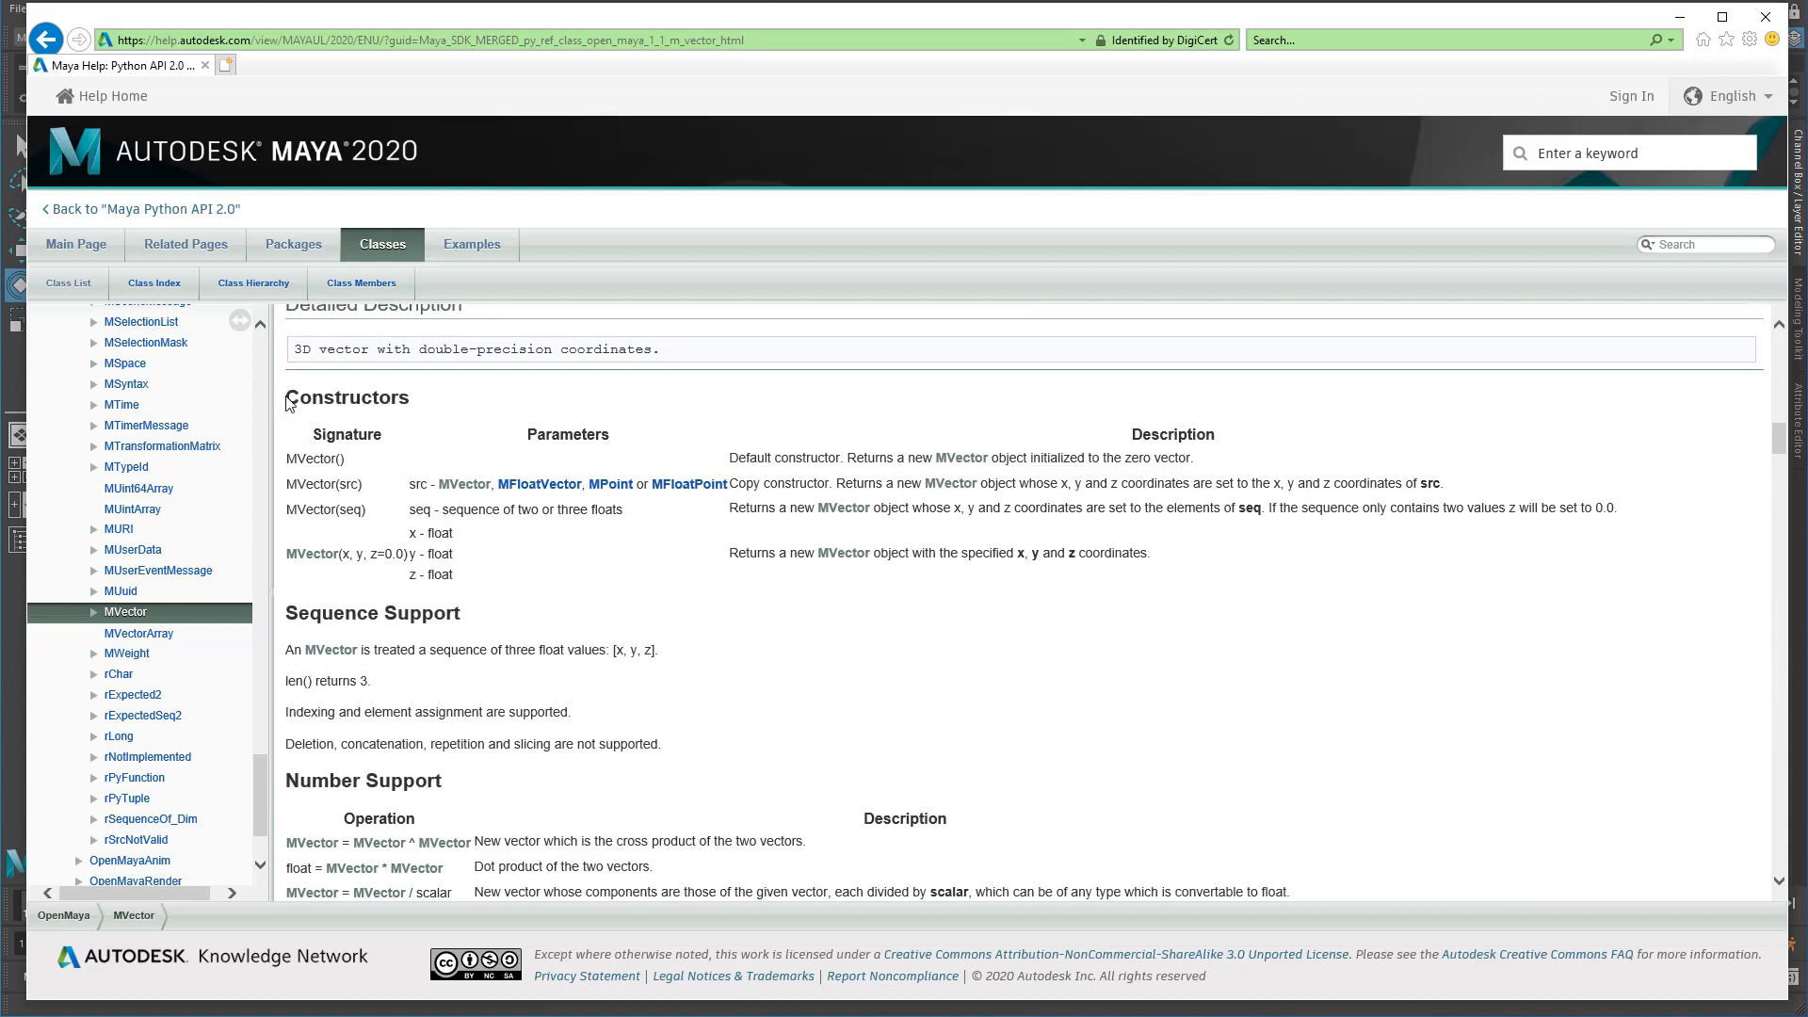
Highlight the MVector description and the default MVector() constructor signature while reading them.
left_click_drag(286, 398, 887, 582)
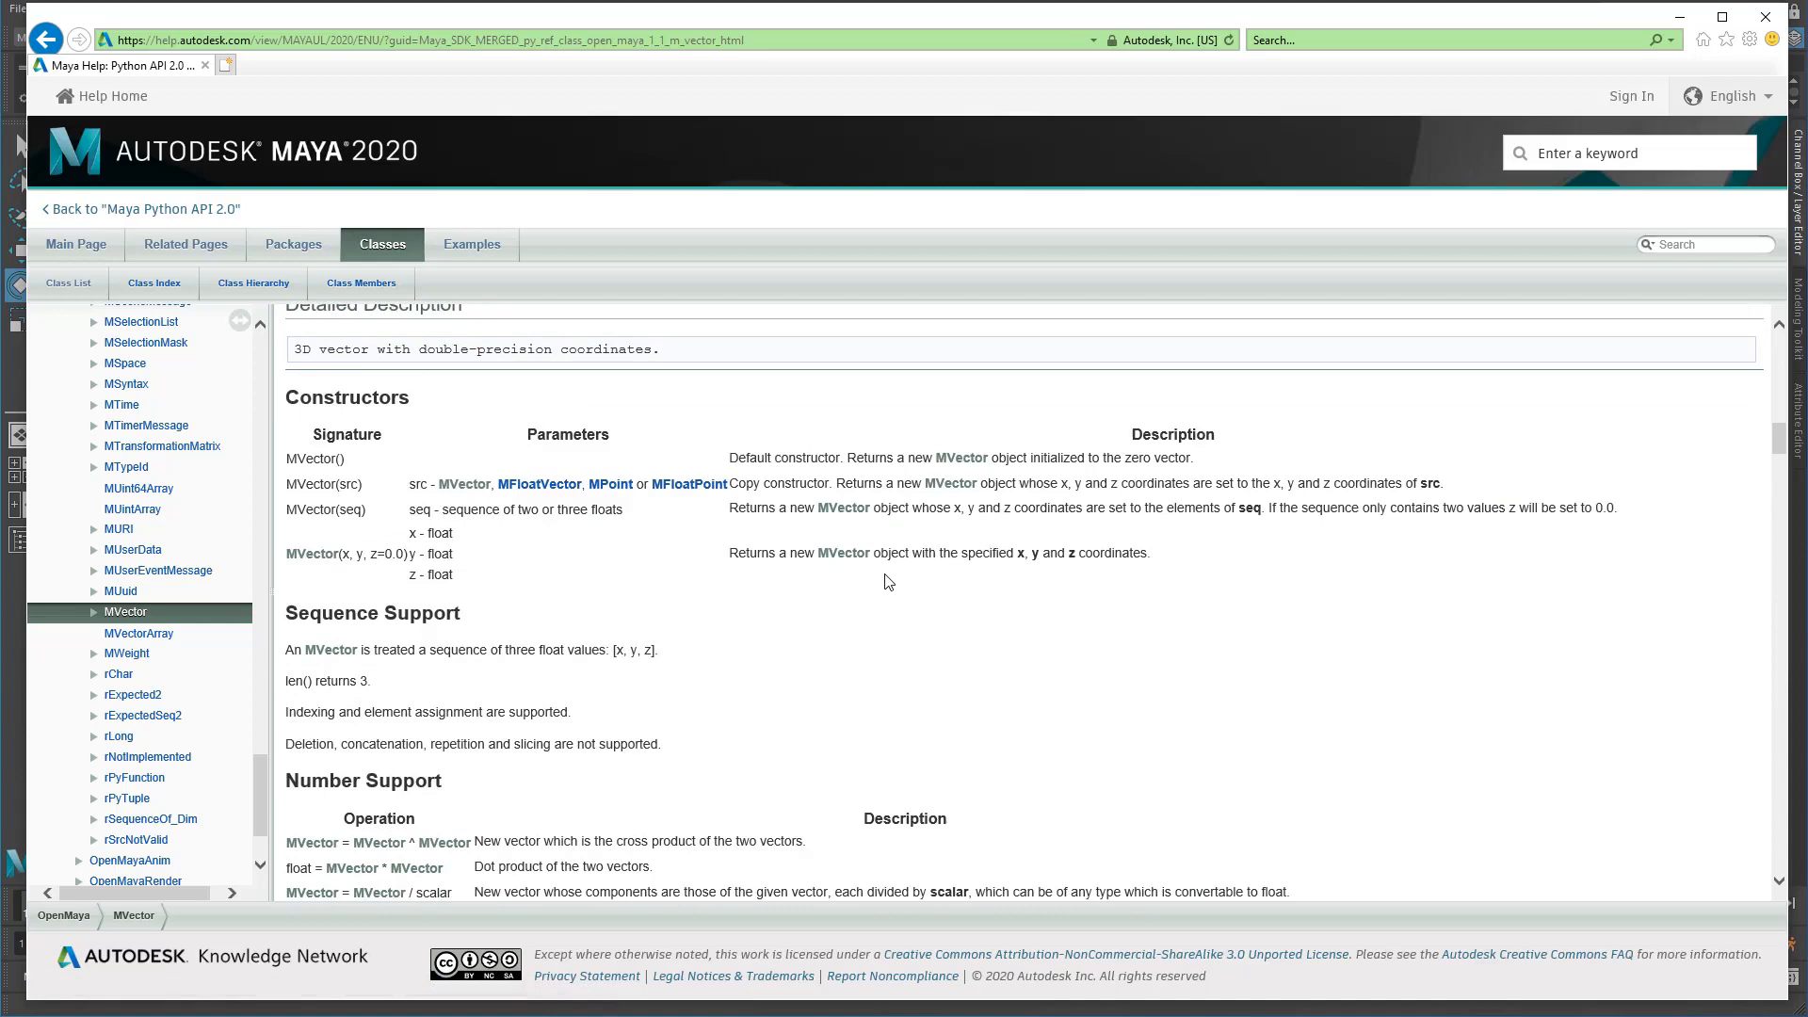
mouse_move(488, 515)
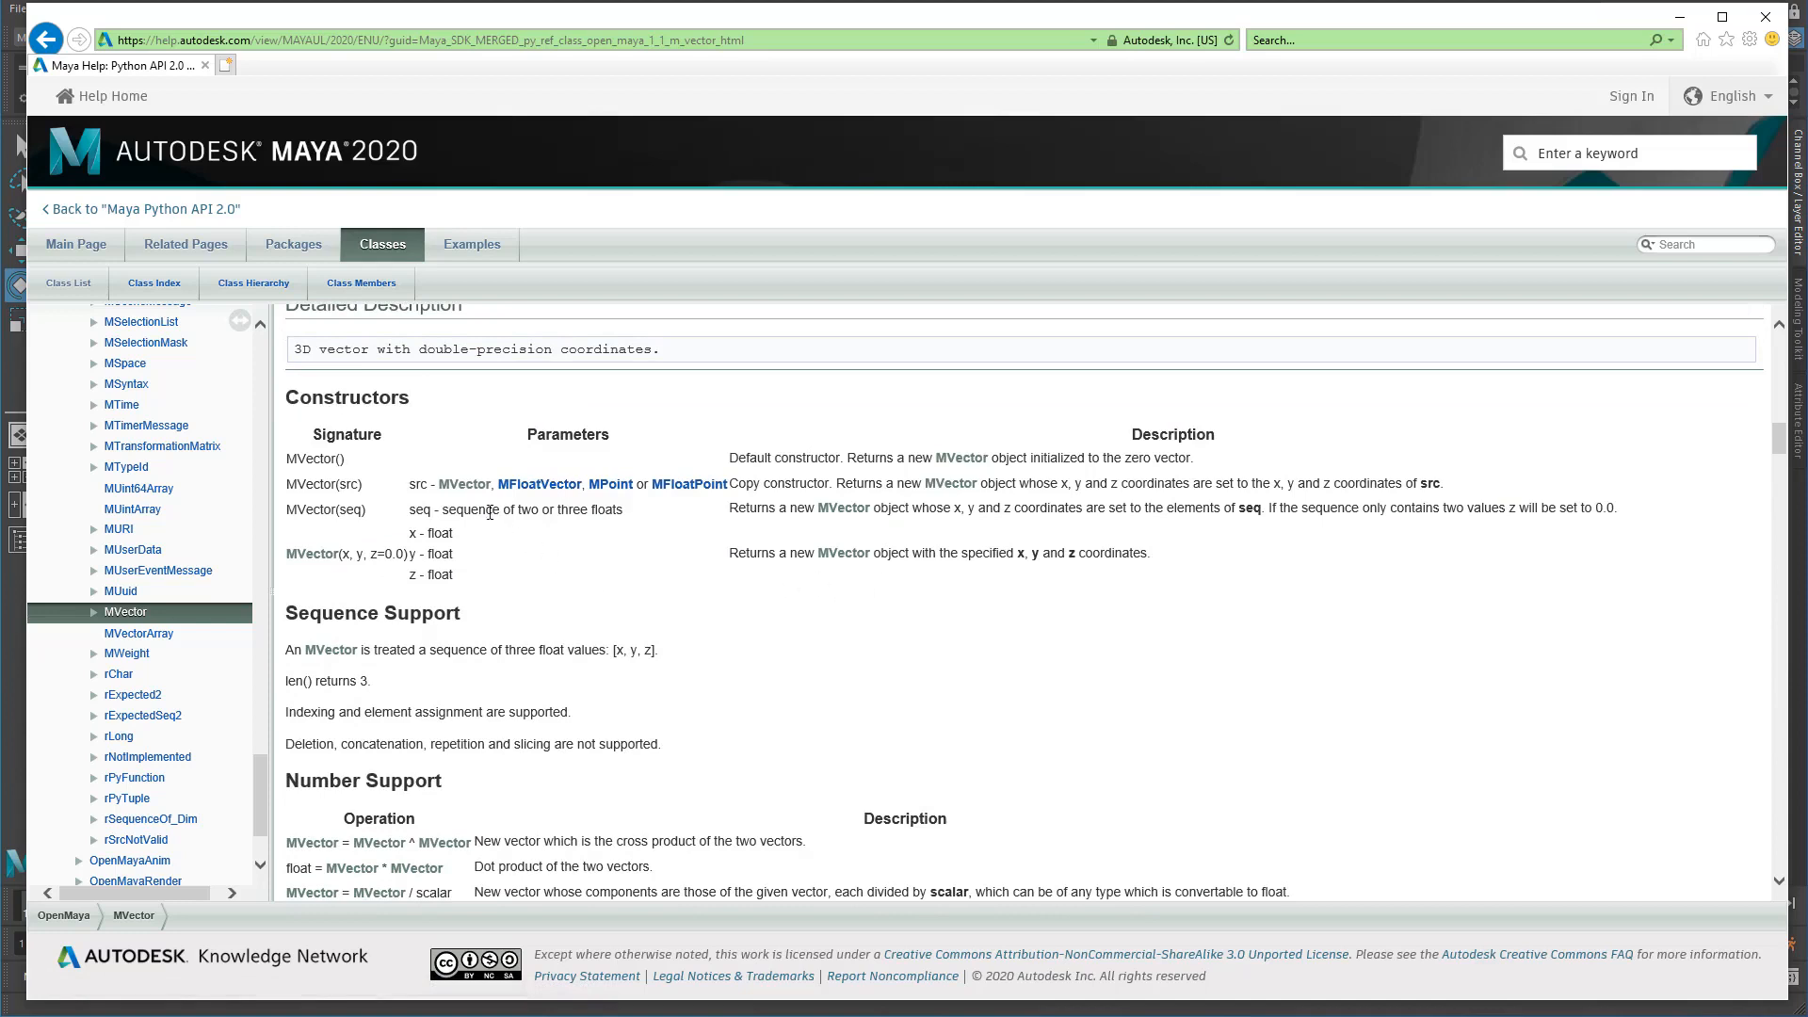
mouse_move(422, 484)
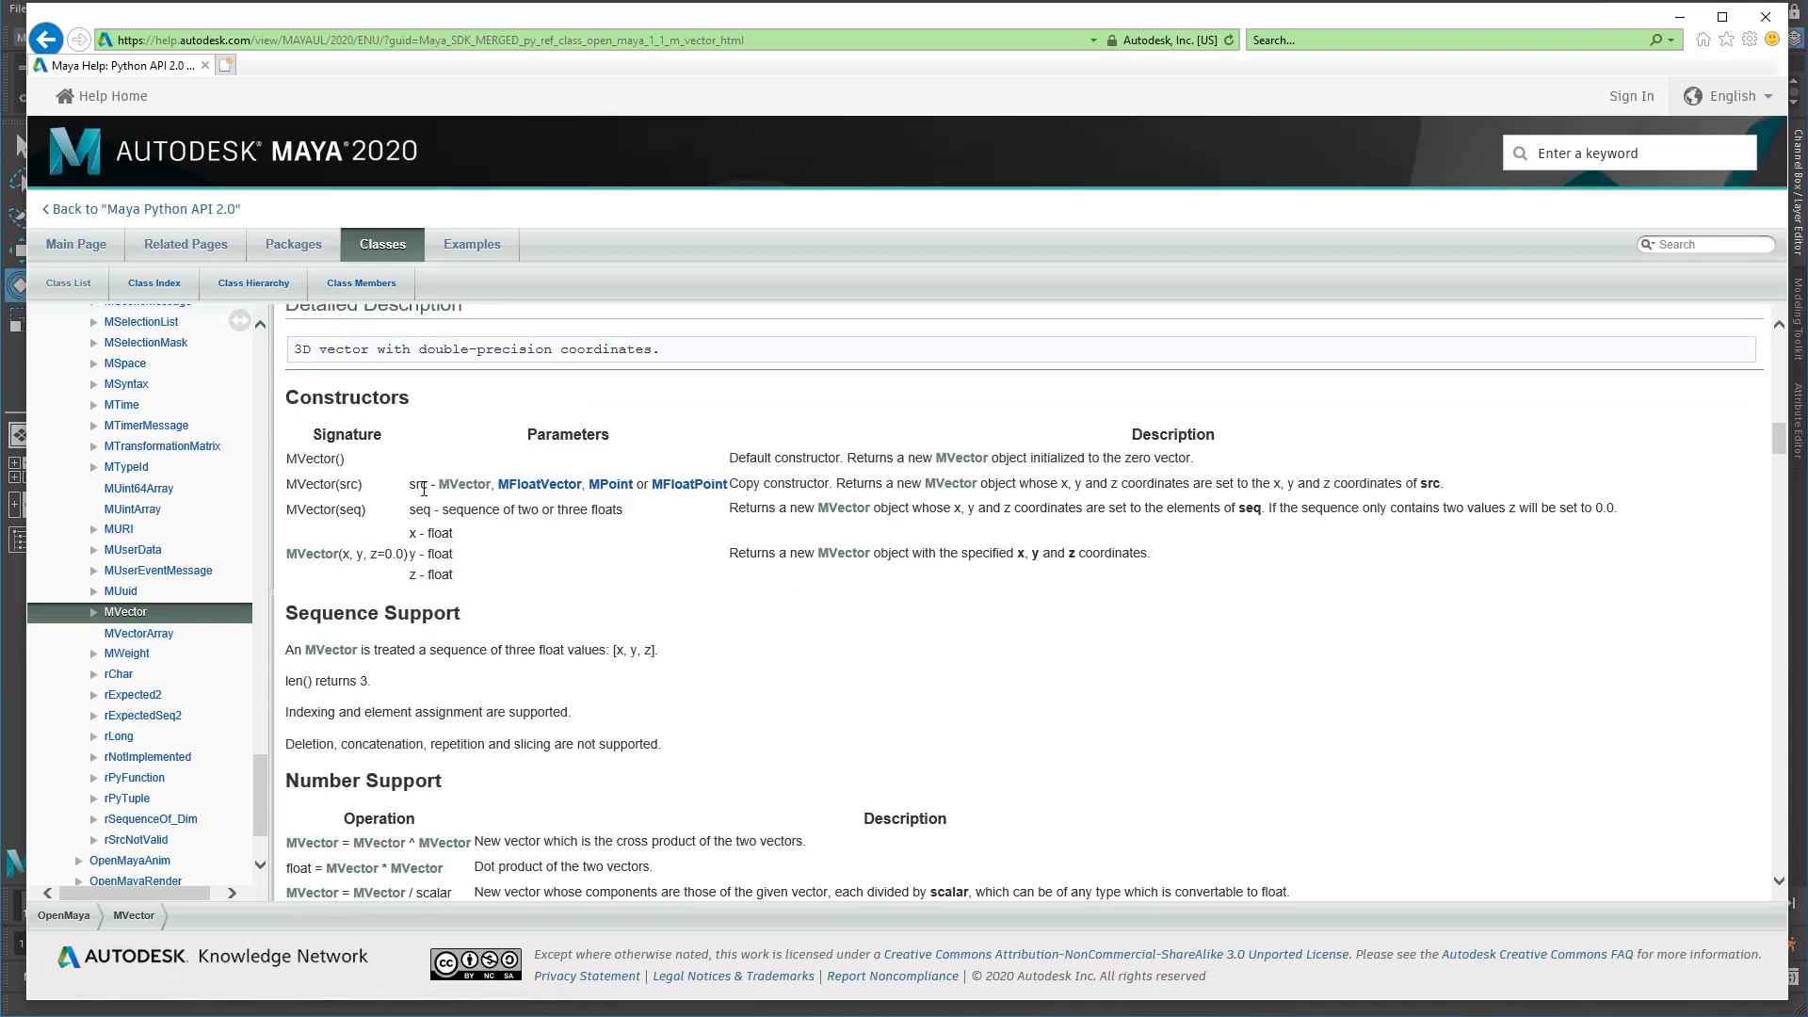
double_click(312, 457)
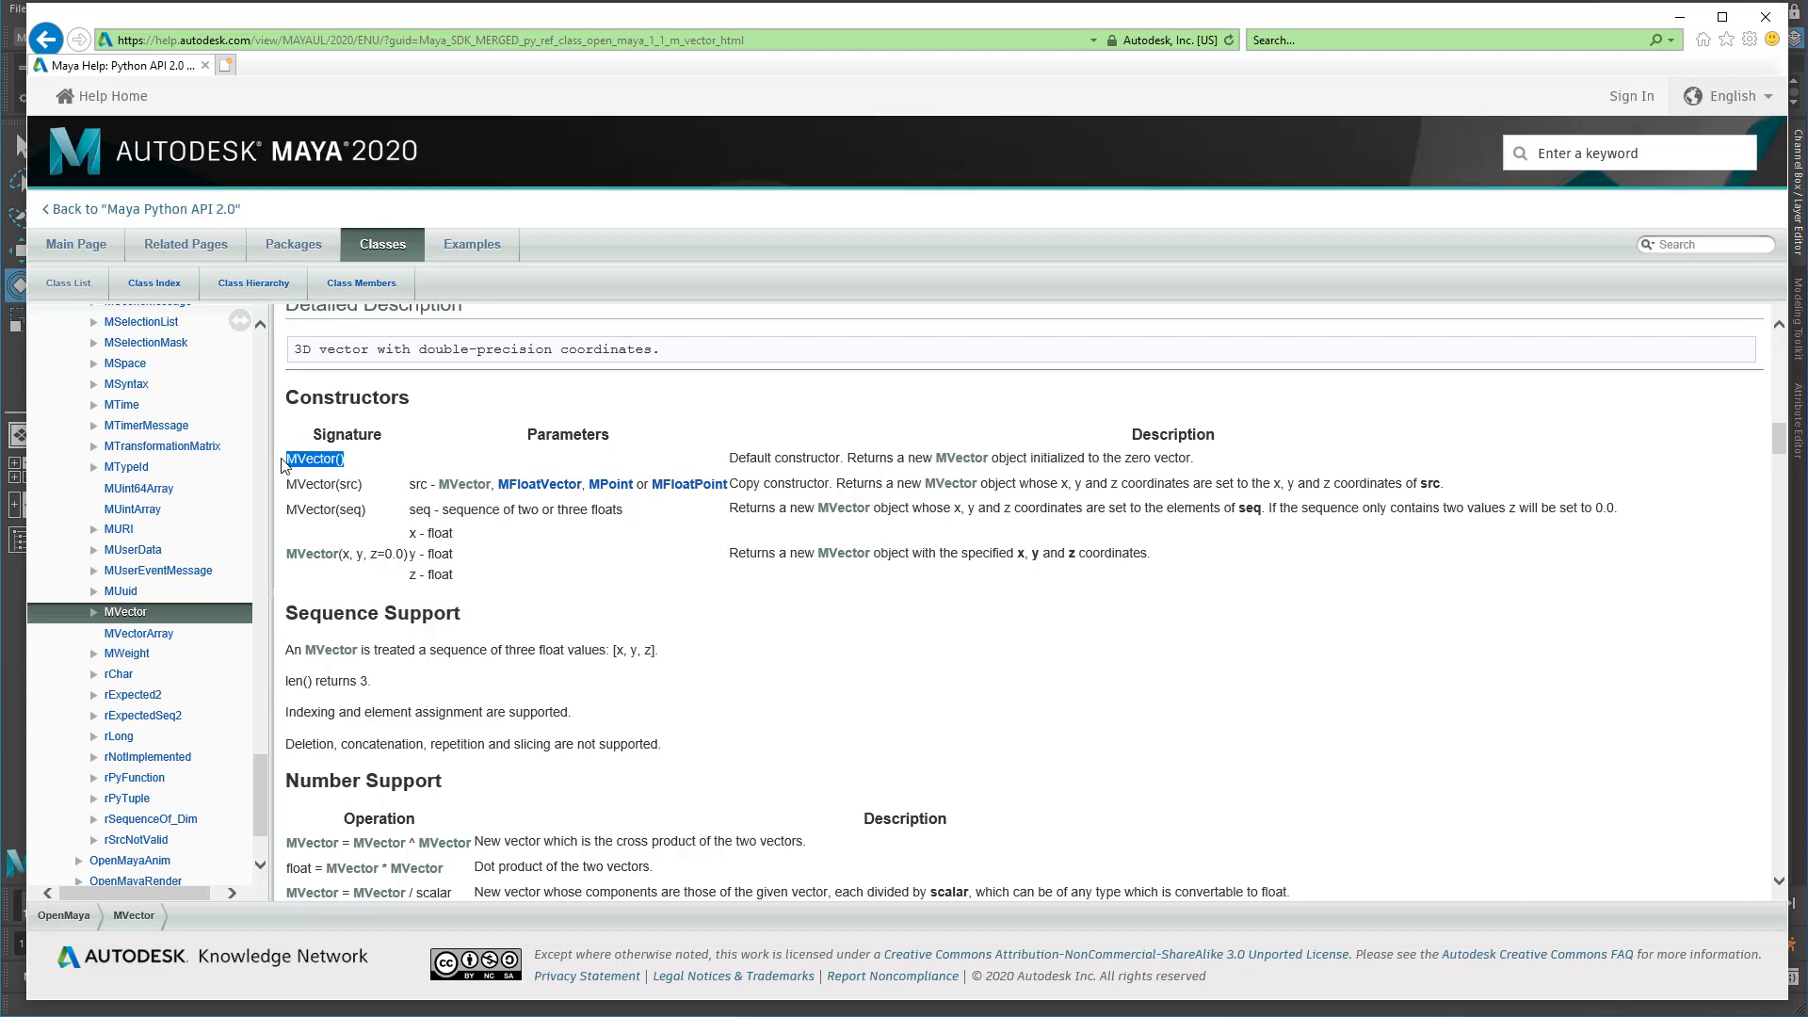
mouse_move(343, 484)
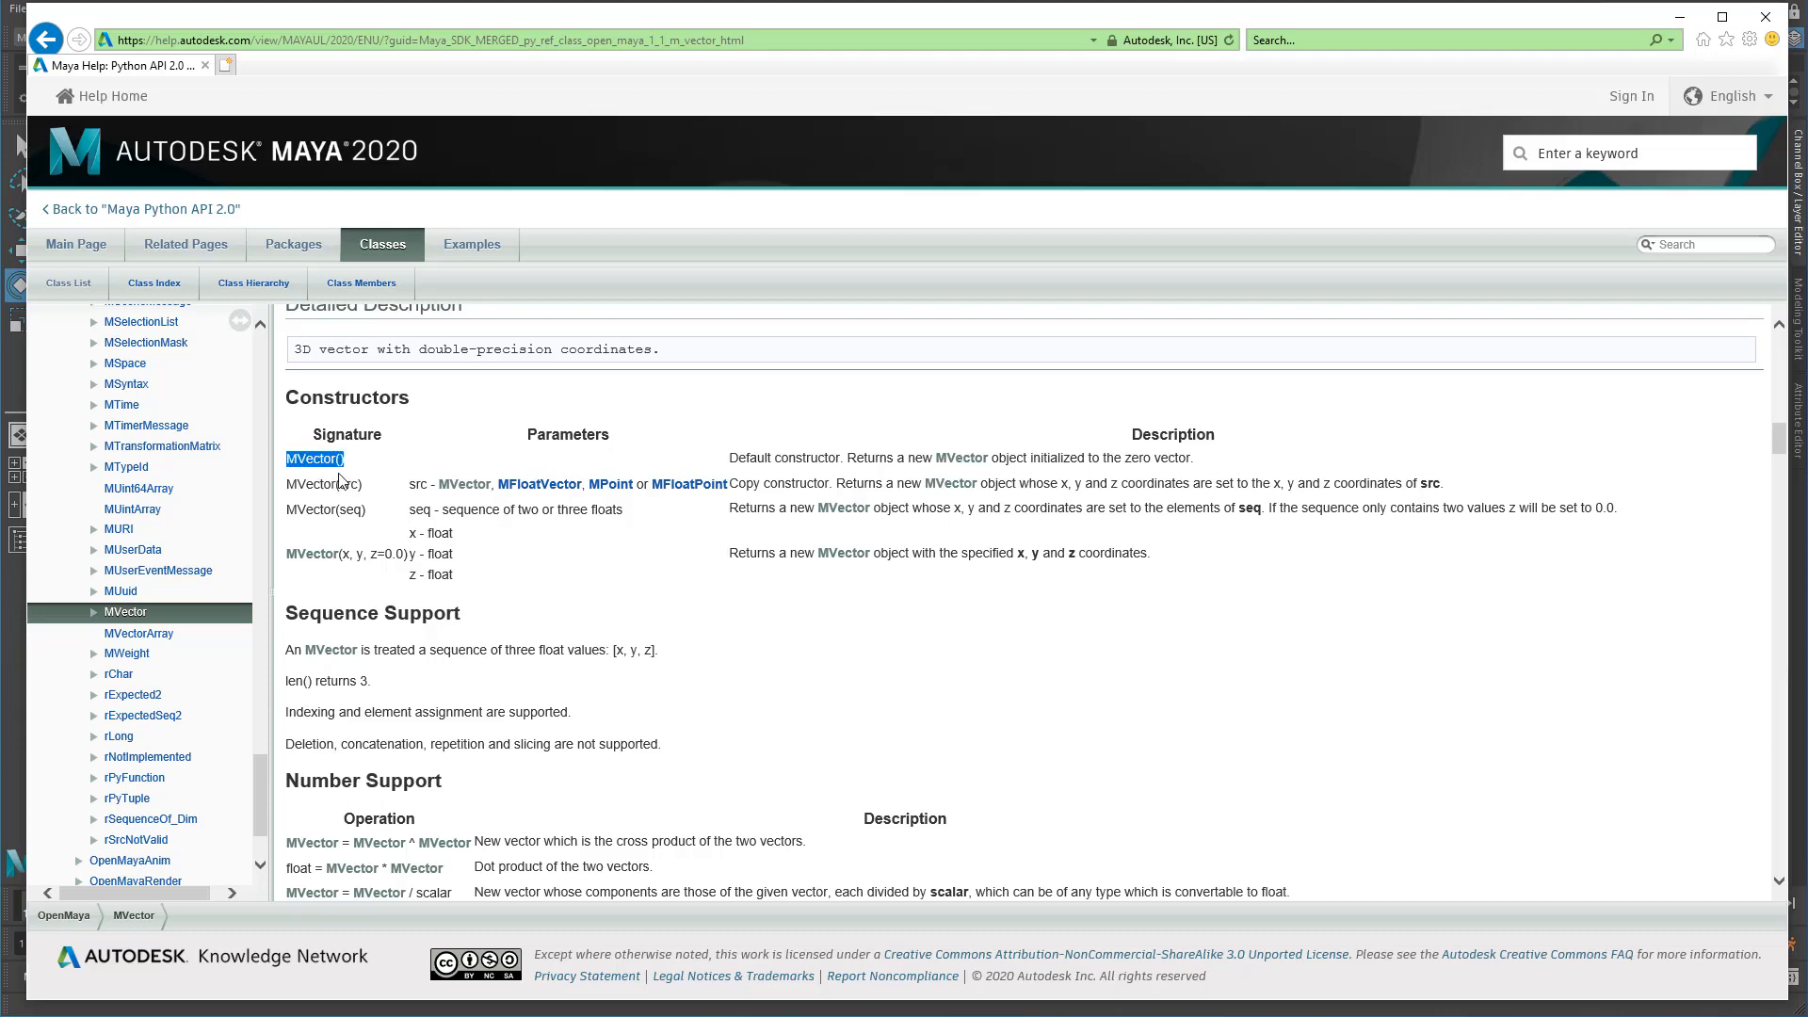
mouse_move(920, 475)
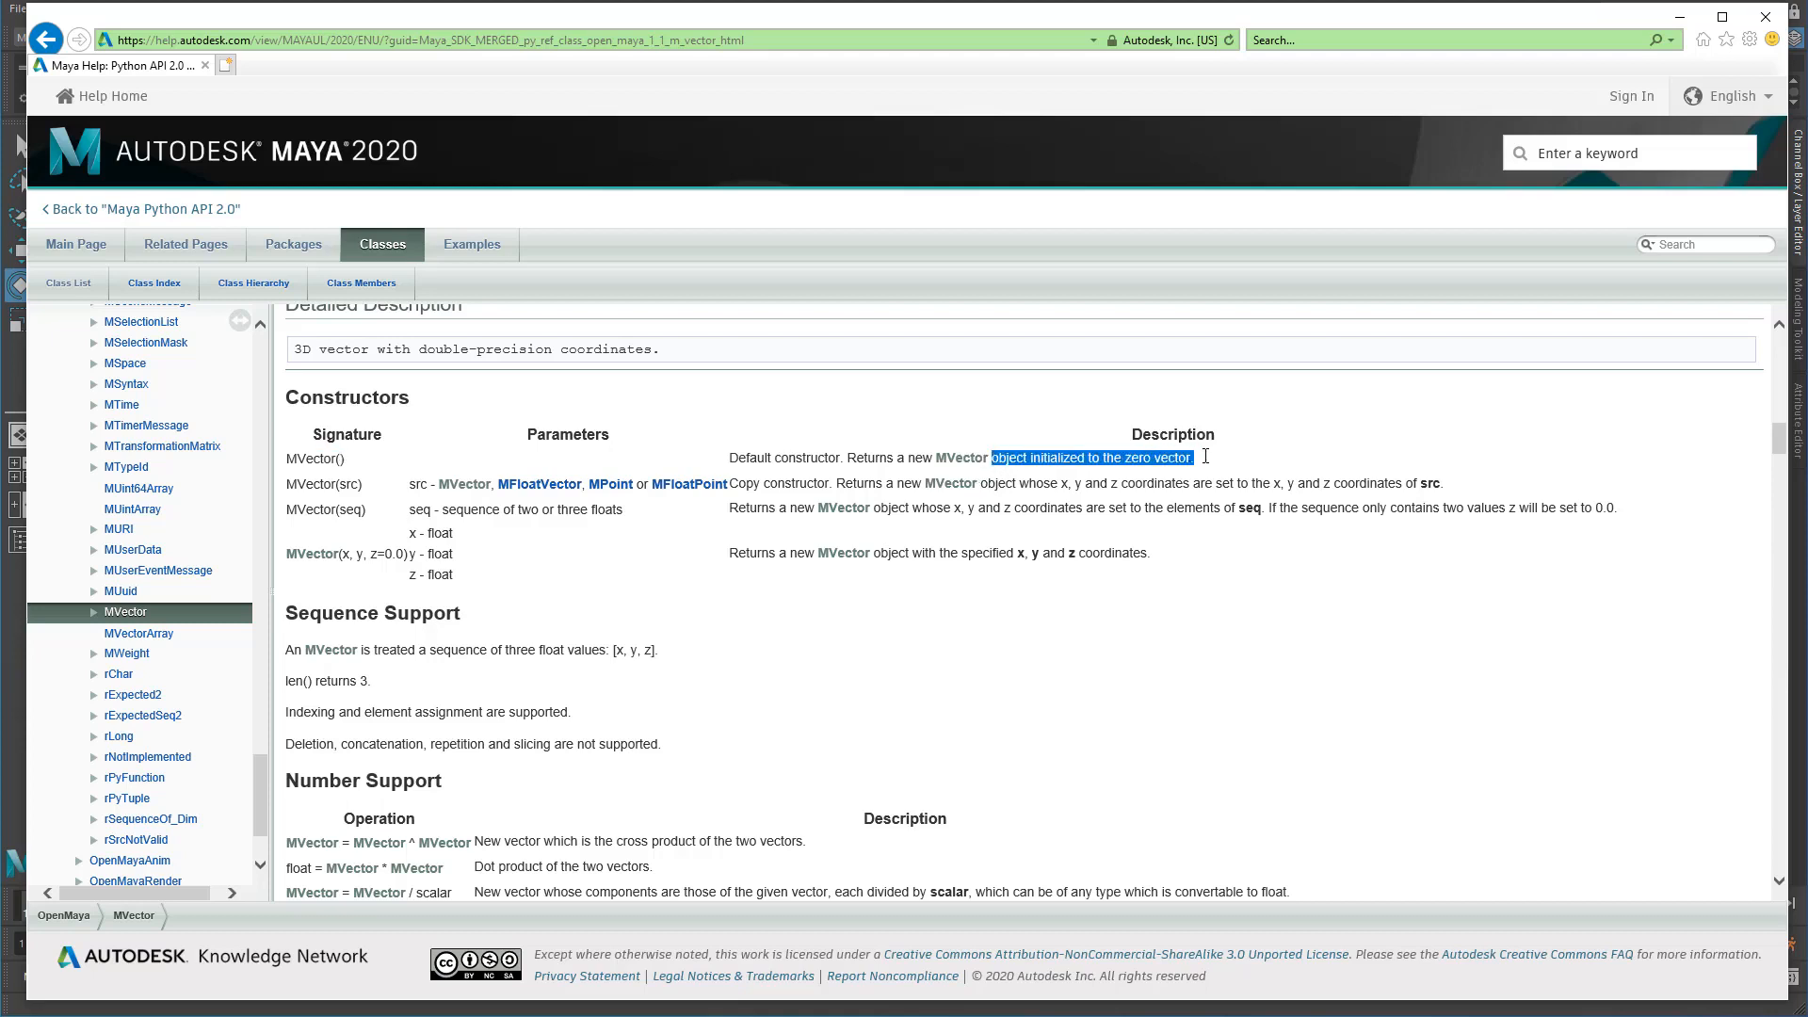
left_click(528, 554)
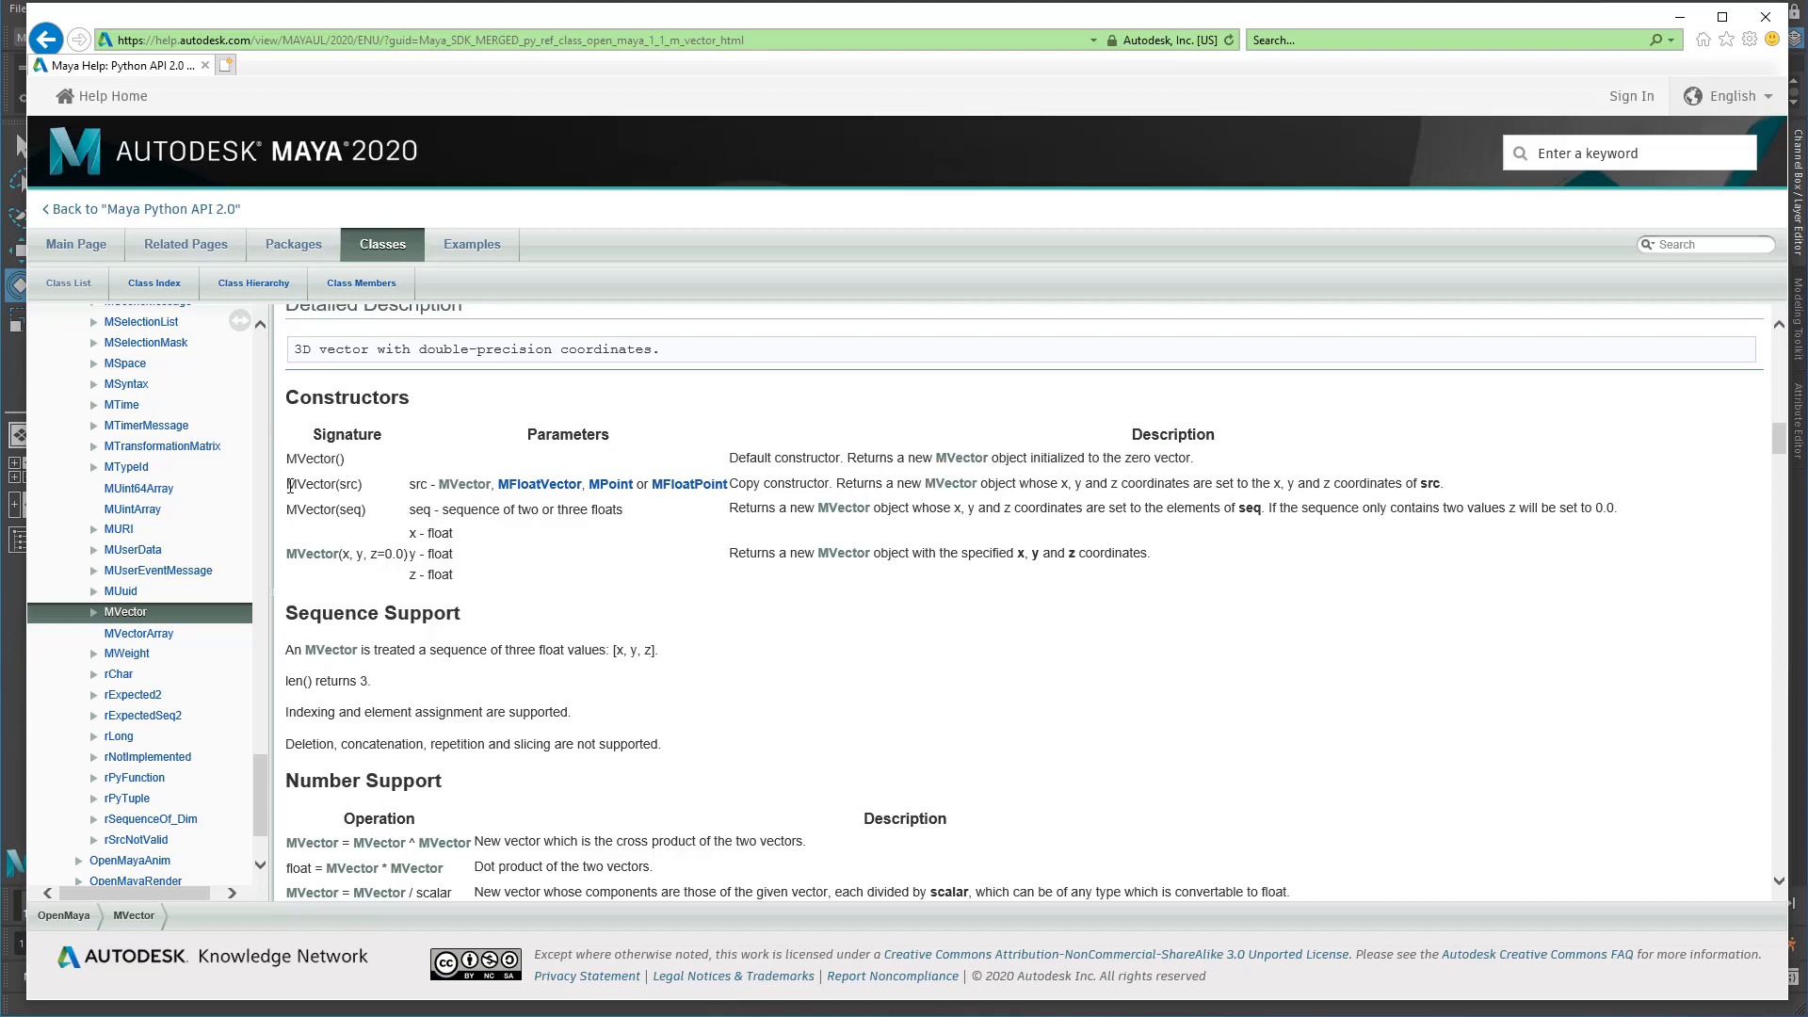
mouse_move(527, 505)
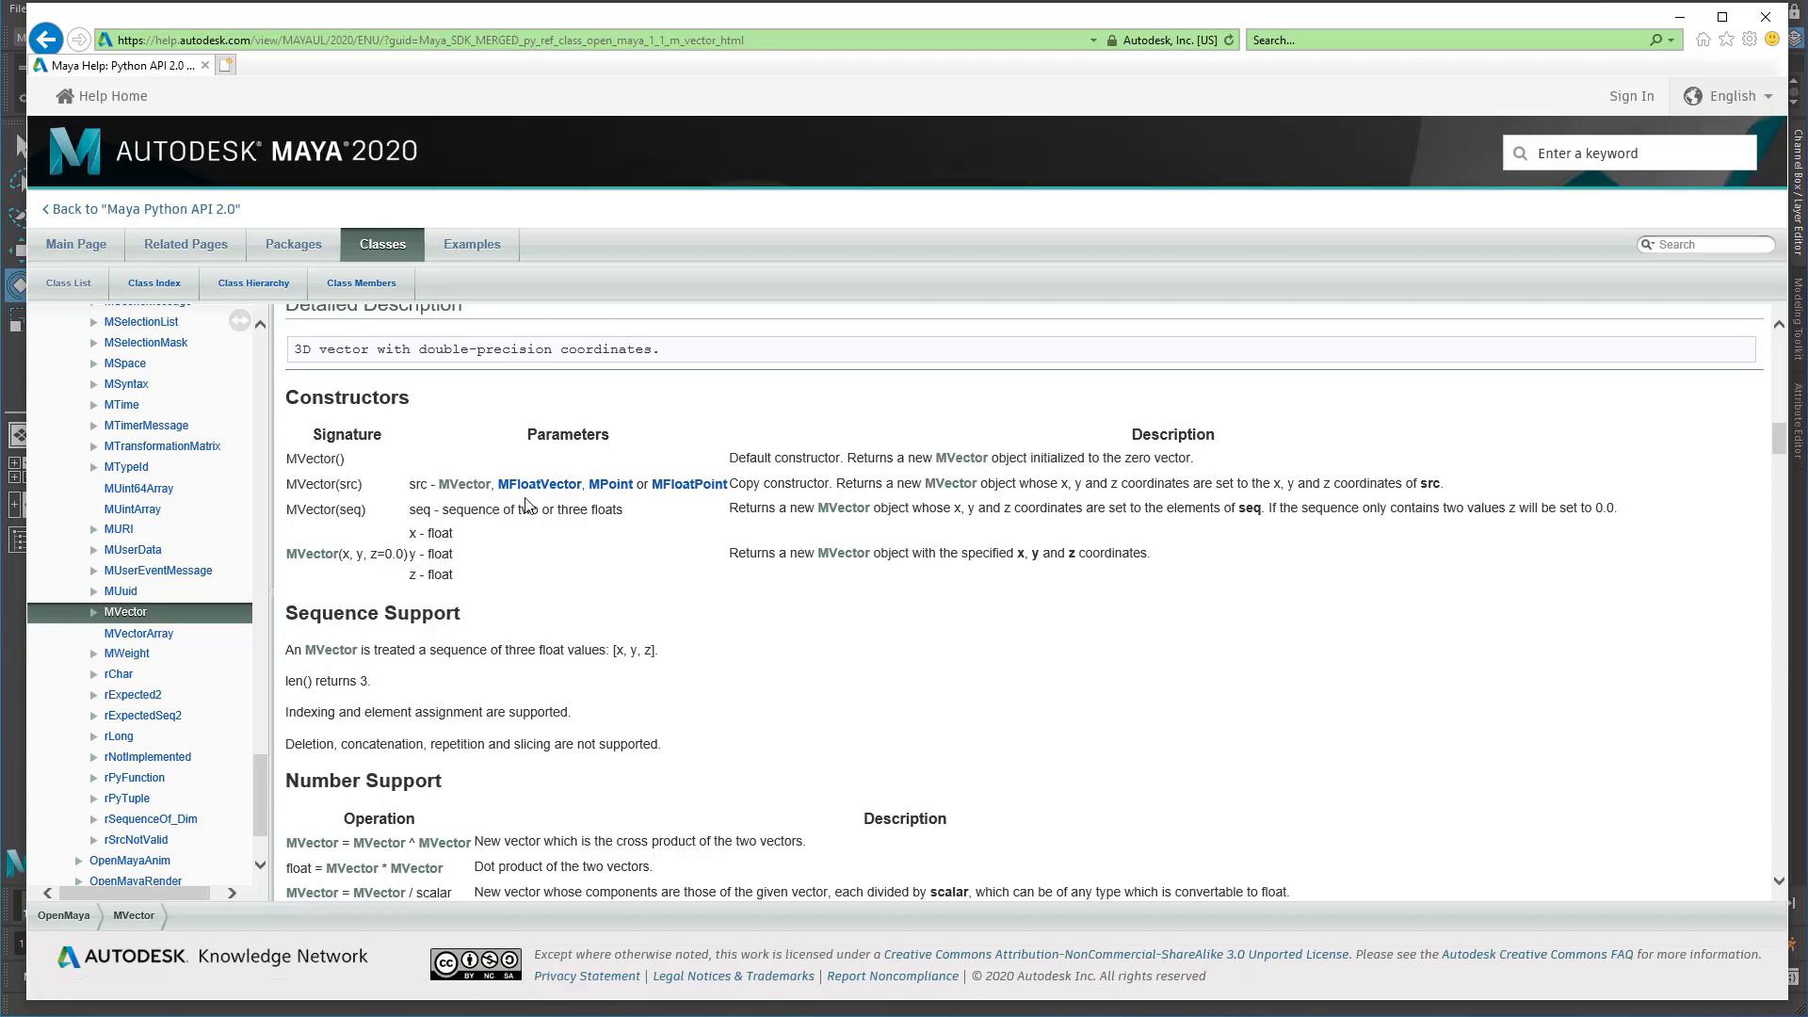
mouse_move(493, 505)
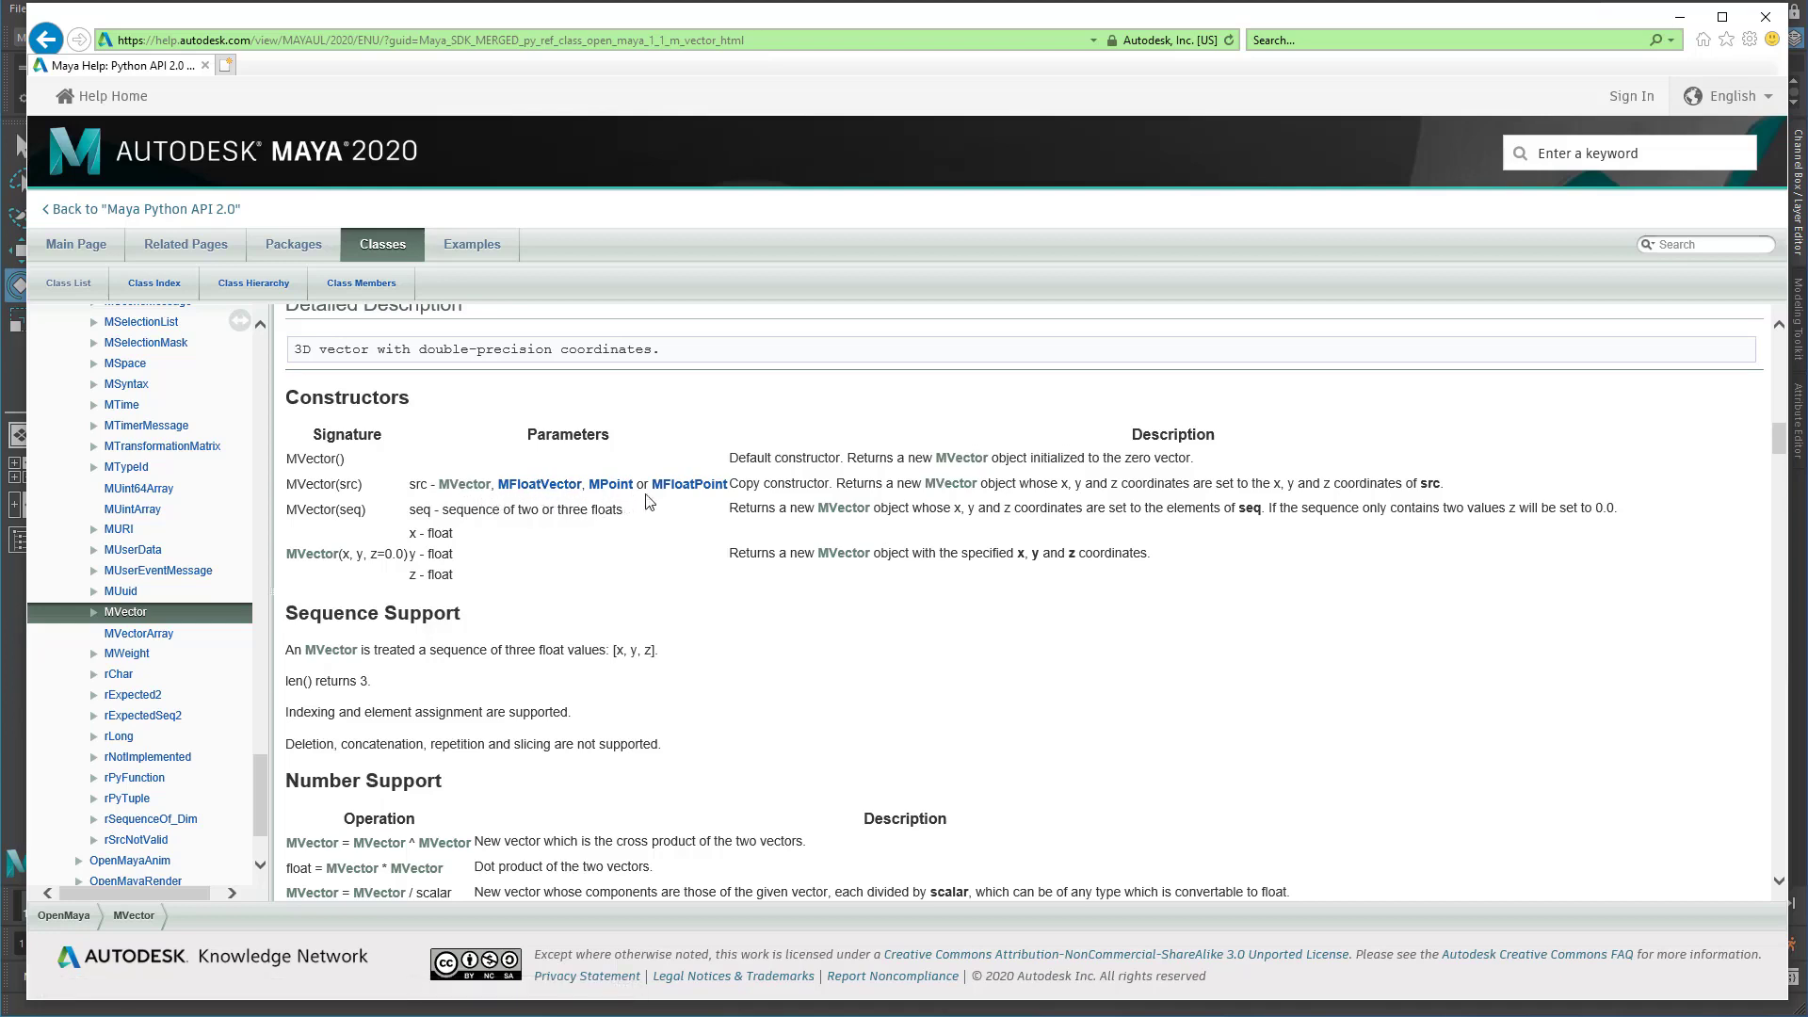
mouse_move(716, 509)
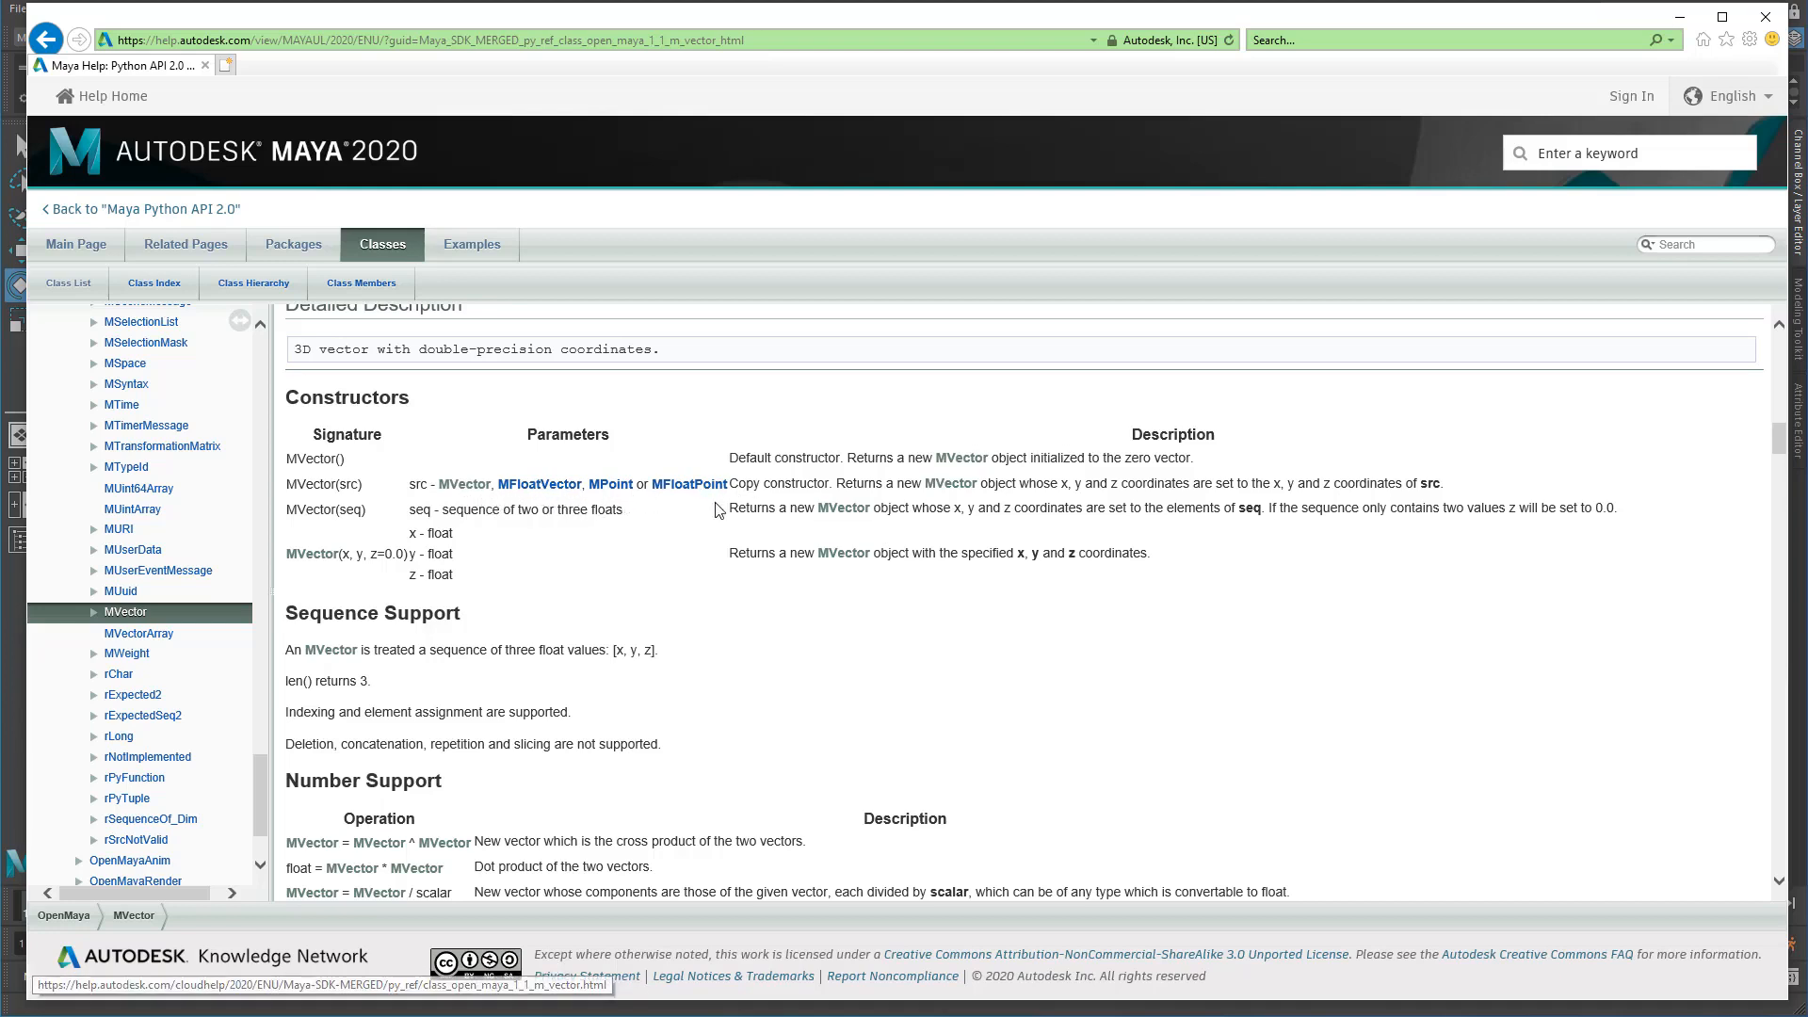
mouse_move(534, 508)
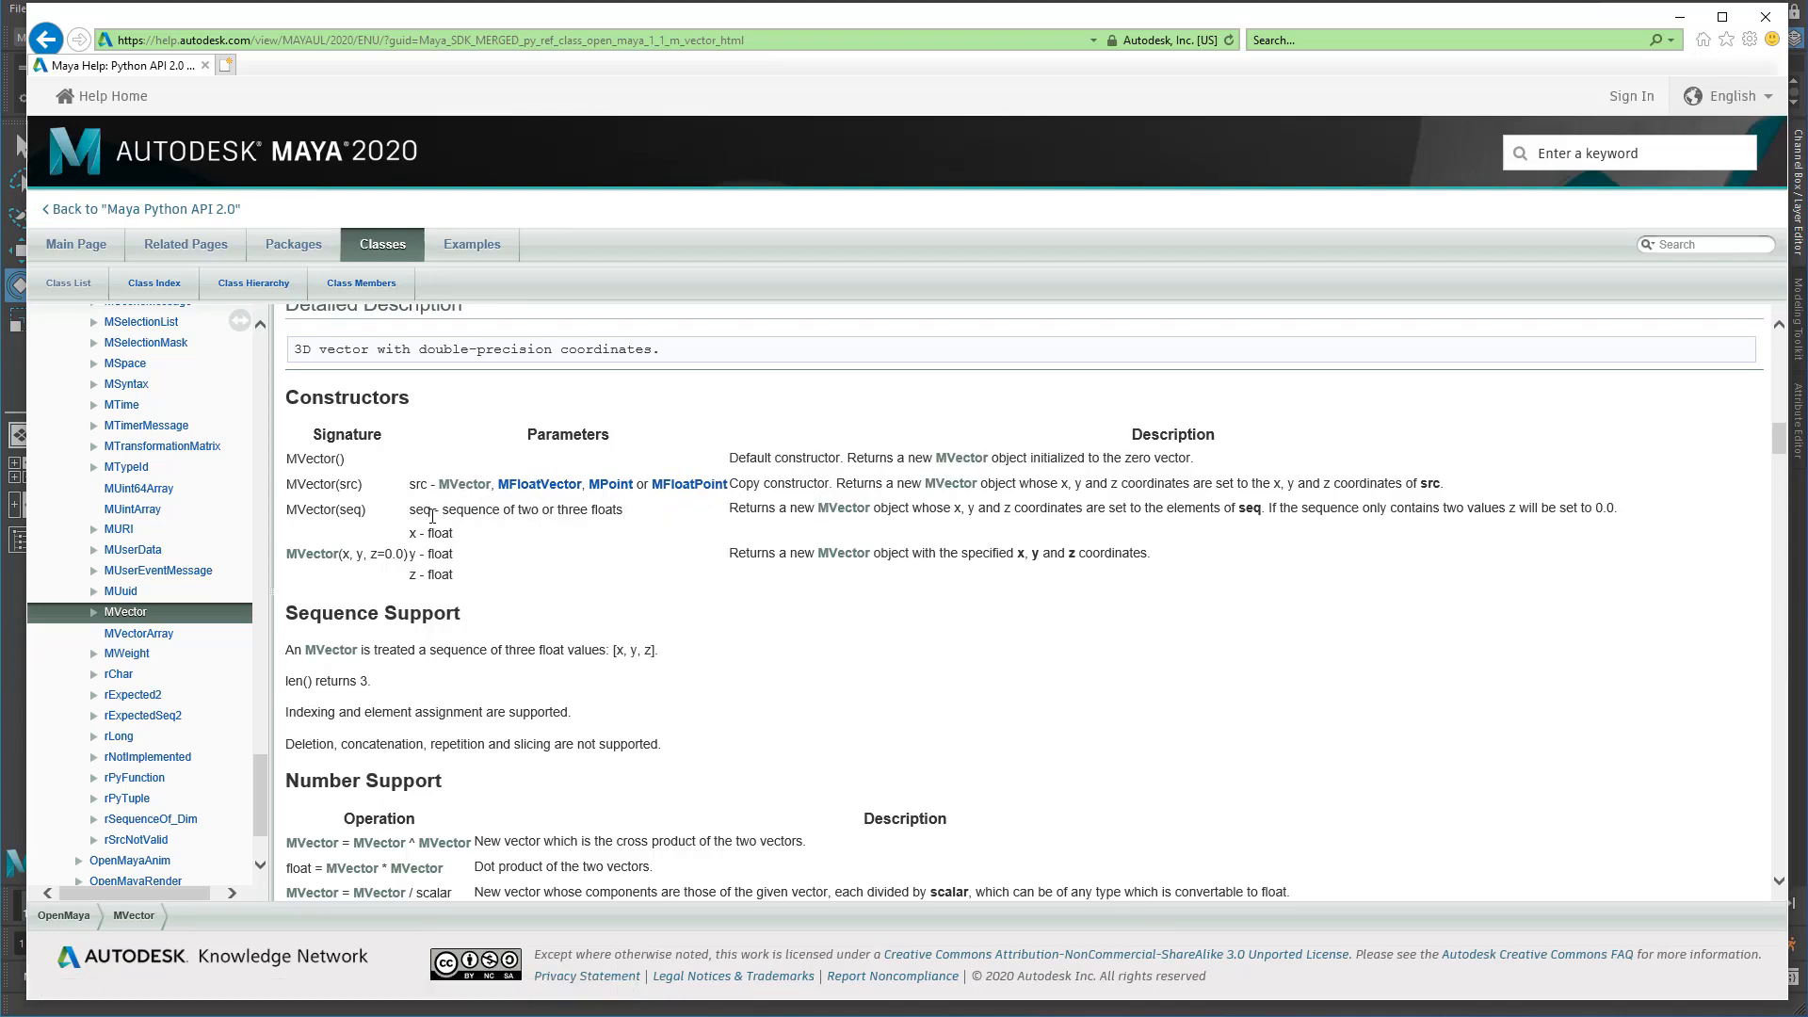
mouse_move(494, 525)
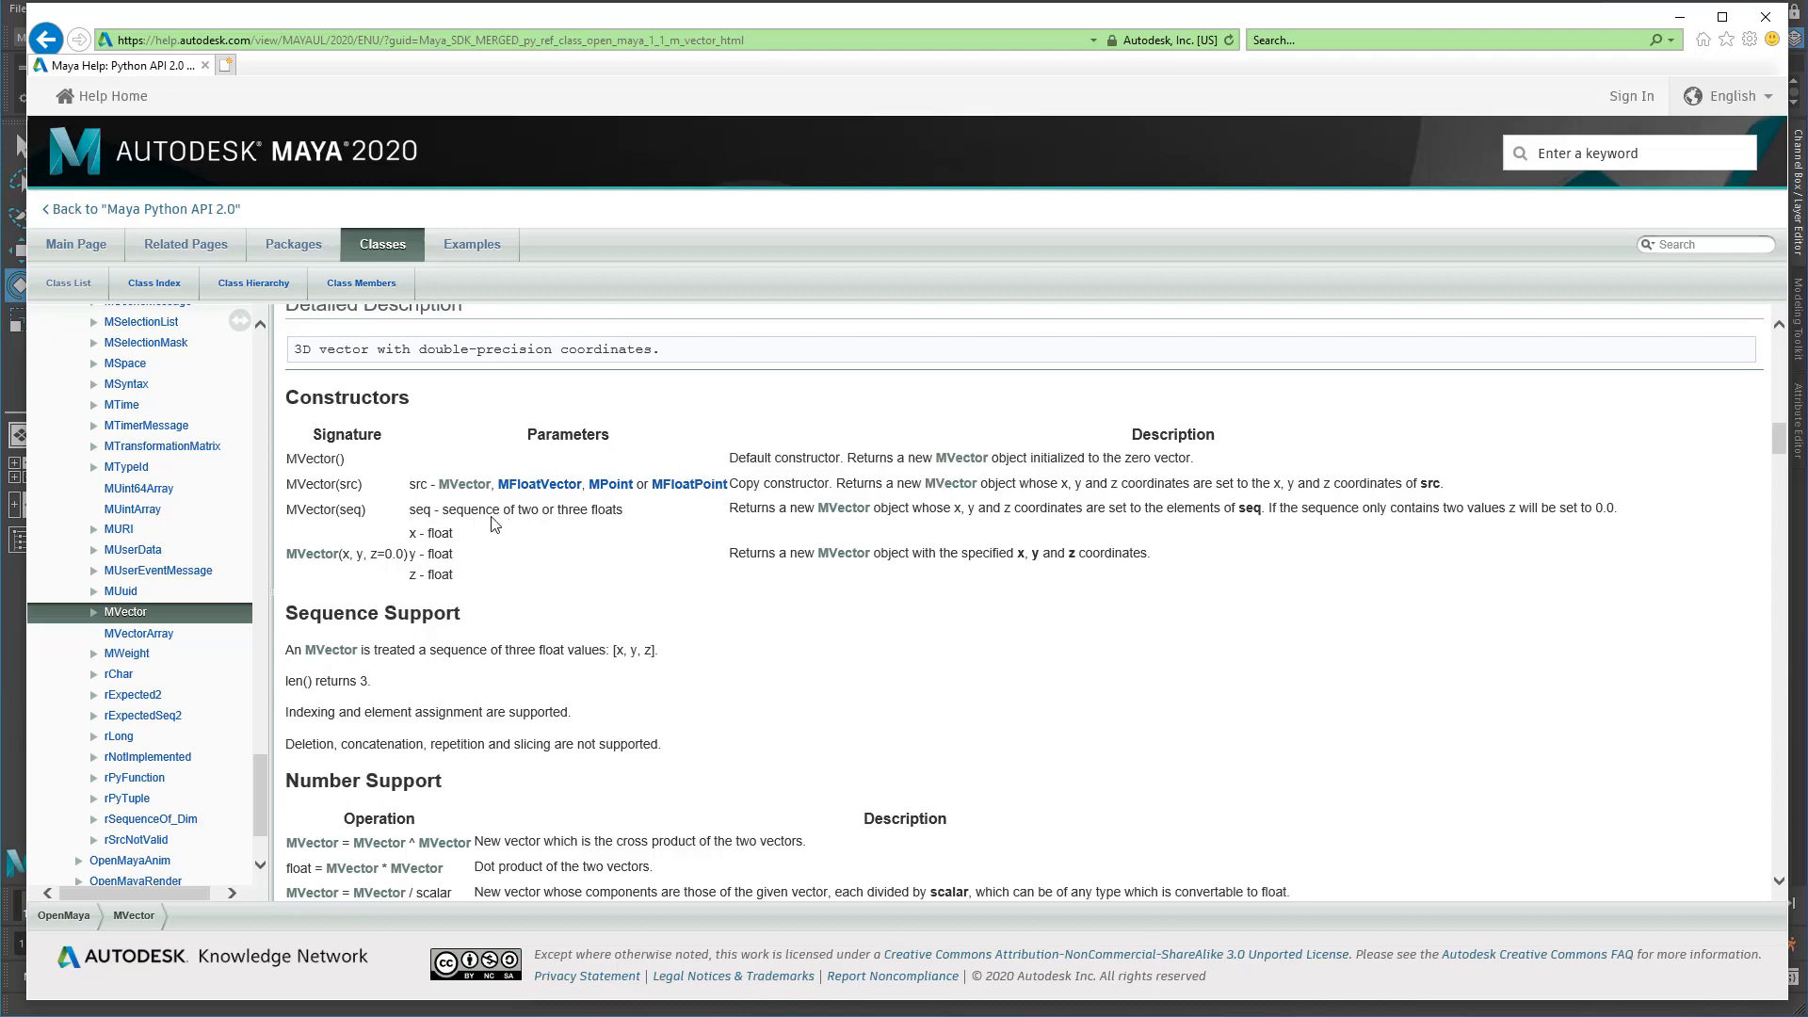
mouse_move(533, 546)
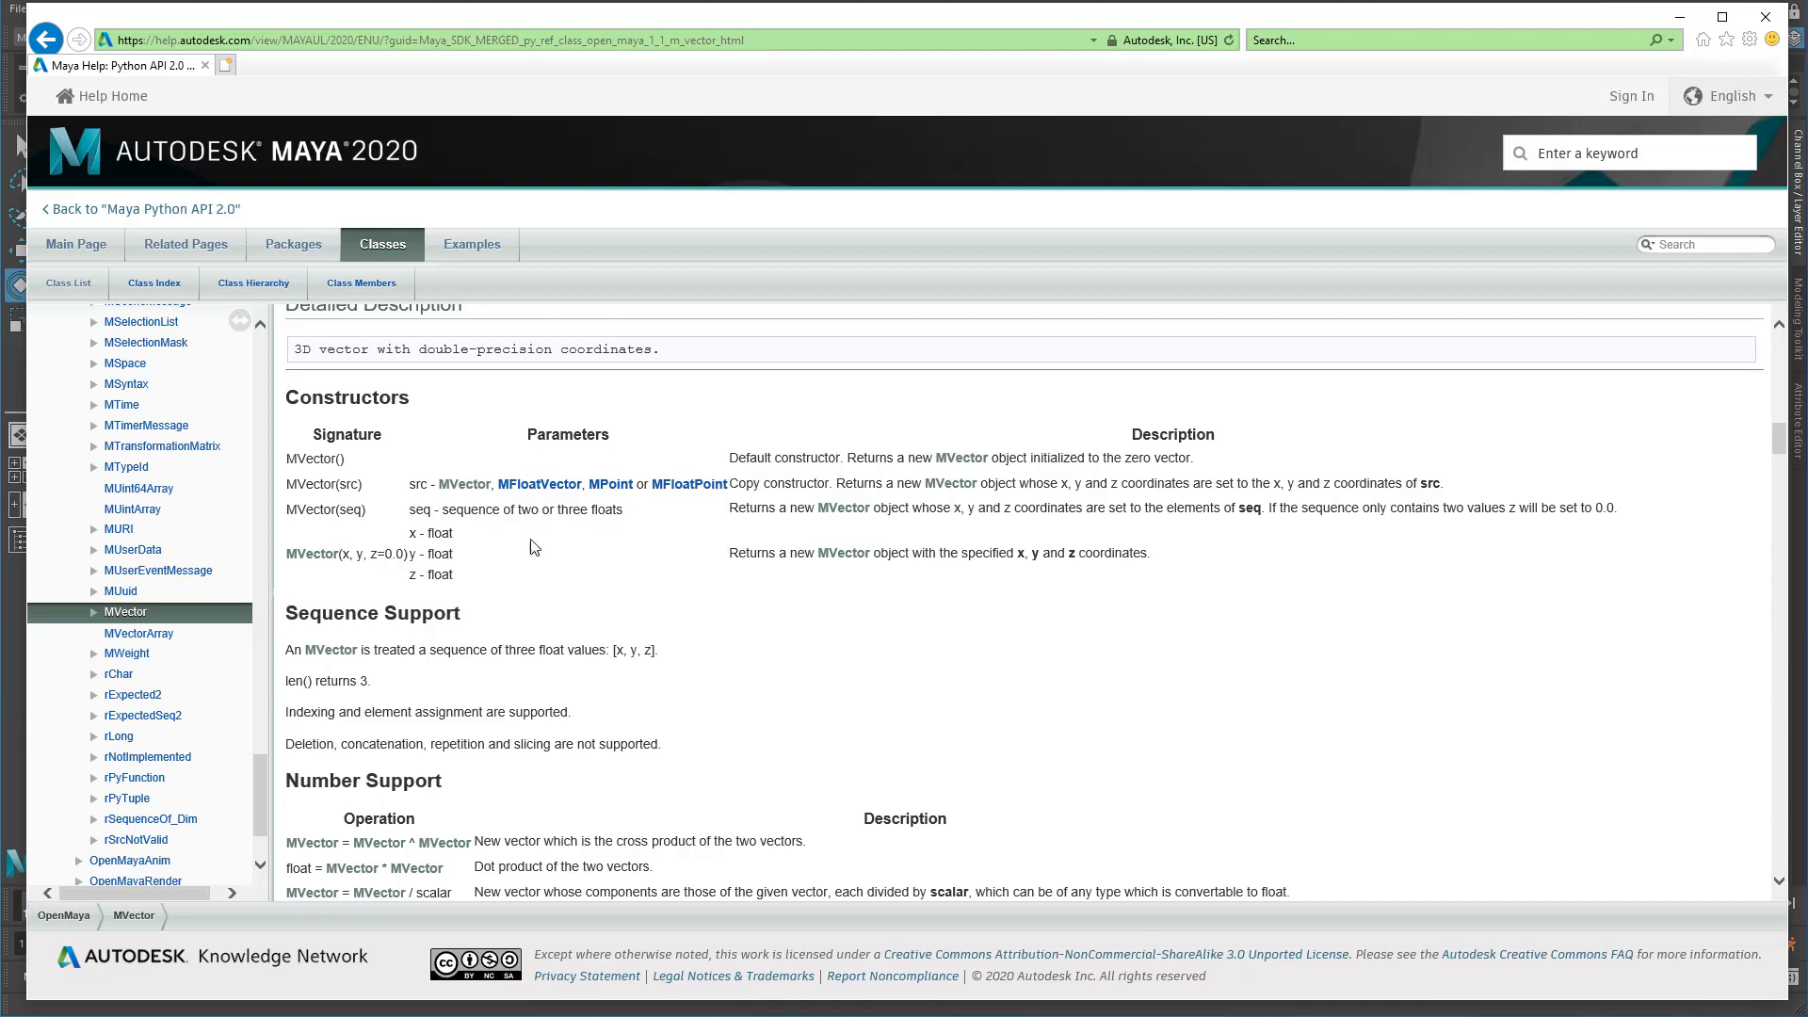
mouse_move(482, 569)
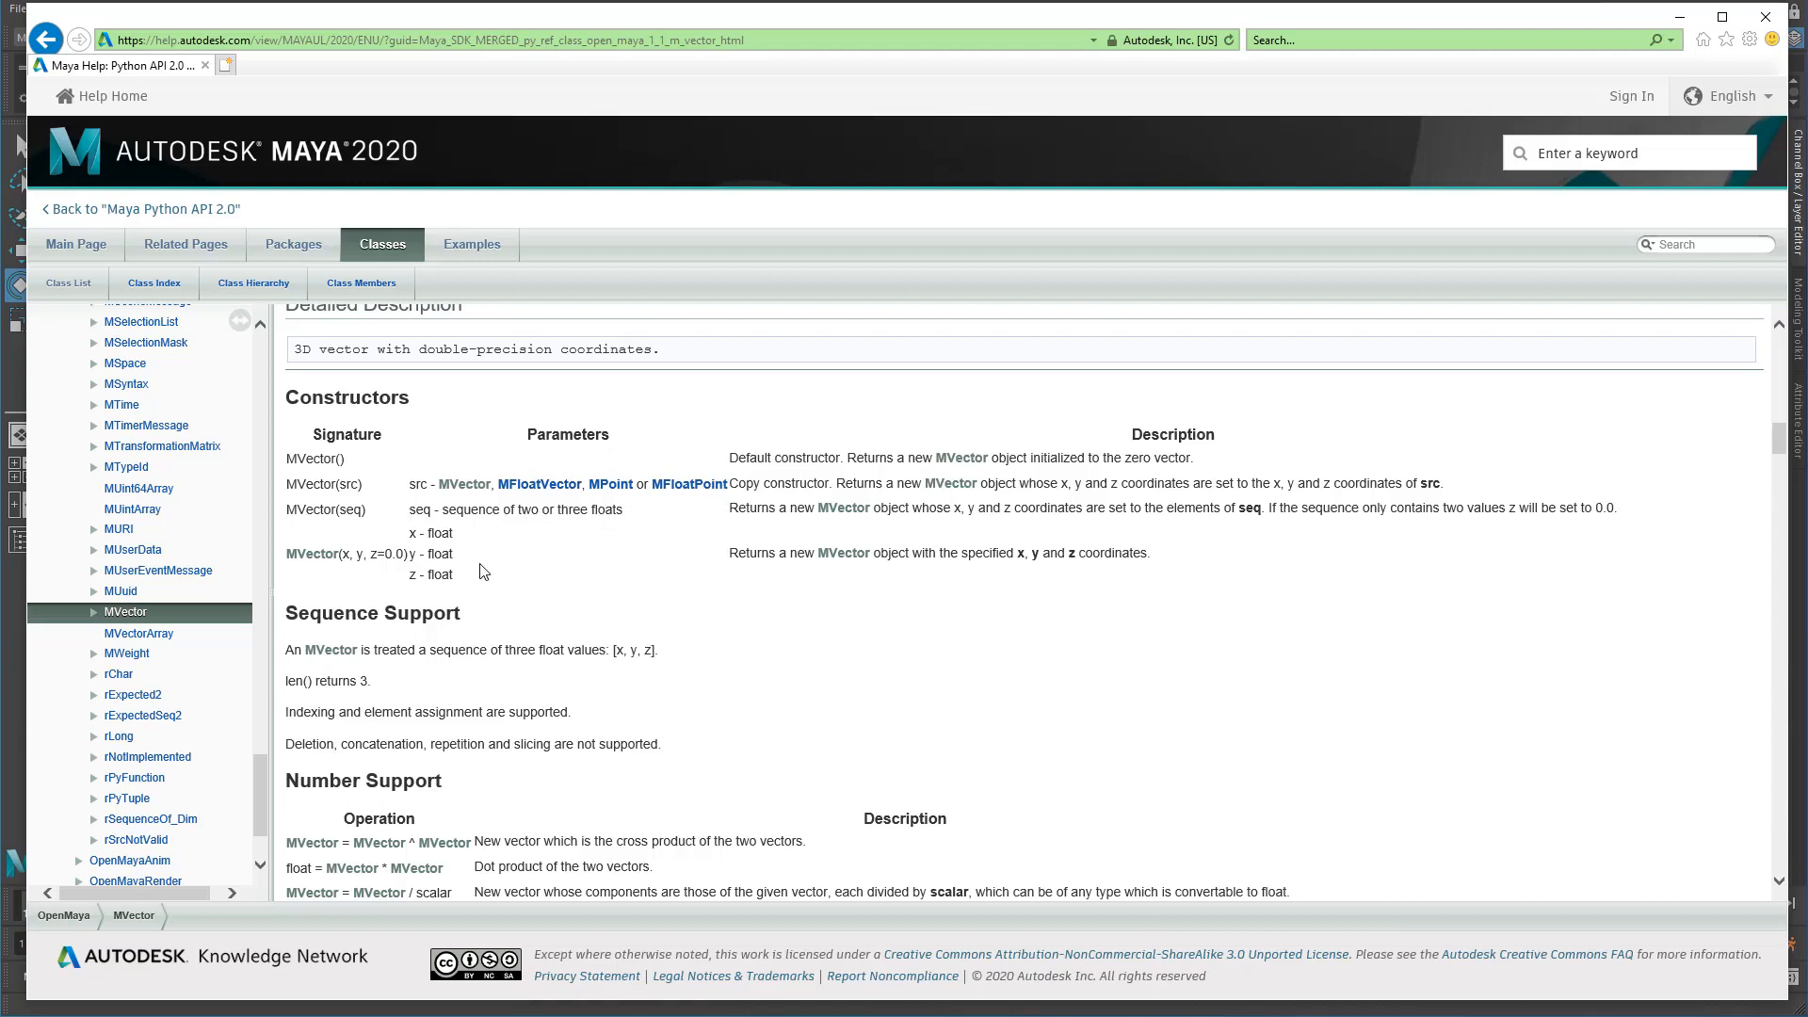
mouse_move(527, 516)
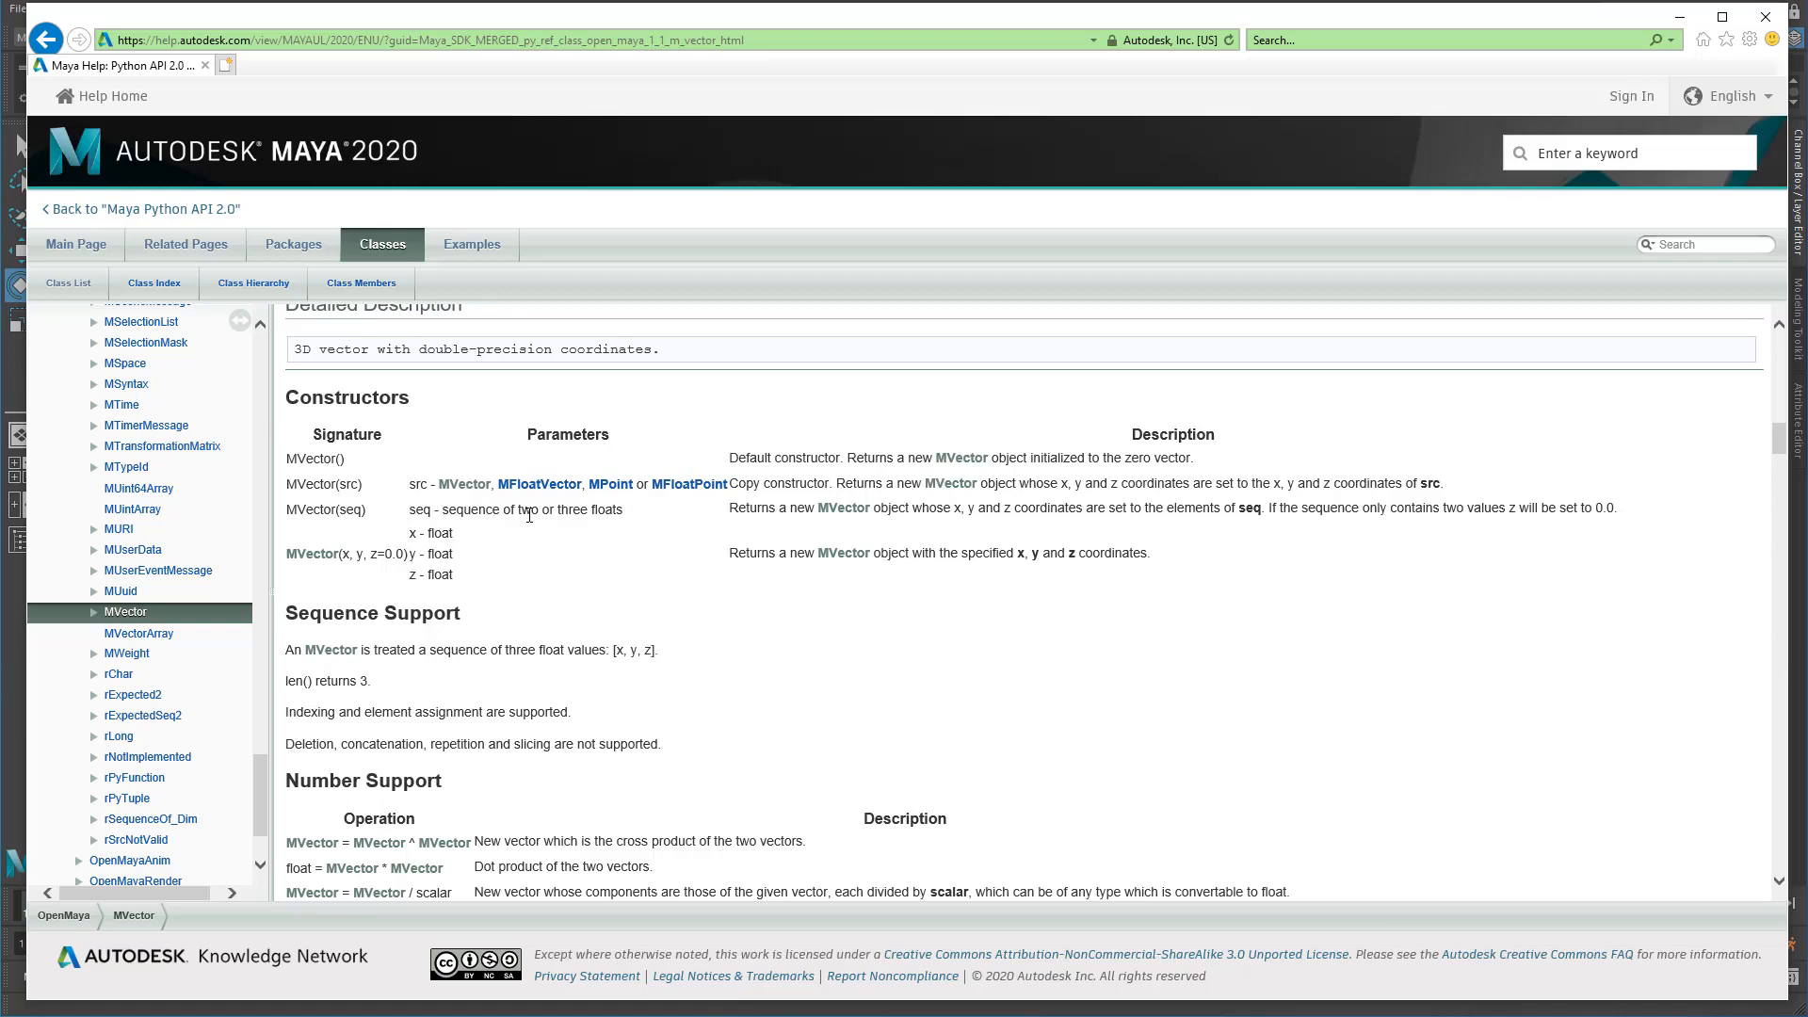
mouse_move(519, 516)
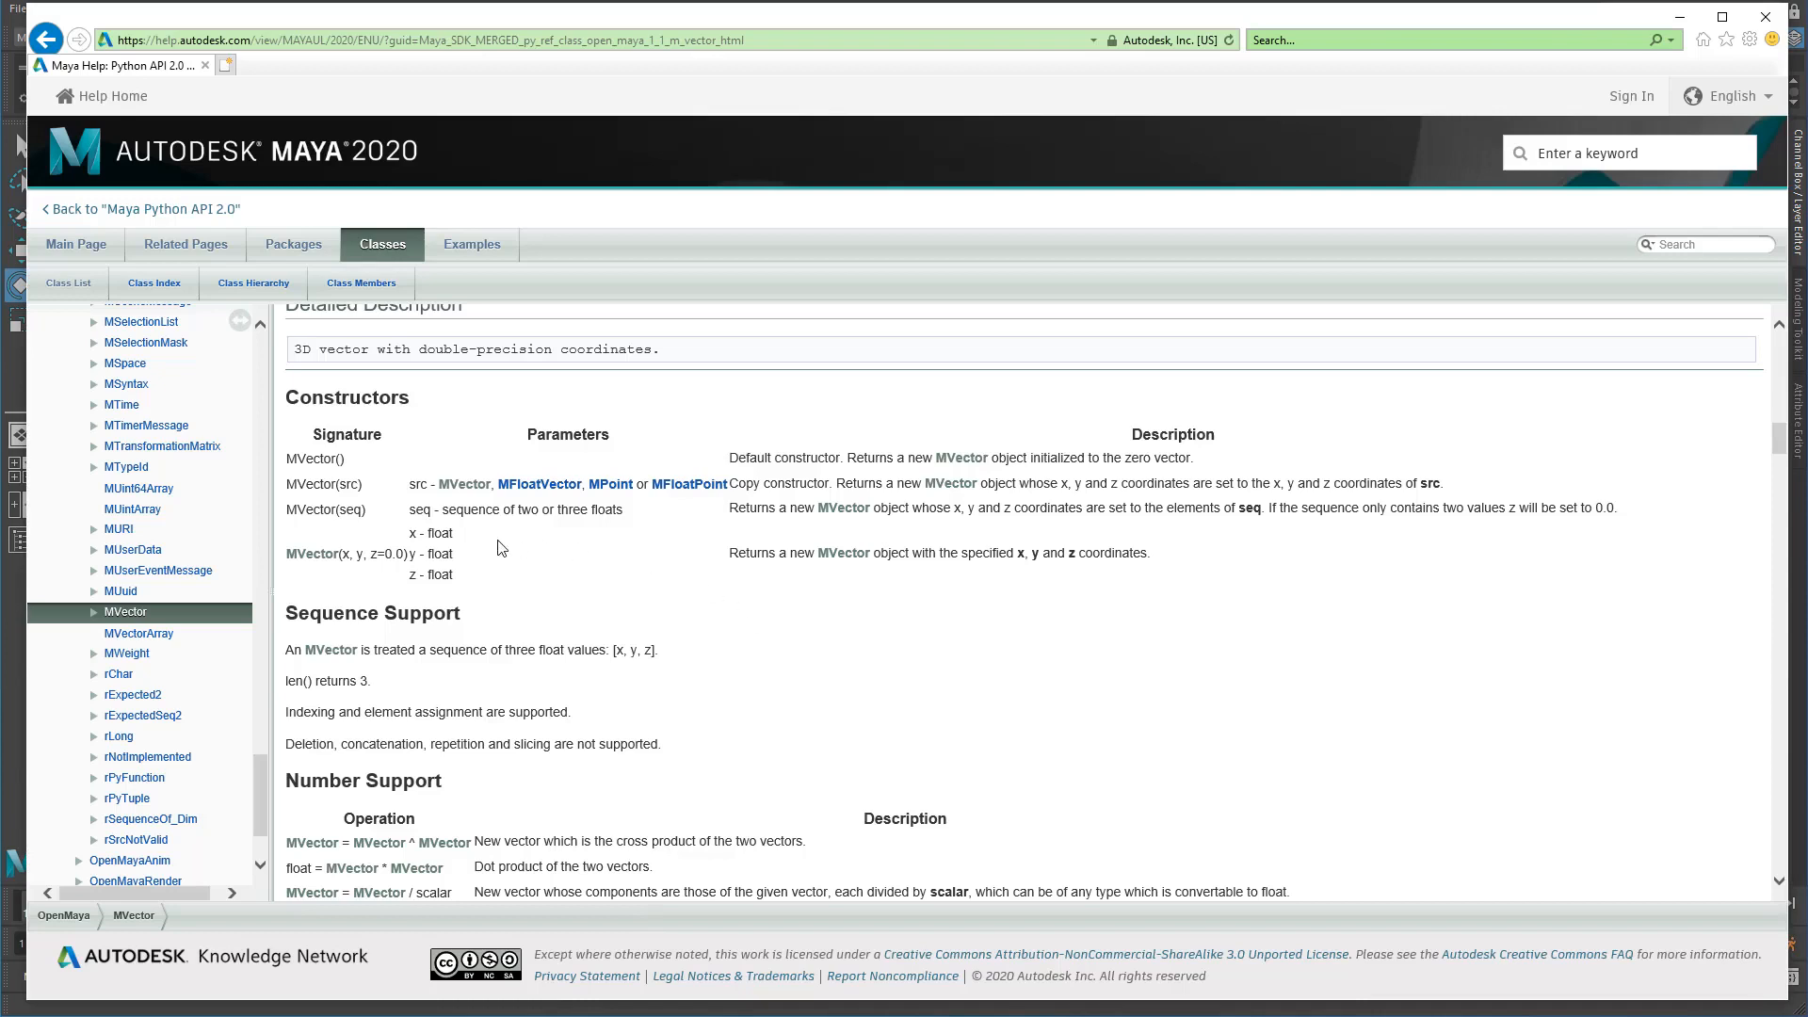
mouse_move(503, 588)
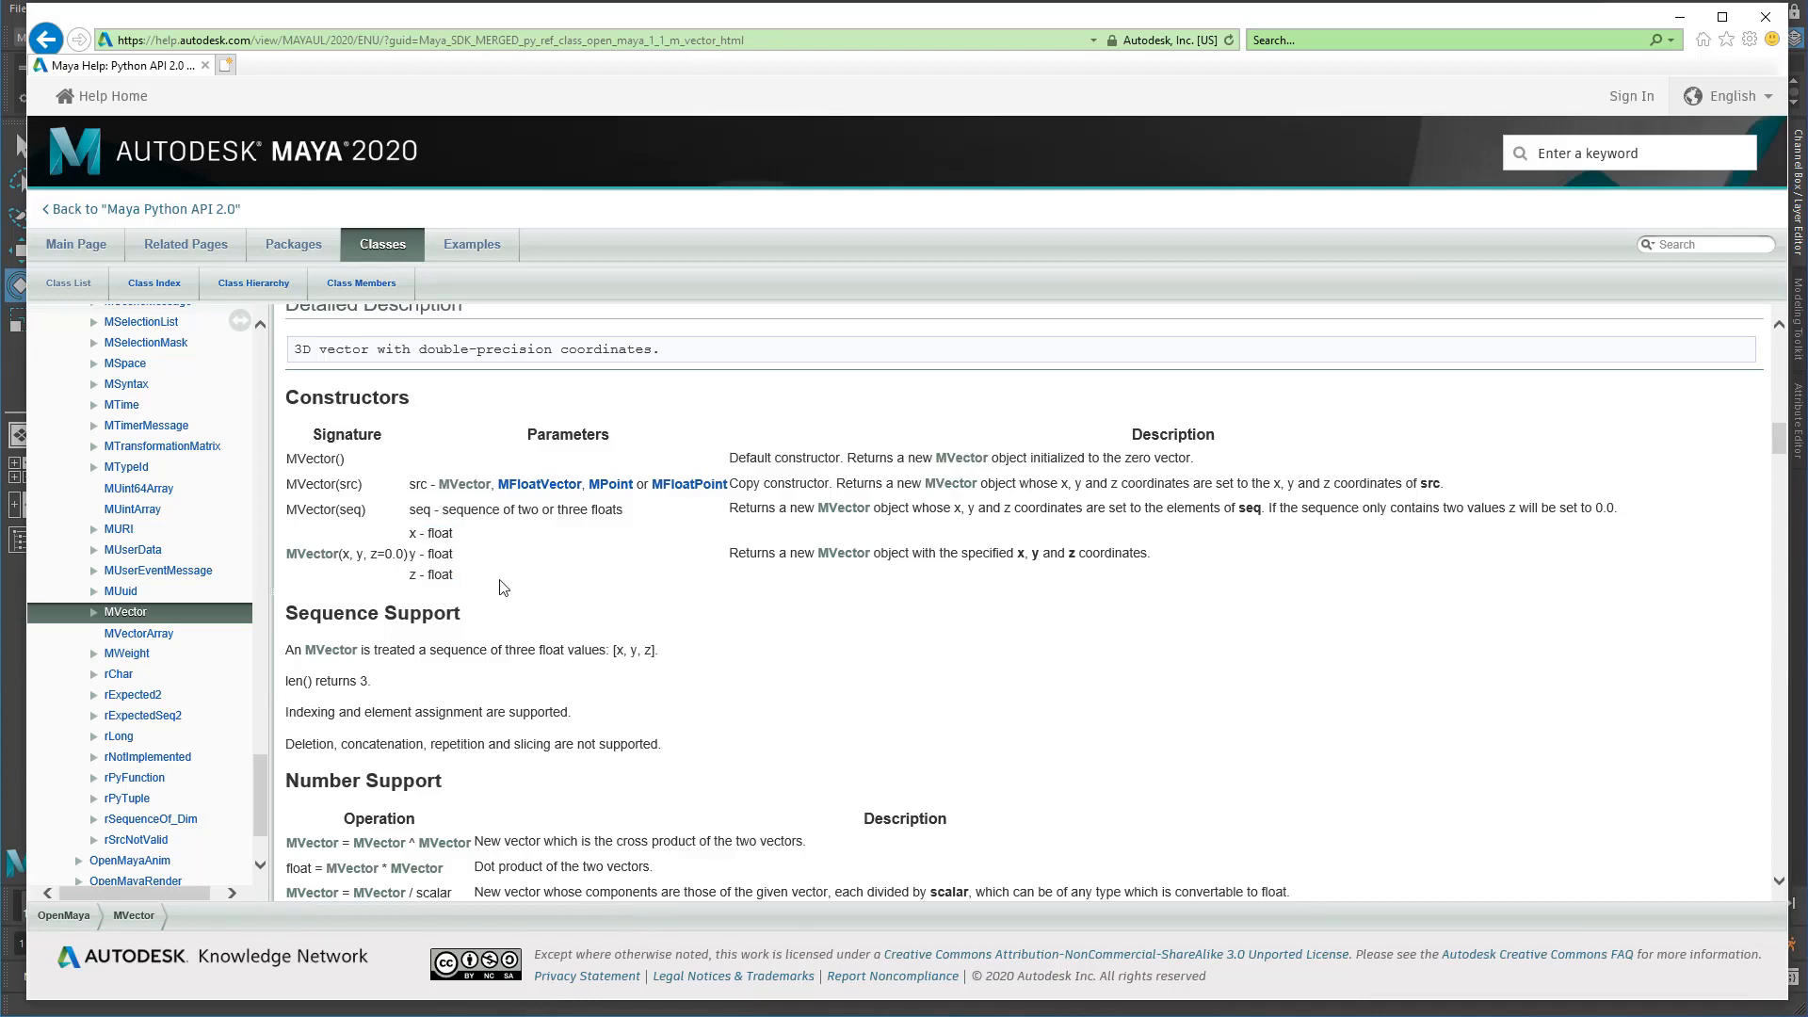
Scroll the MVector page through the Number Support operator table down to Comparison Support.
scroll("down", 3)
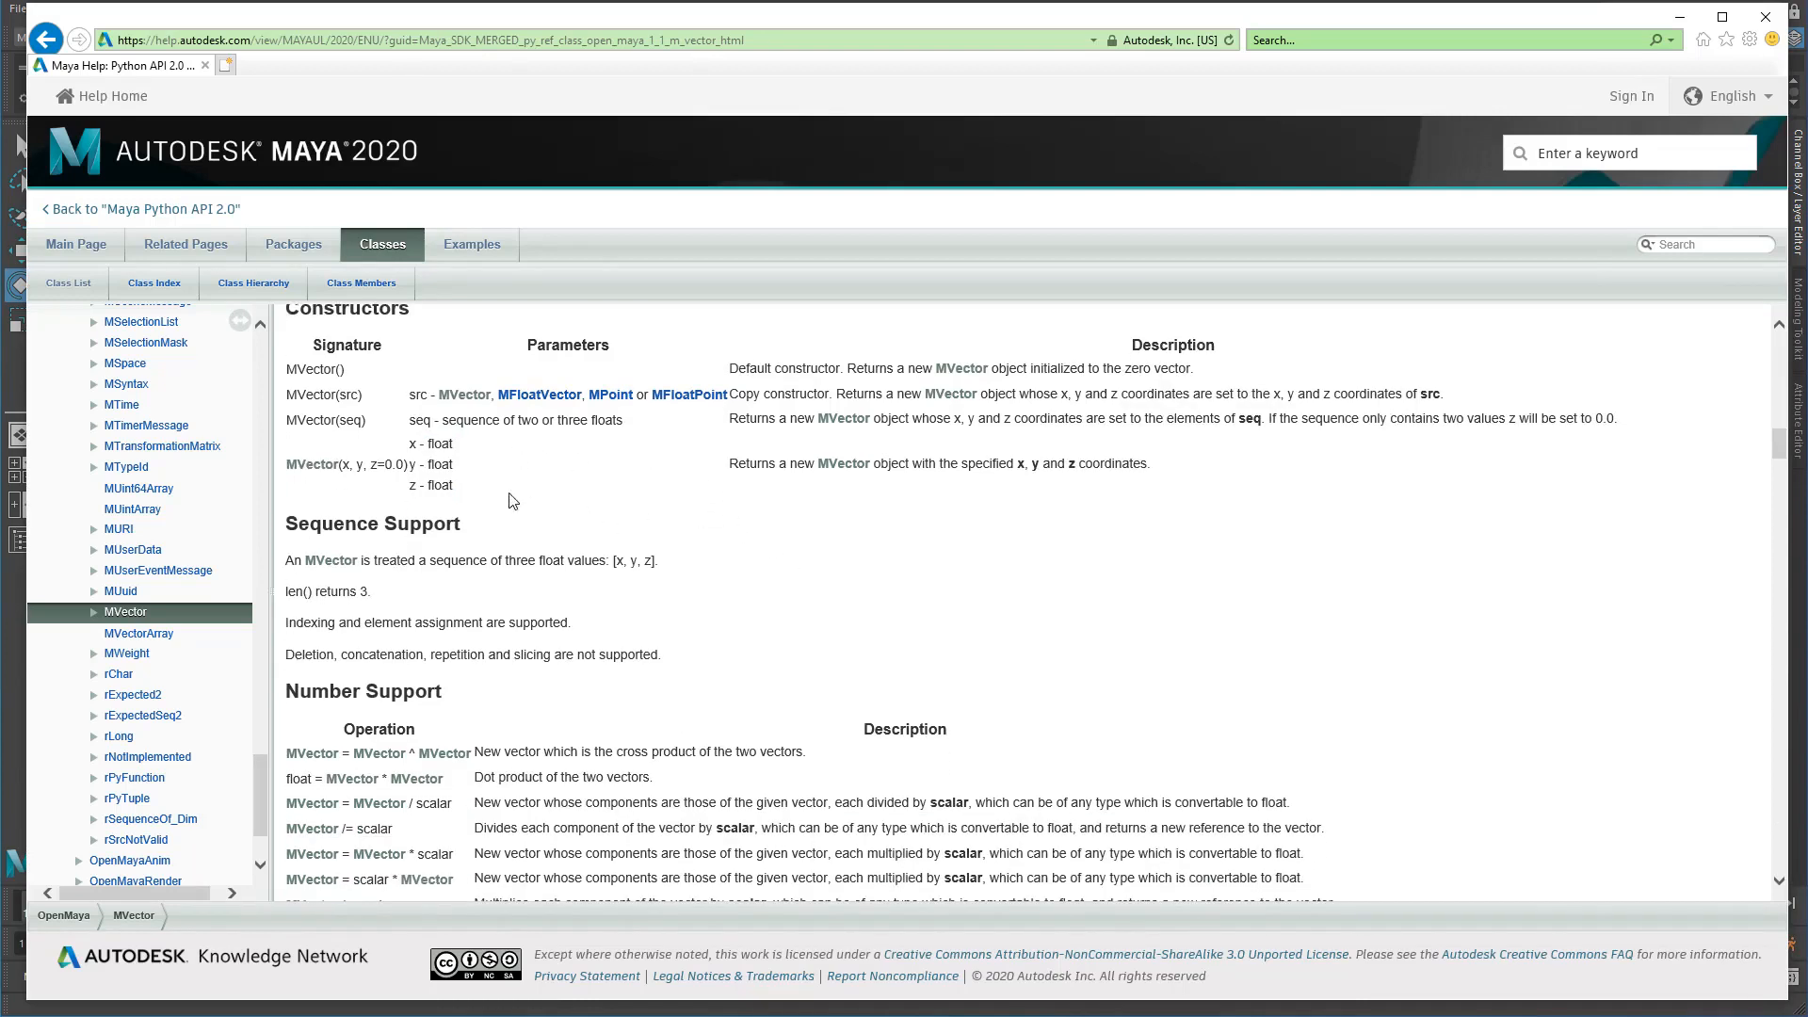
scroll("down", 3)
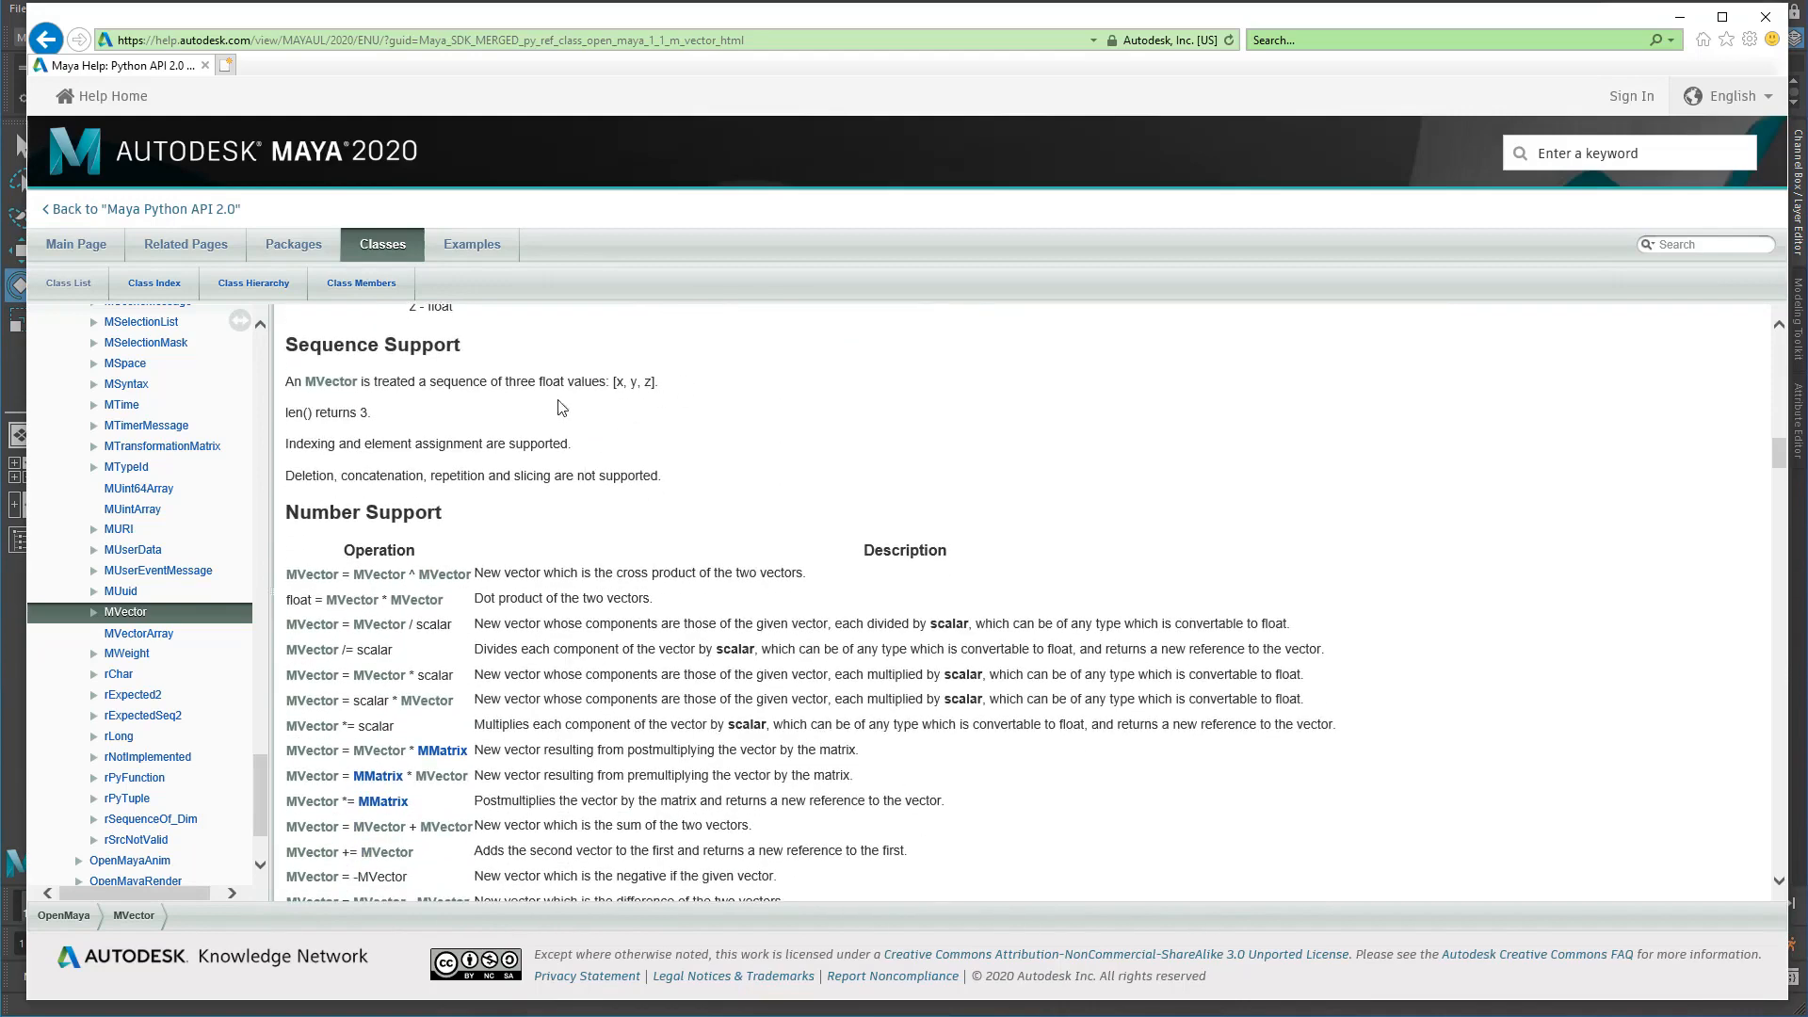
scroll("down", 3)
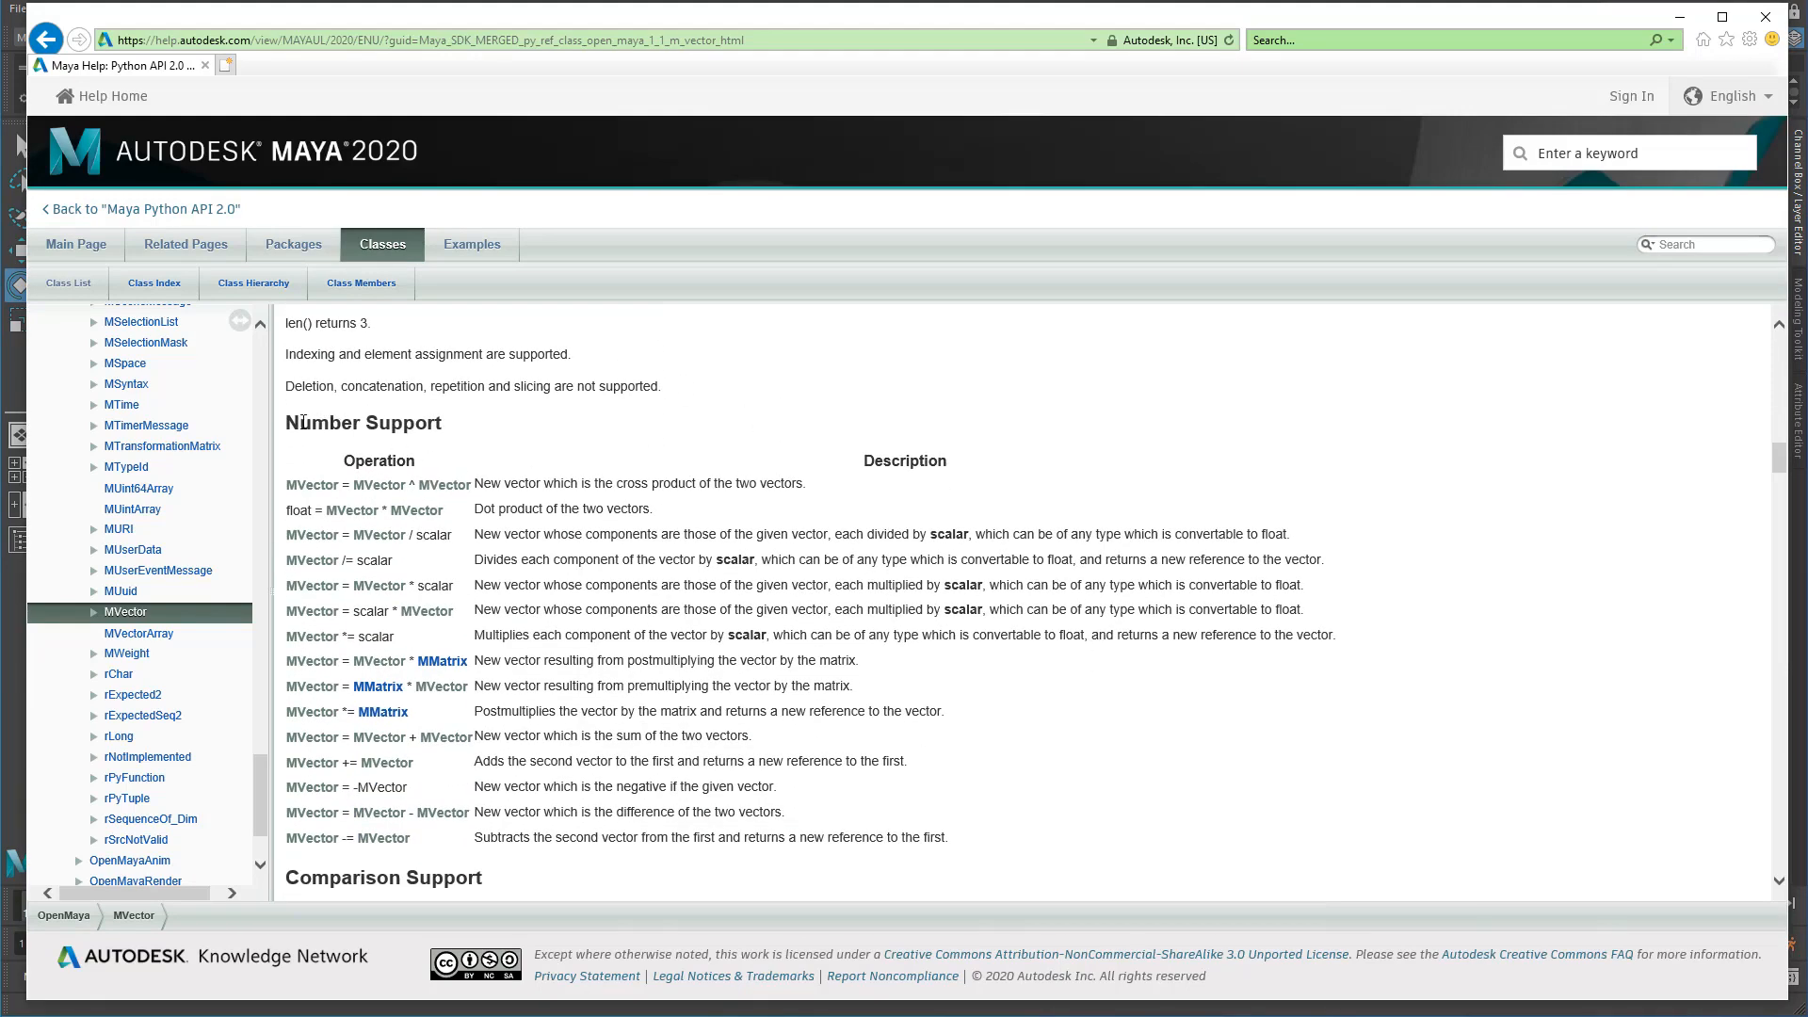
scroll("down", 3)
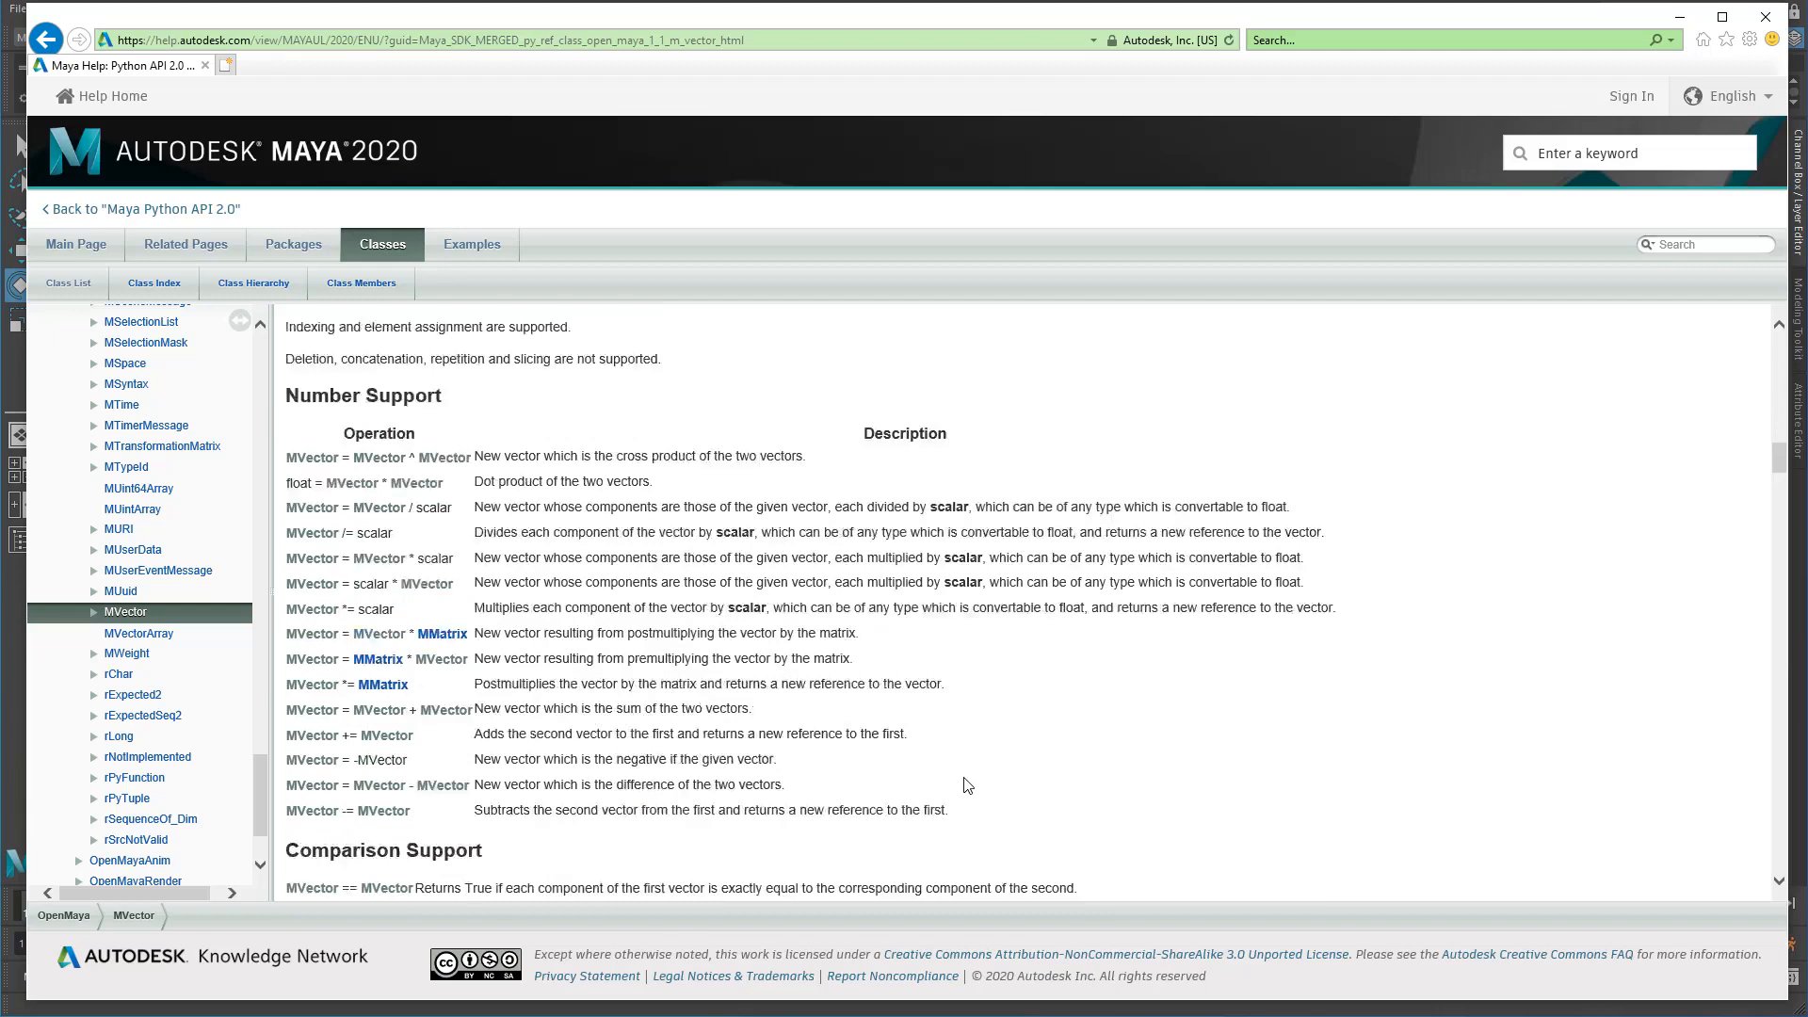
scroll("down", 3)
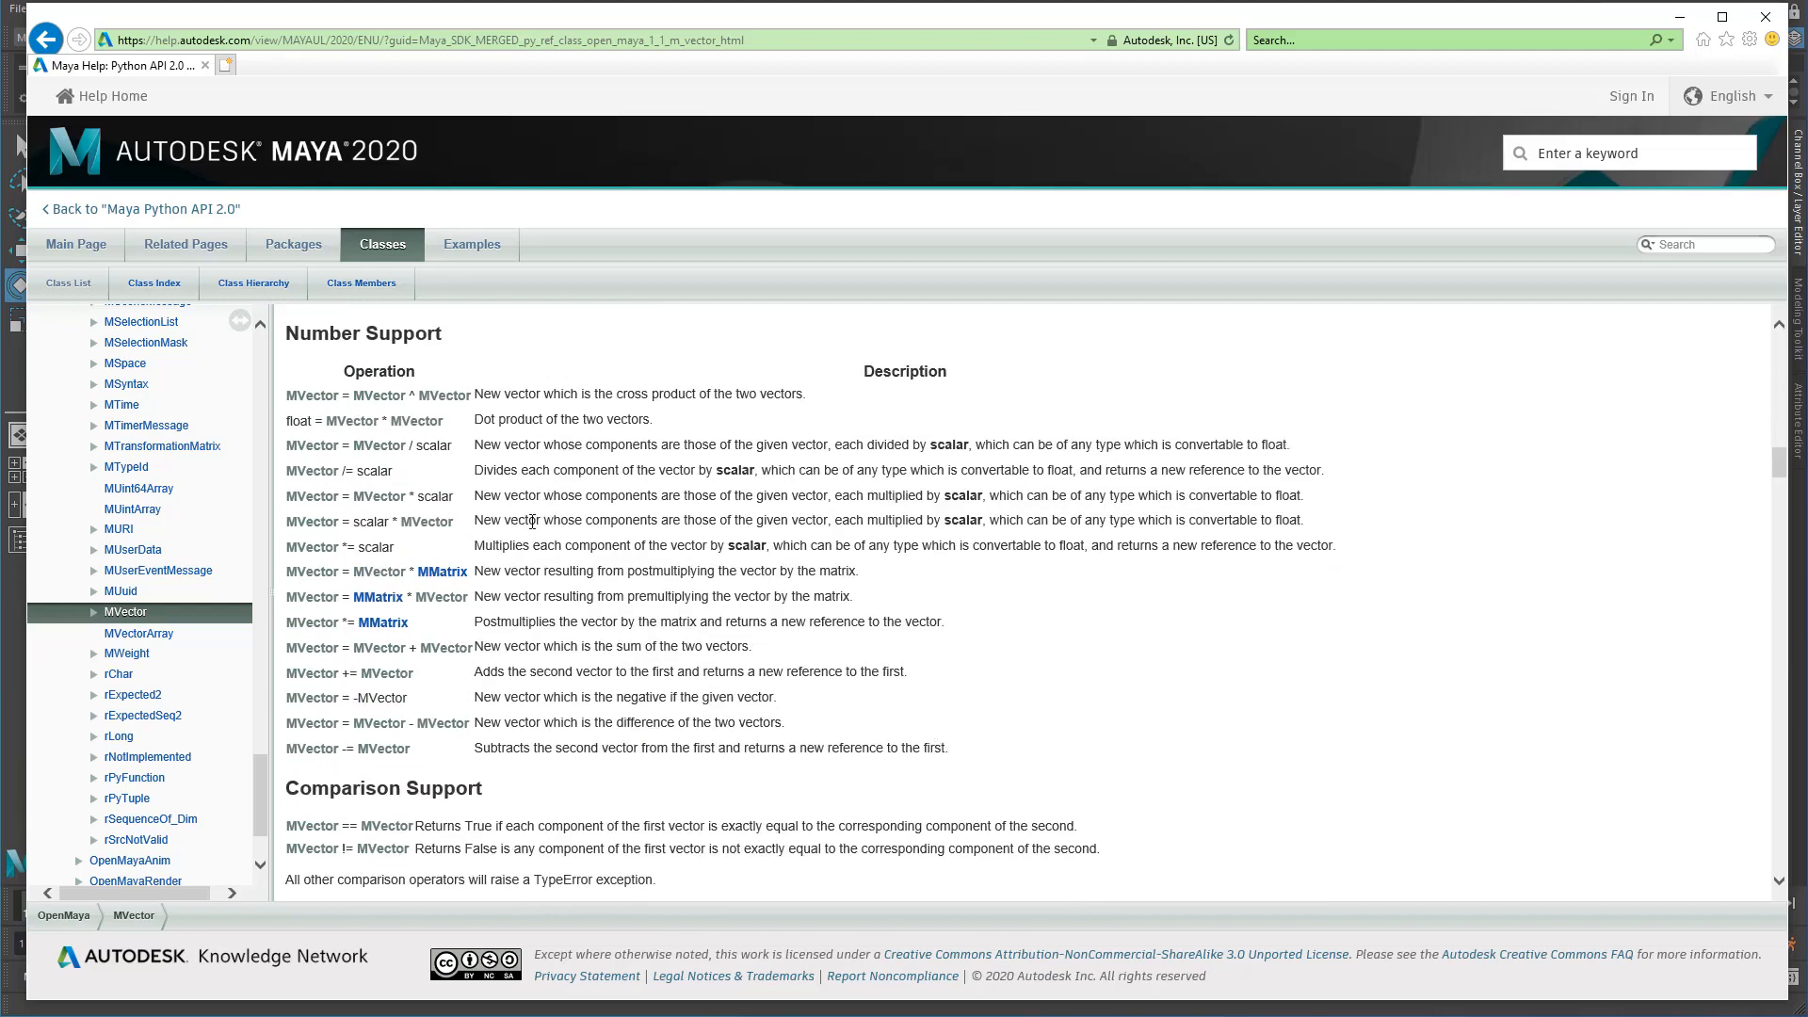
mouse_move(513, 477)
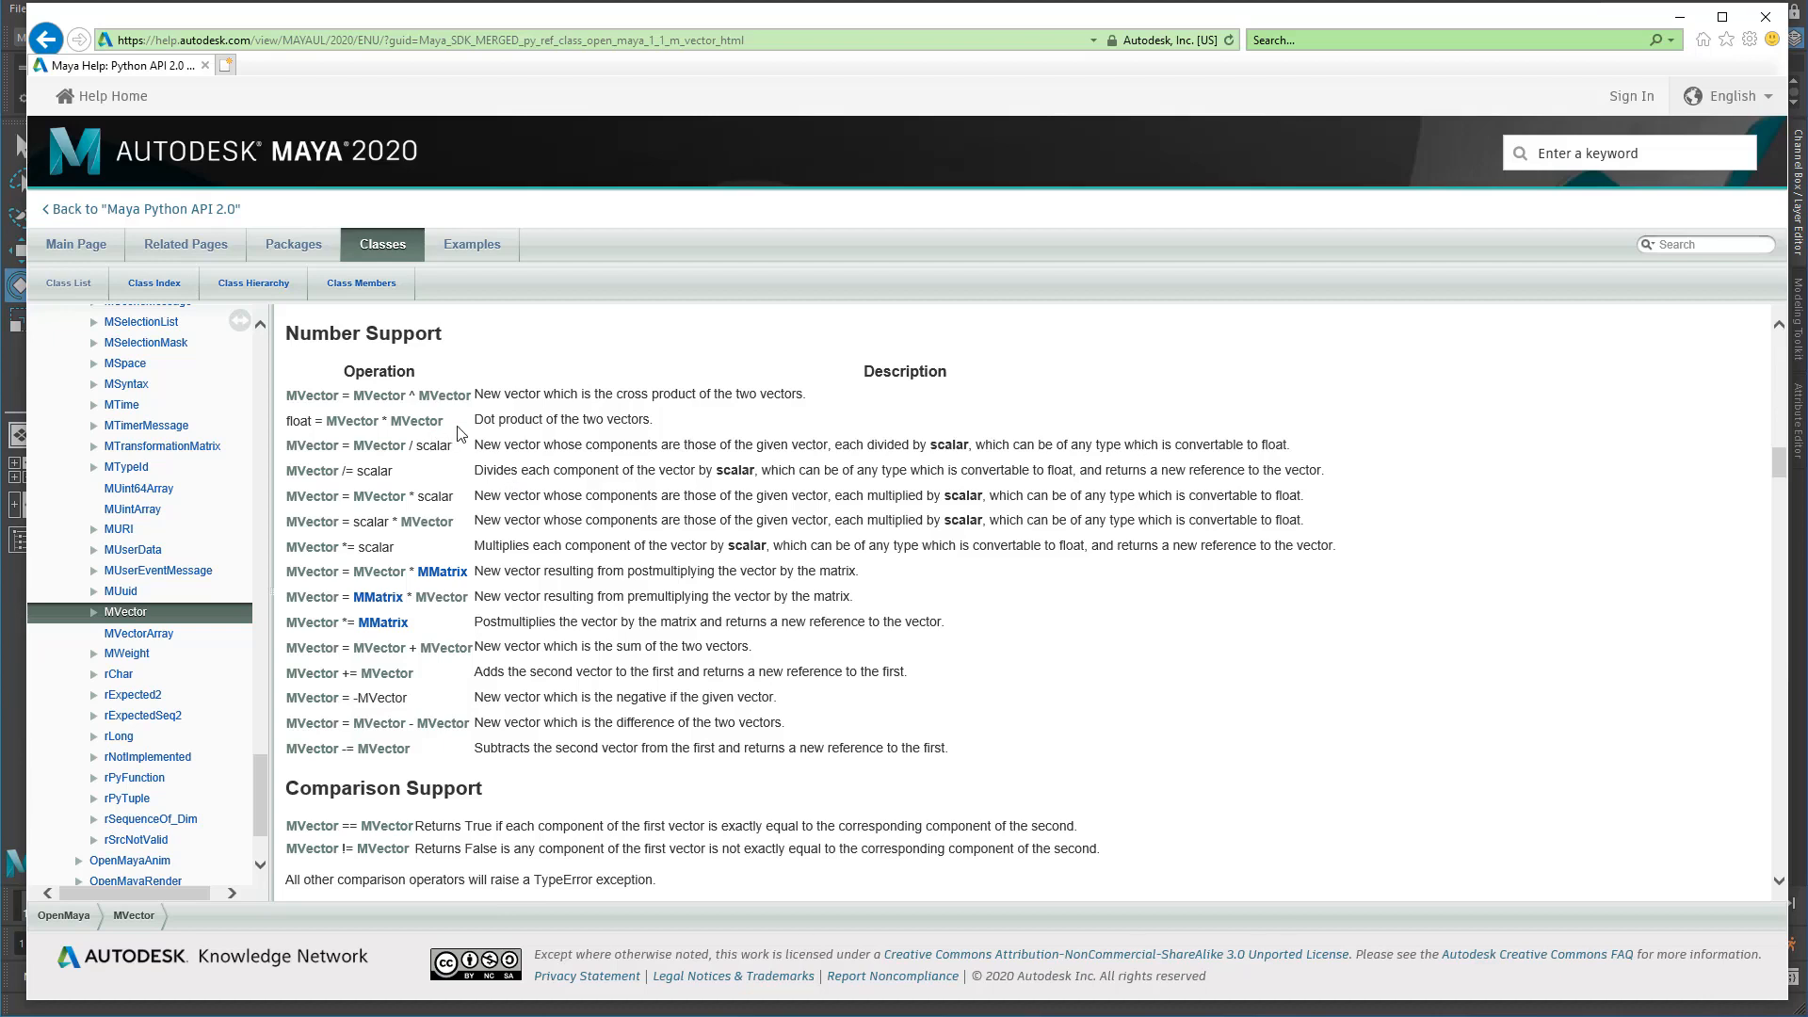
mouse_move(481, 491)
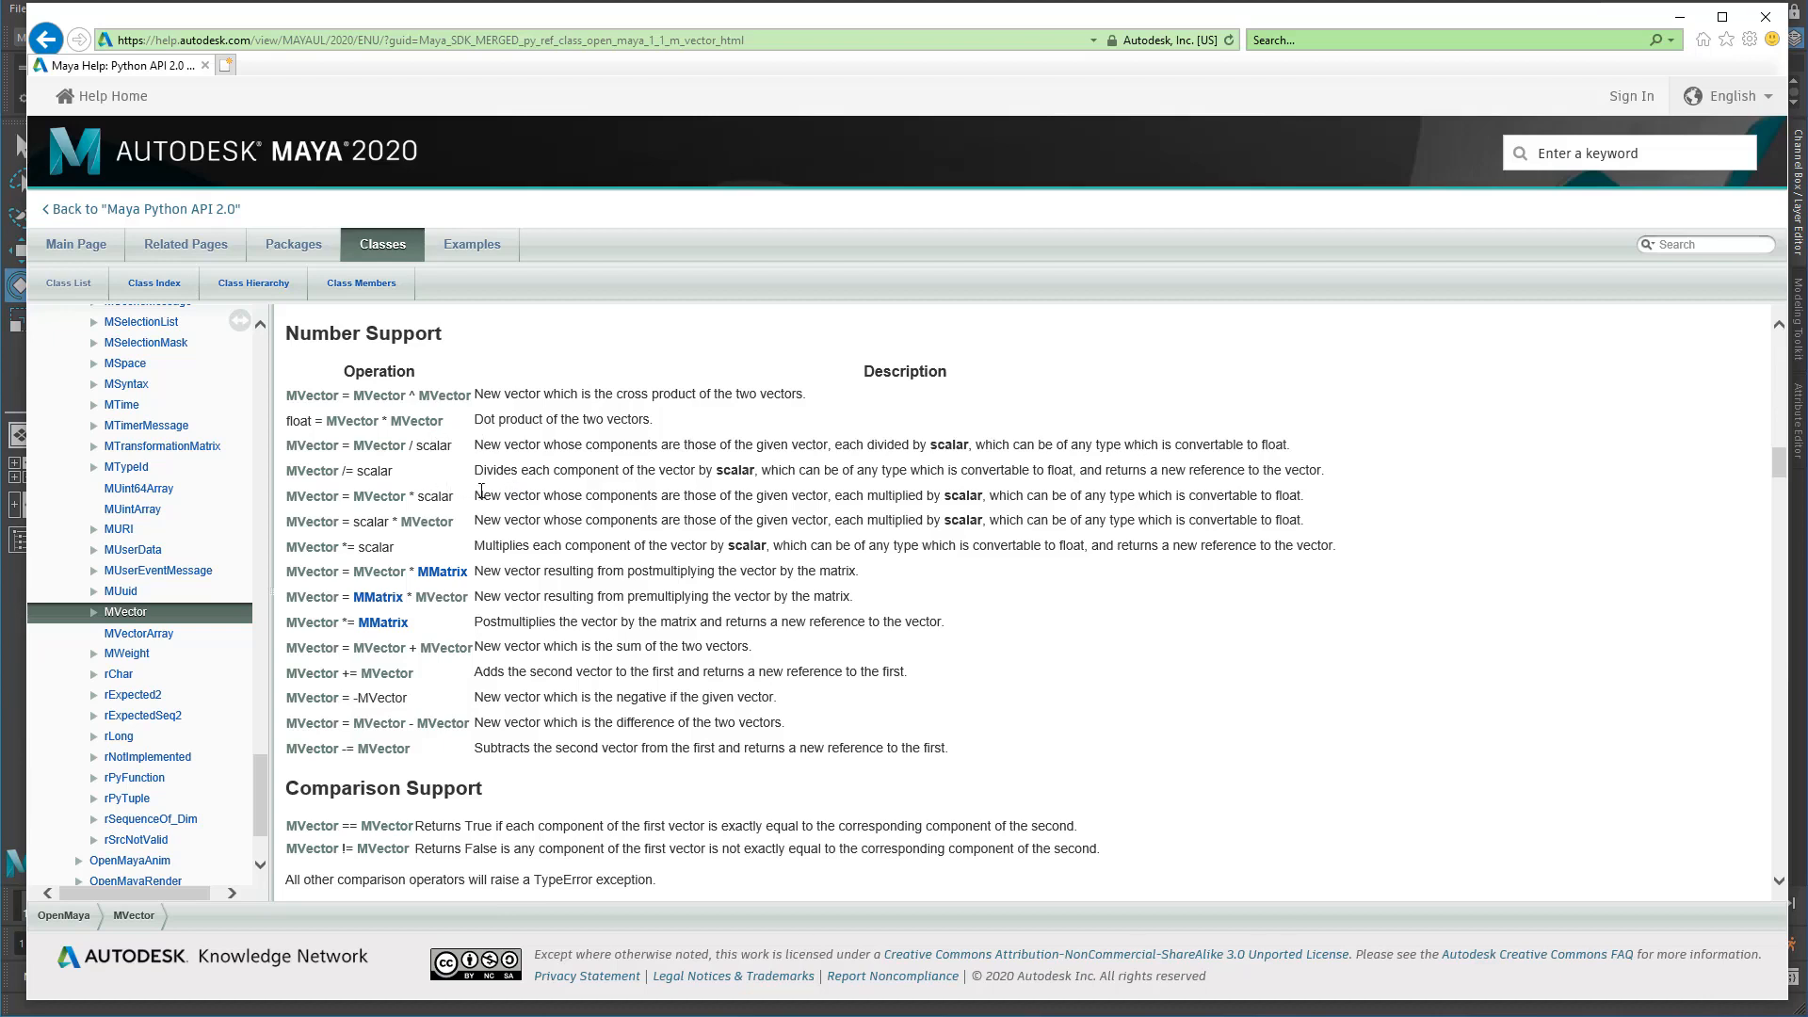
mouse_move(354, 695)
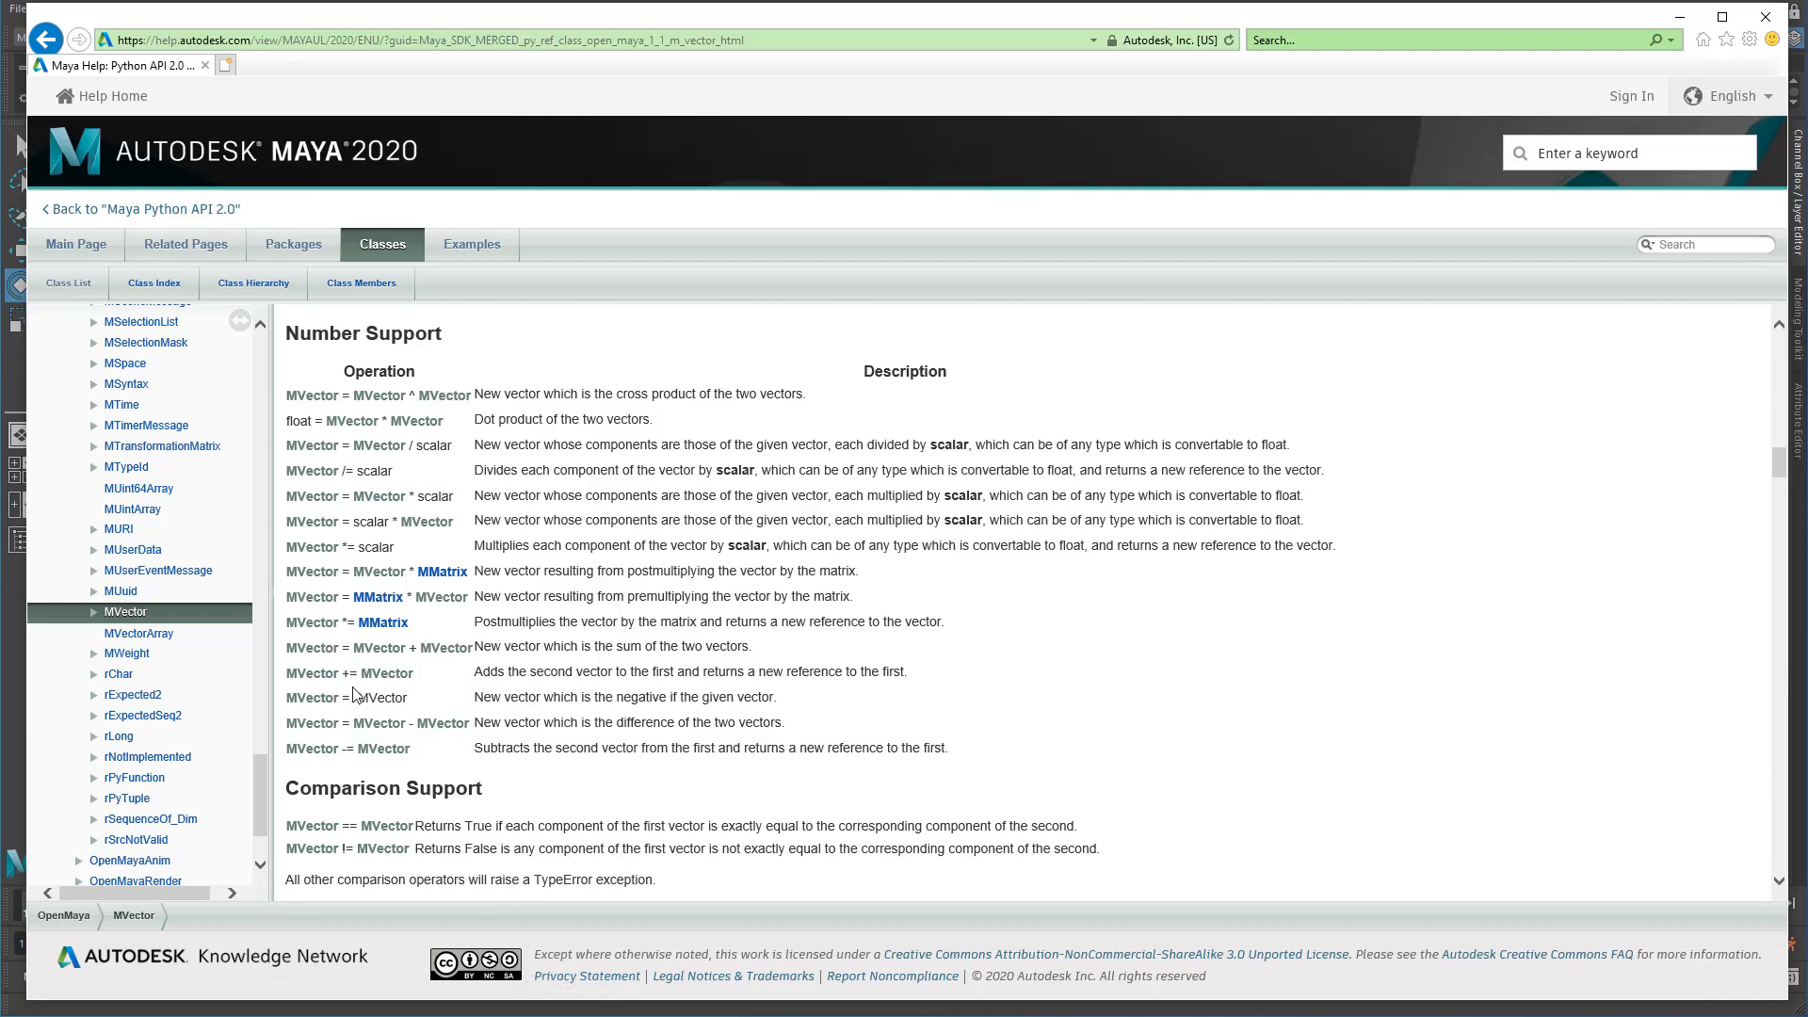
mouse_move(455, 661)
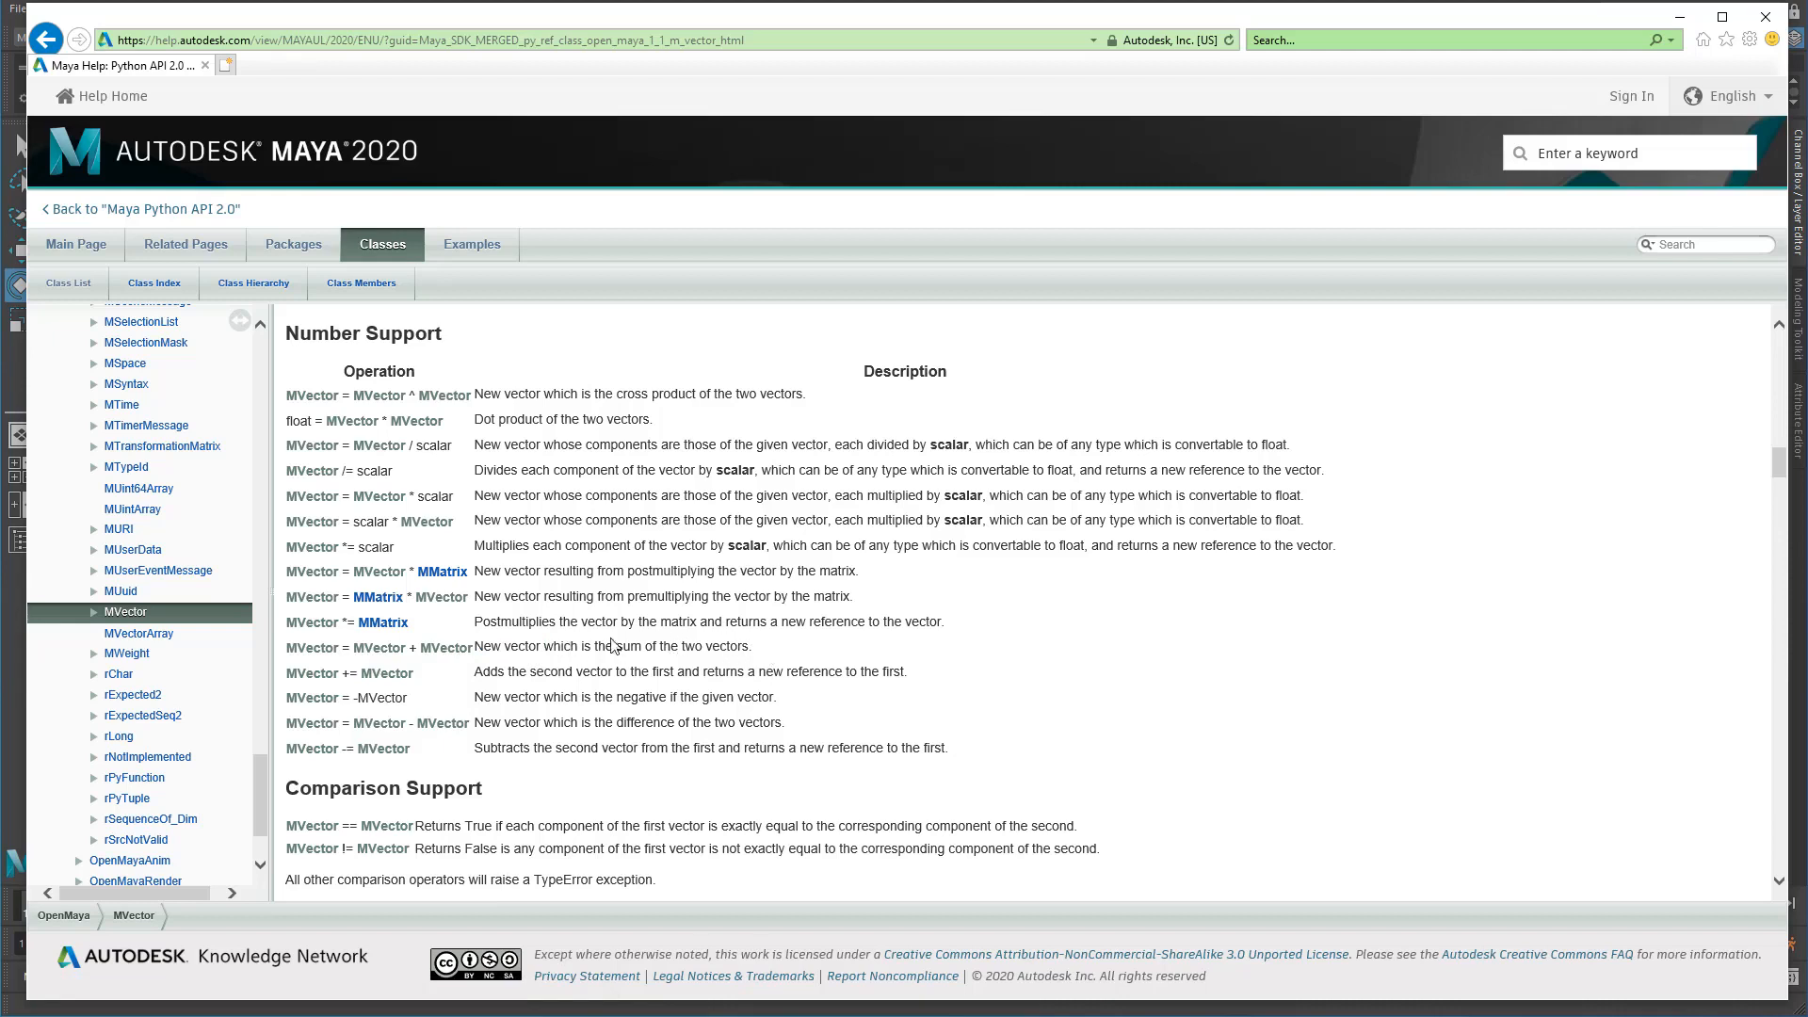
mouse_move(541, 539)
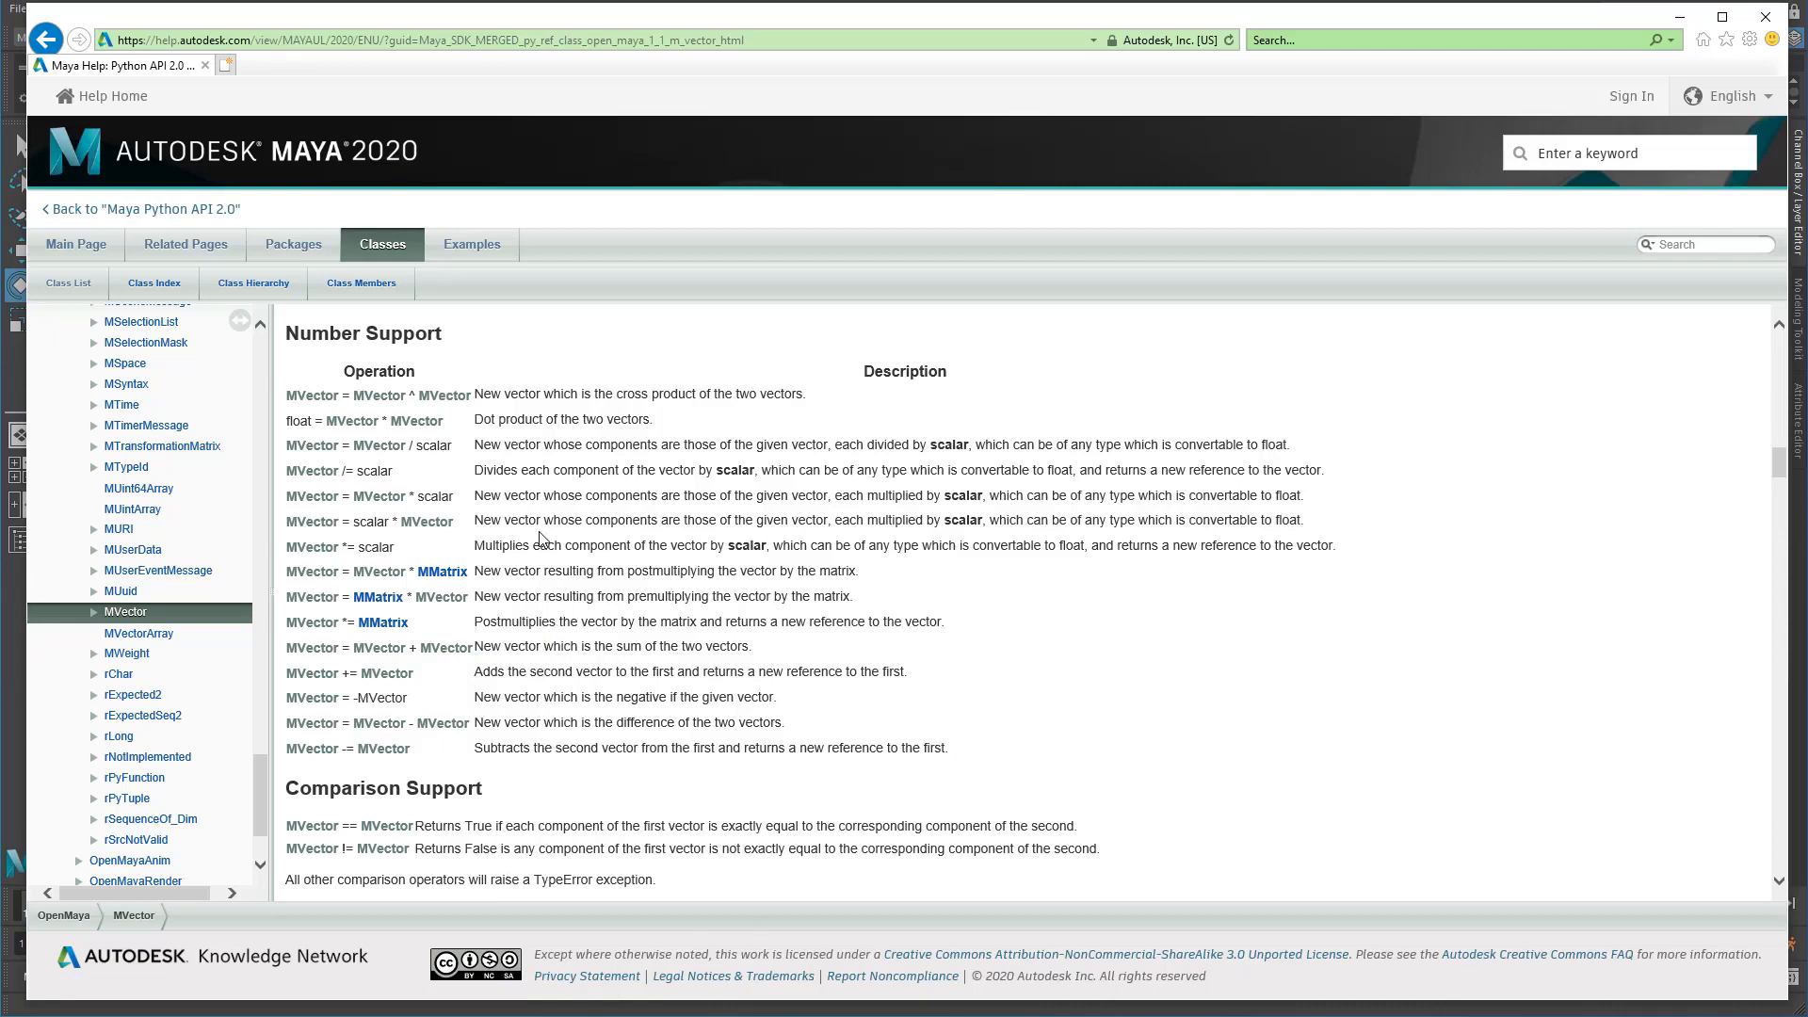
mouse_move(518, 474)
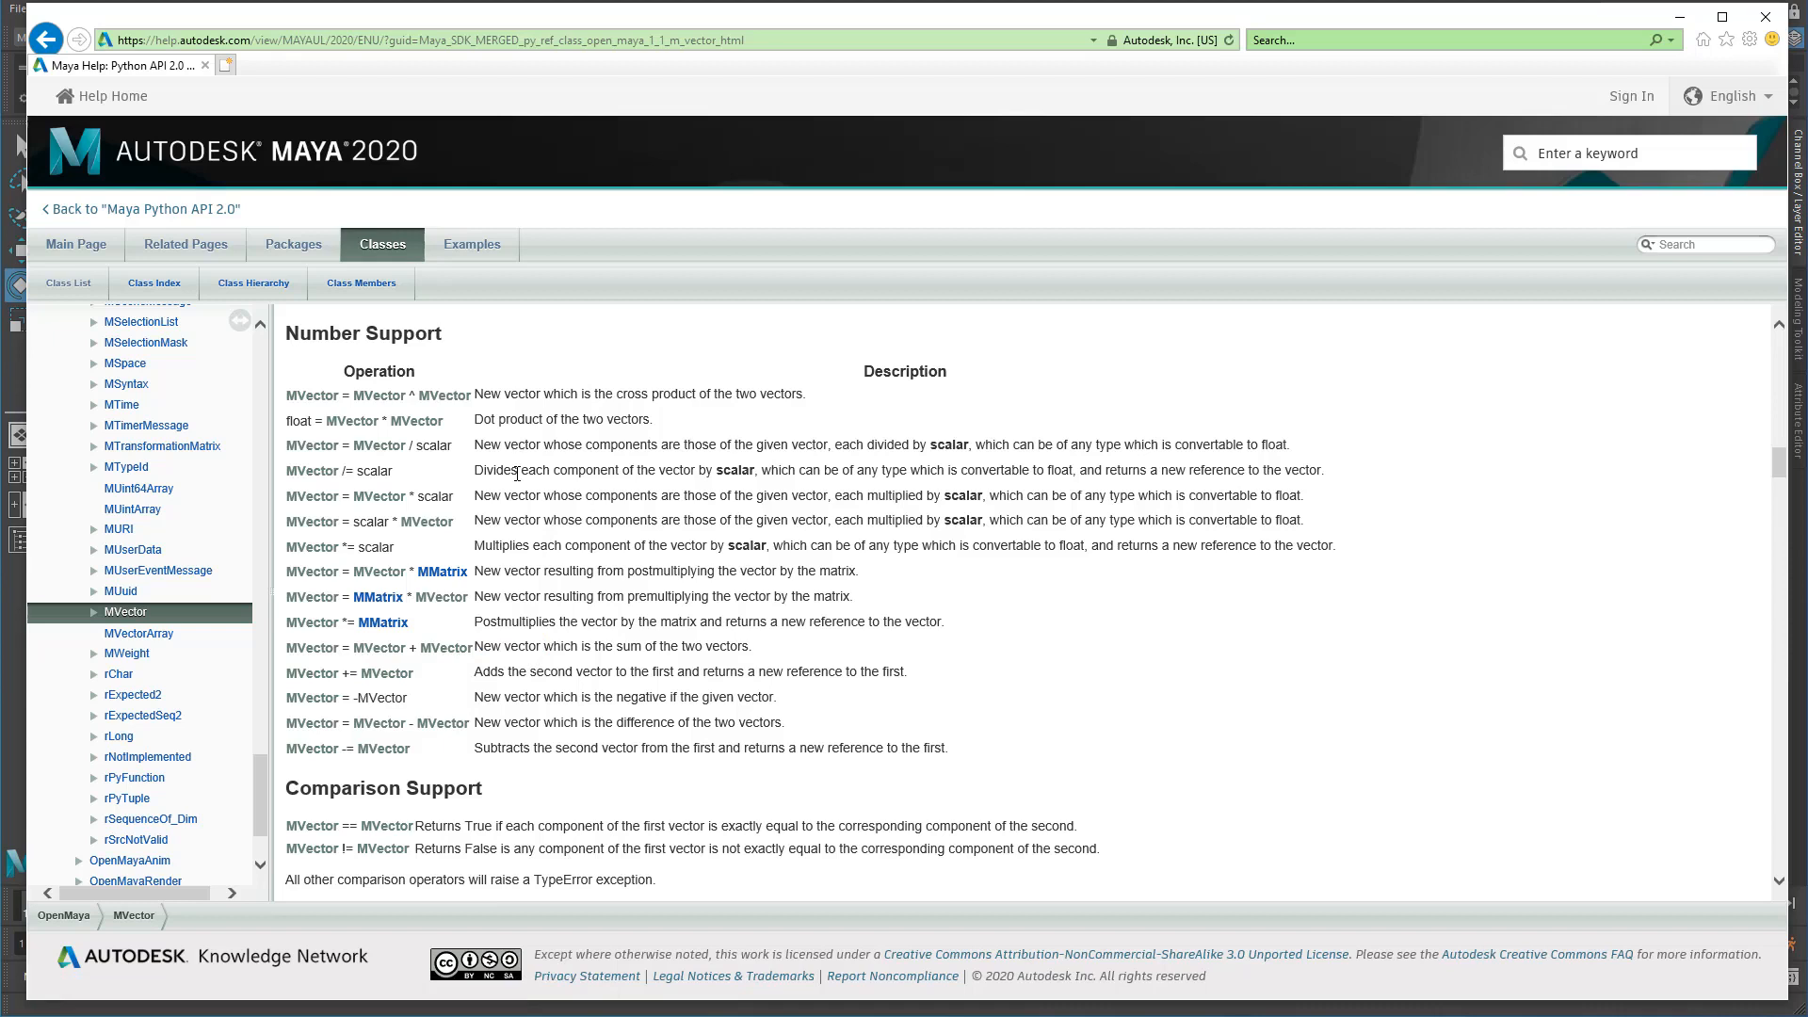
mouse_move(1051, 528)
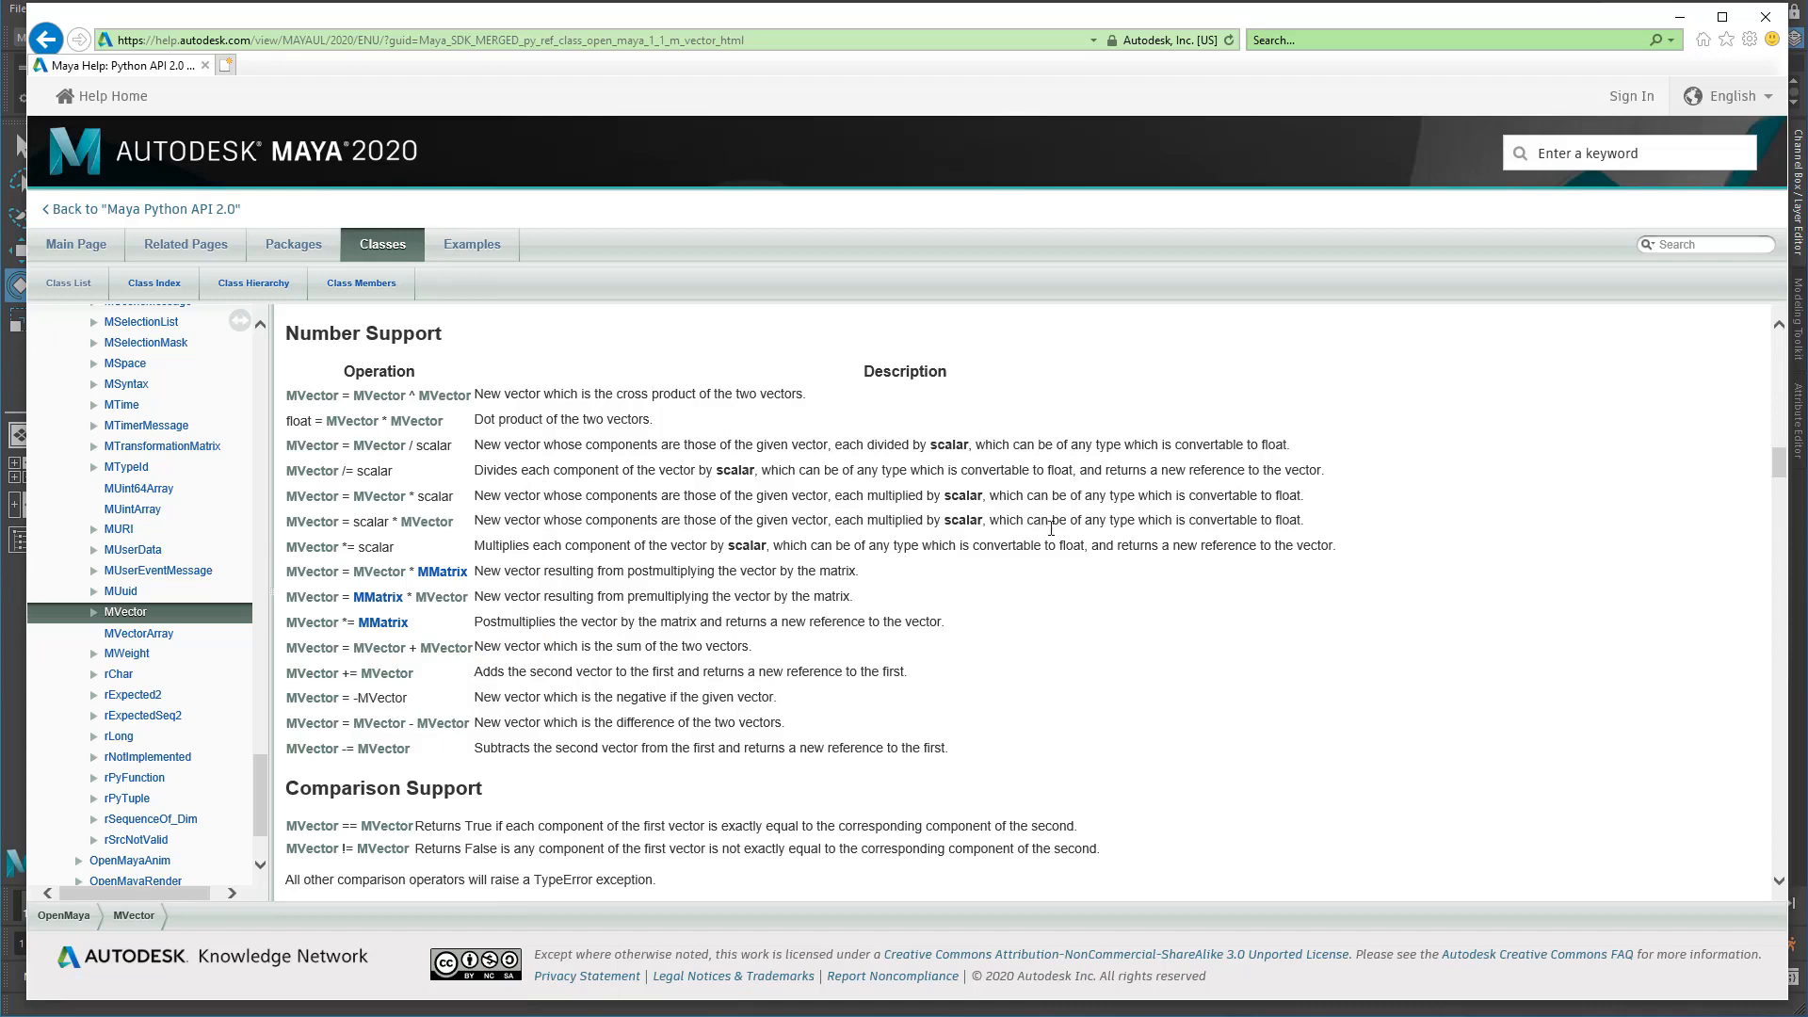
mouse_move(1062, 565)
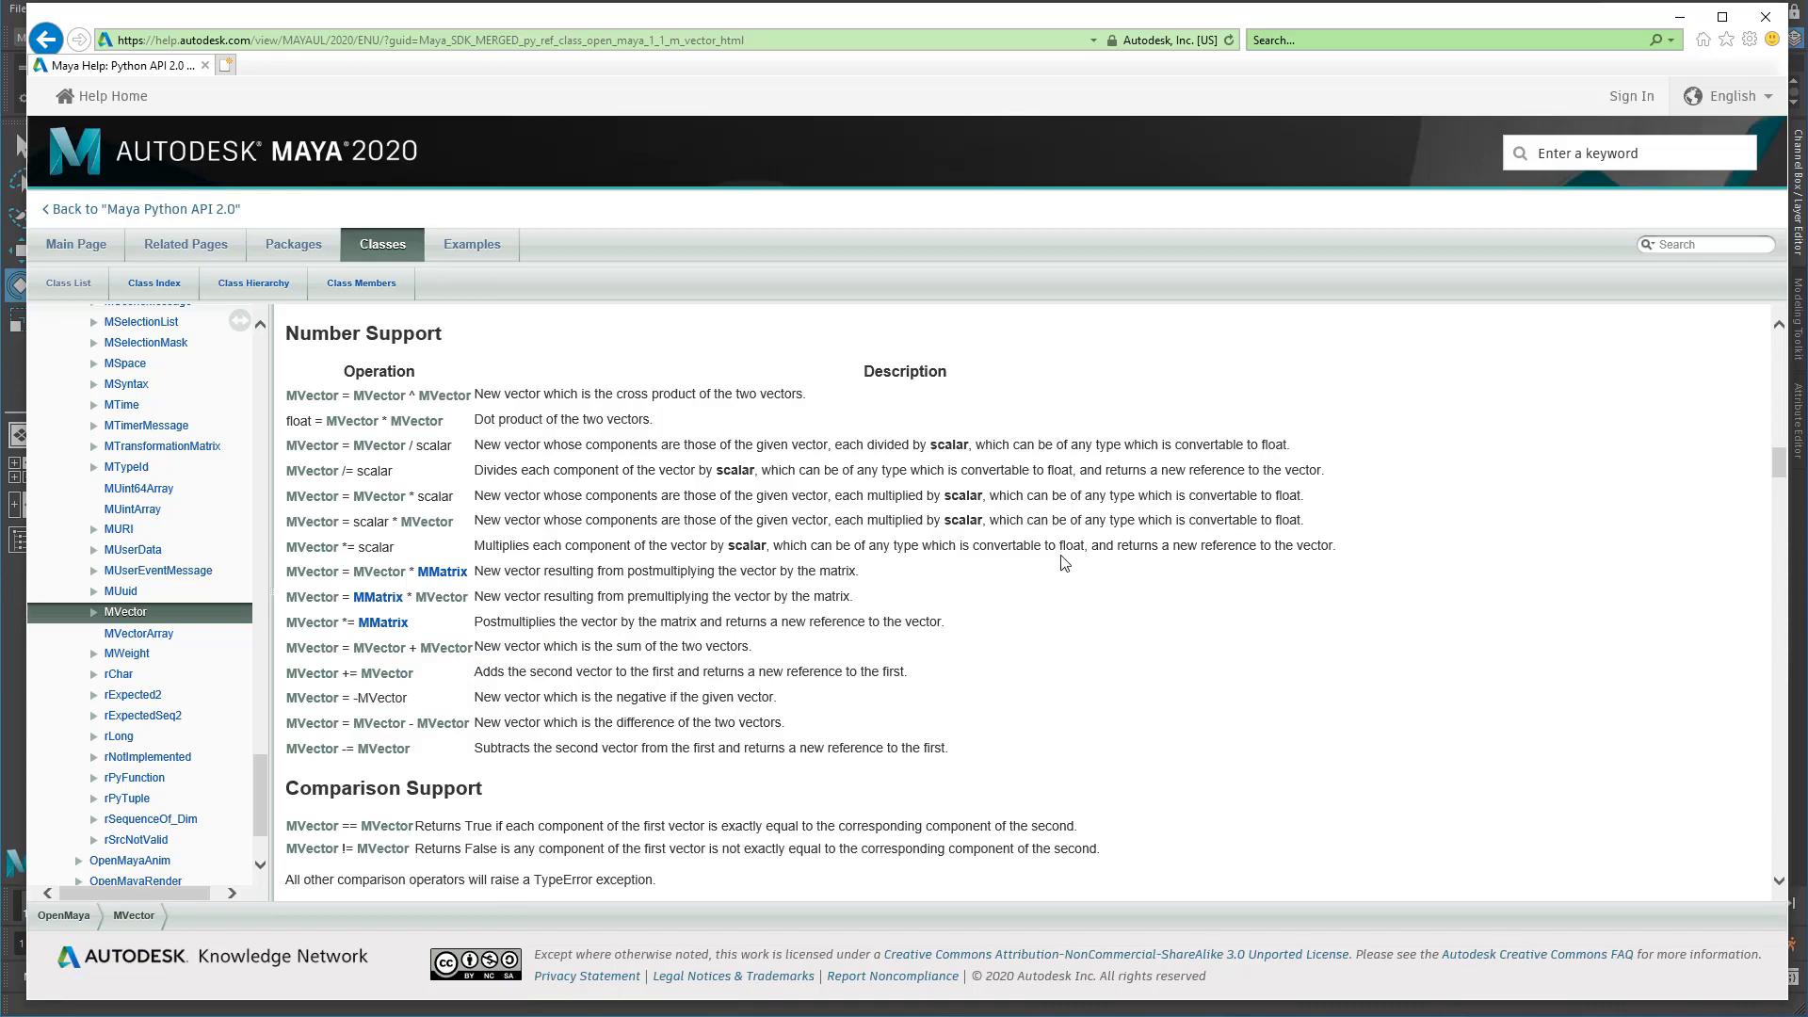
mouse_move(690, 561)
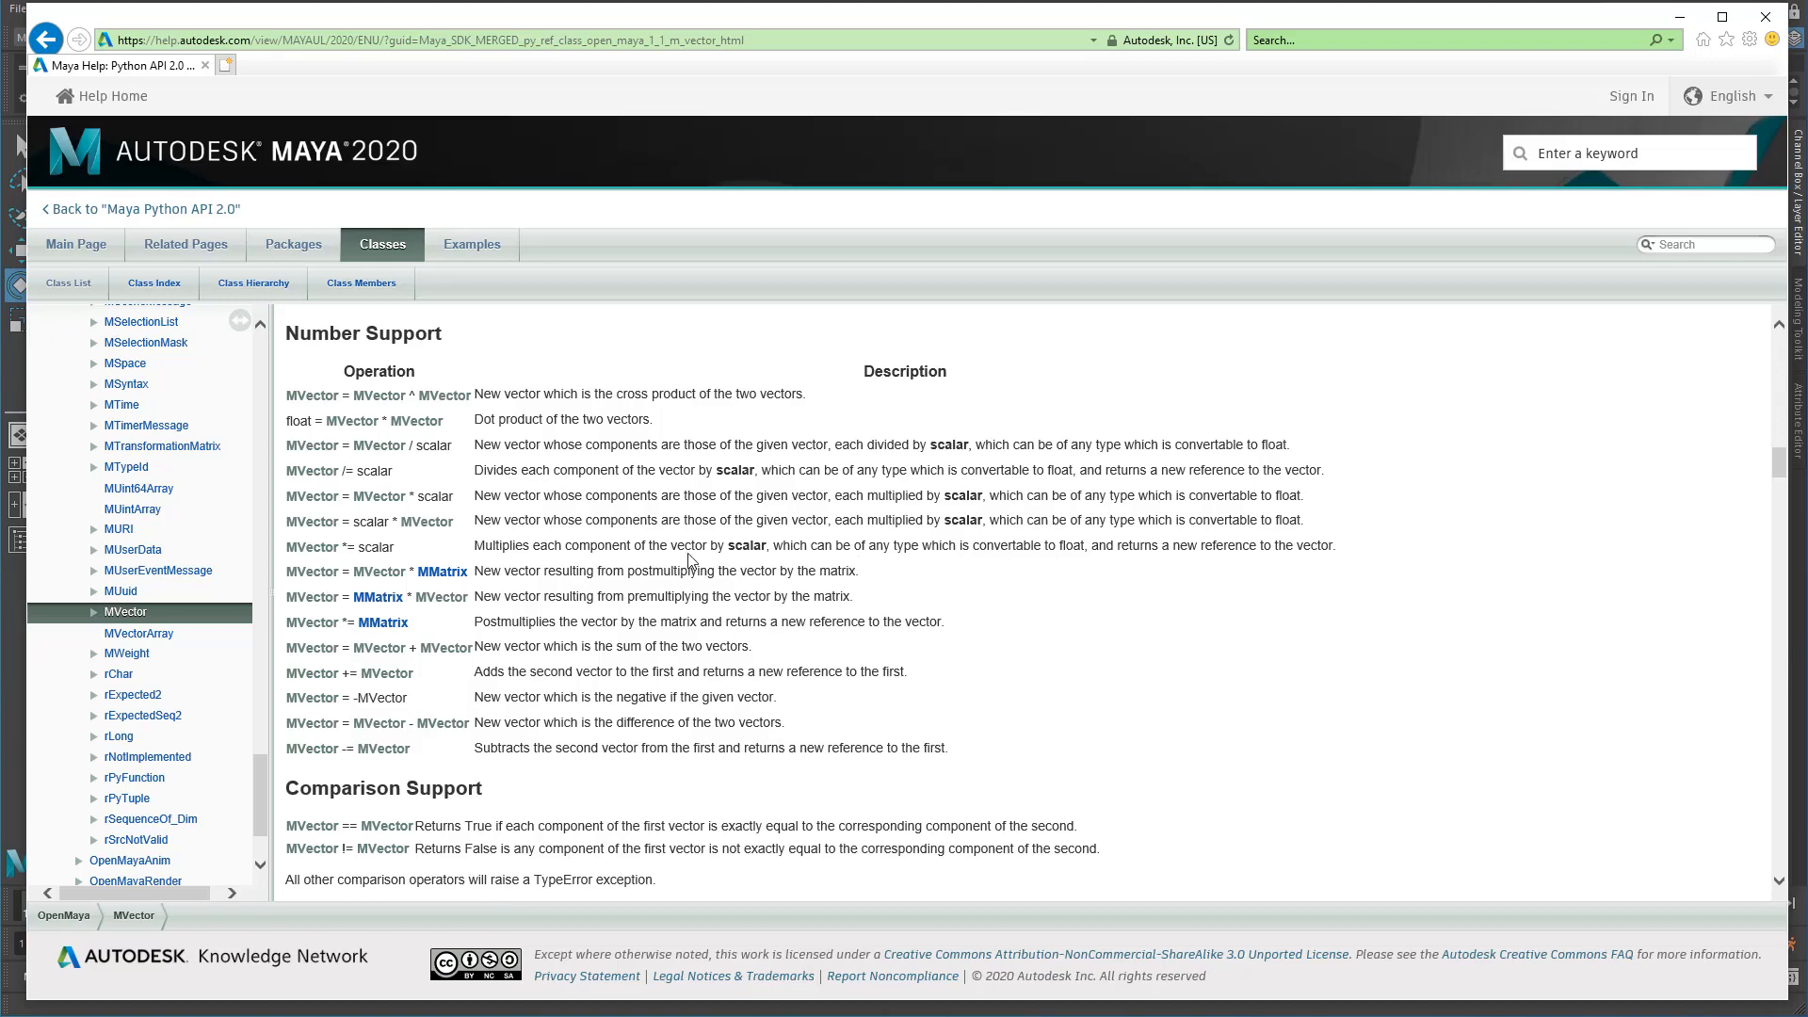
mouse_move(346, 578)
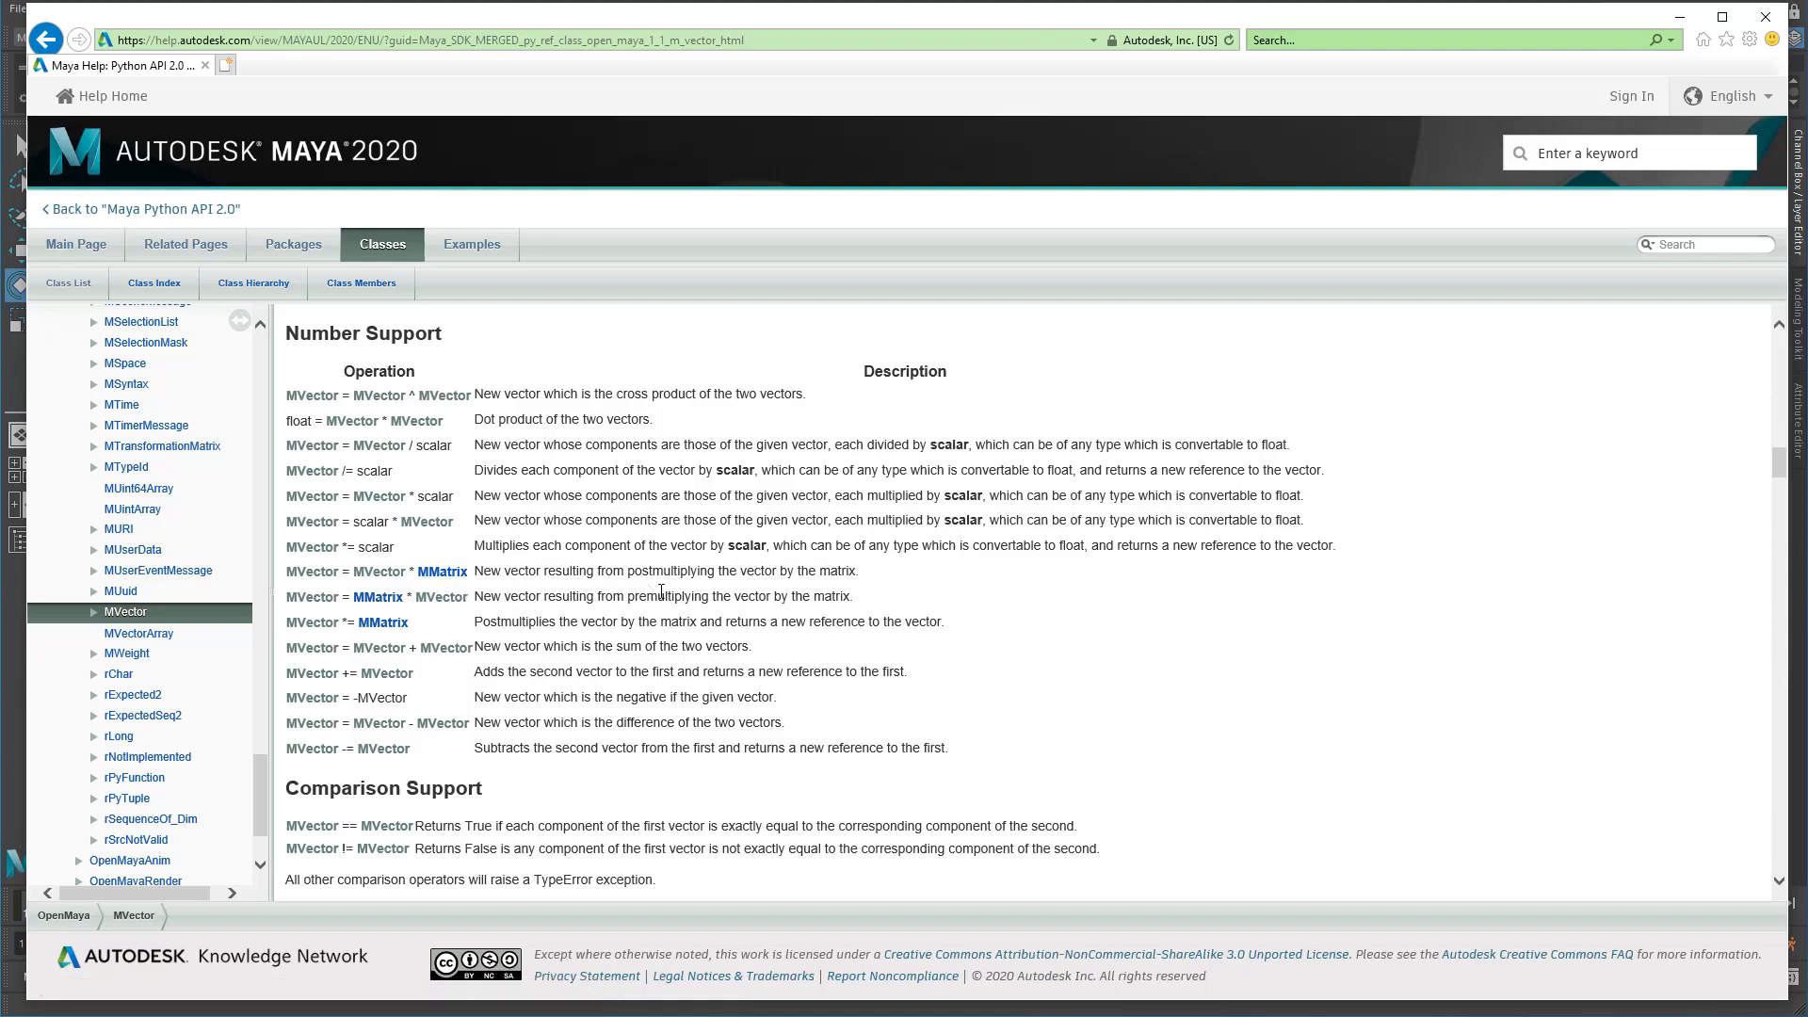
mouse_move(468, 610)
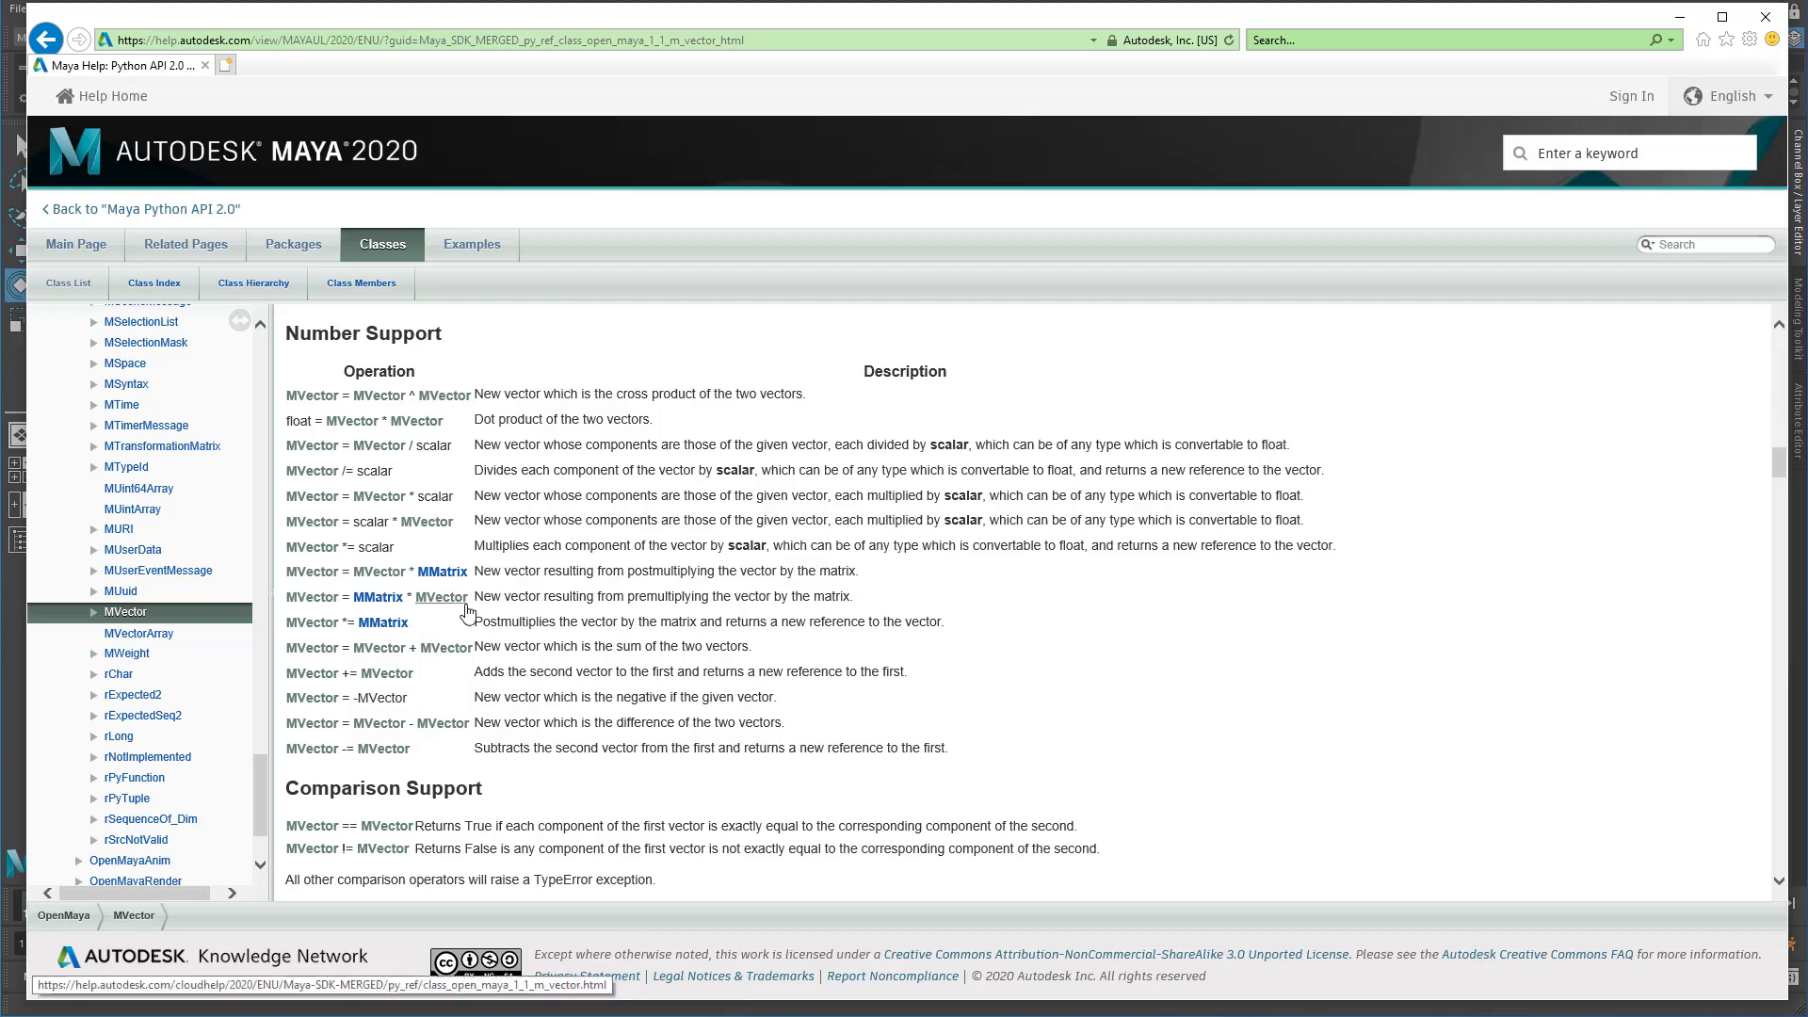
mouse_move(708, 619)
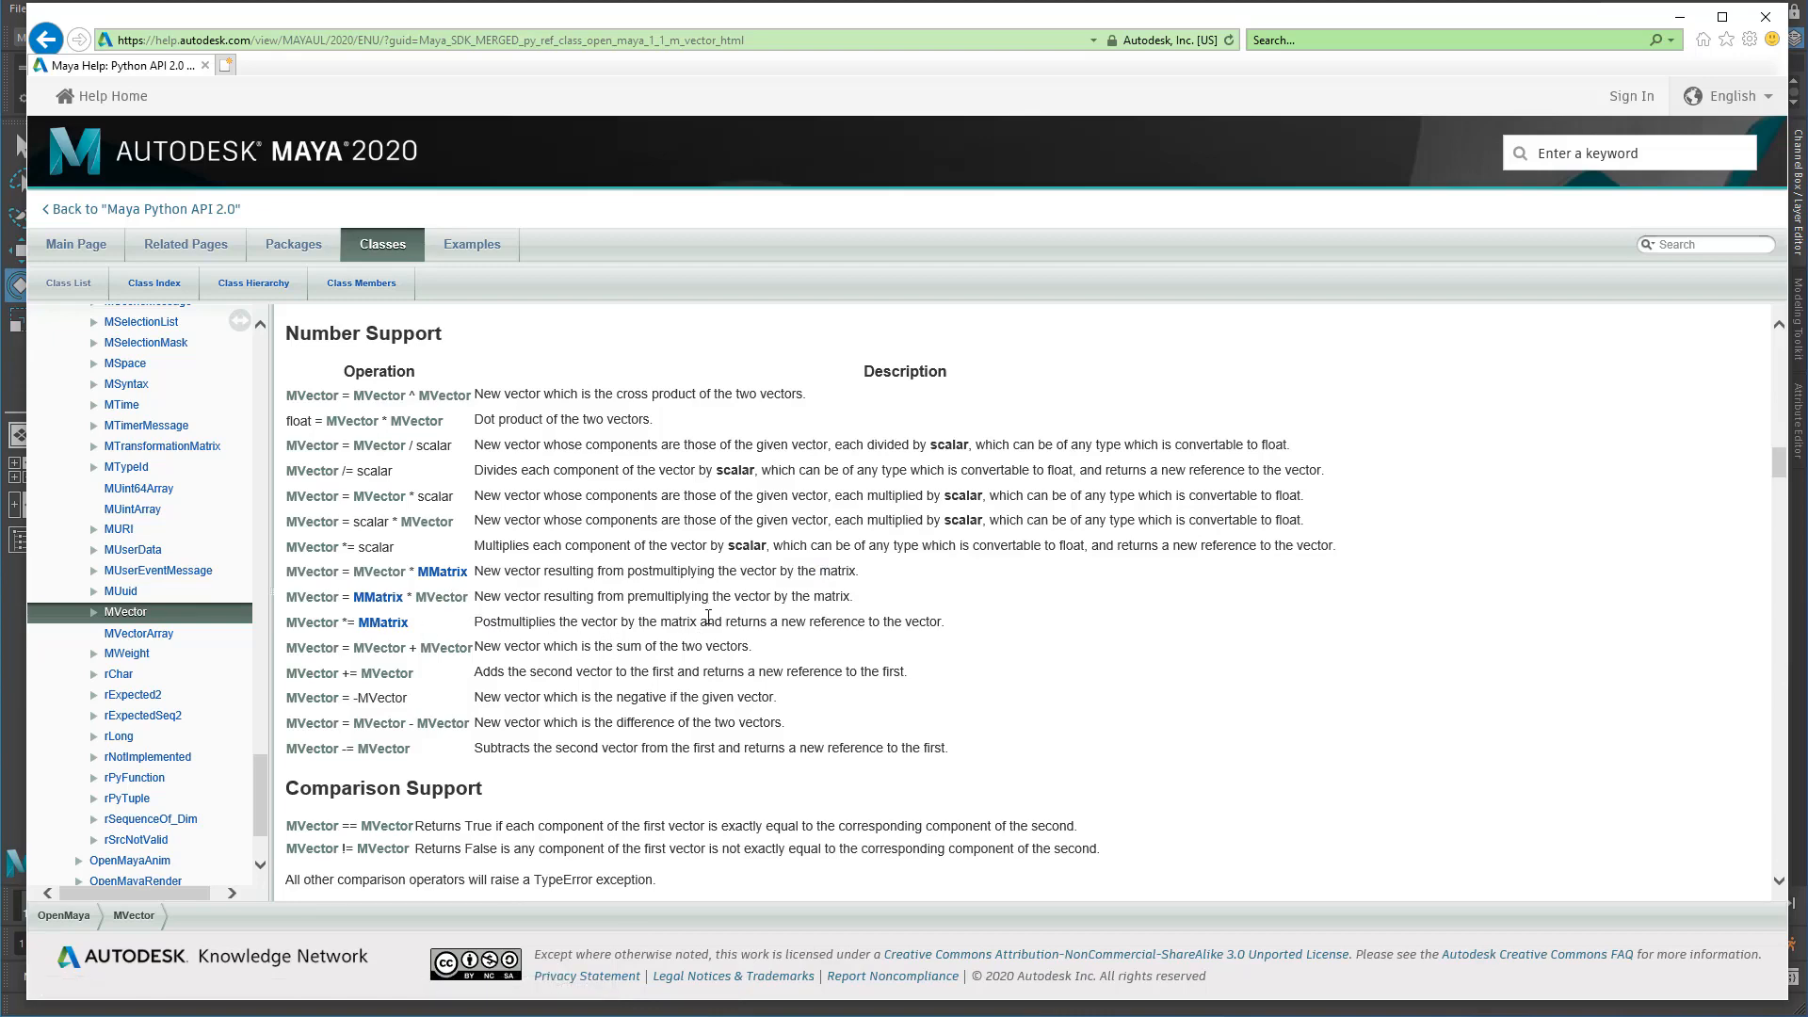
scroll("down", 3)
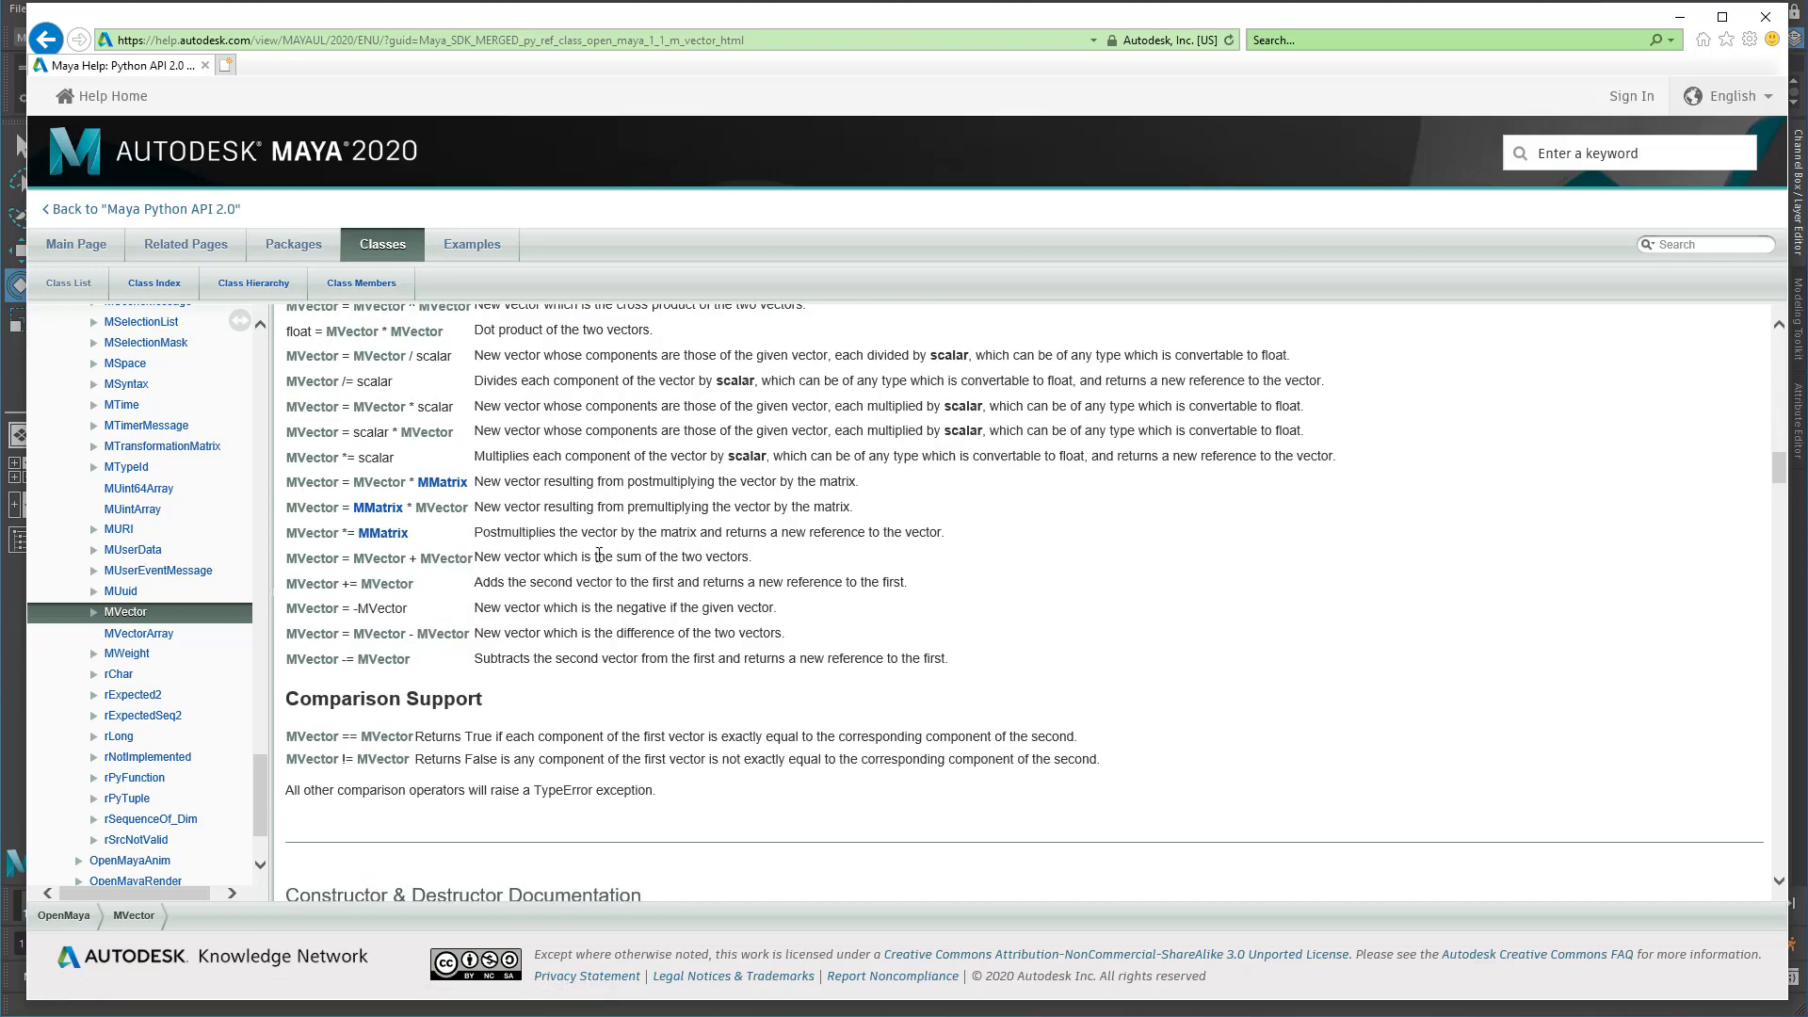
Scroll through the MVector Public Member Functions list past length, normal, normalize and transformAsNormal.
scroll("down", 3)
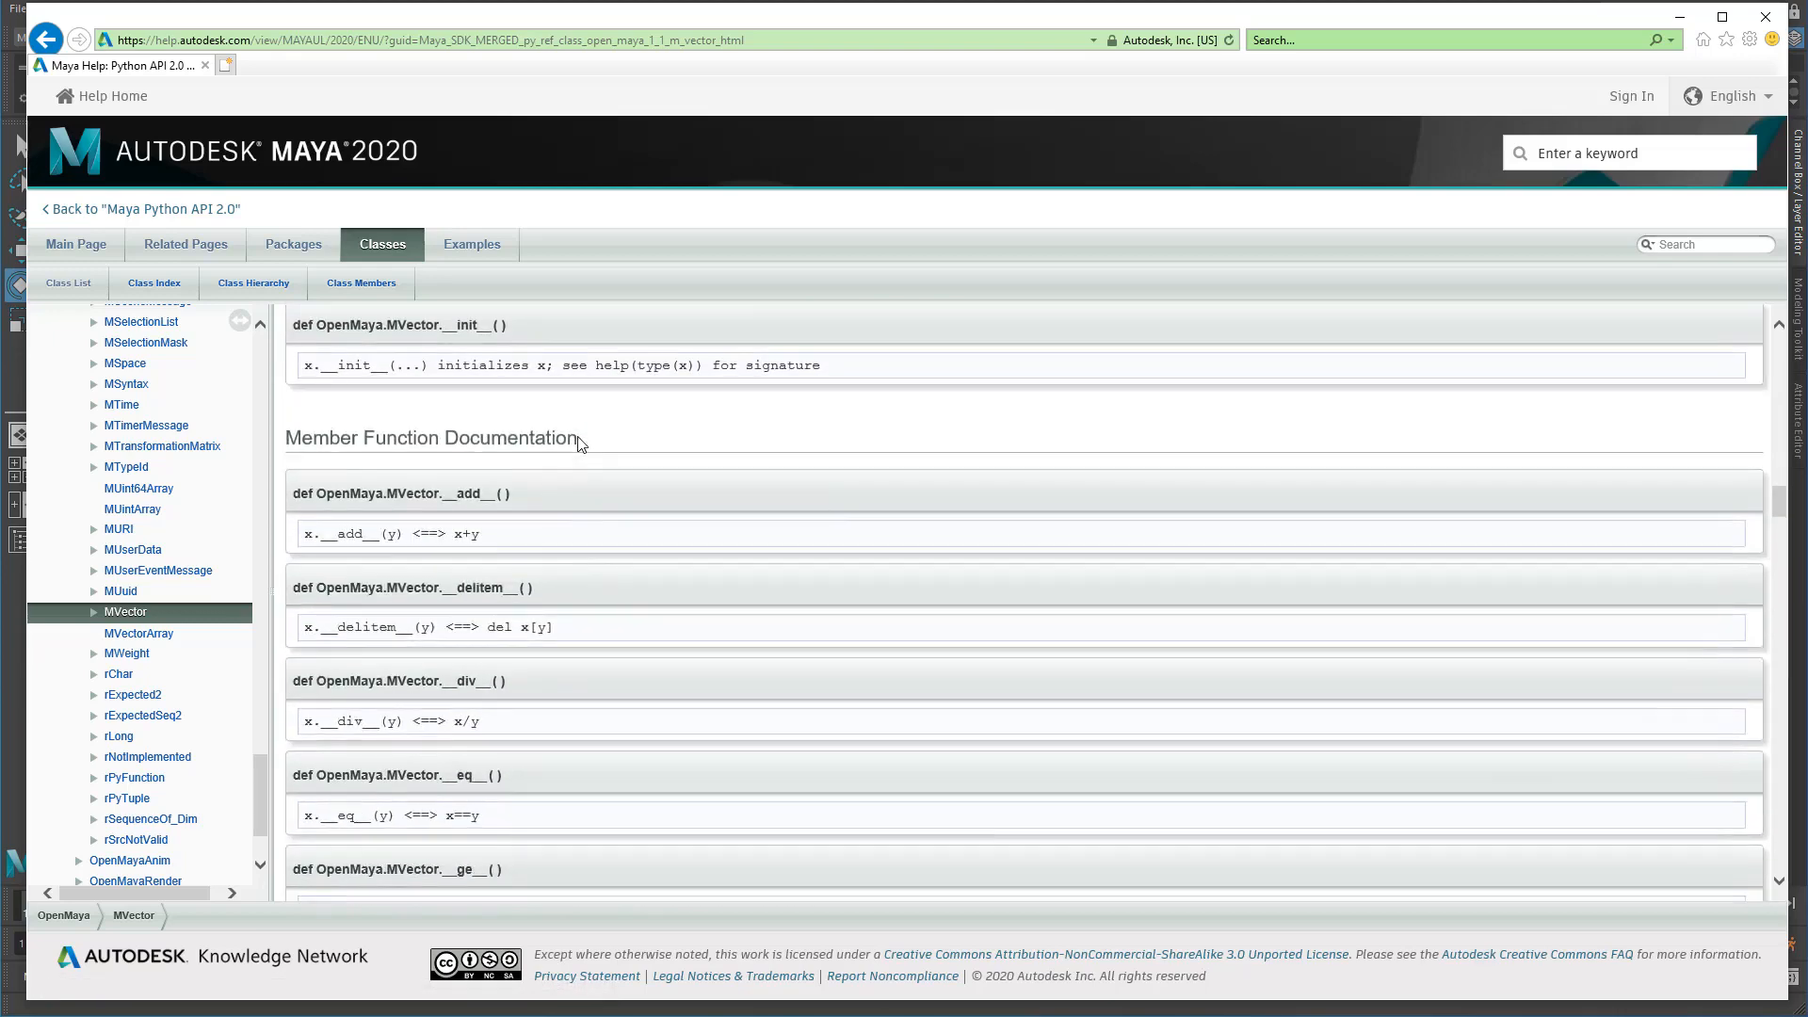
scroll("down", 3)
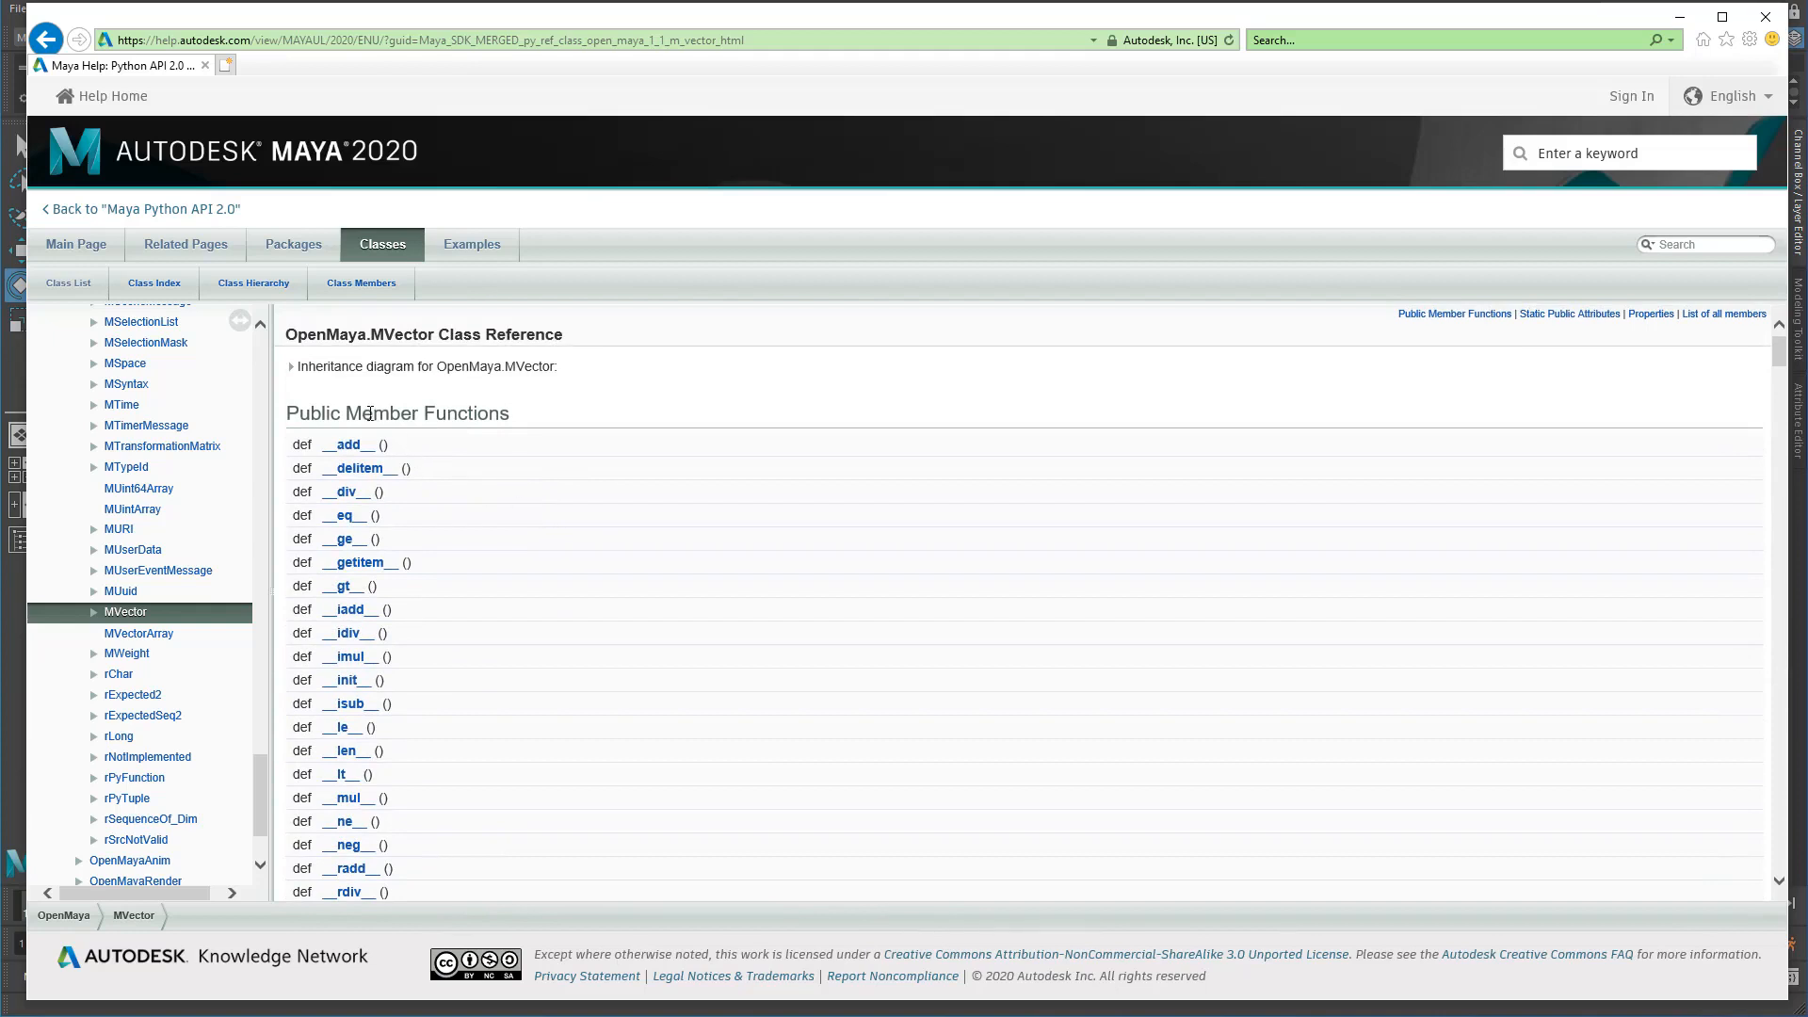
scroll("down", 3)
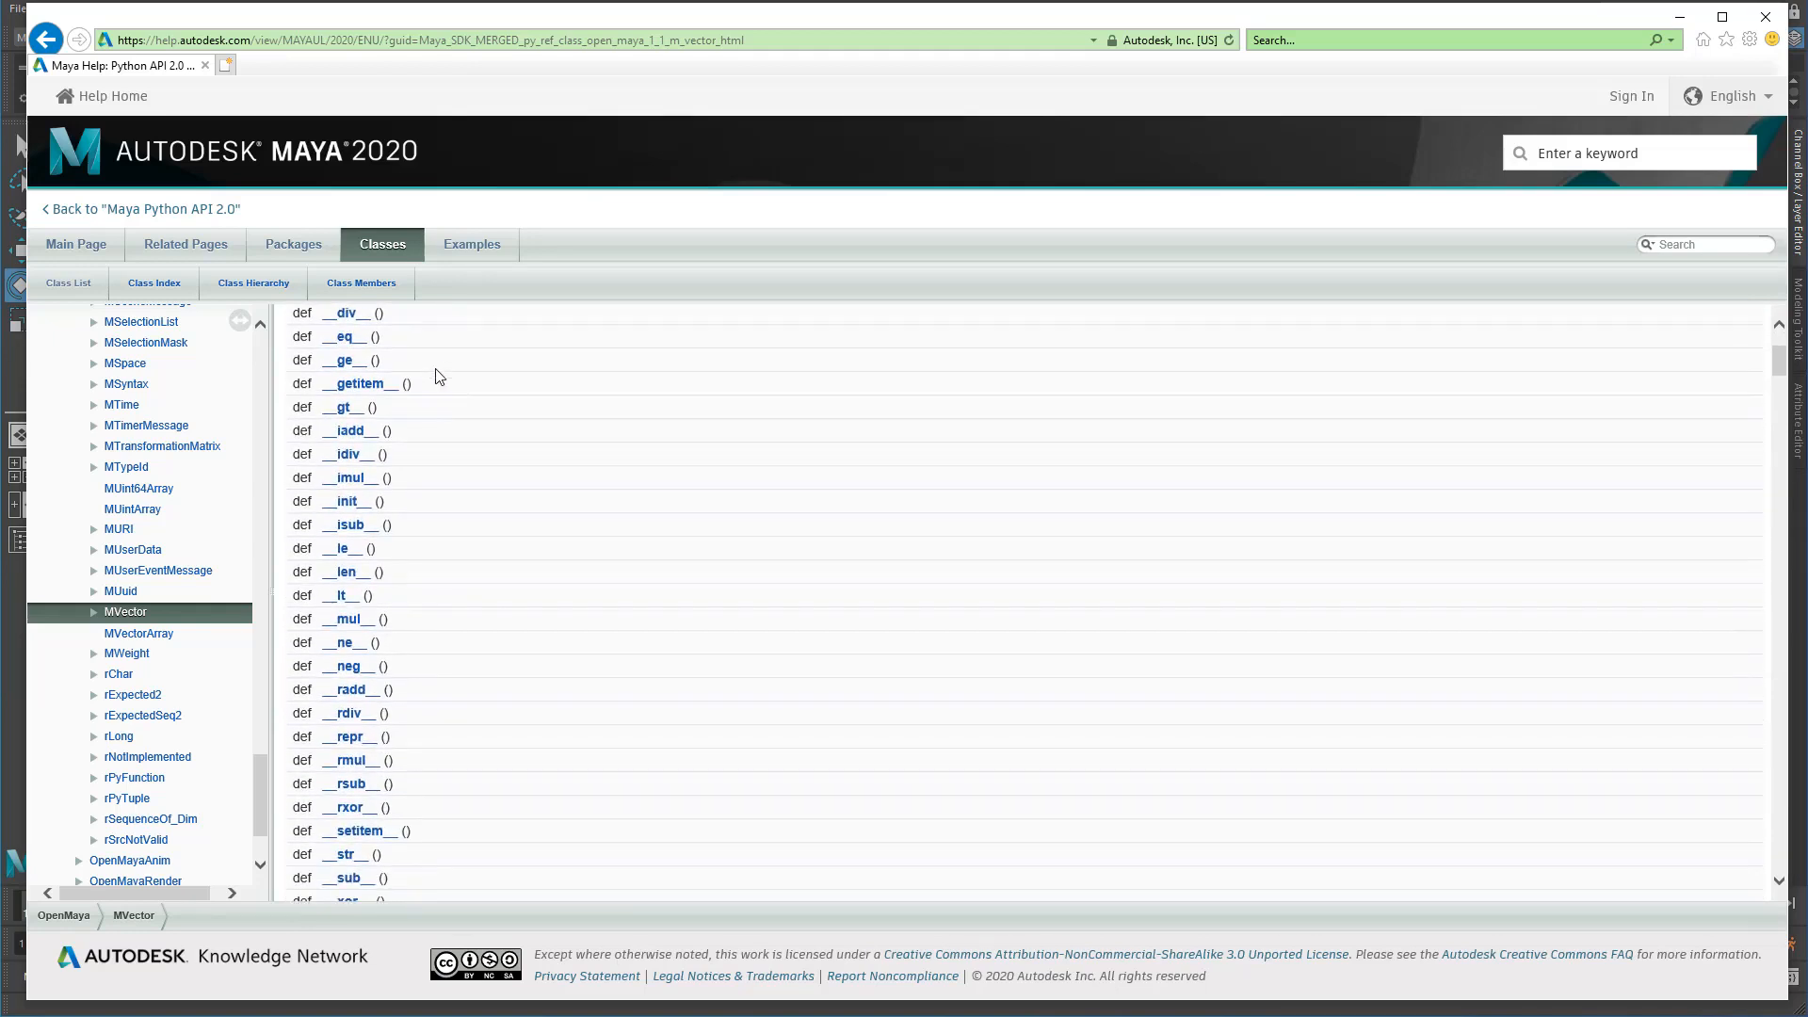
scroll("down", 3)
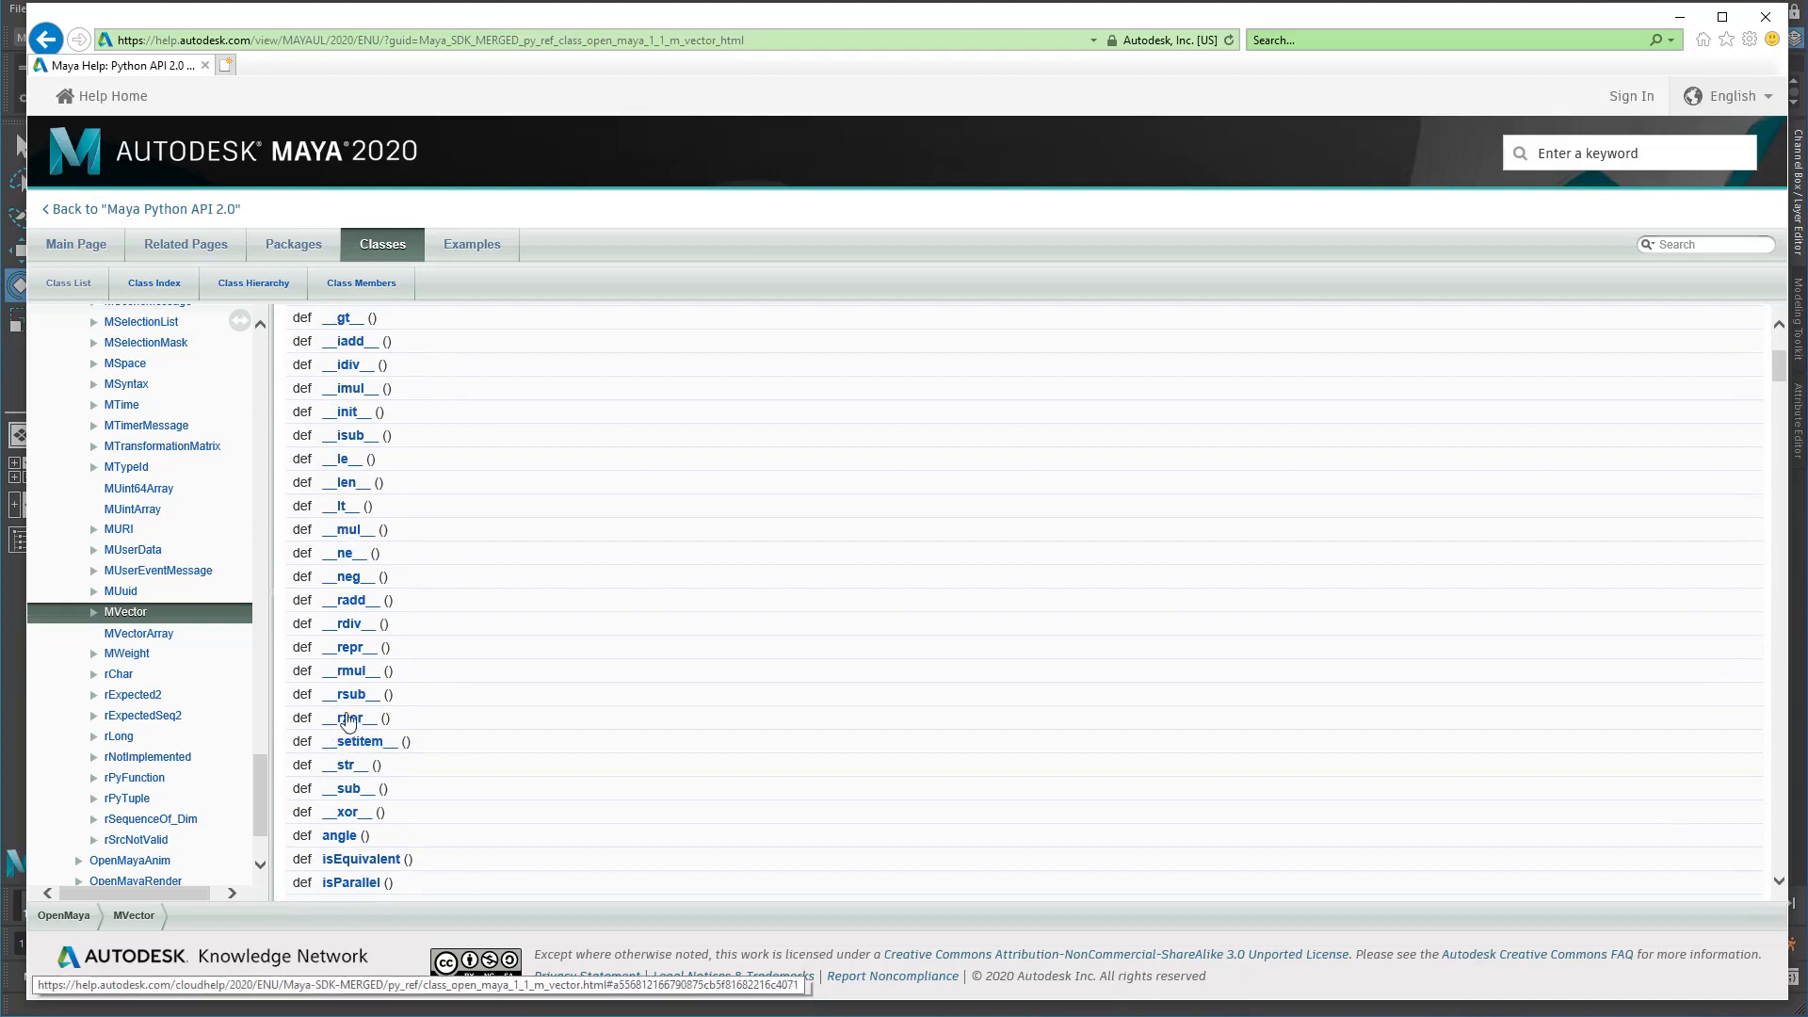
scroll("down", 3)
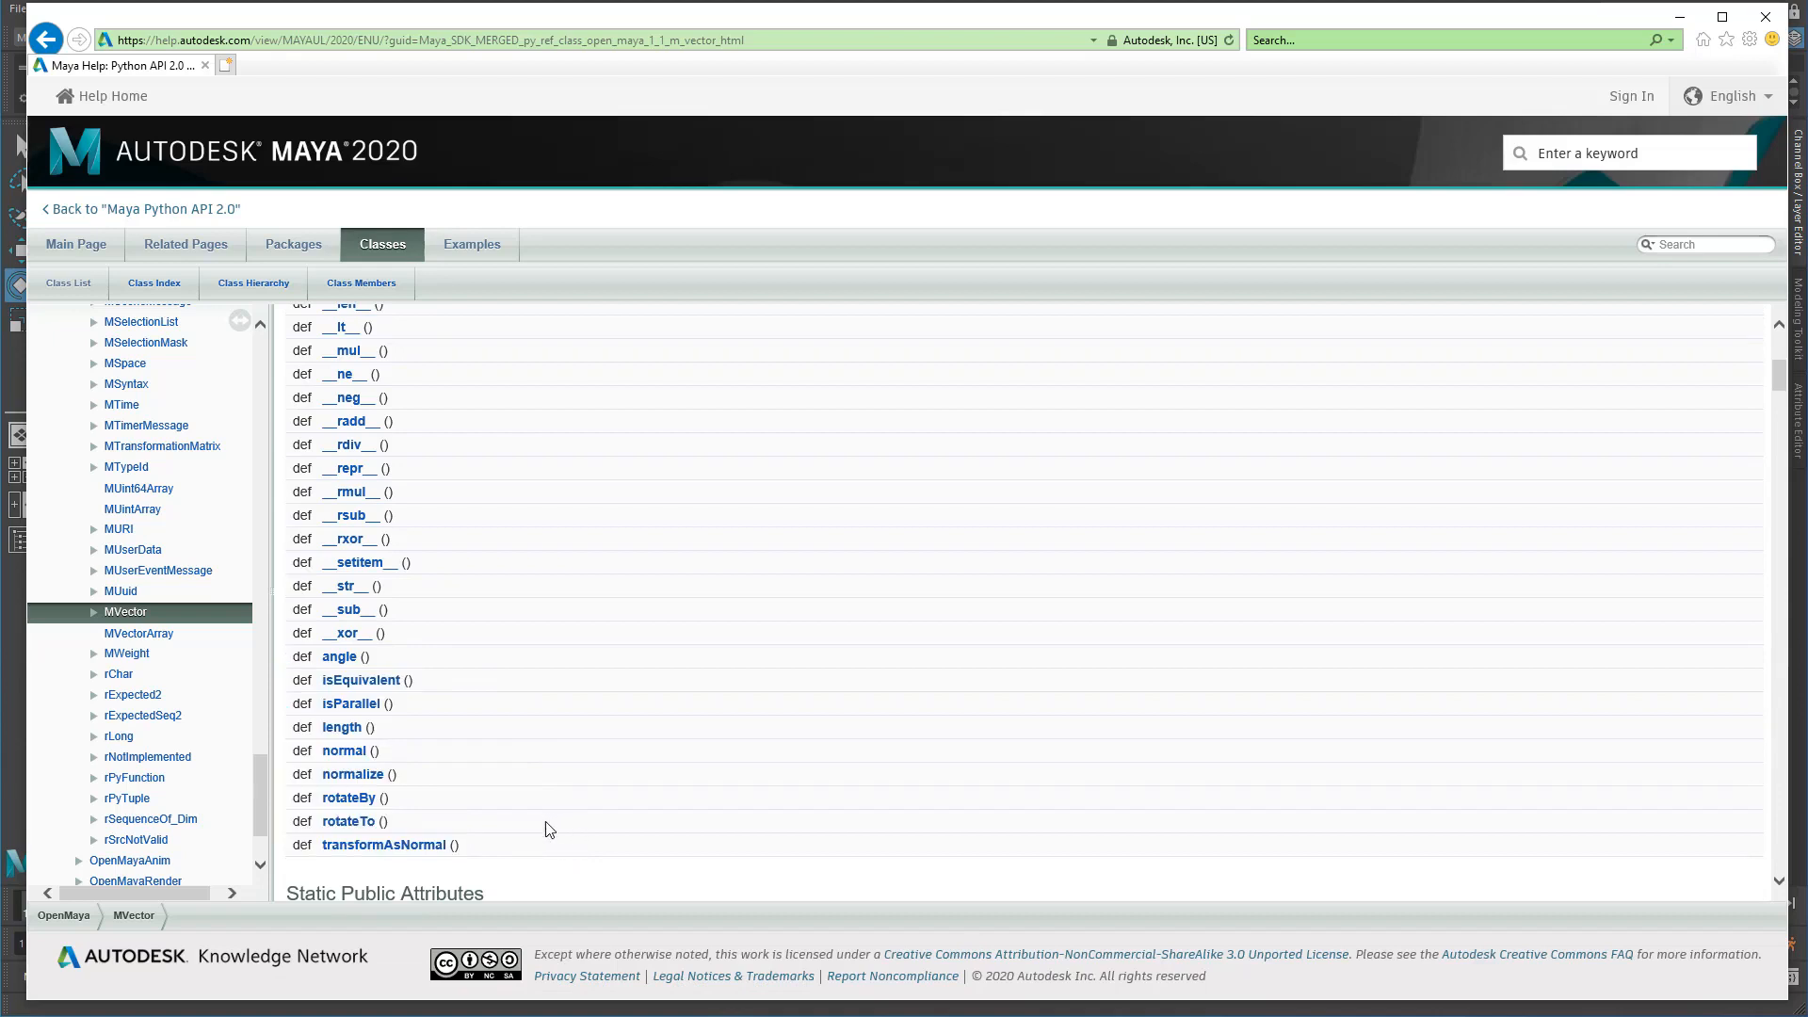
mouse_move(412, 761)
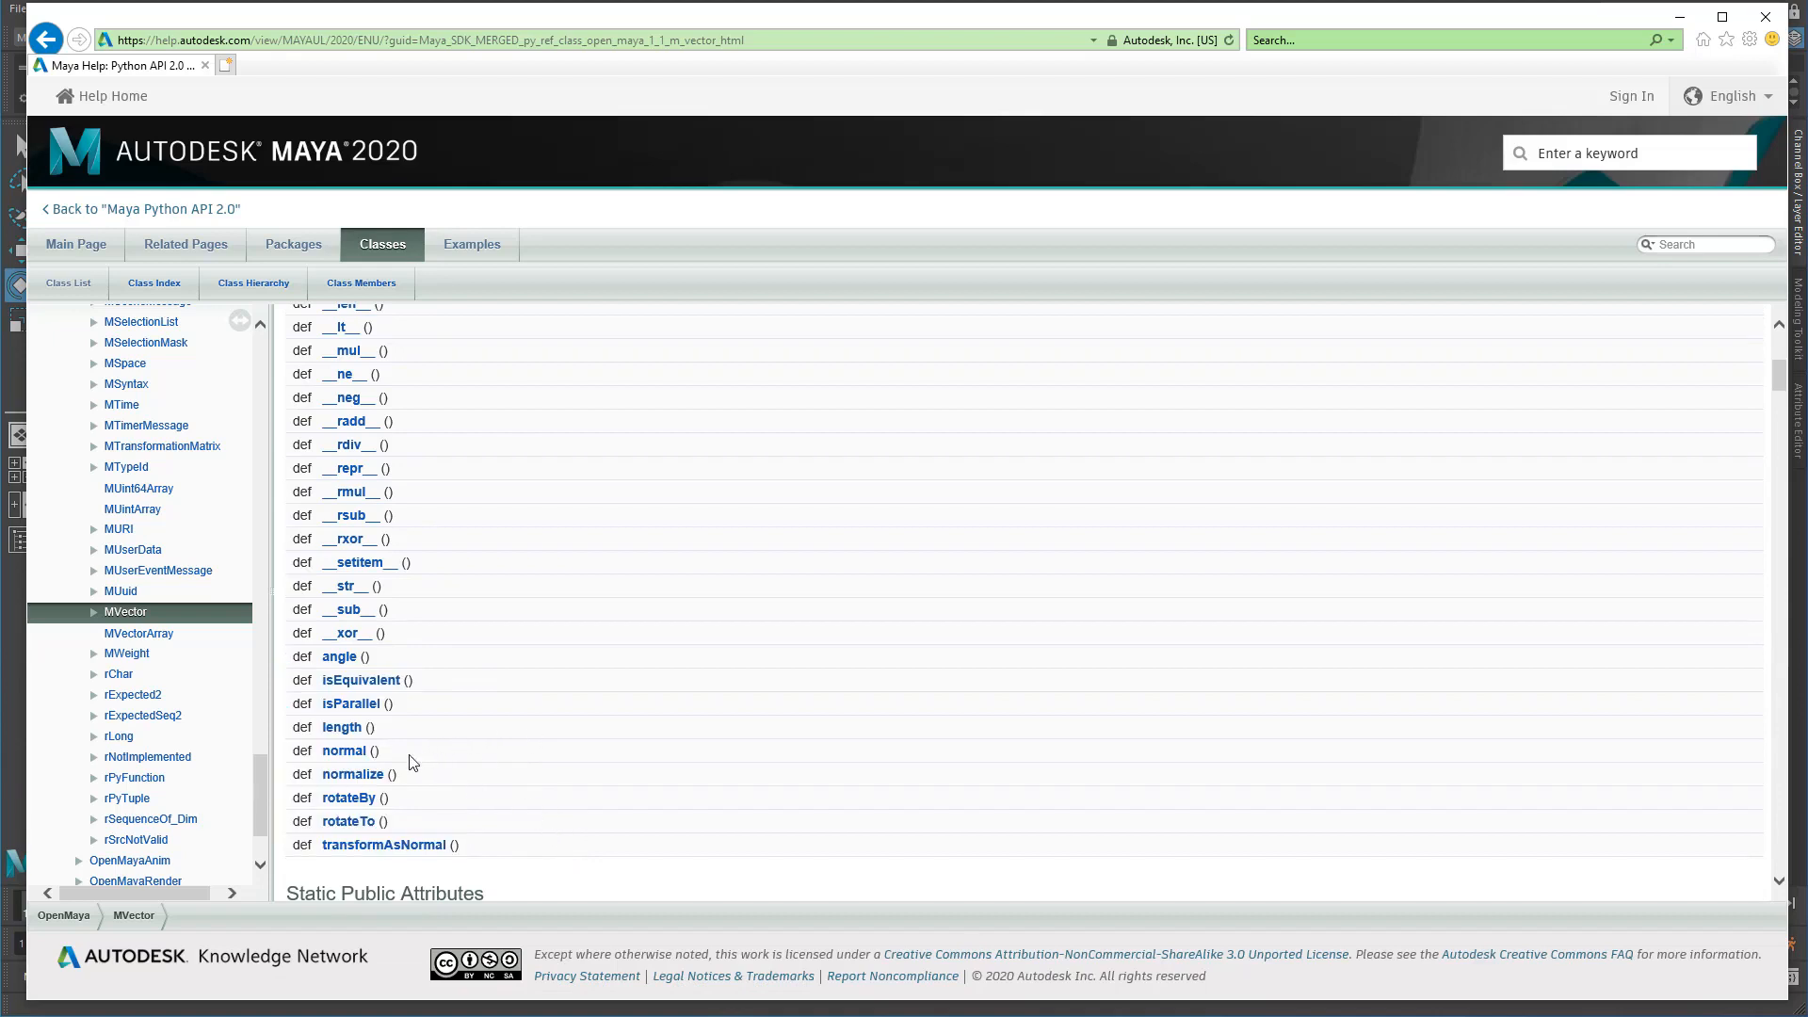
scroll("down", 3)
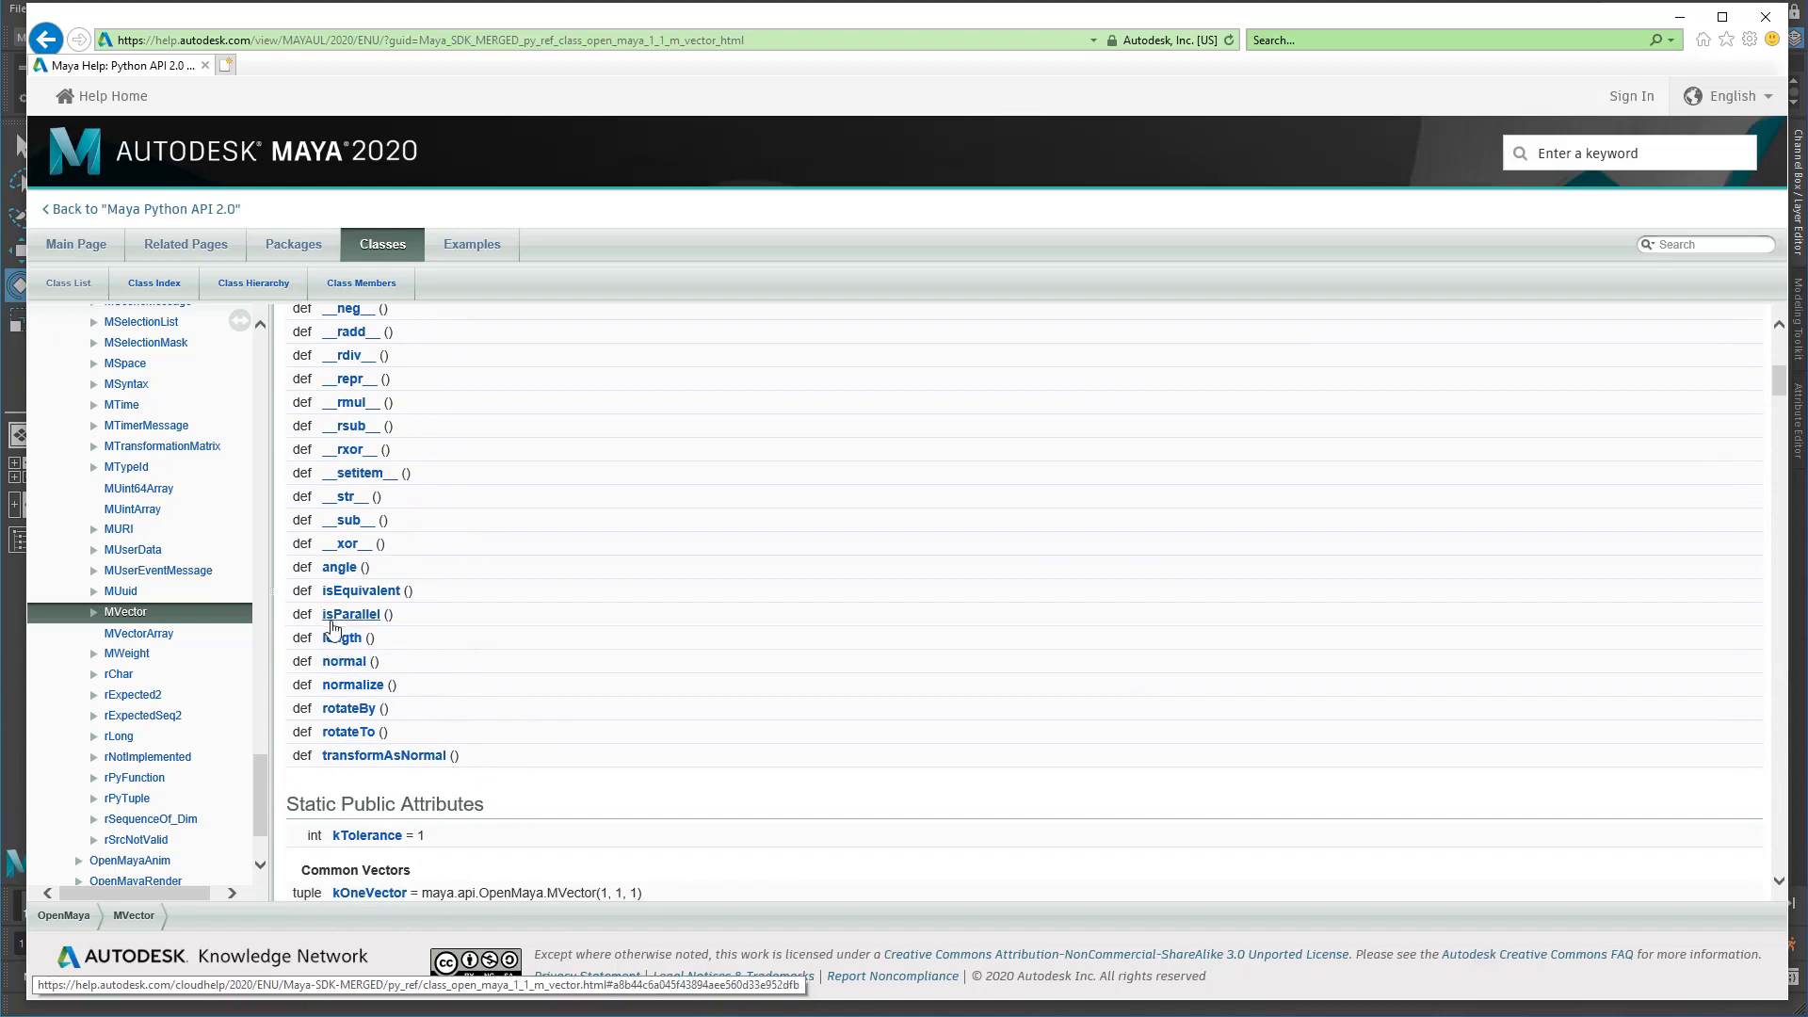
mouse_move(341, 642)
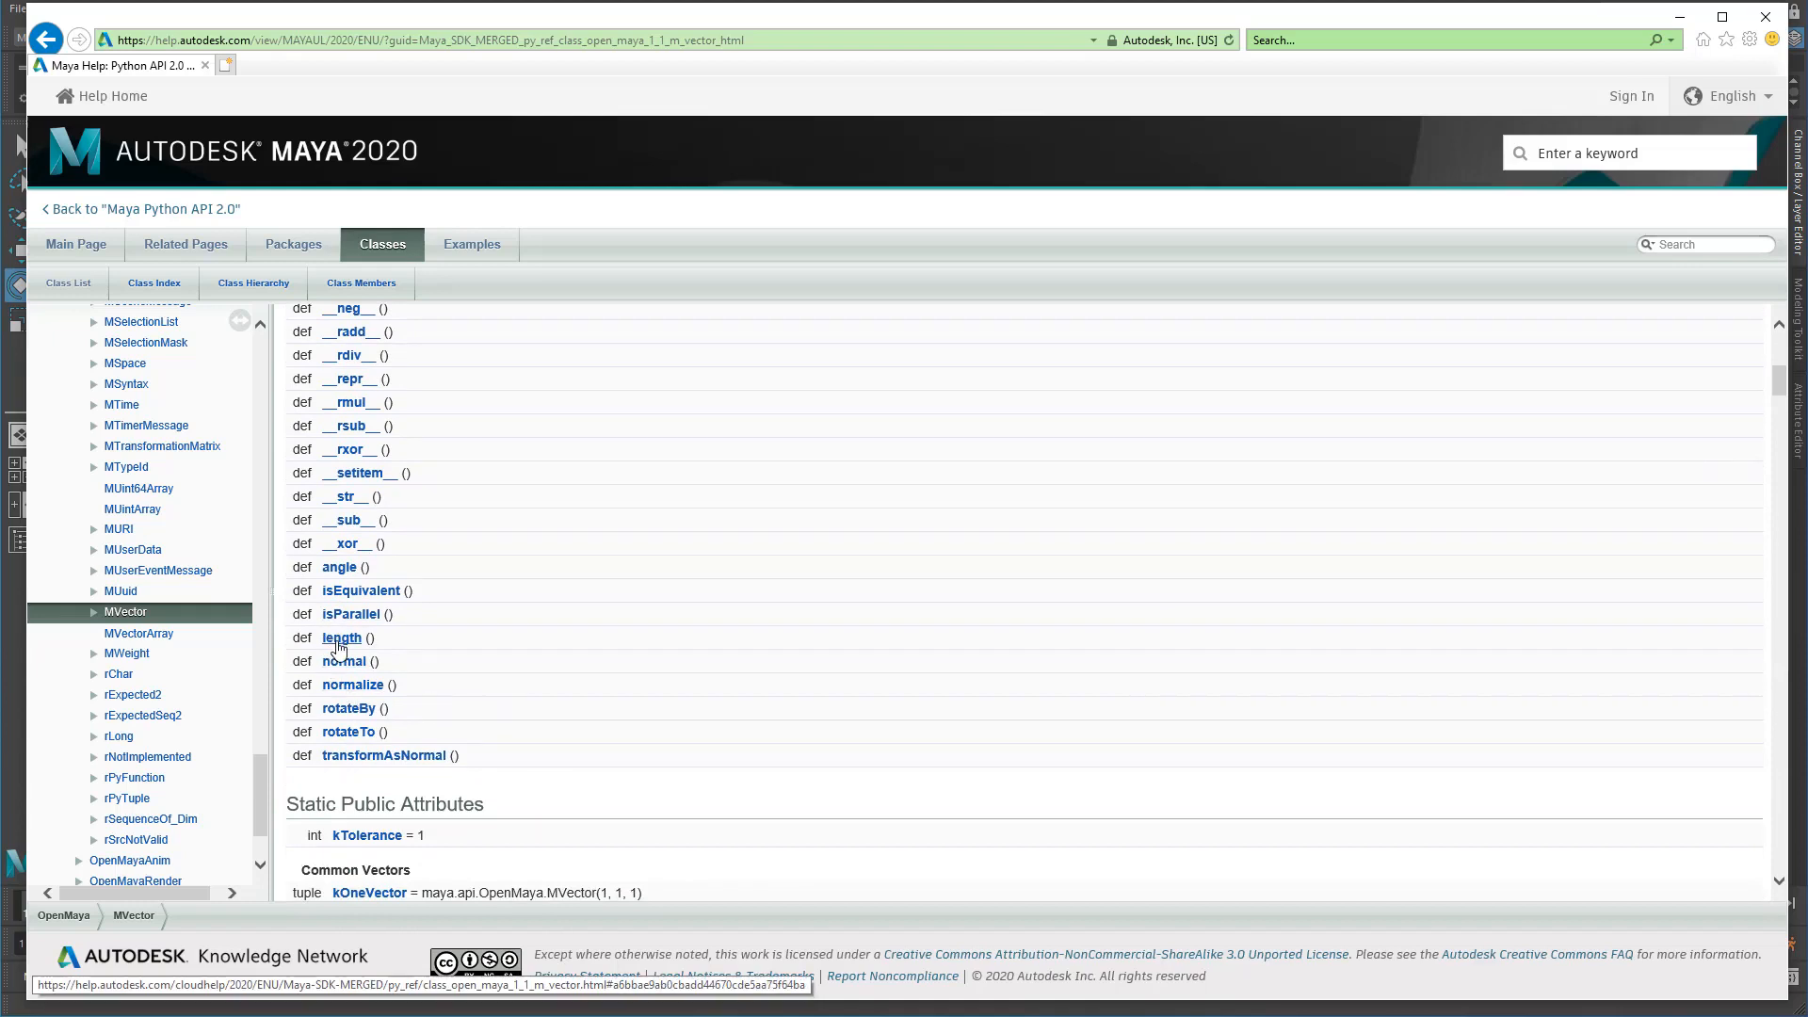
Bring up the MVector length entry, returning the vector's magnitude as a float.
left_click(341, 637)
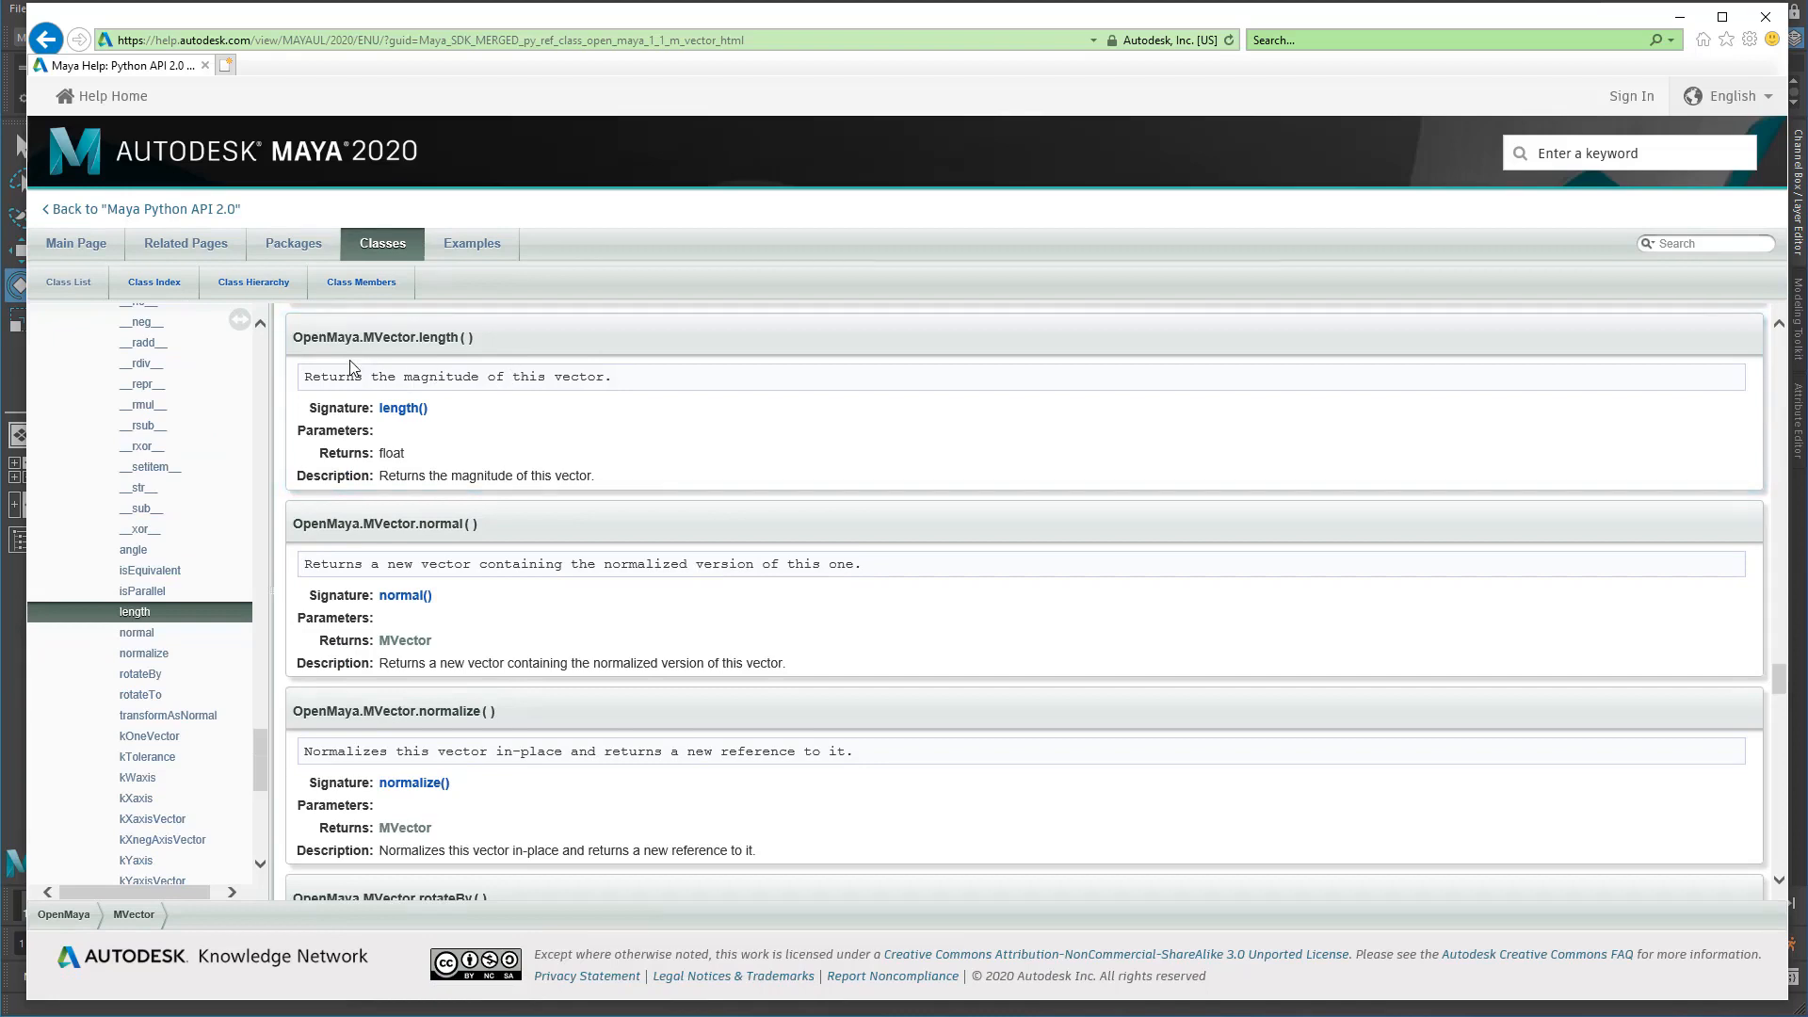
mouse_move(381, 475)
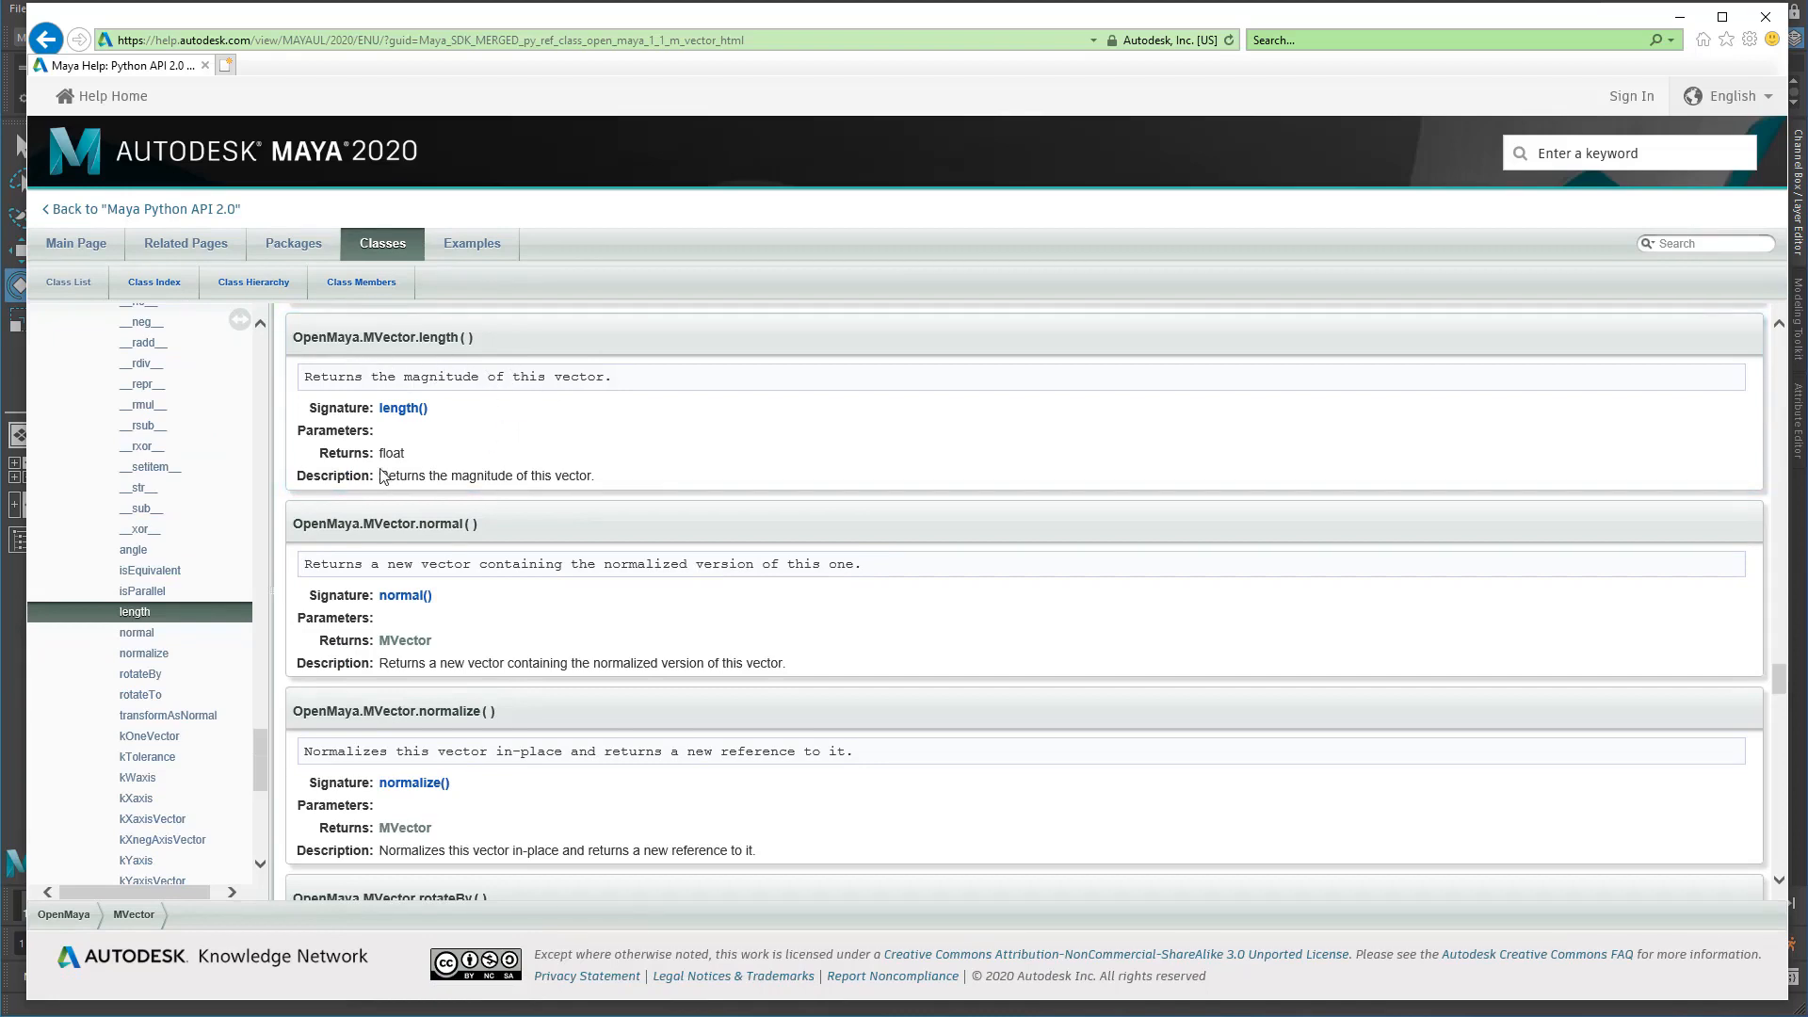
mouse_move(441, 458)
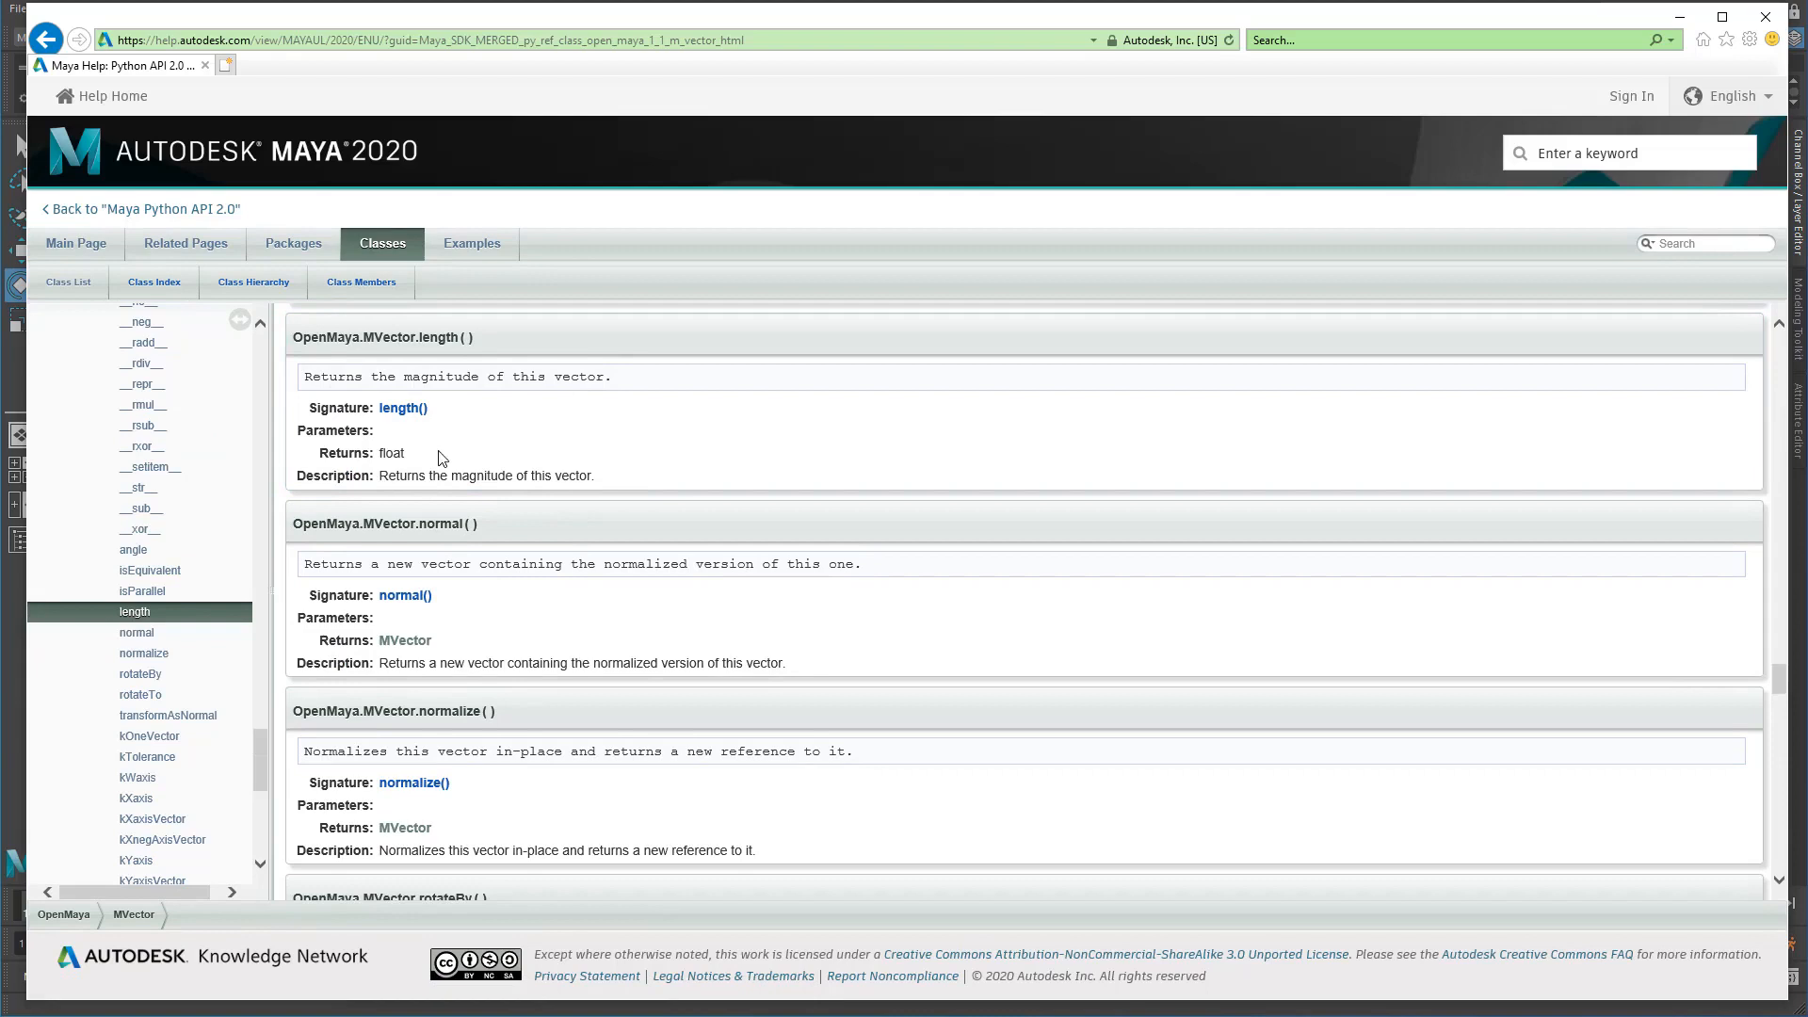
mouse_move(481, 471)
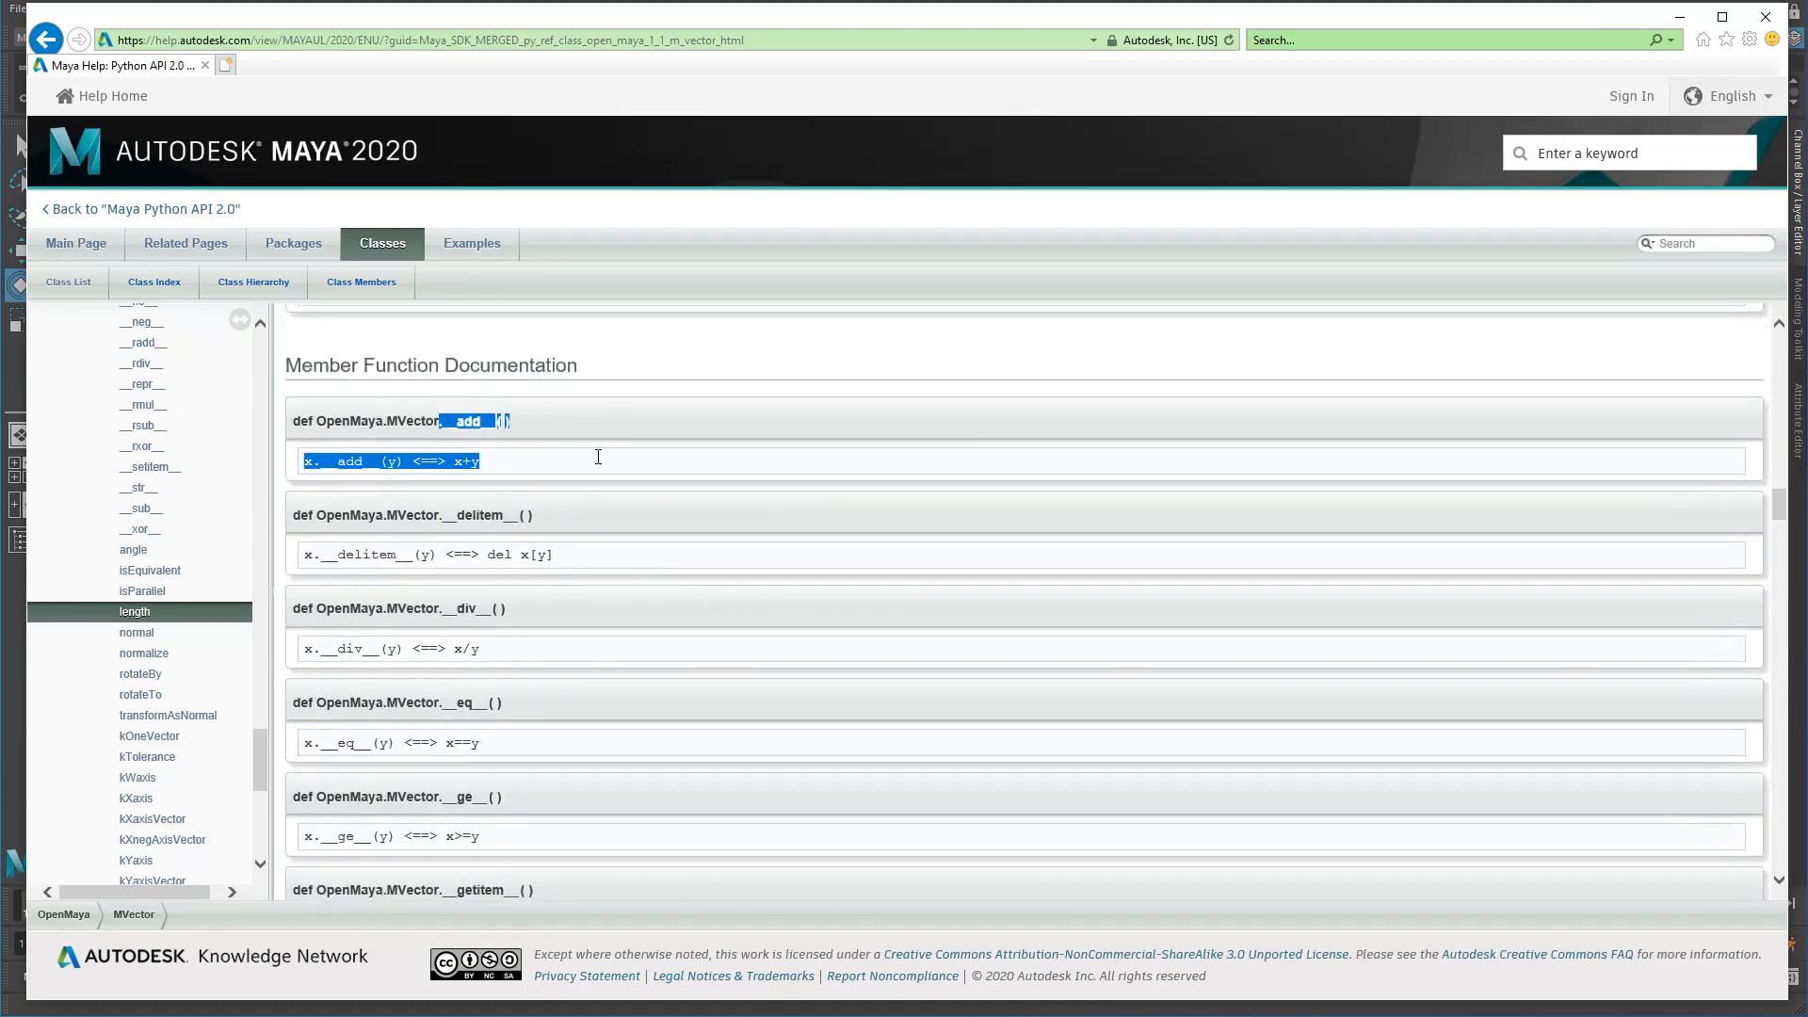
Select the __eq__ operator entry and browse back through Static Public Attributes and Public Member Functions.
scroll("down", 3)
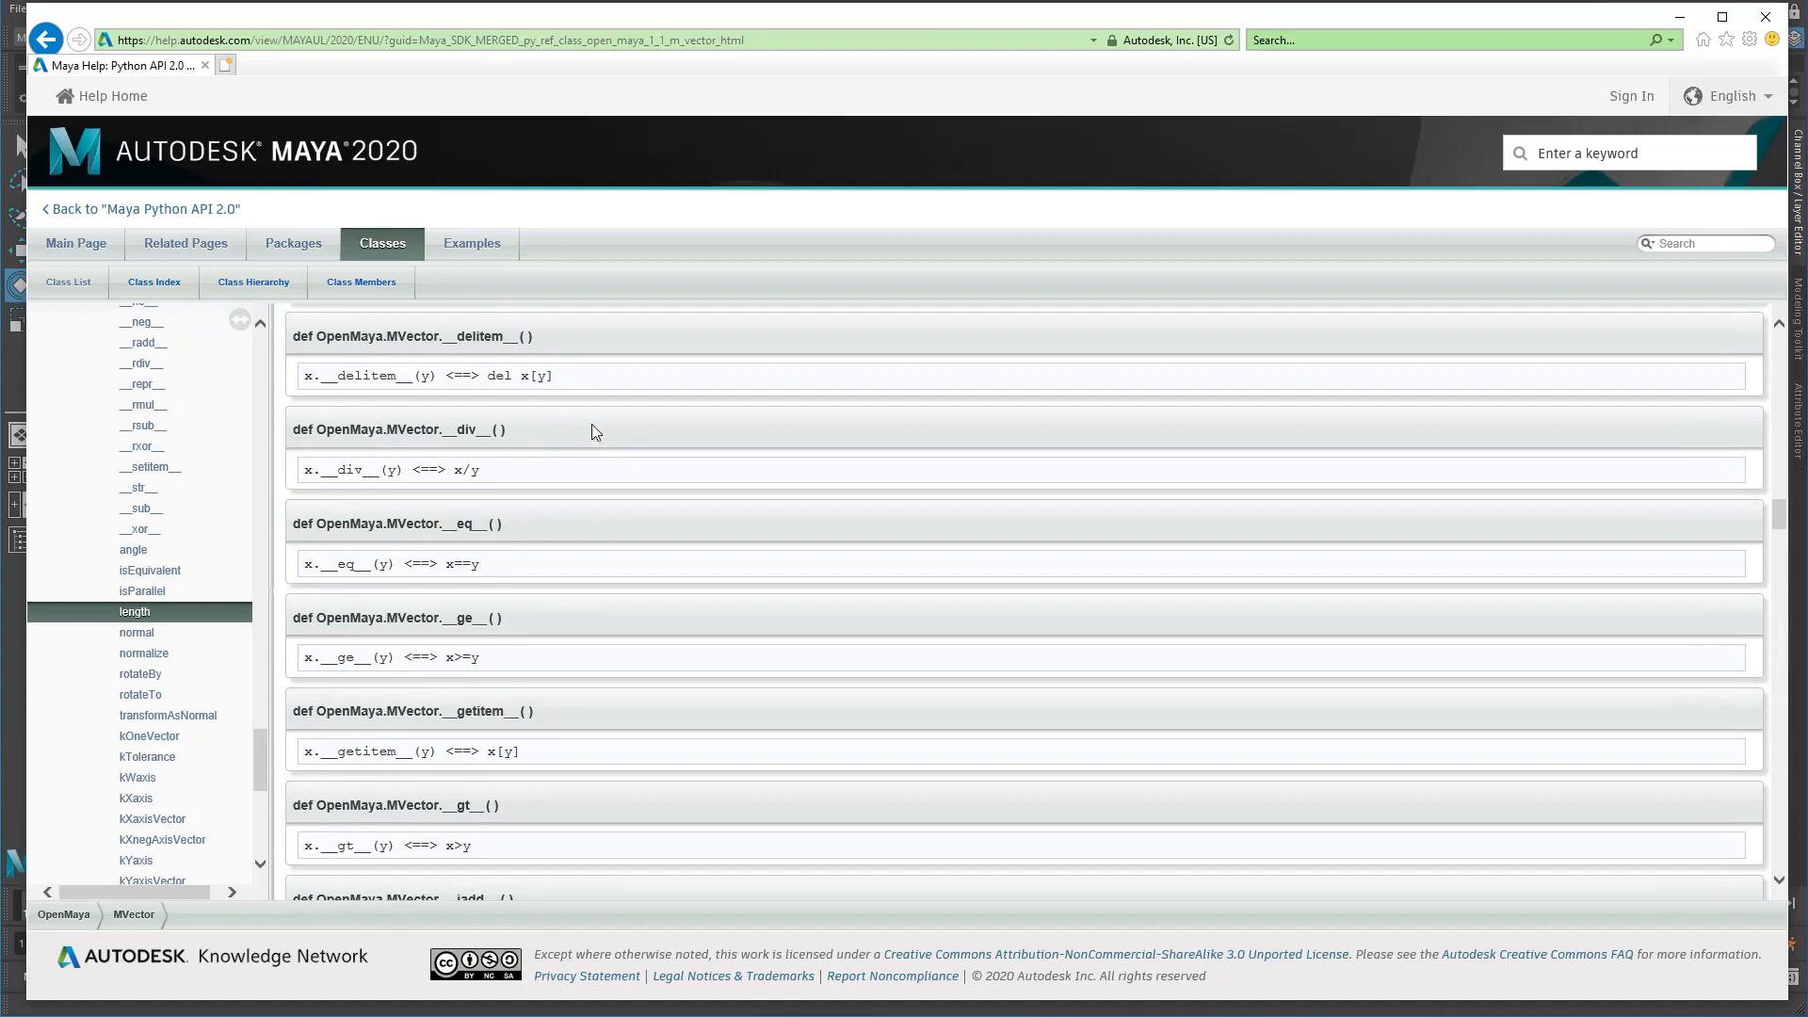
double_click(464, 430)
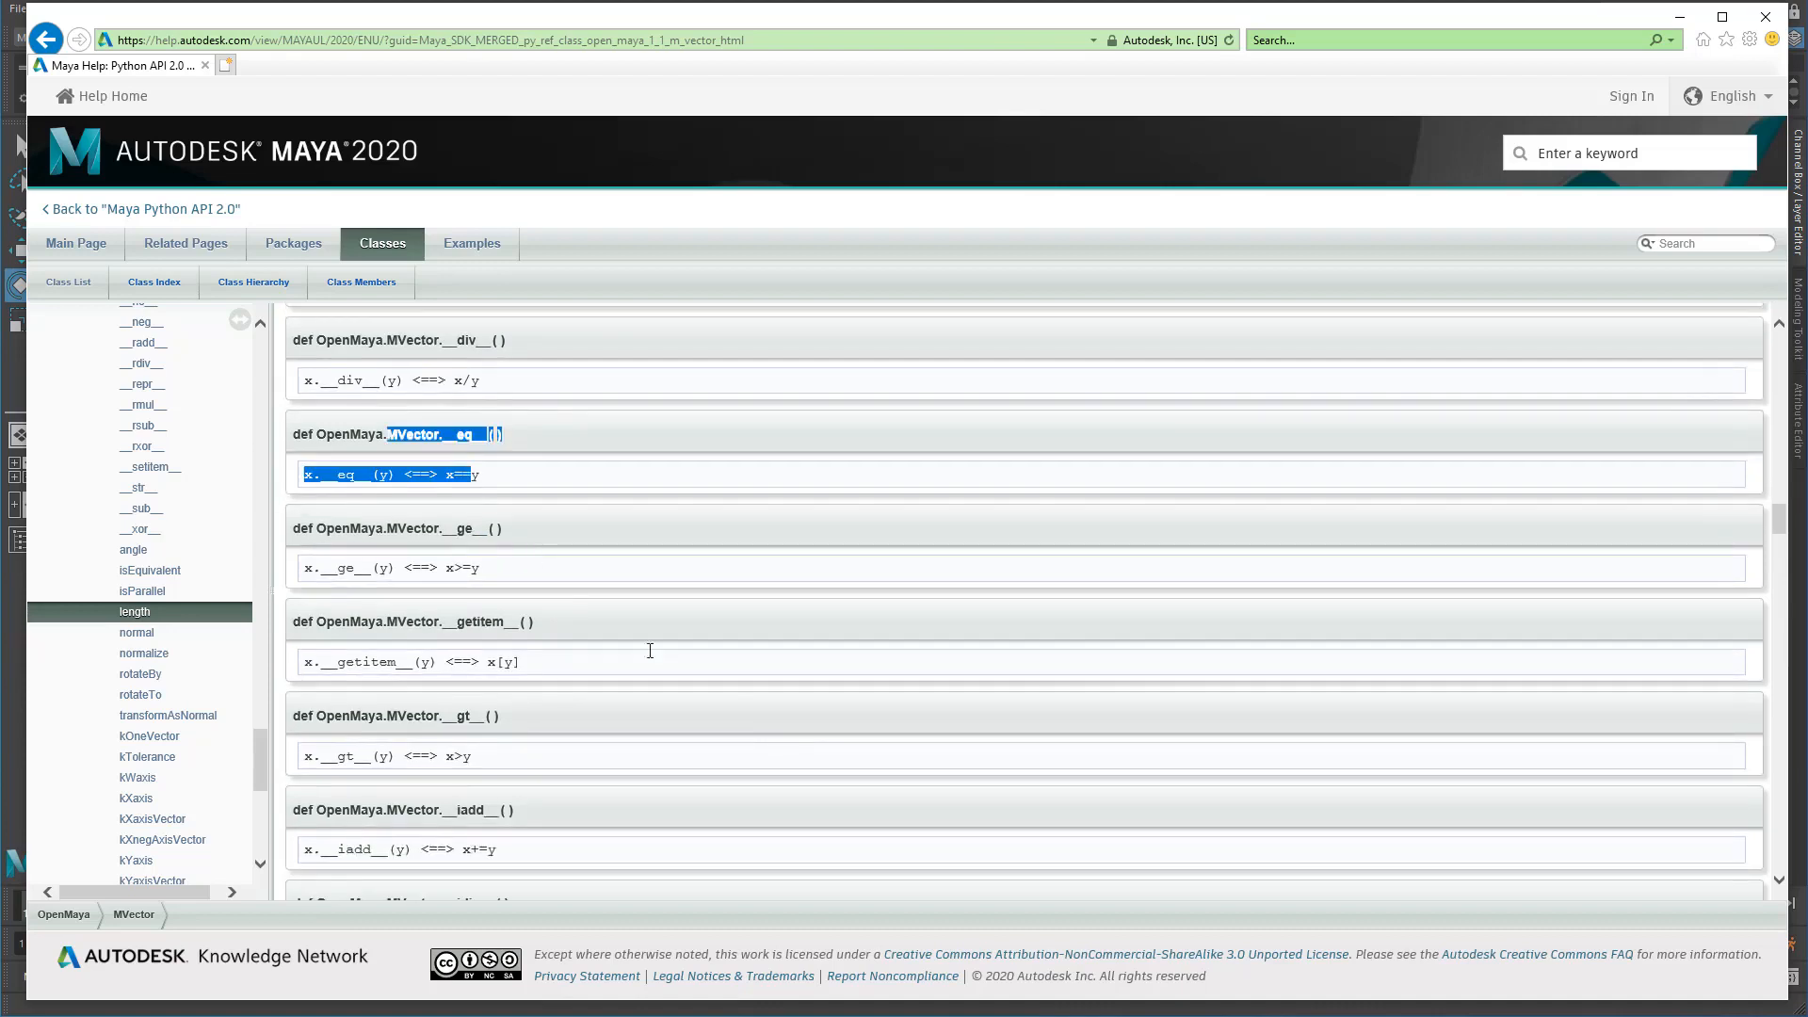
scroll("down", 3)
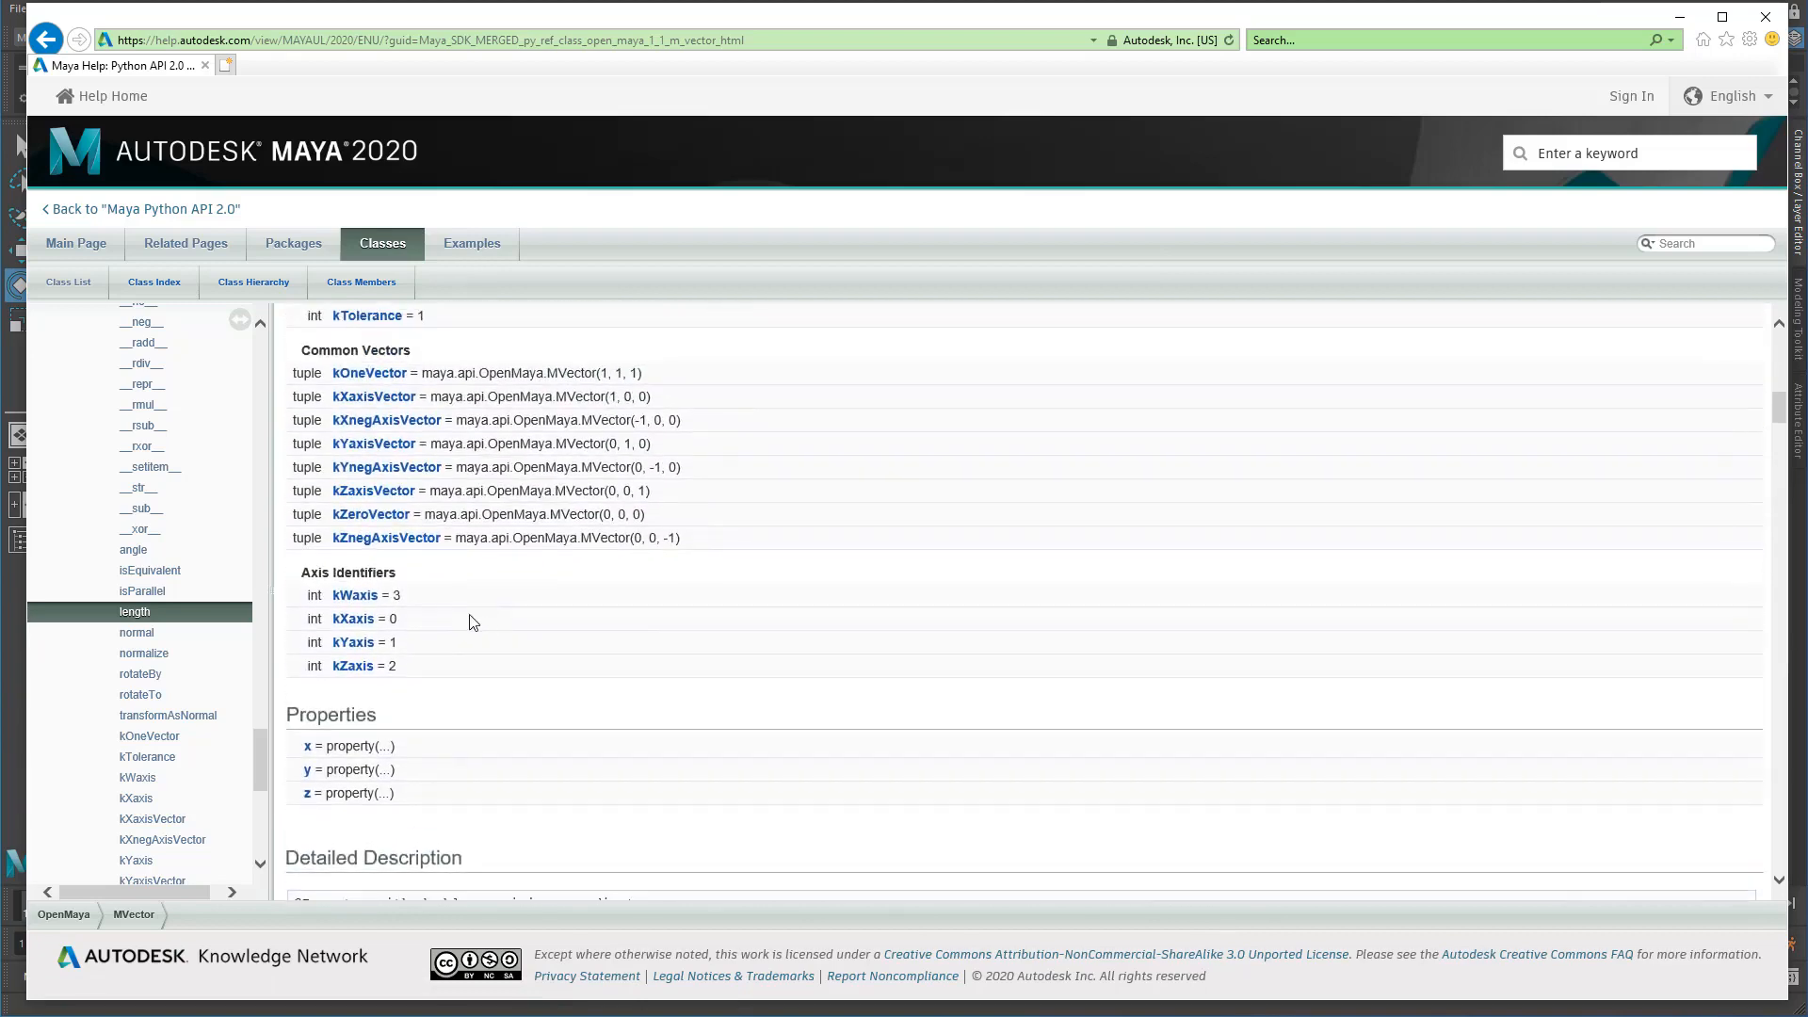
scroll("up", 3)
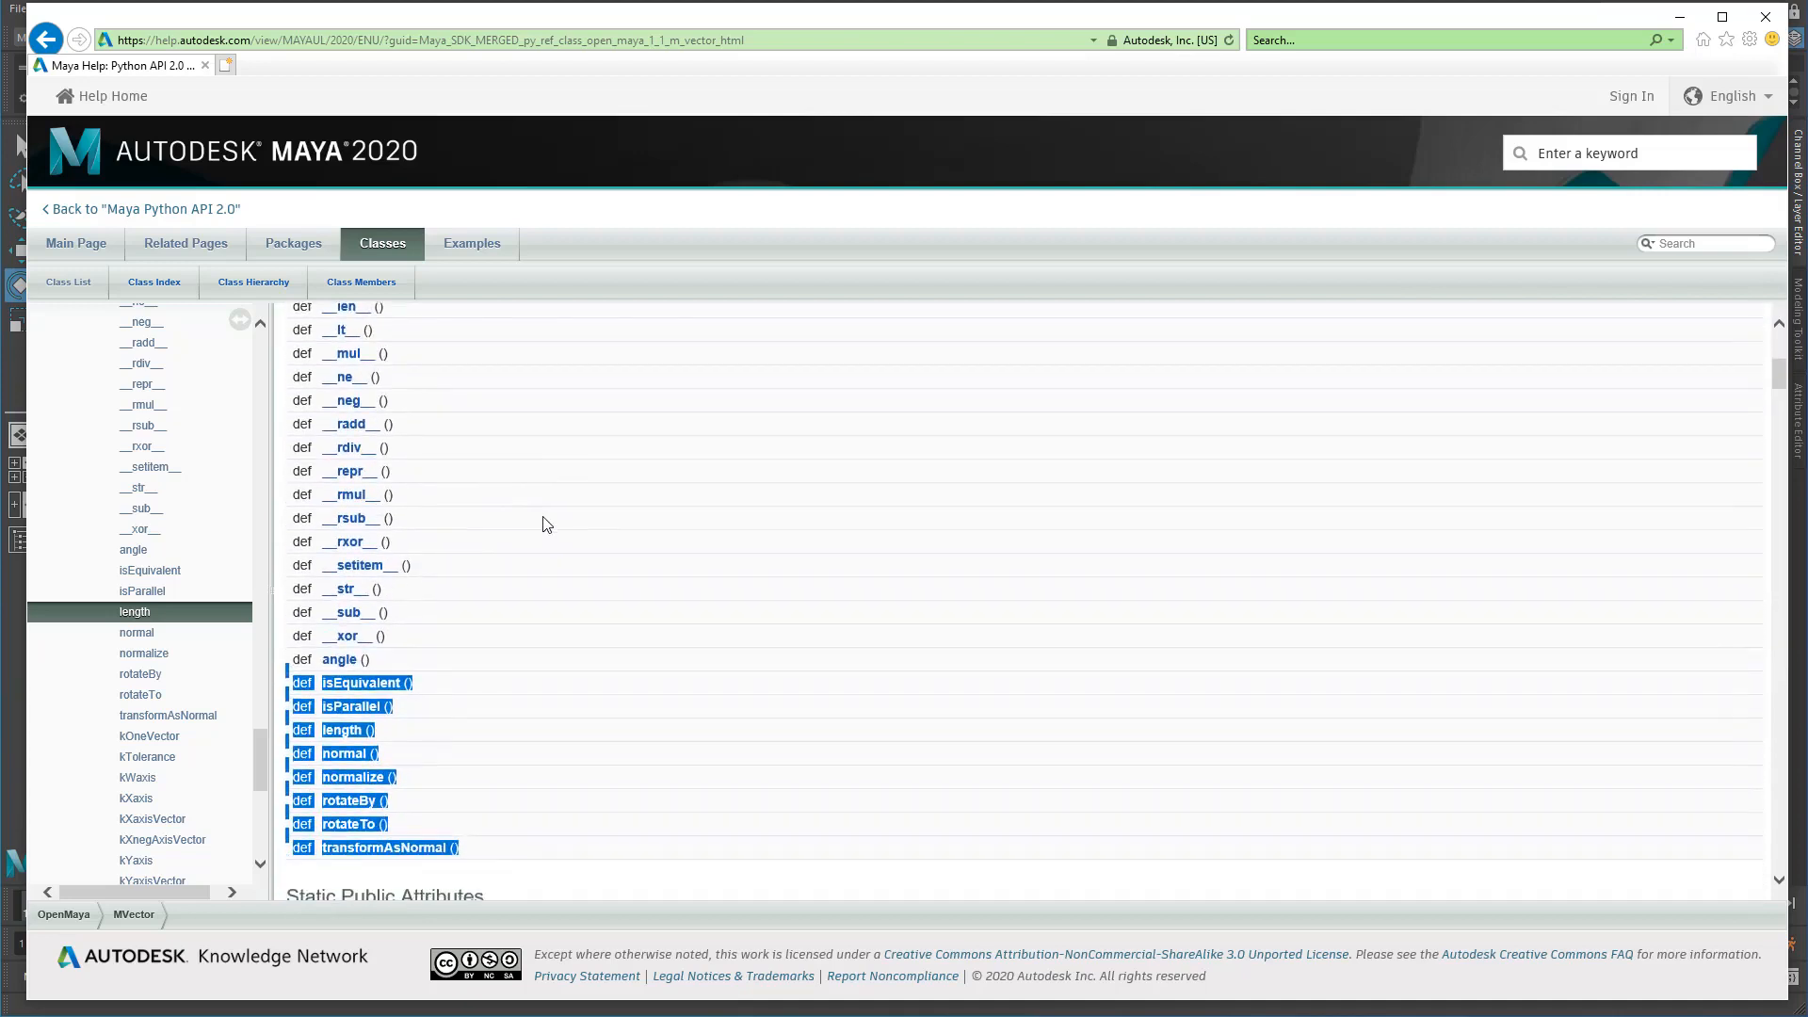
scroll("down", 3)
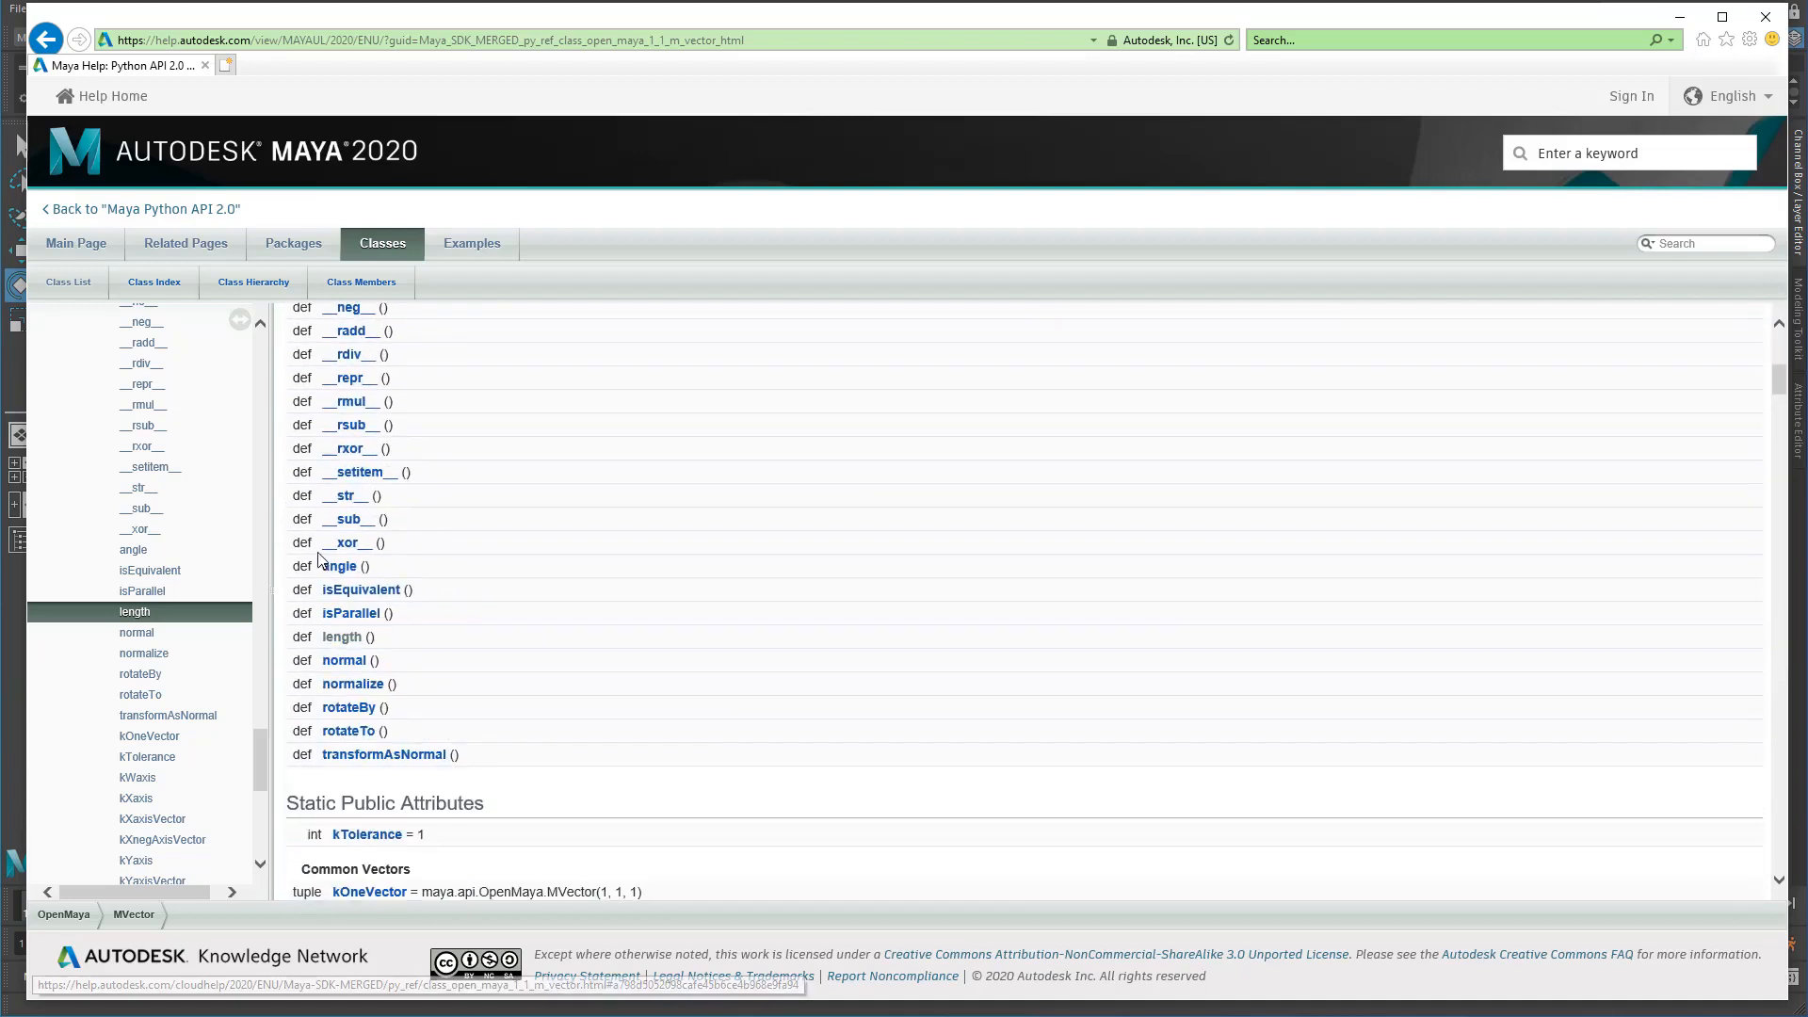
mouse_move(583, 733)
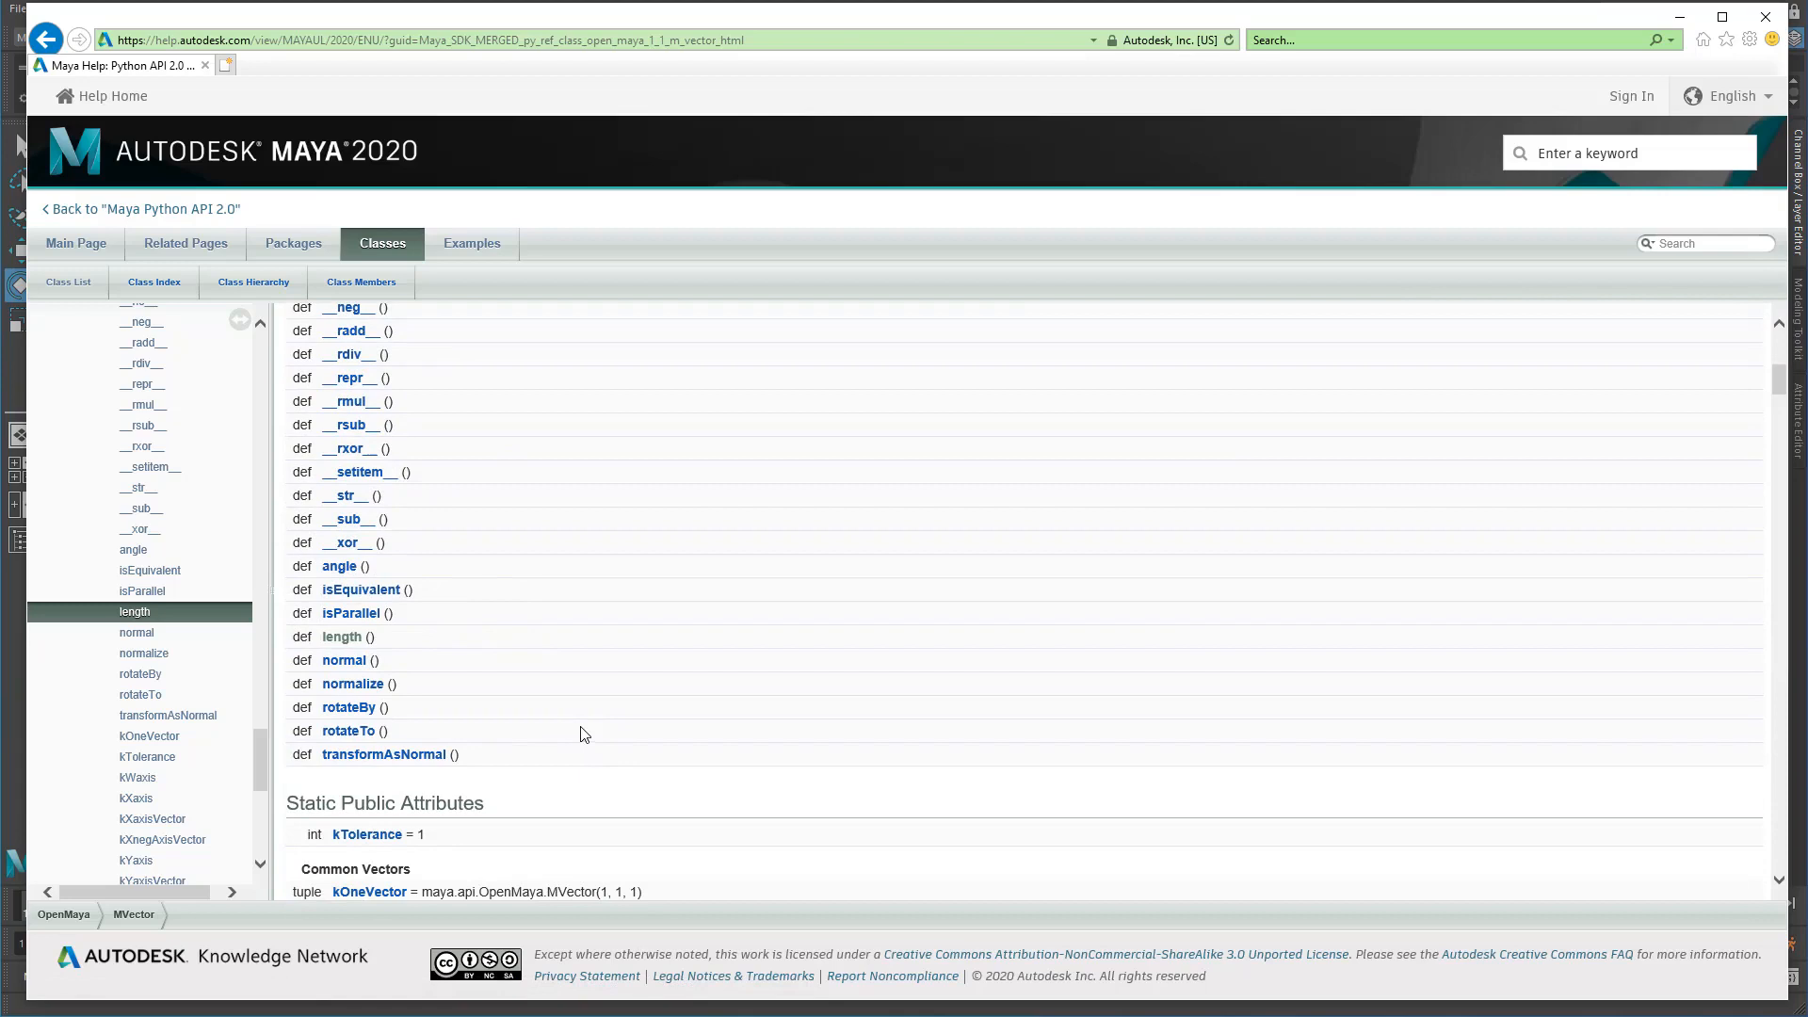
mouse_move(595, 724)
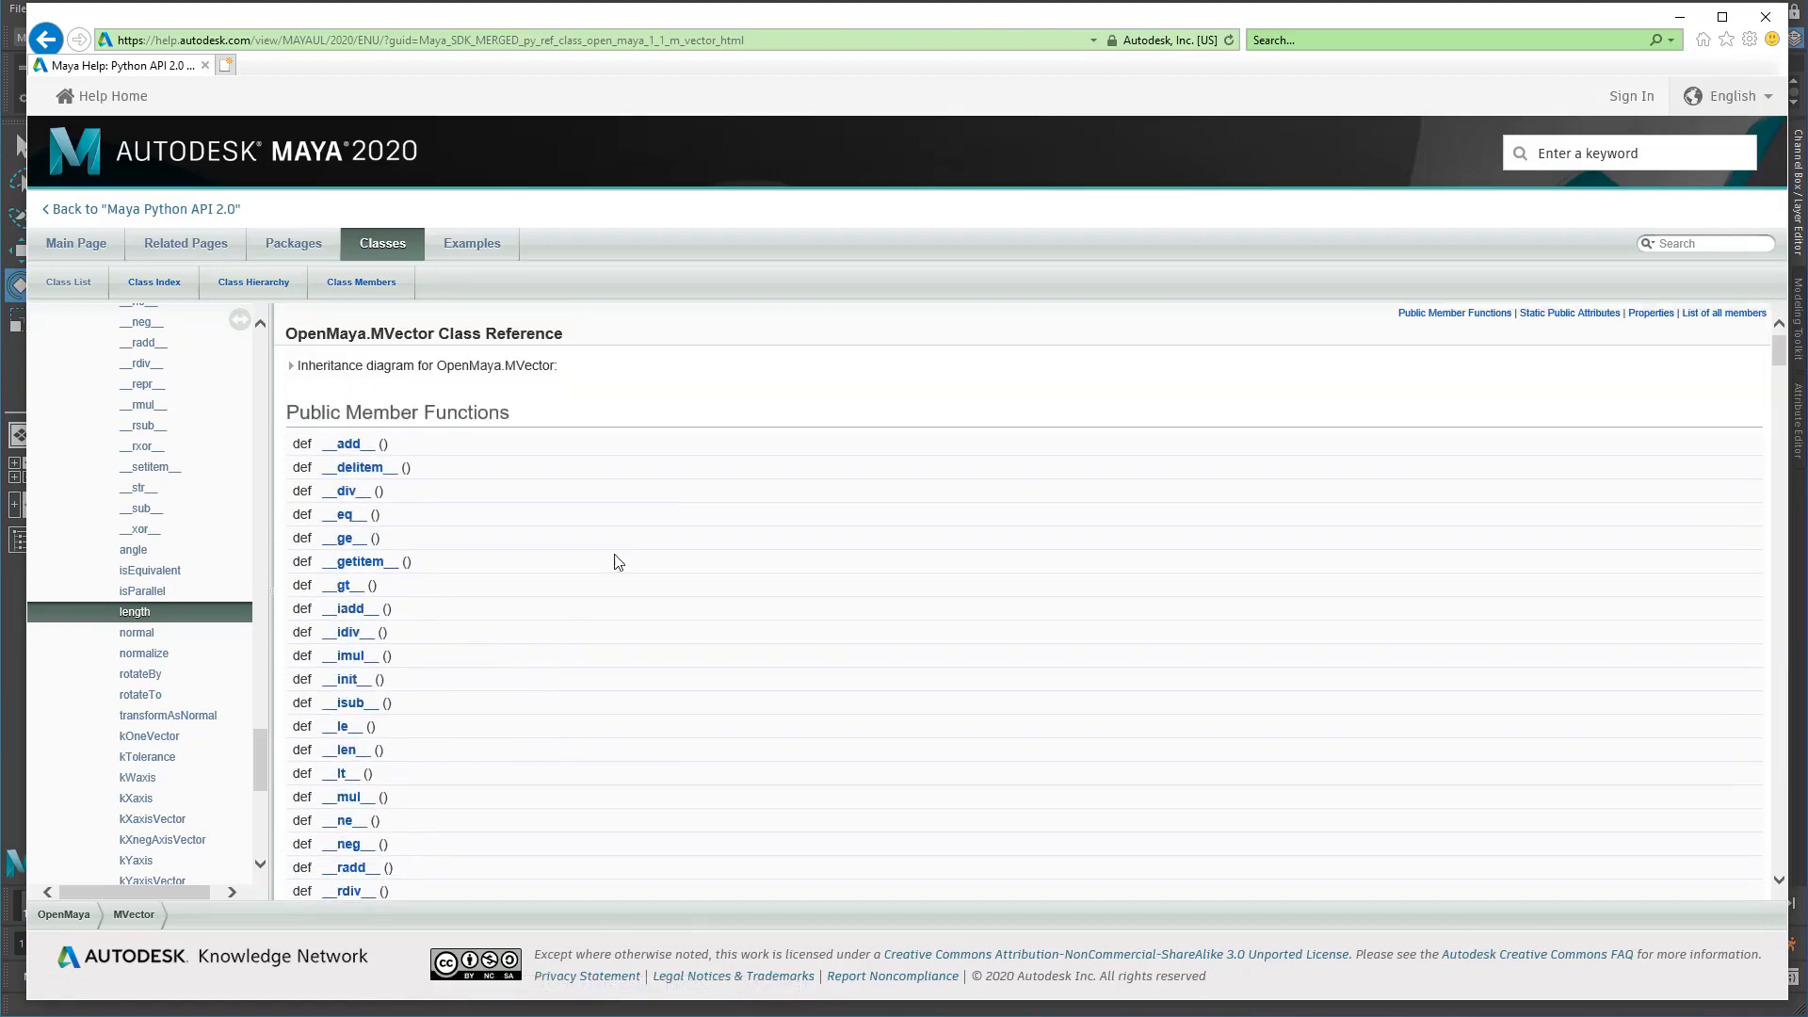
mouse_move(663, 493)
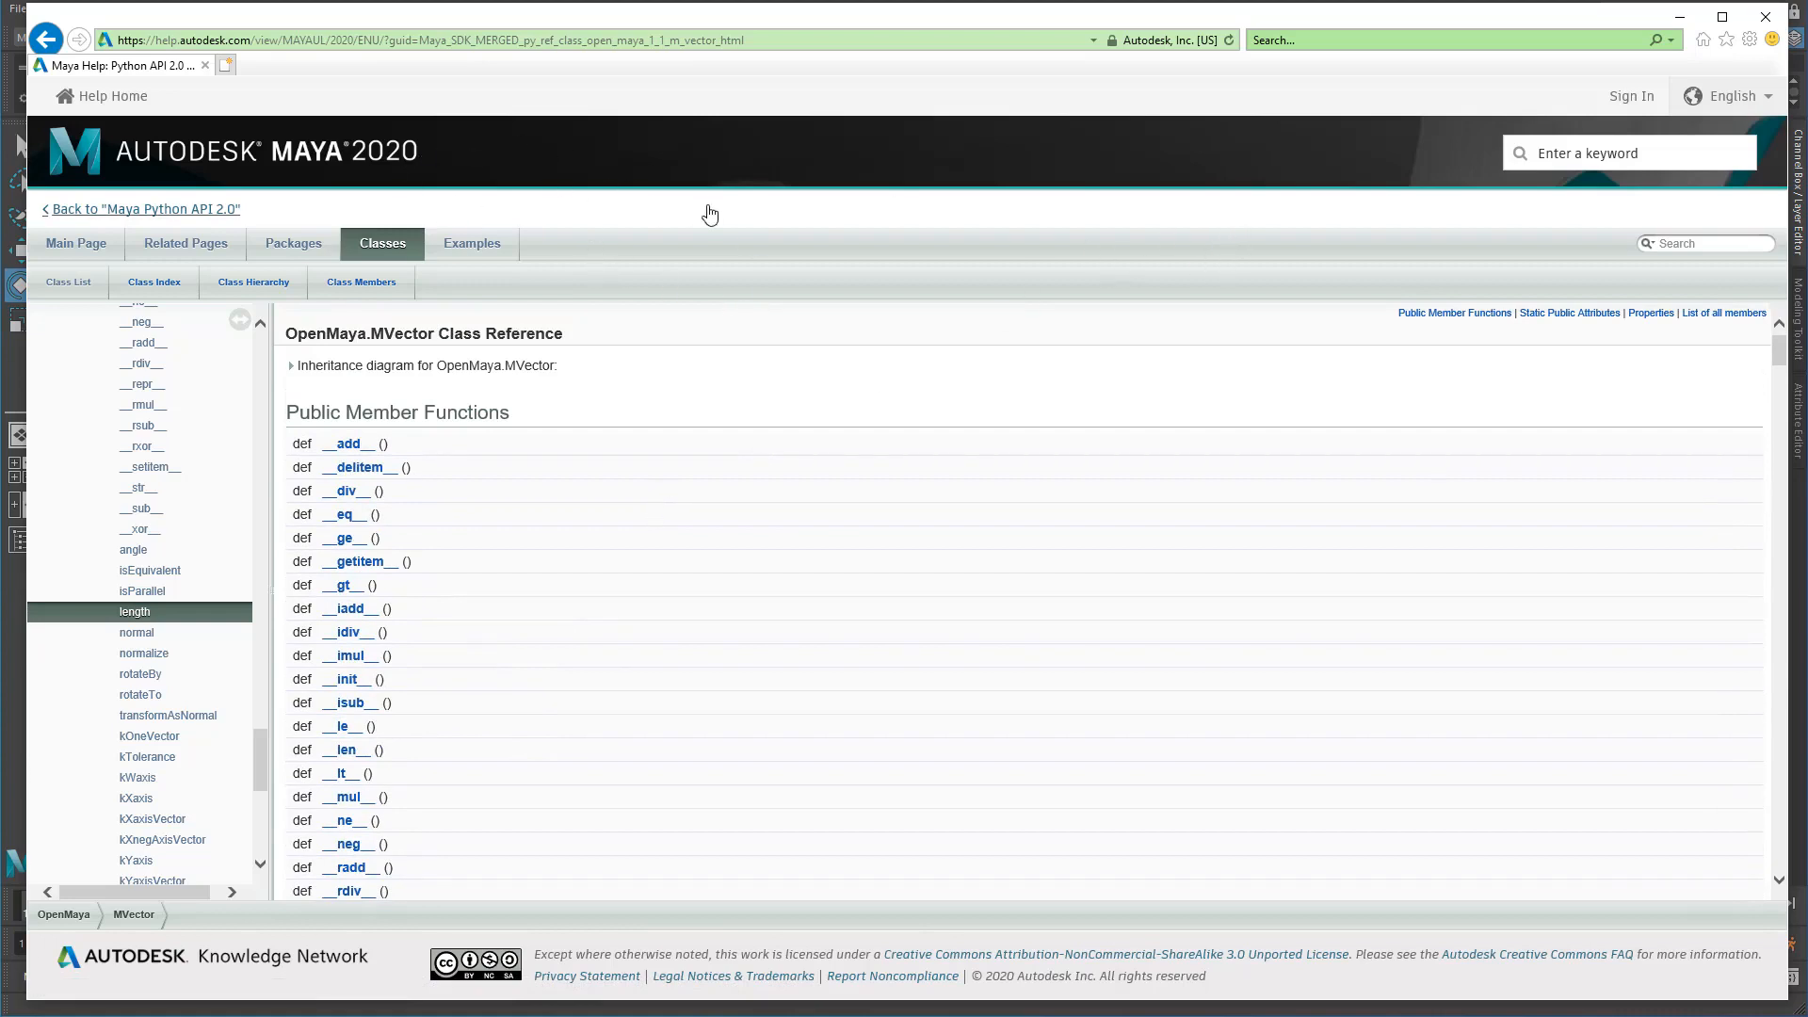
mouse_move(750, 228)
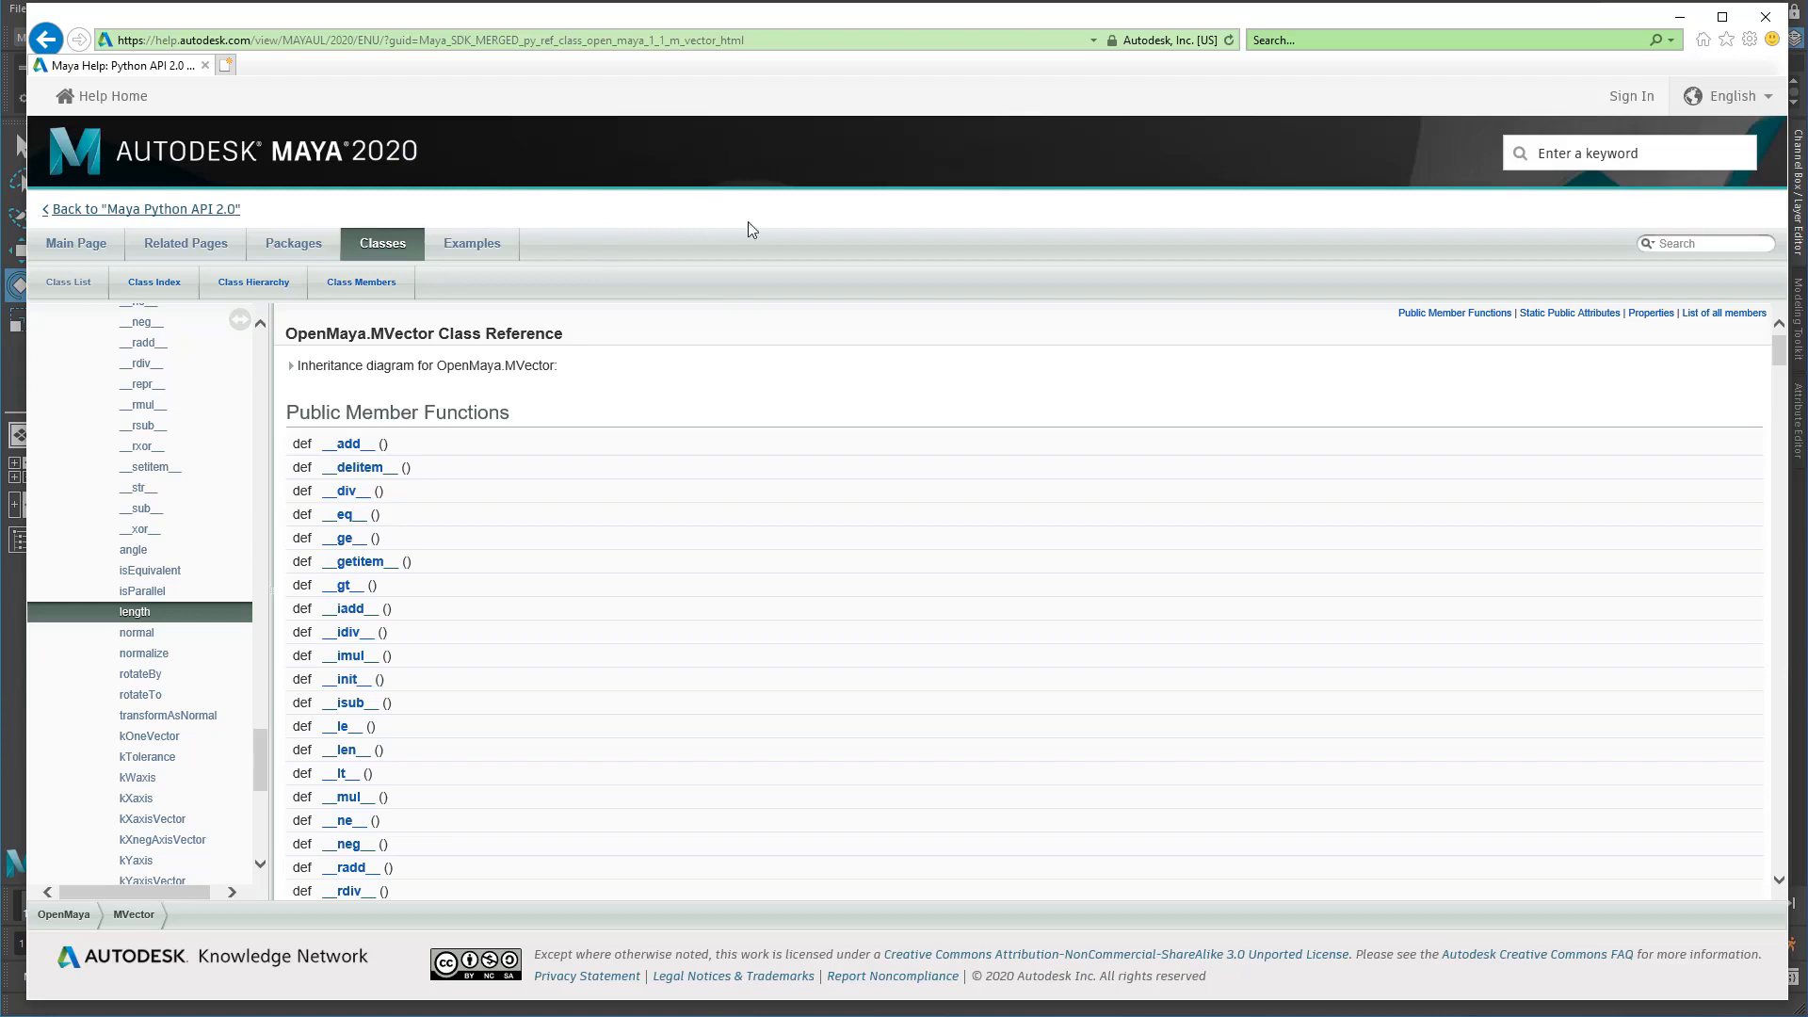
Search 'mmatrix', load the OpenMaya.MMatrix reference and read down to Number Support.
left_click(1713, 243)
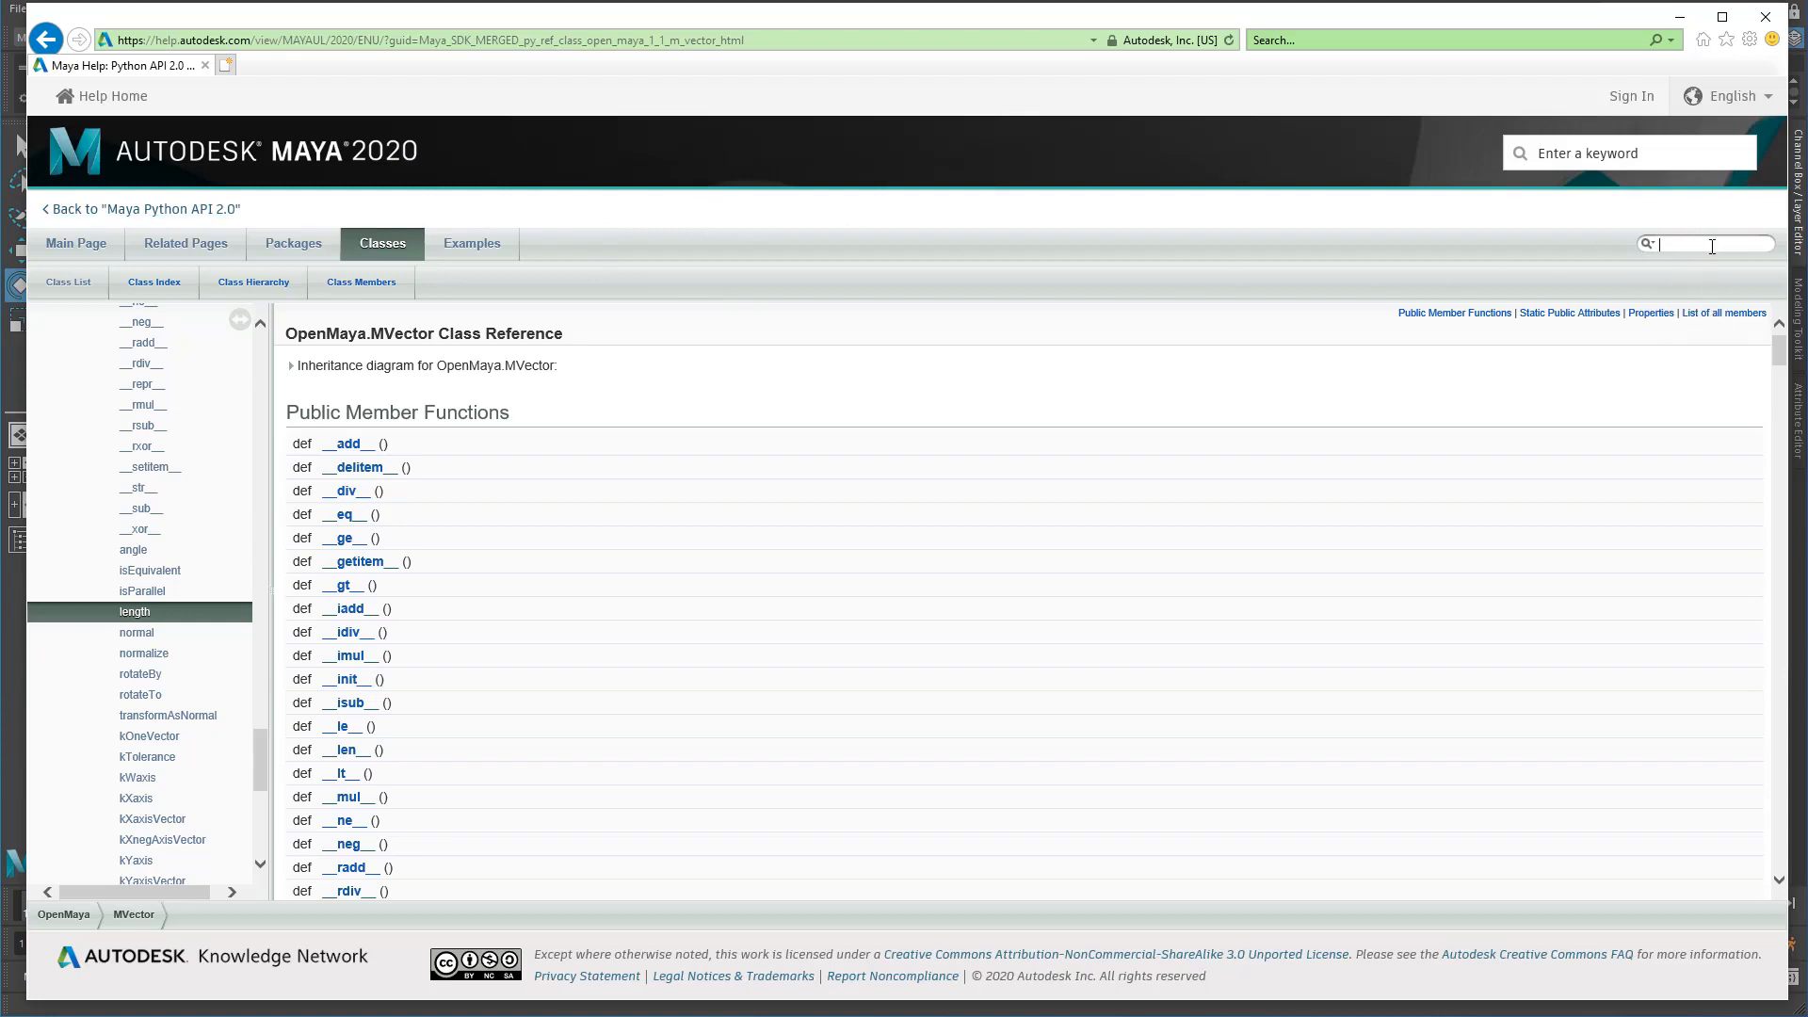
type("mmatrix")
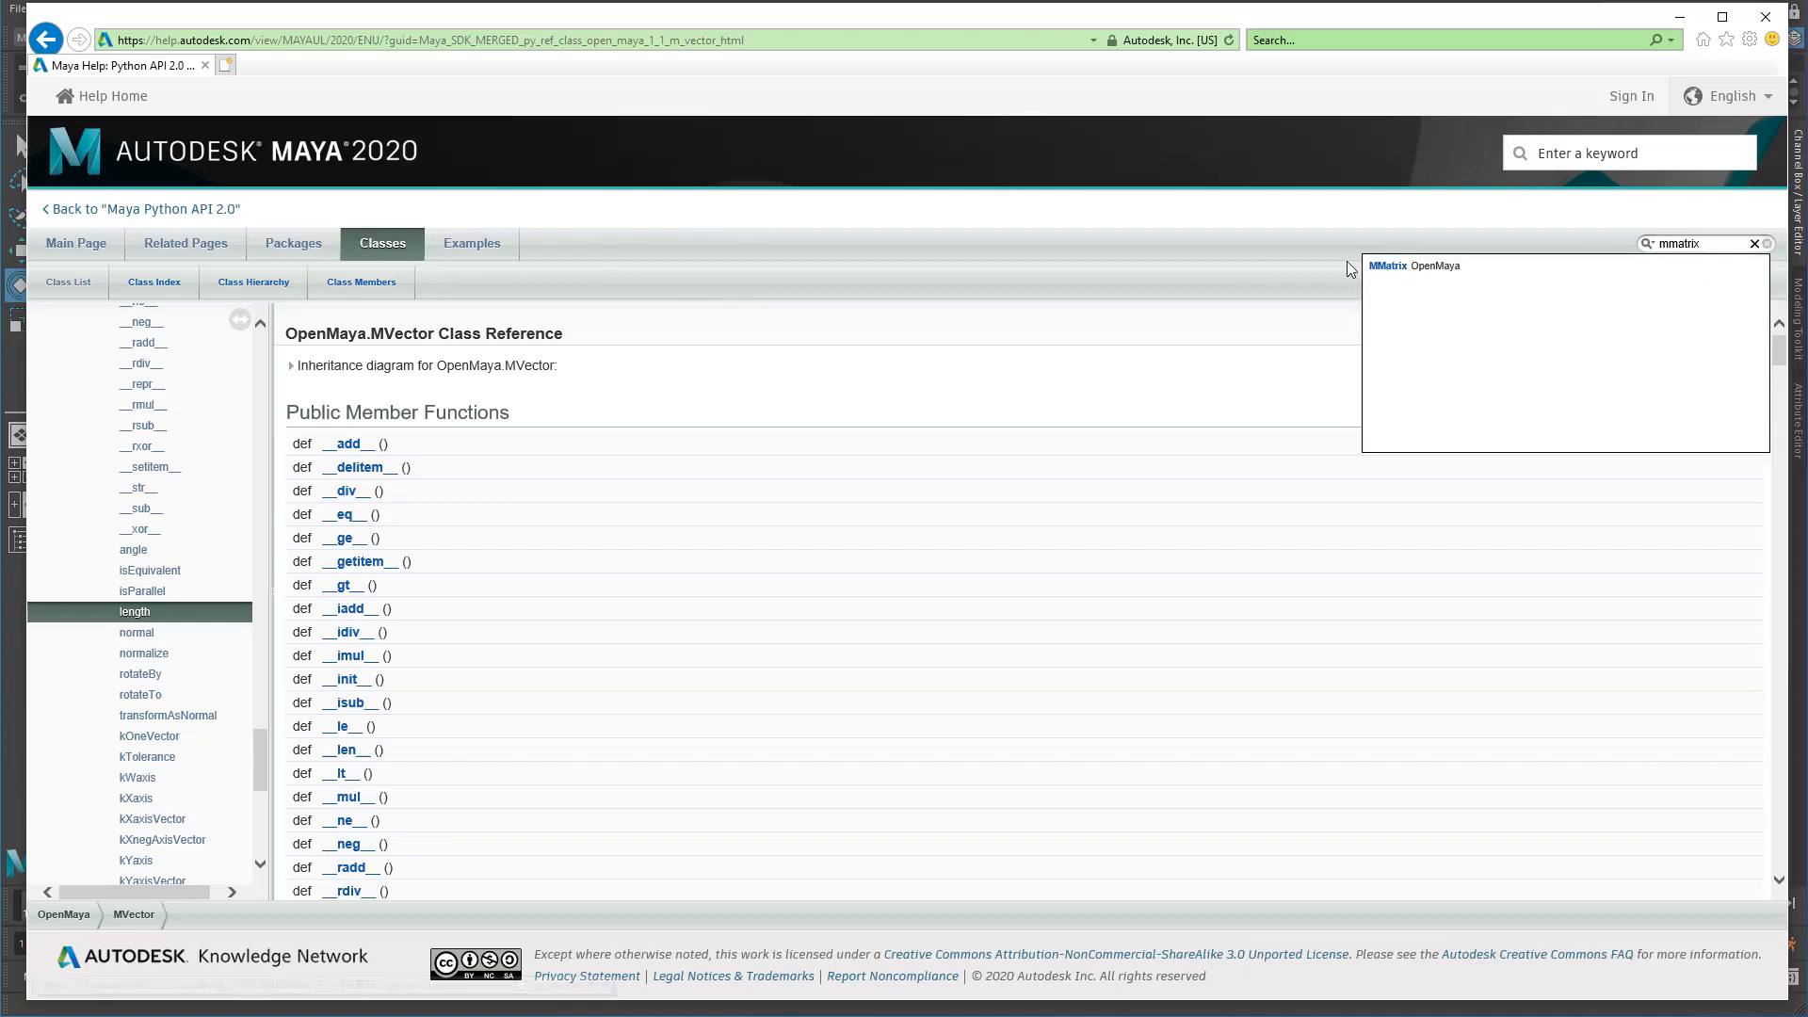
left_click(1386, 265)
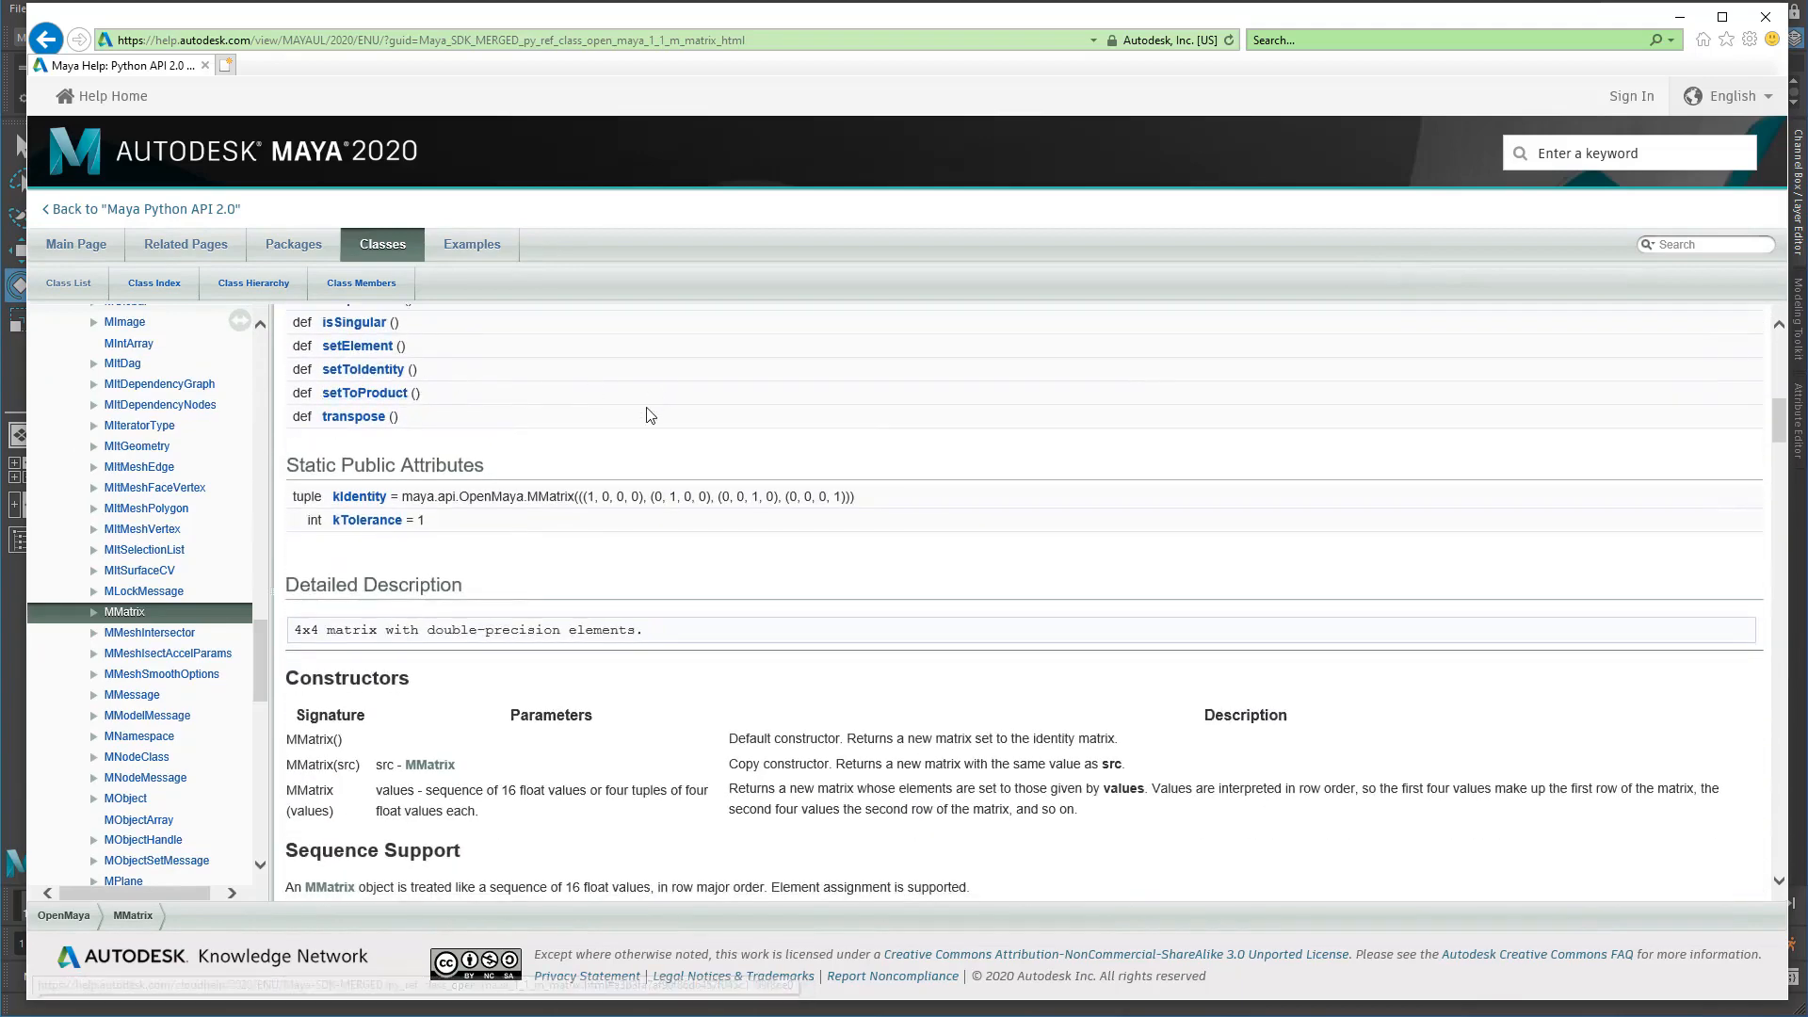
scroll("down", 3)
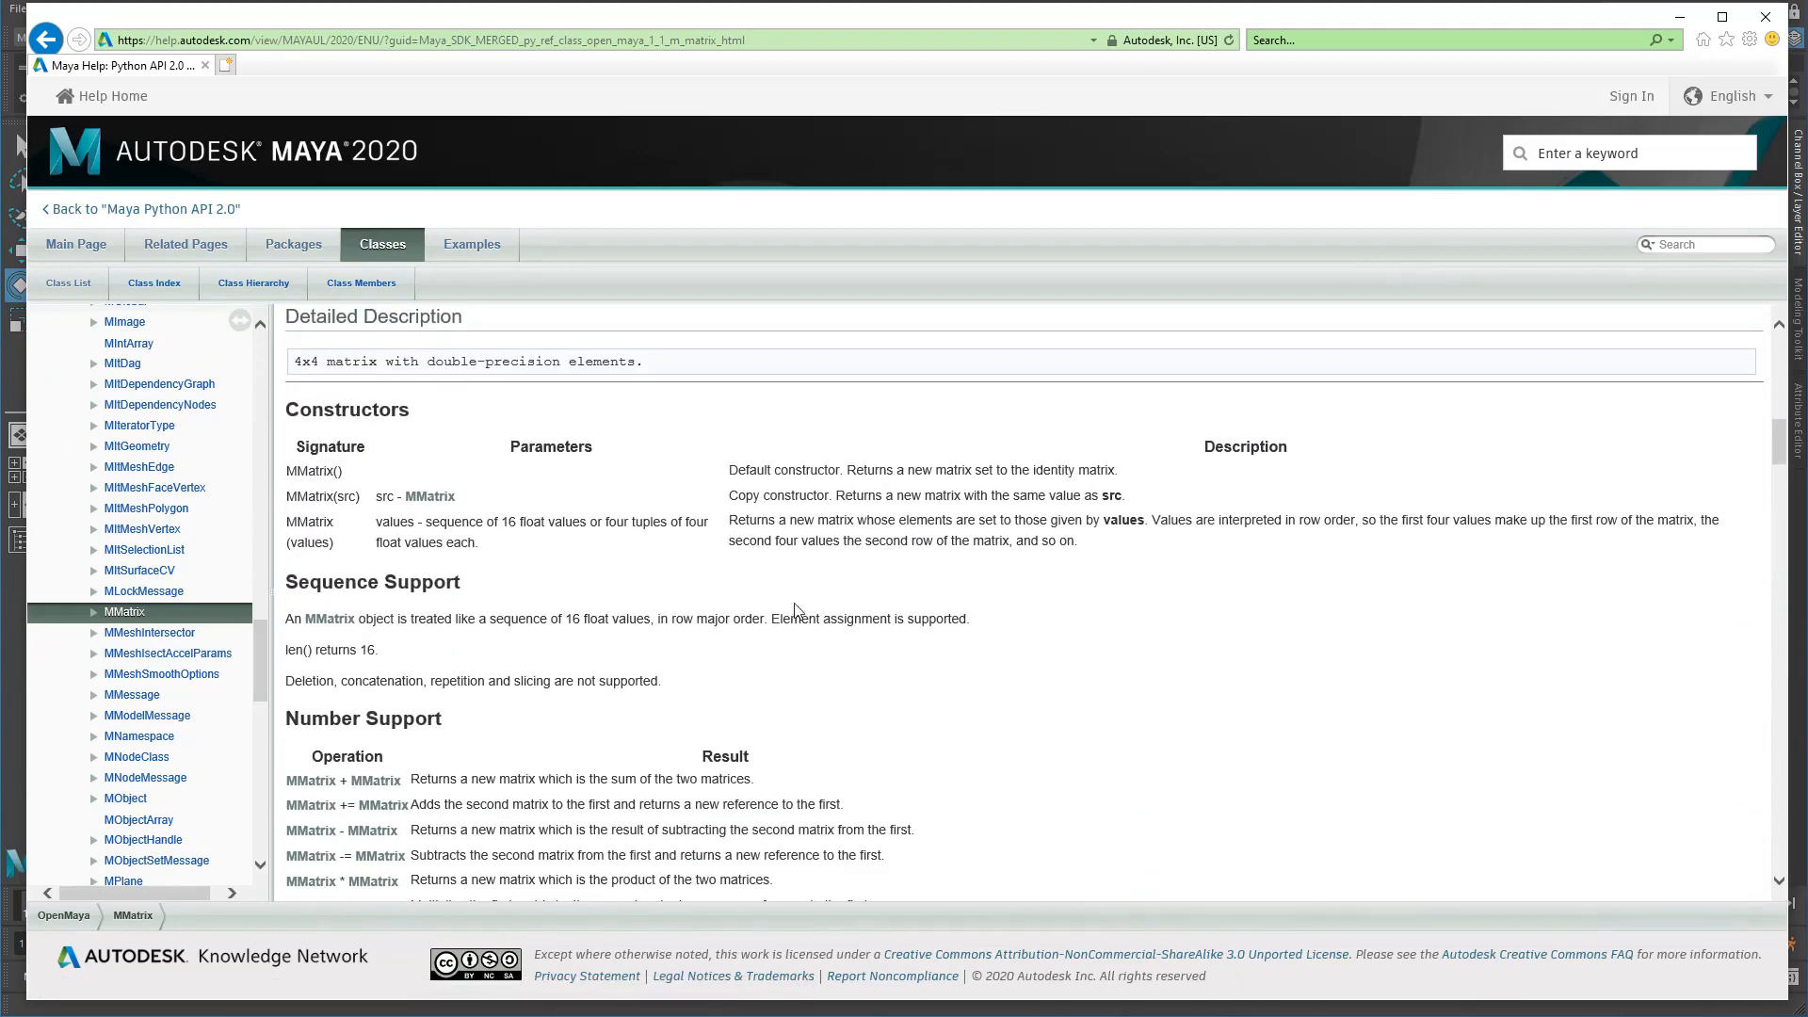
scroll("down", 3)
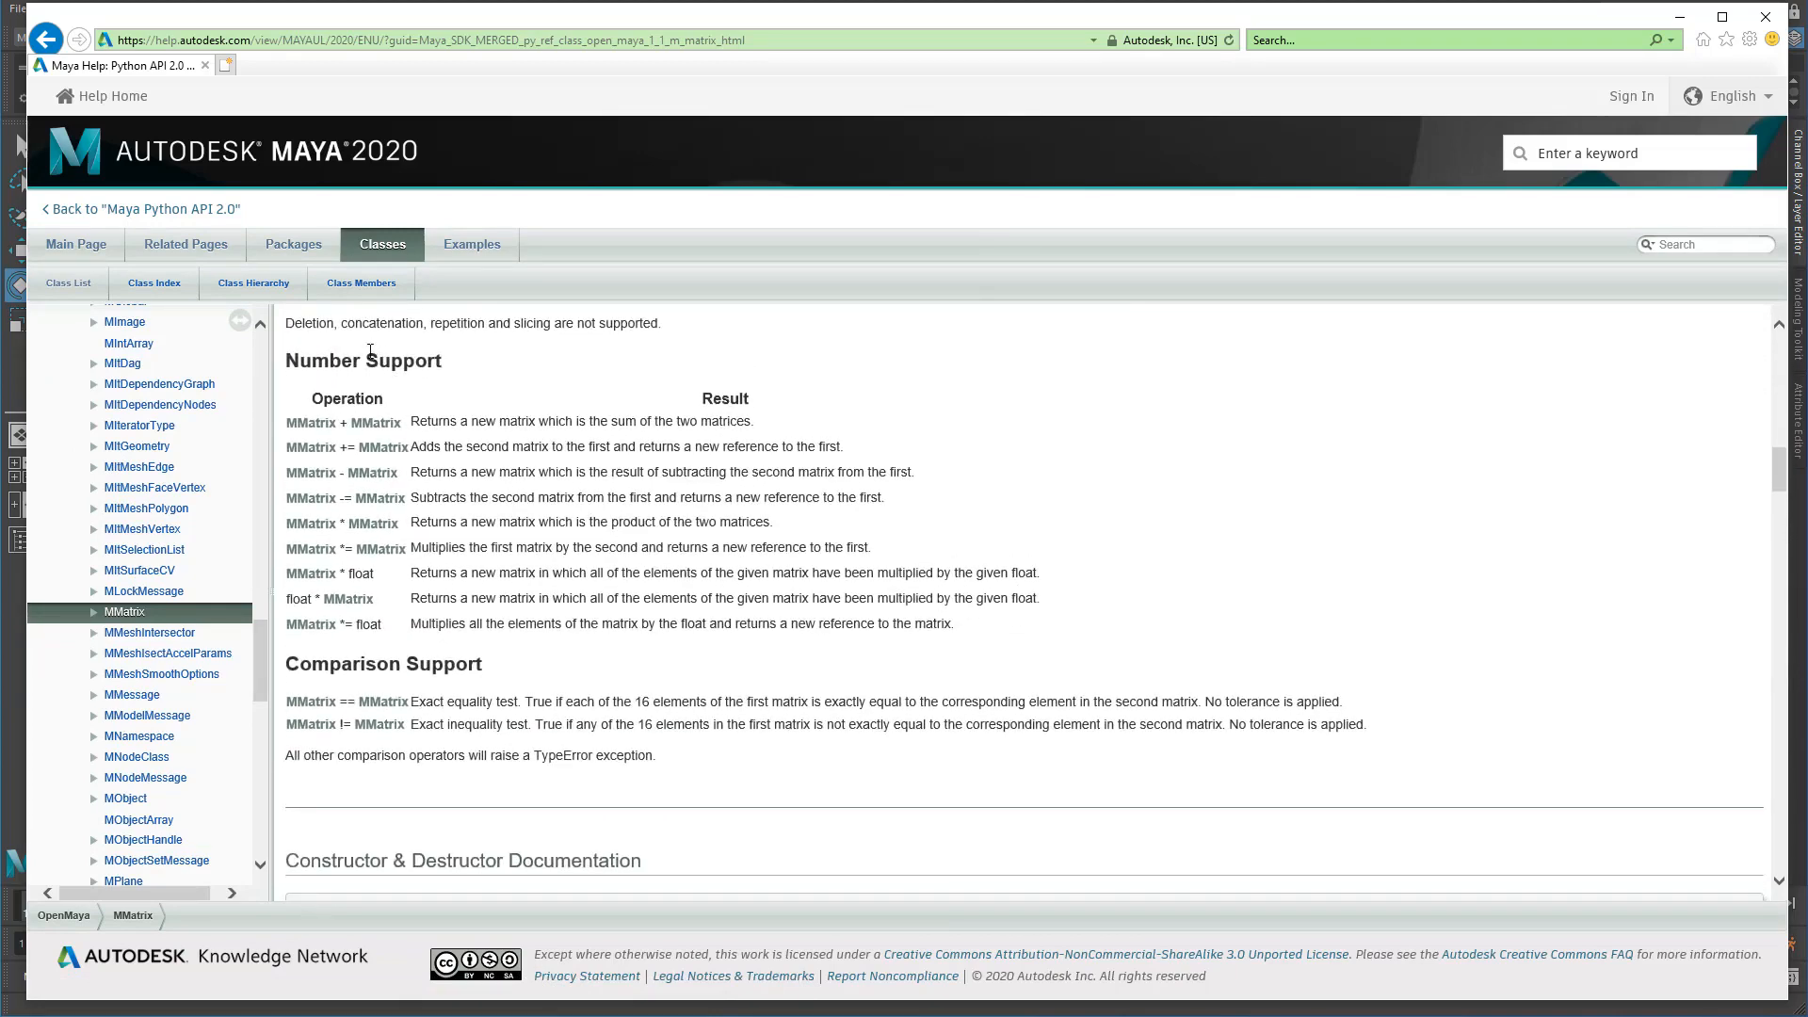
left_click(1706, 243)
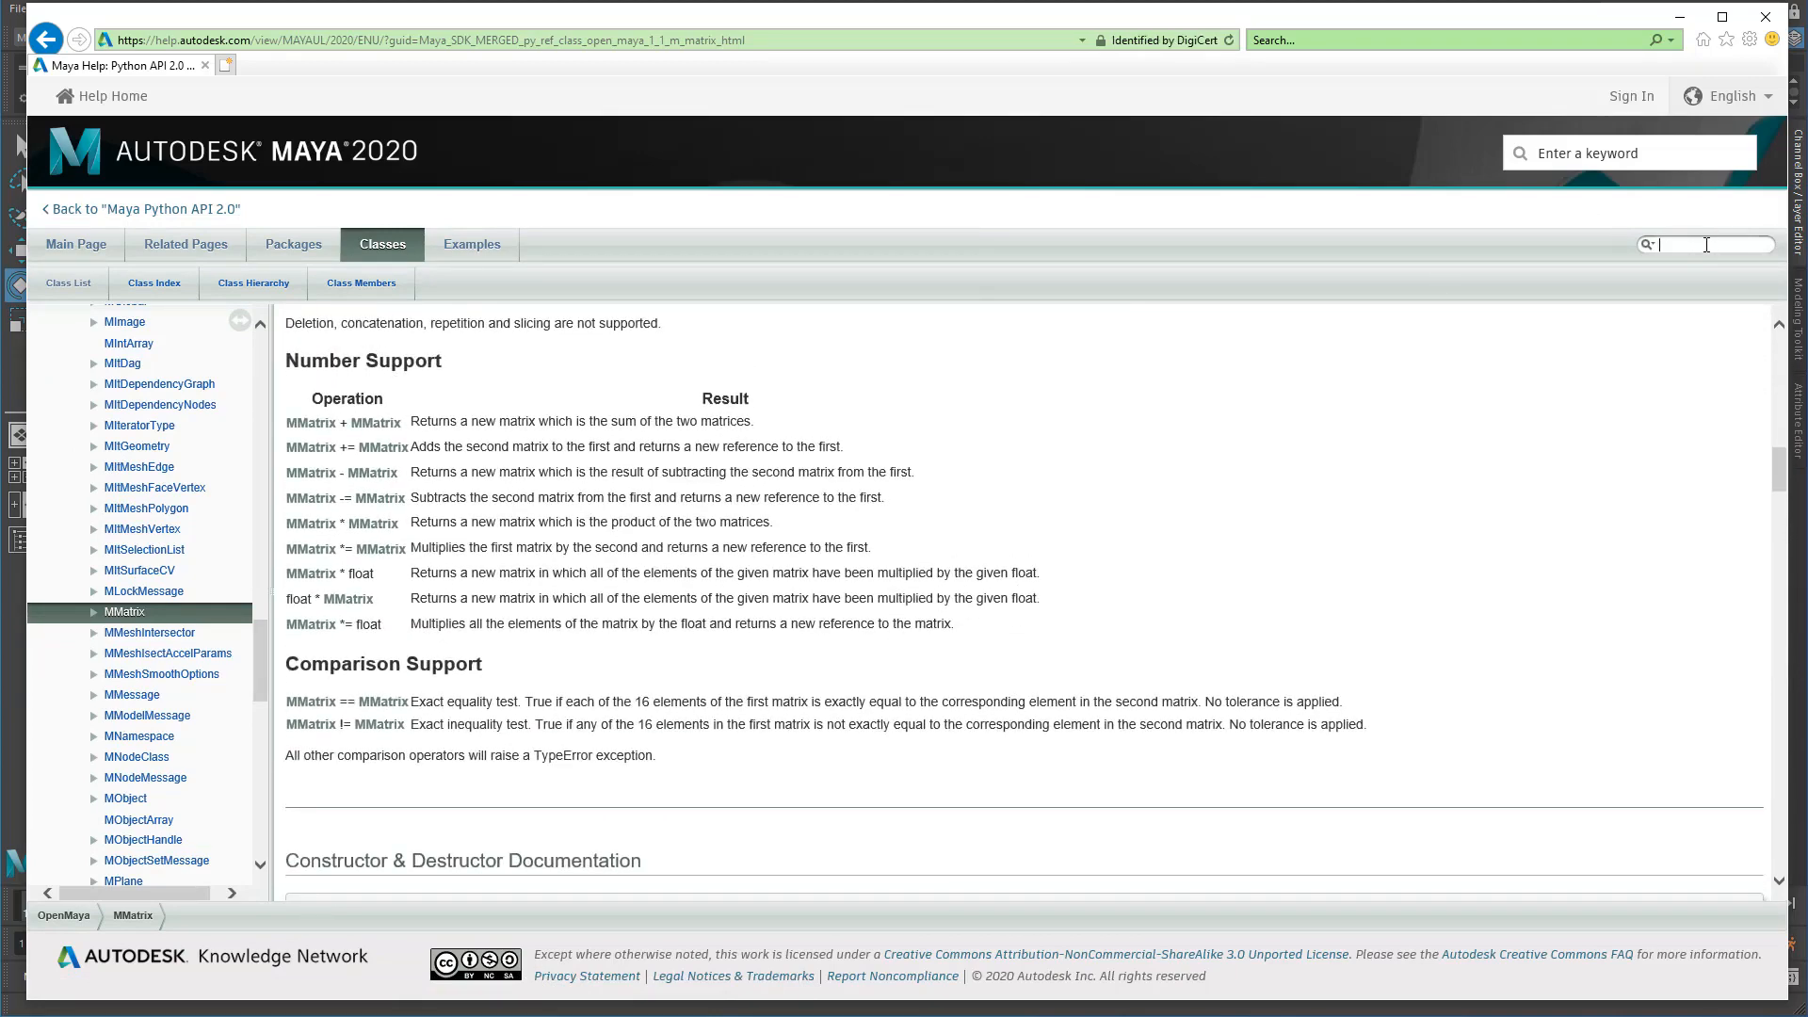
Search 'mtrans' and load the OpenMaya.MTransformationMatrix reference, reading its constructors.
type("mtransf")
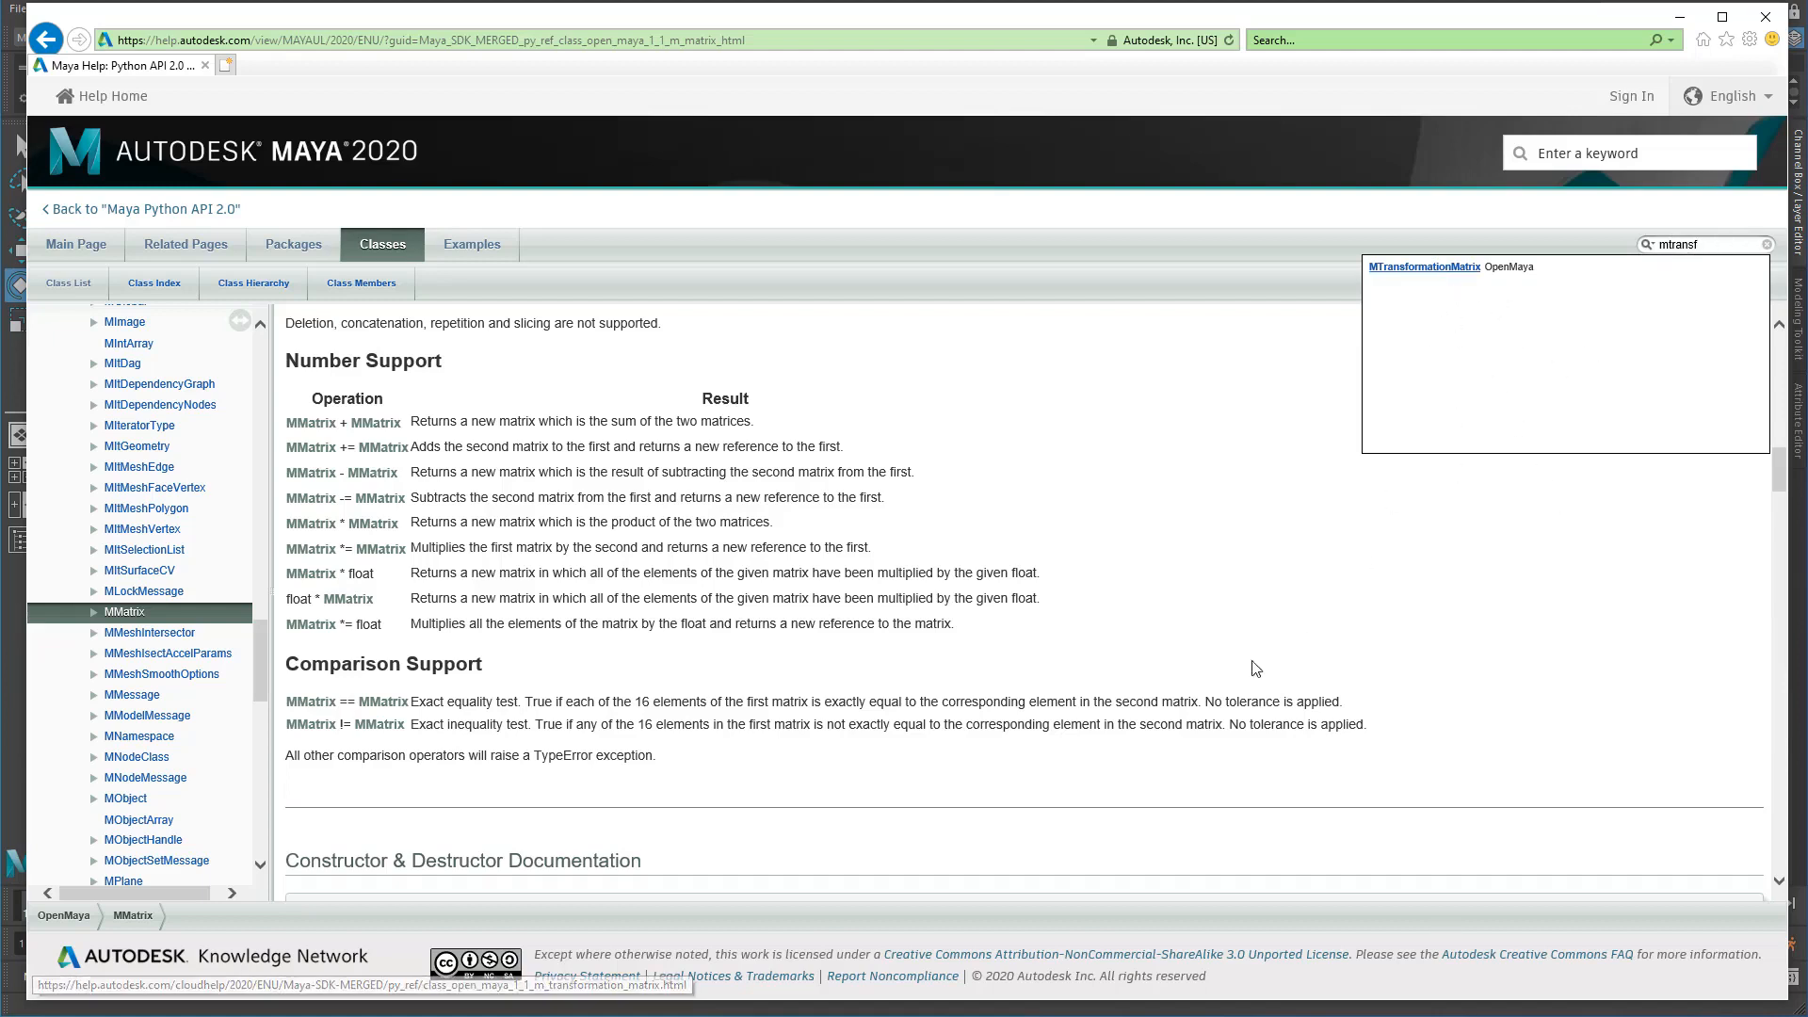
left_click(1424, 268)
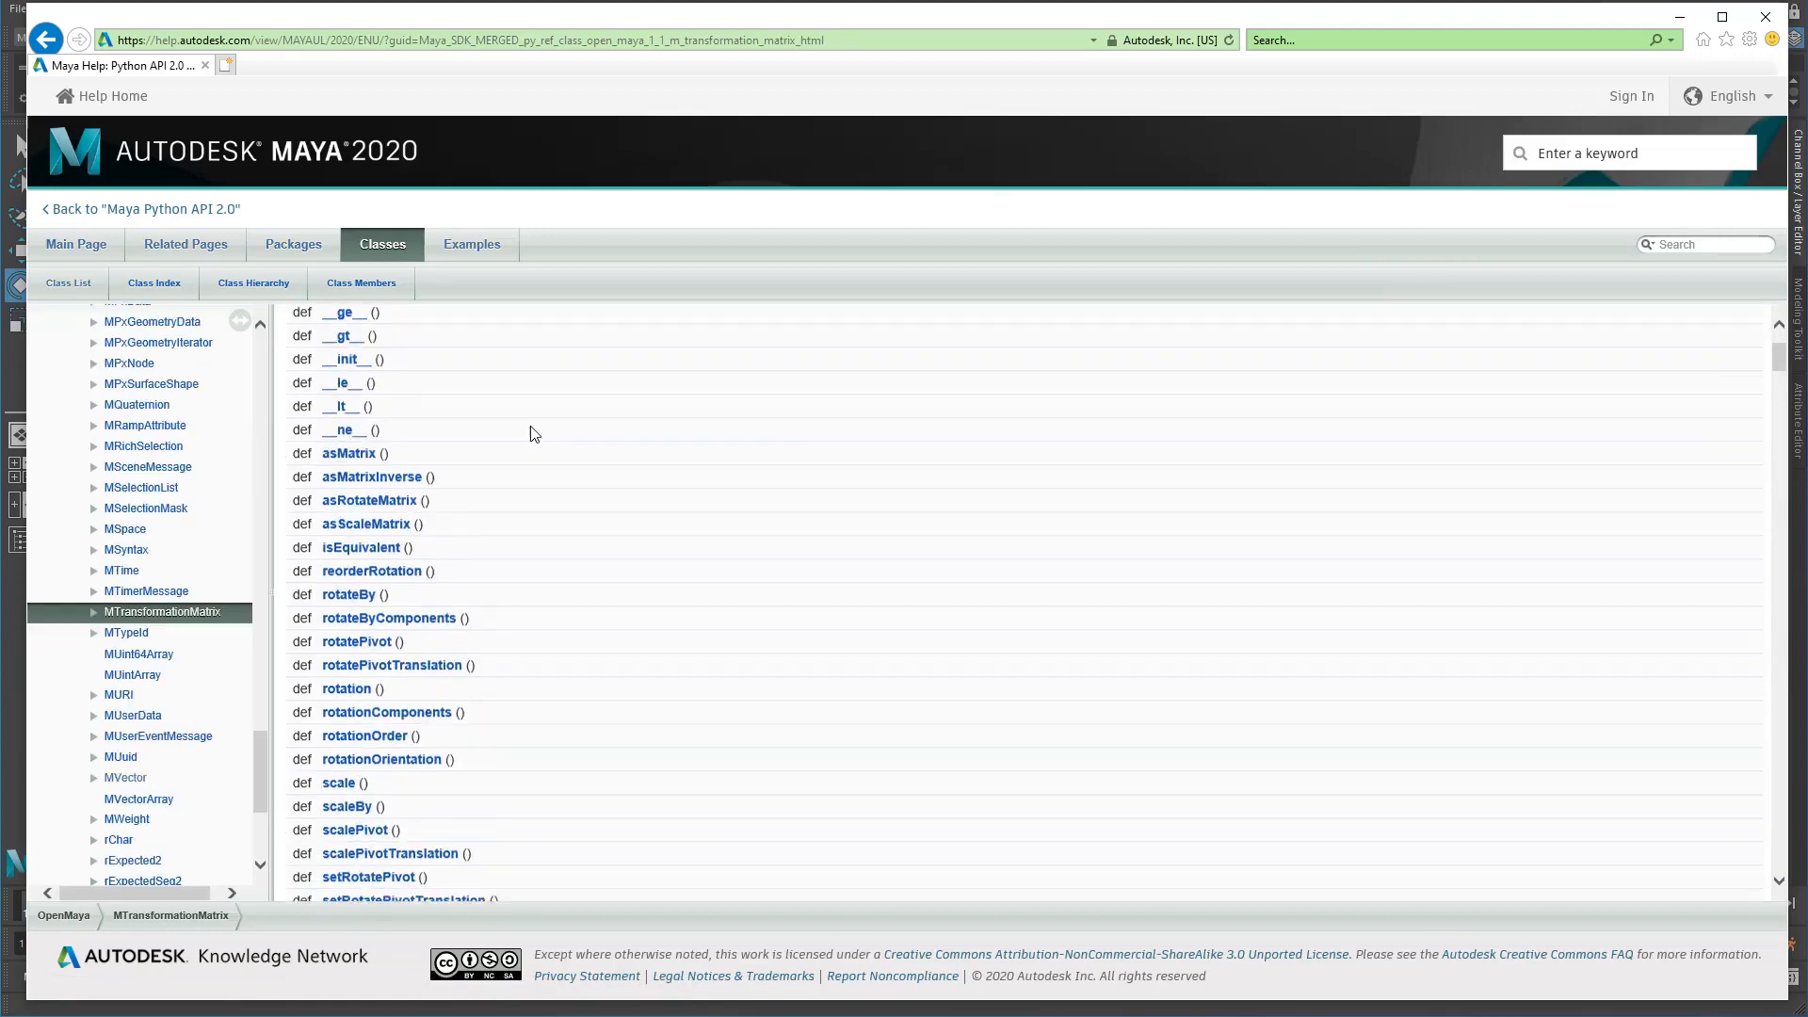
scroll("down", 3)
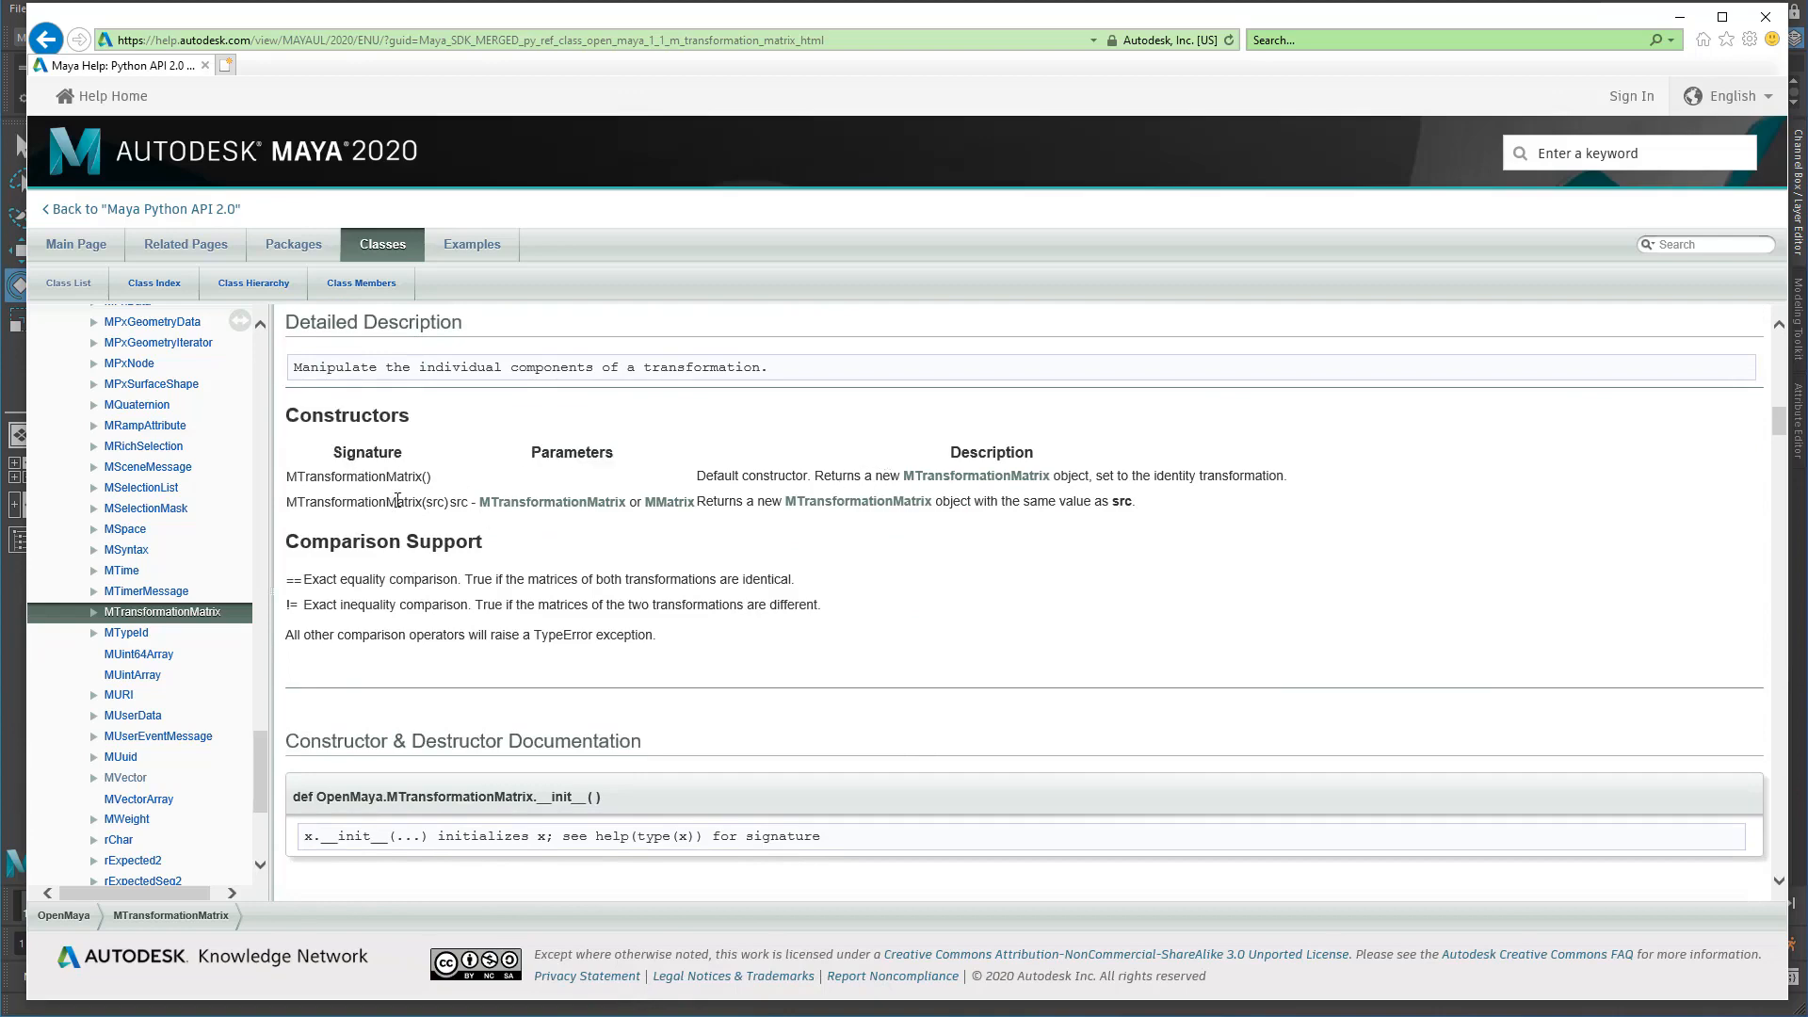
scroll("down", 3)
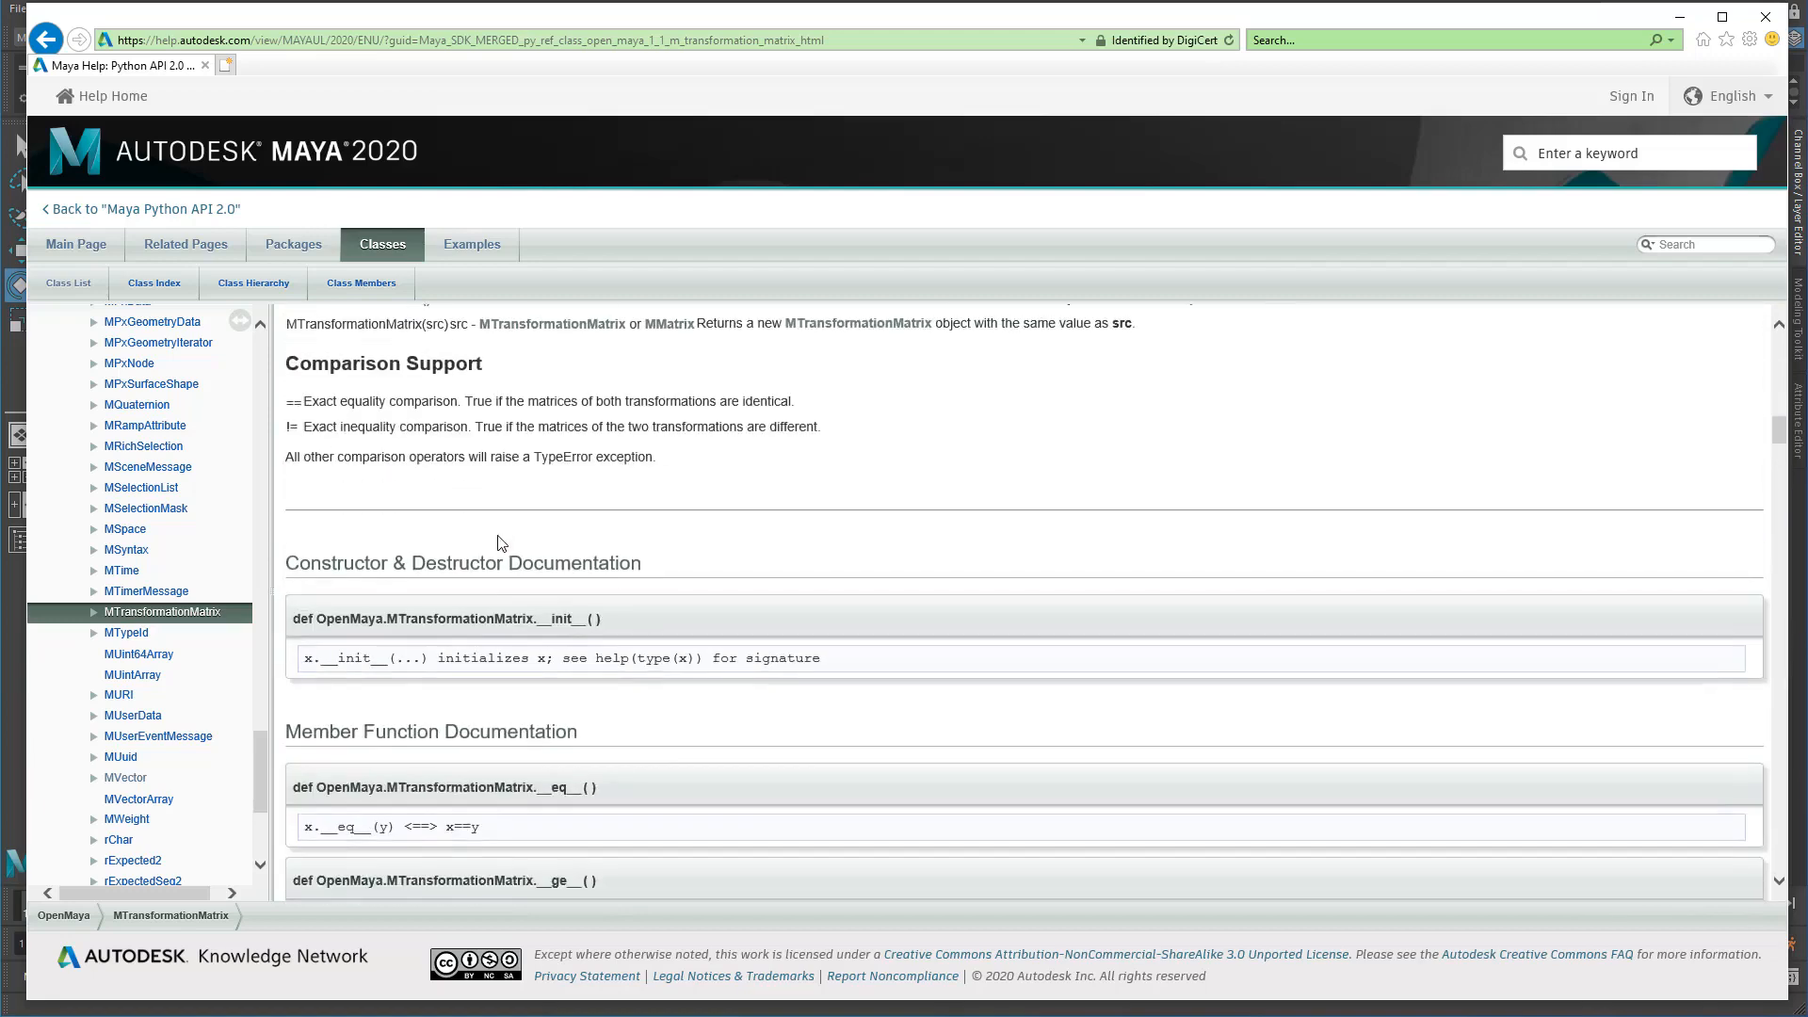
Scroll on through the rotation order constants and member function details.
scroll("down", 3)
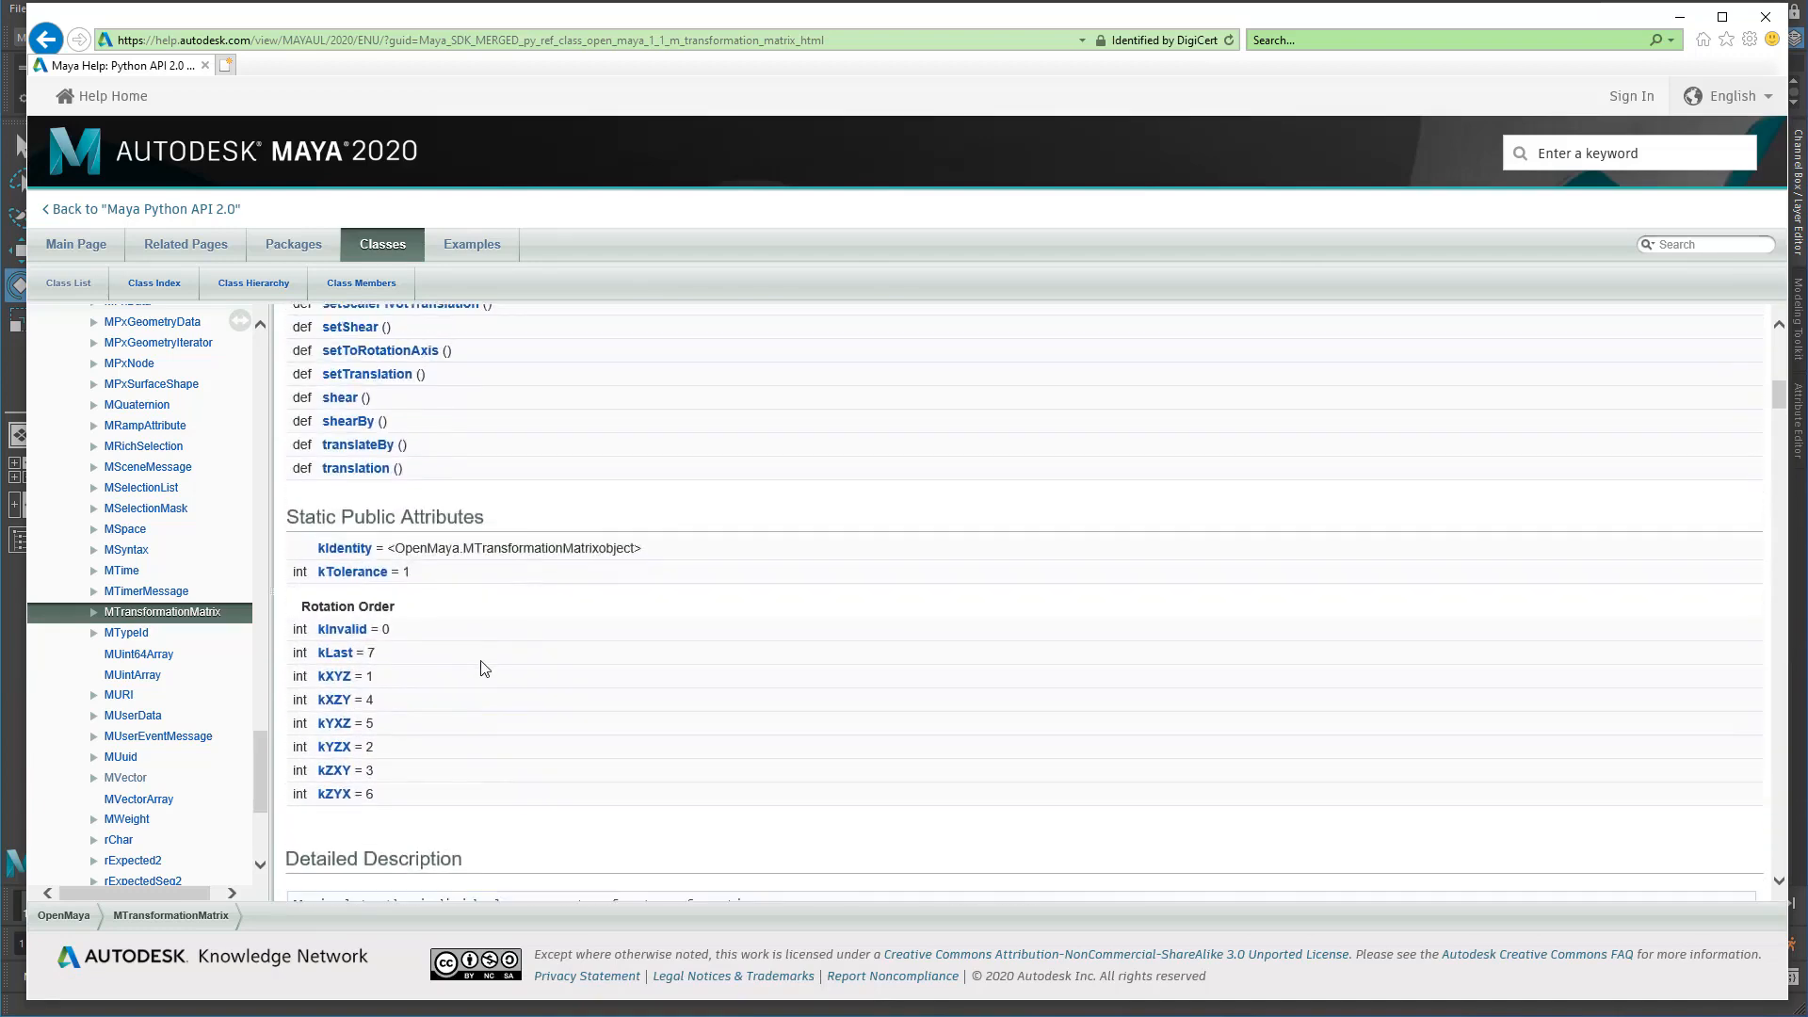
scroll("down", 3)
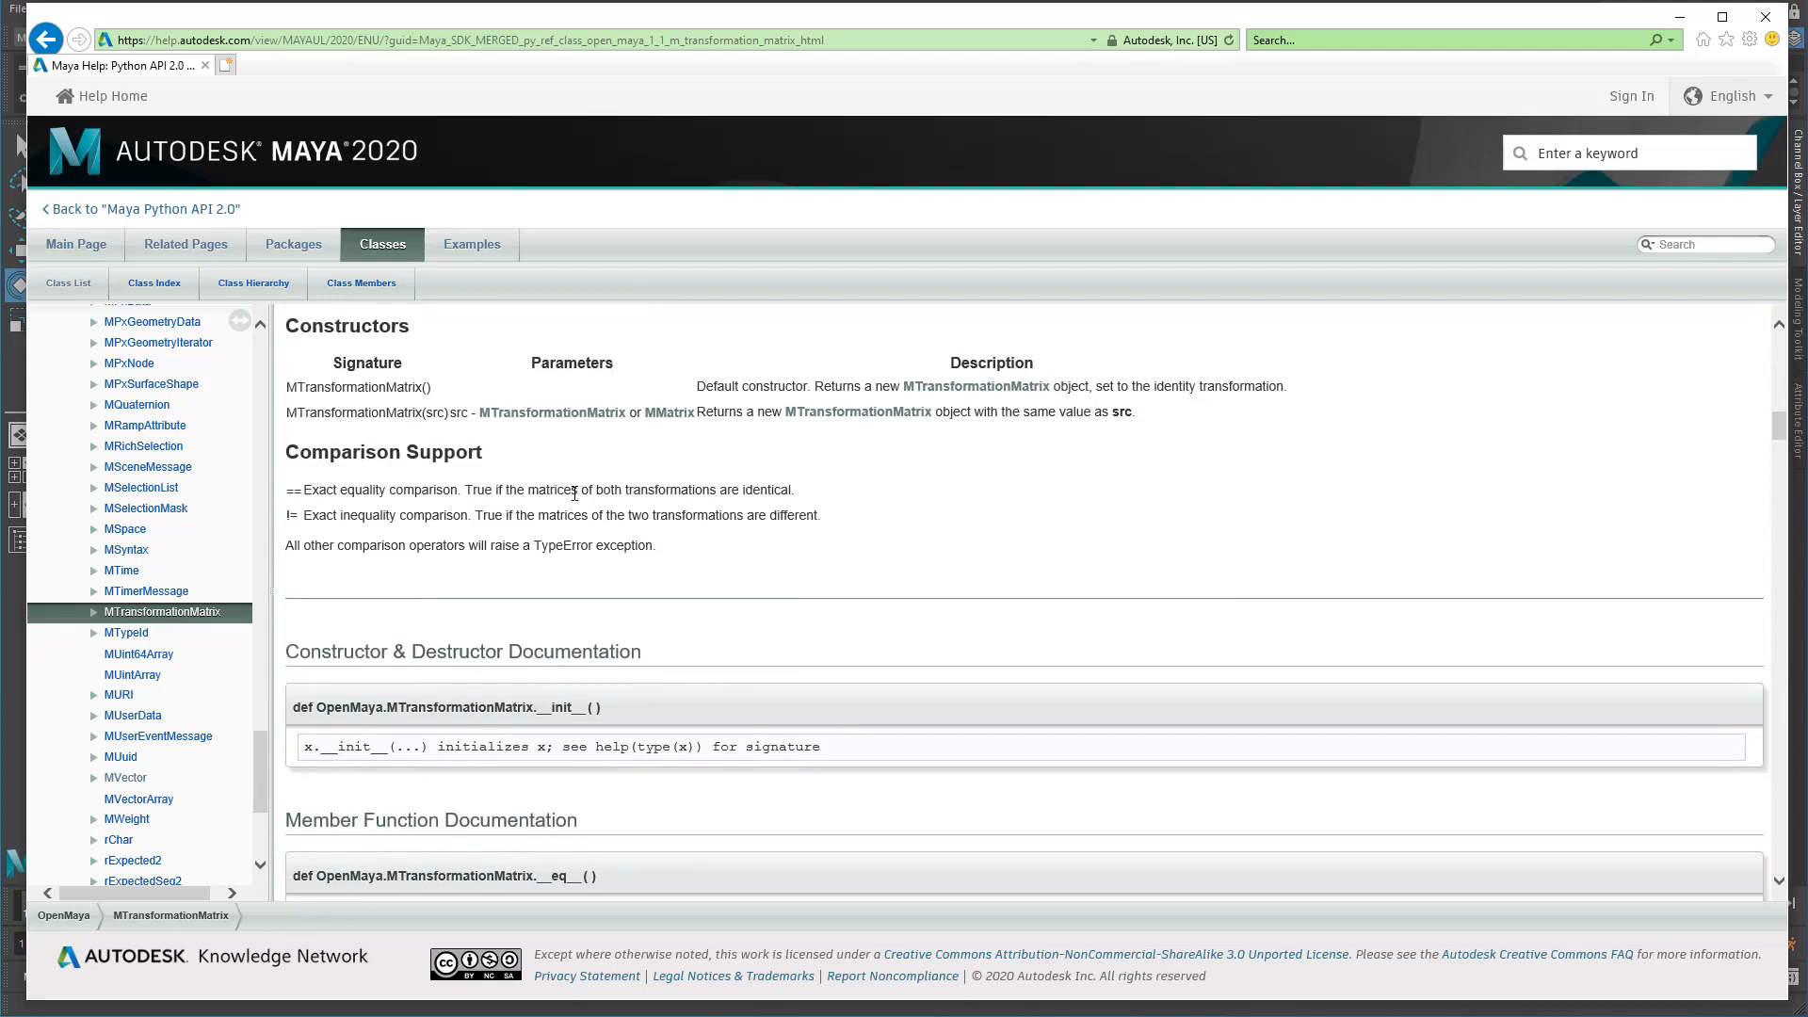
scroll("down", 3)
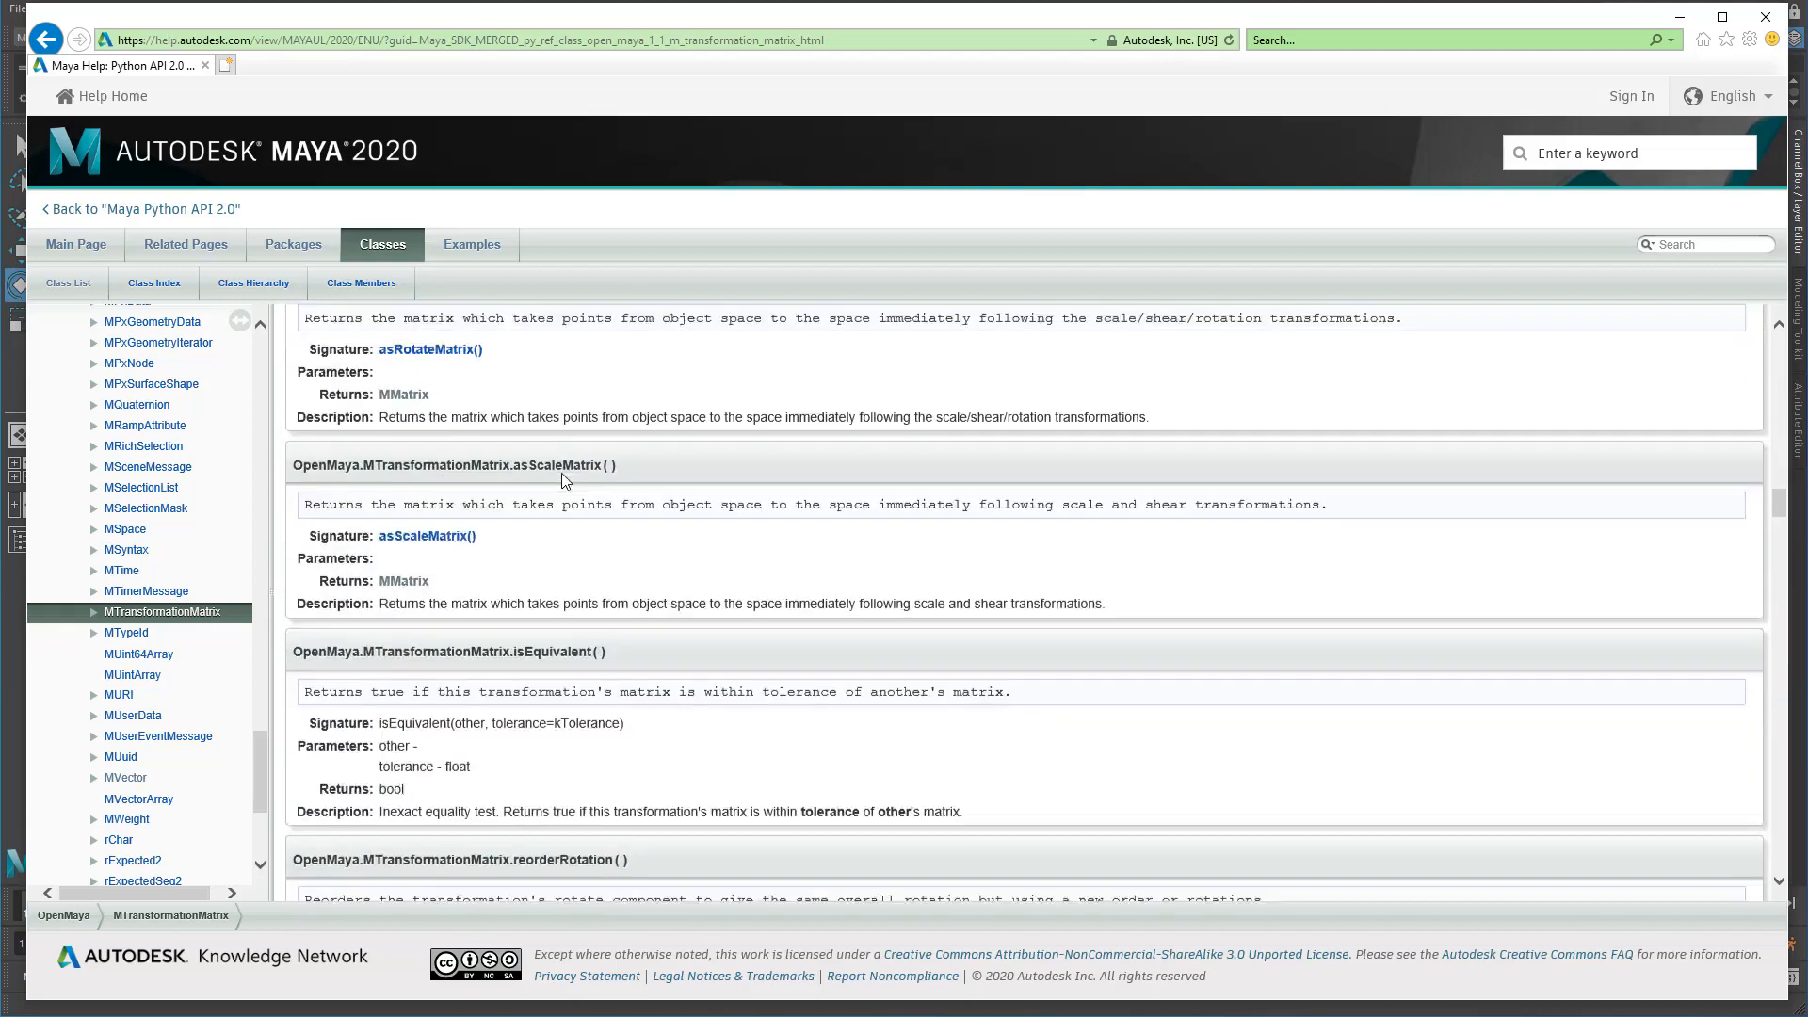
scroll("down", 3)
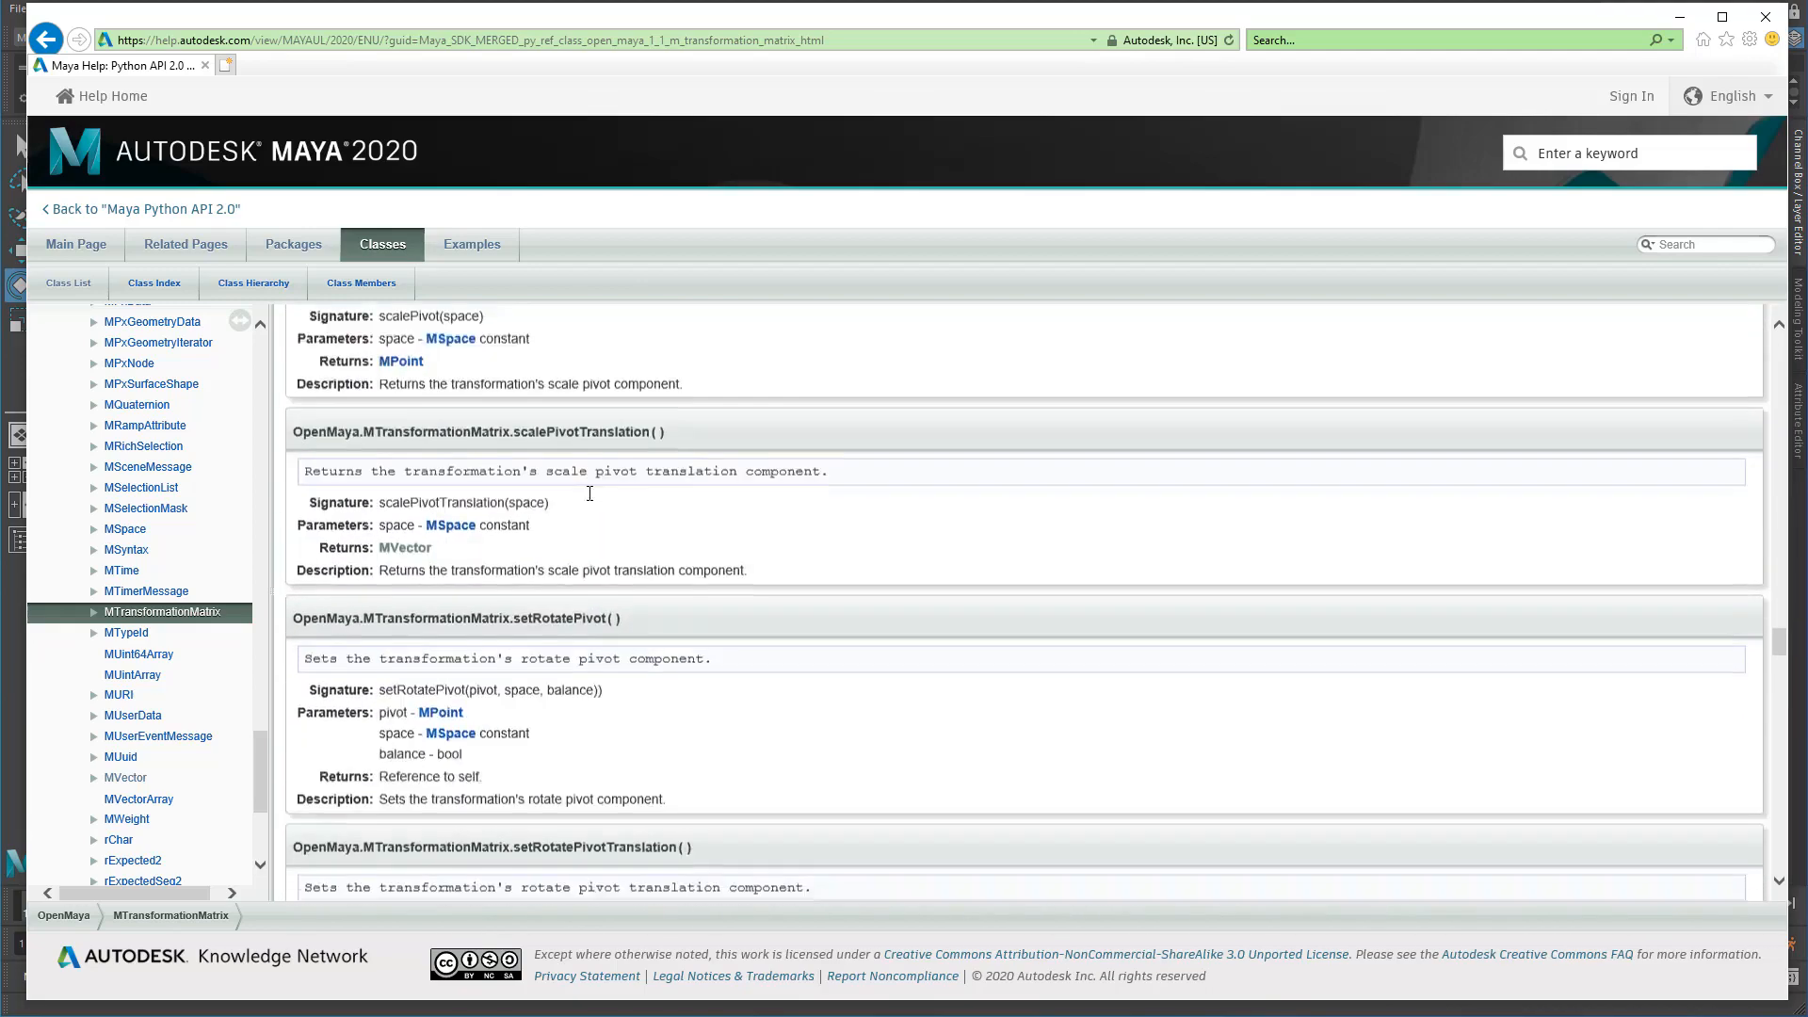
scroll("down", 3)
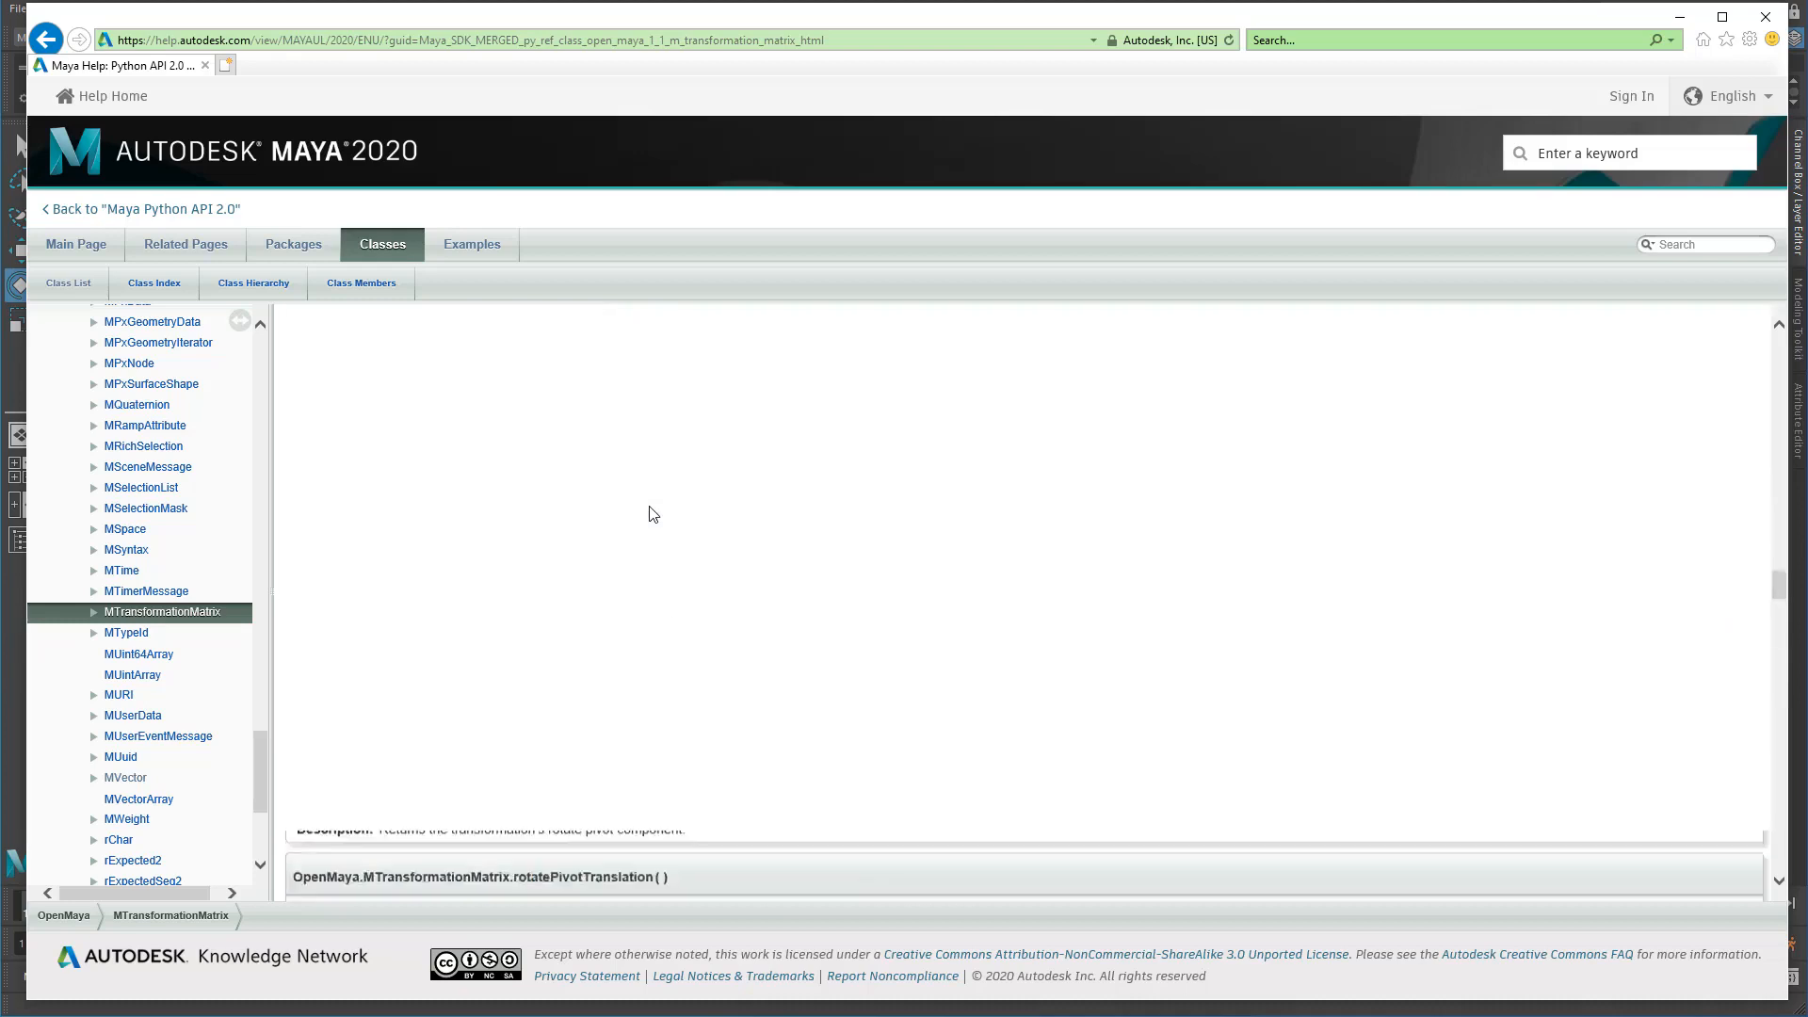